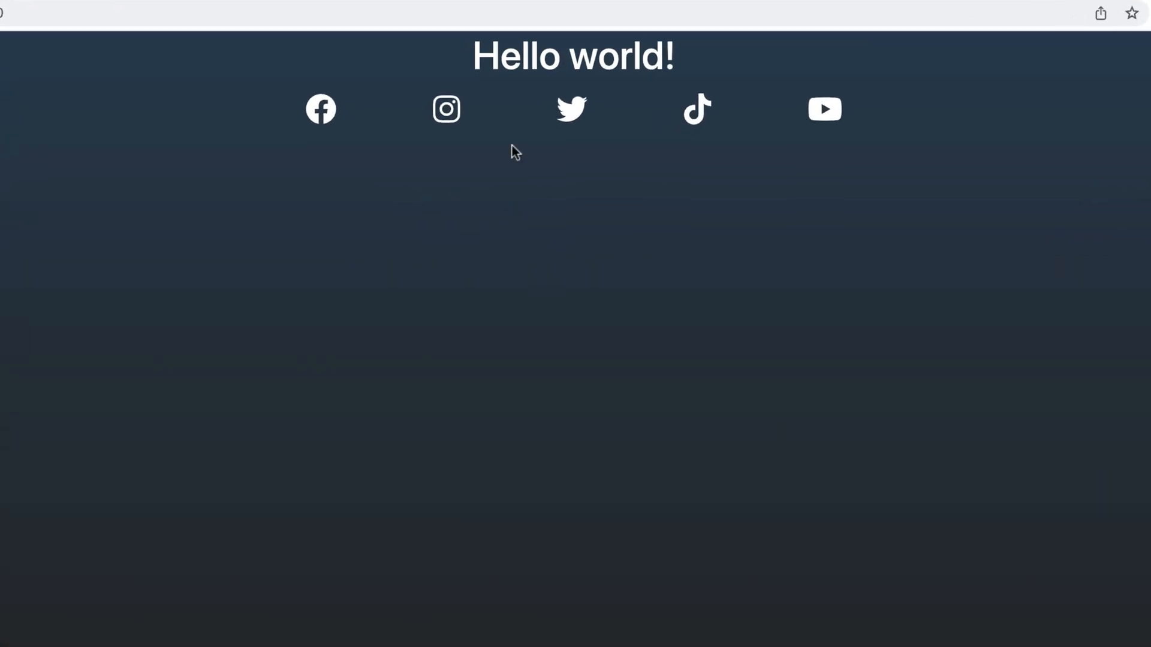
Step: Split the Hello world div so the closing tag sits on its own line, then switch to custom.css
scroll(up, 3)
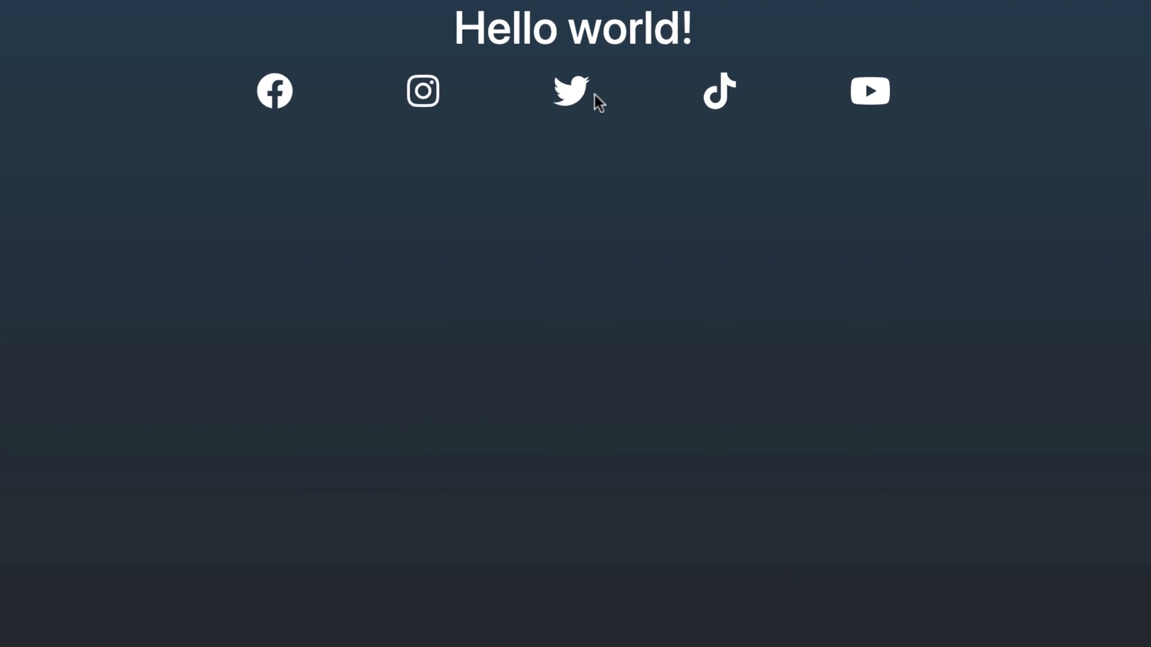
mouse_move(740, 216)
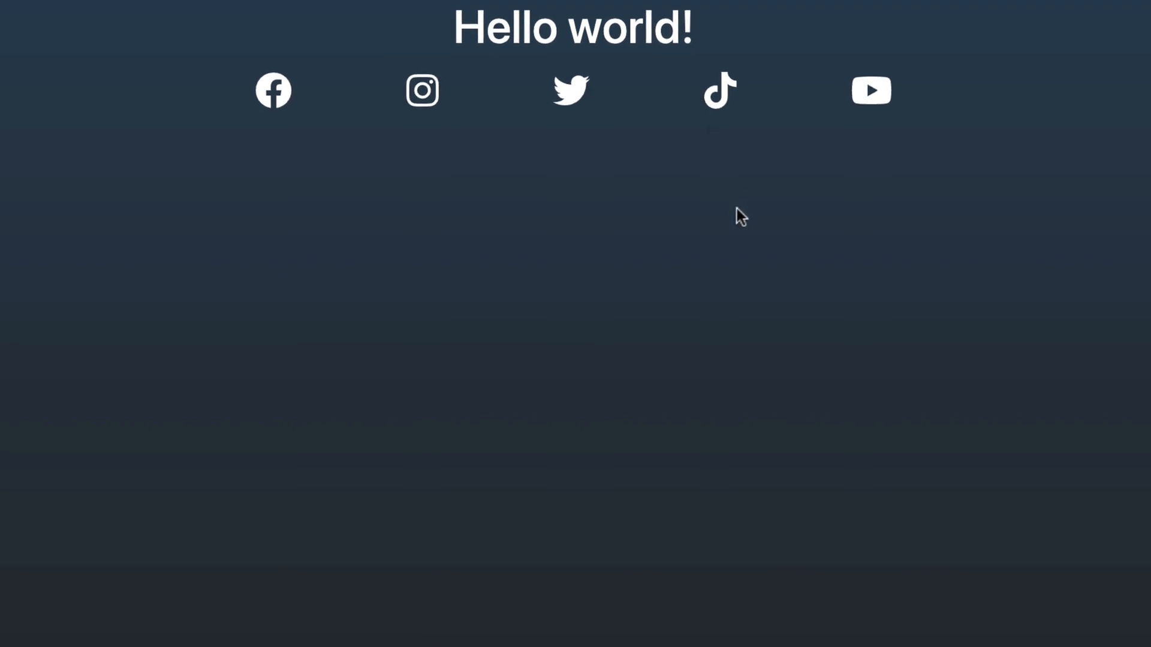
mouse_move(1116, 207)
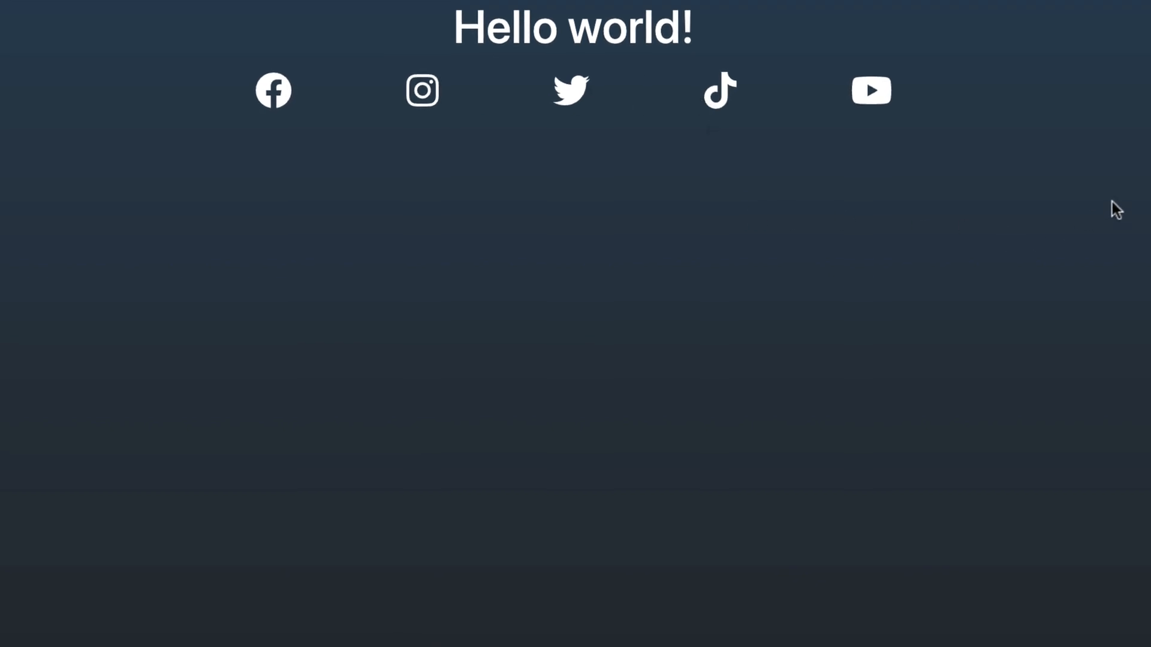
mouse_move(1108, 208)
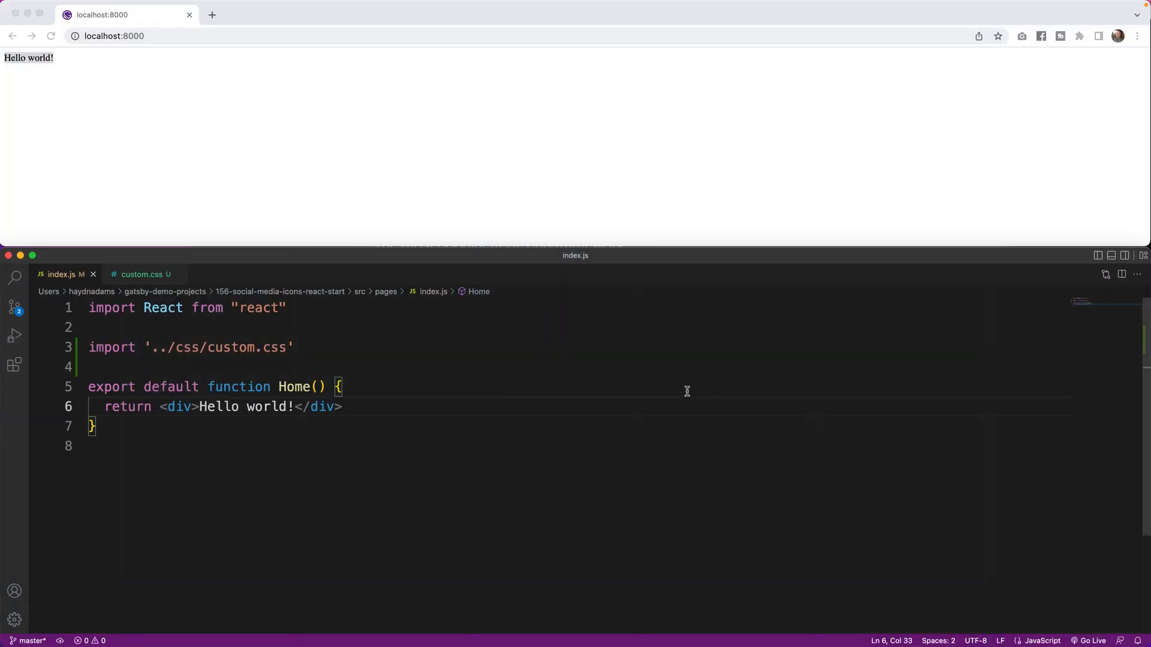
mouse_move(688, 397)
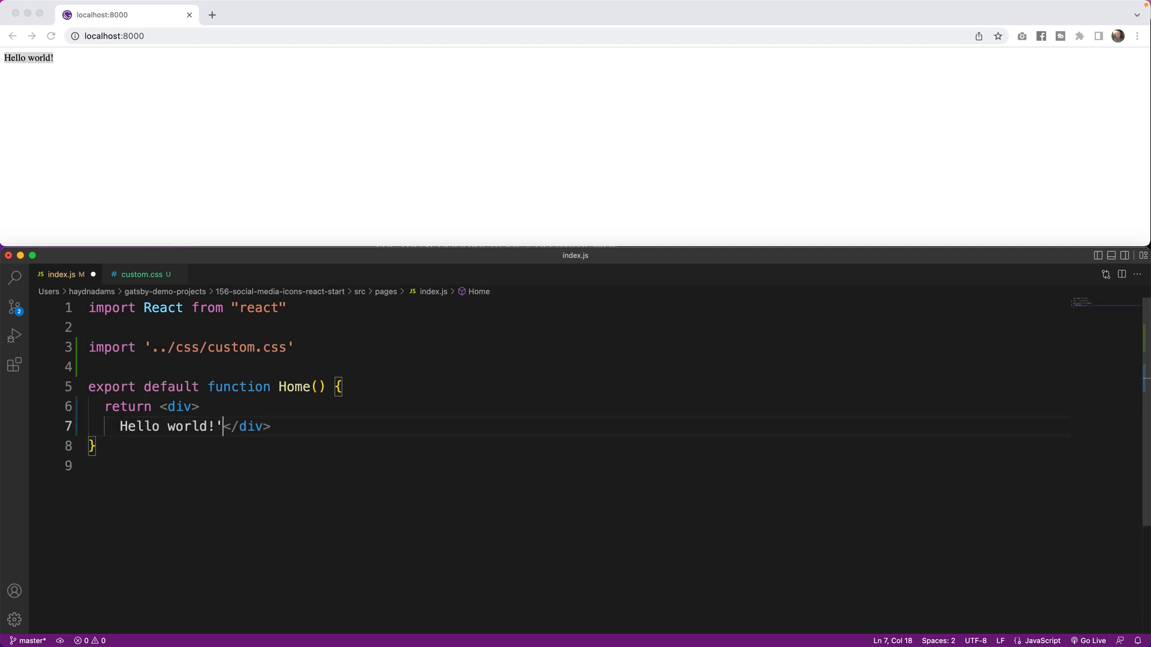
key(Enter)
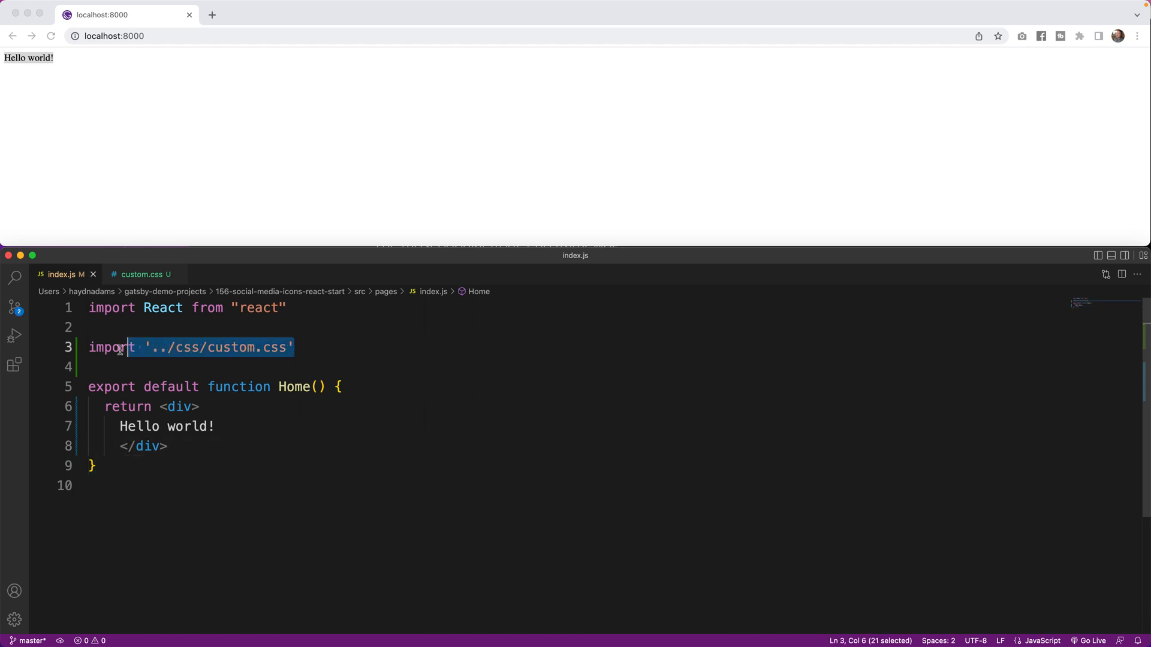
click(141, 273)
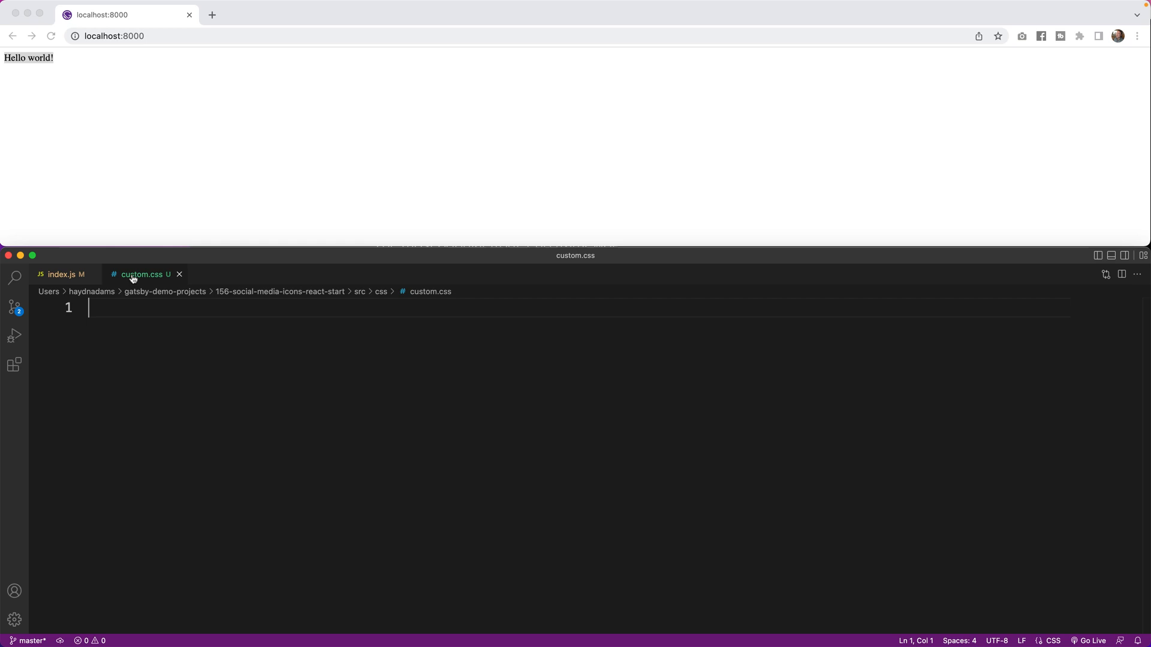
mouse_move(266, 301)
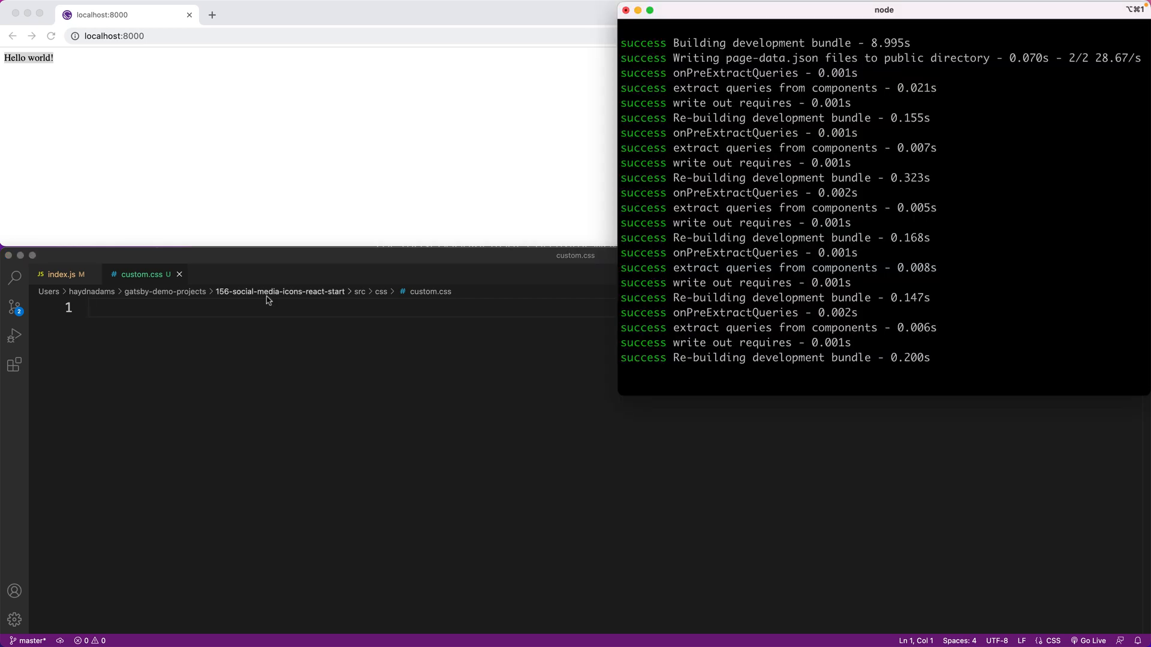
Step: Stop the dev server and scroll the React-Bootstrap Getting Started page to the CSS import line
key(ctrl+c)
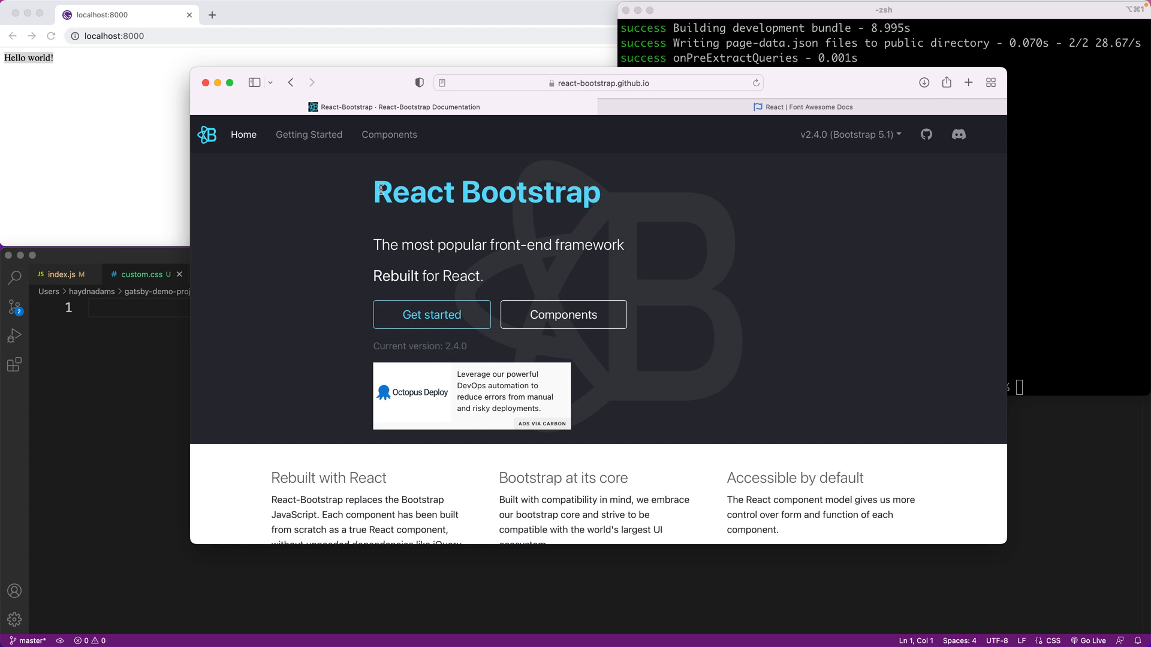
click(308, 135)
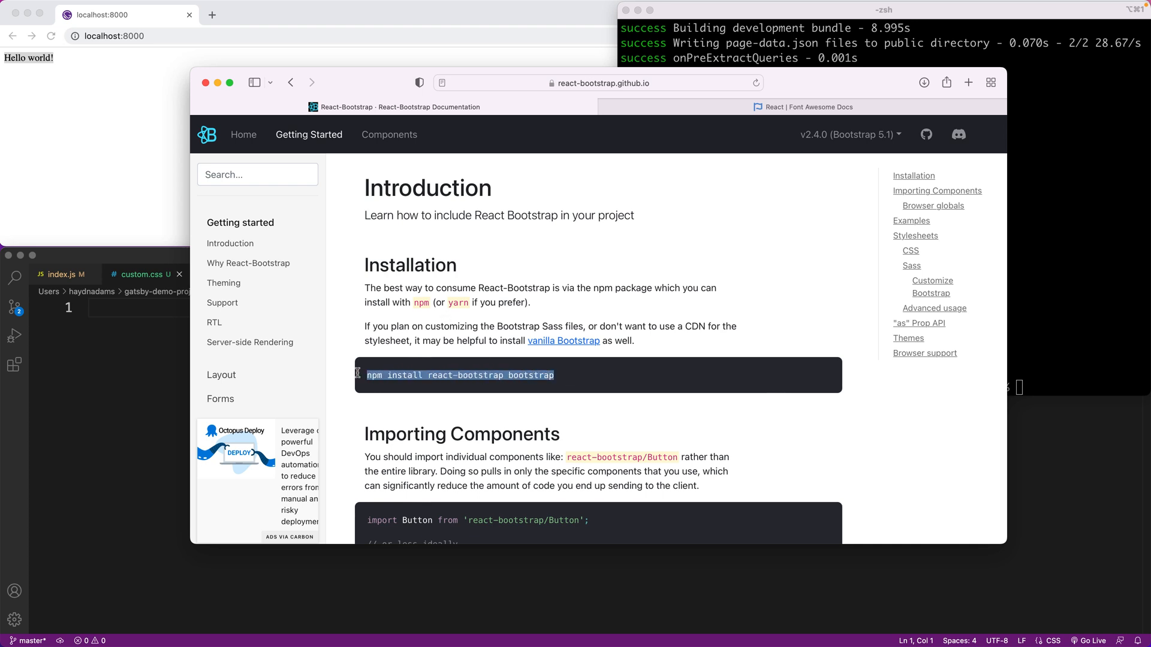
mouse_move(141, 90)
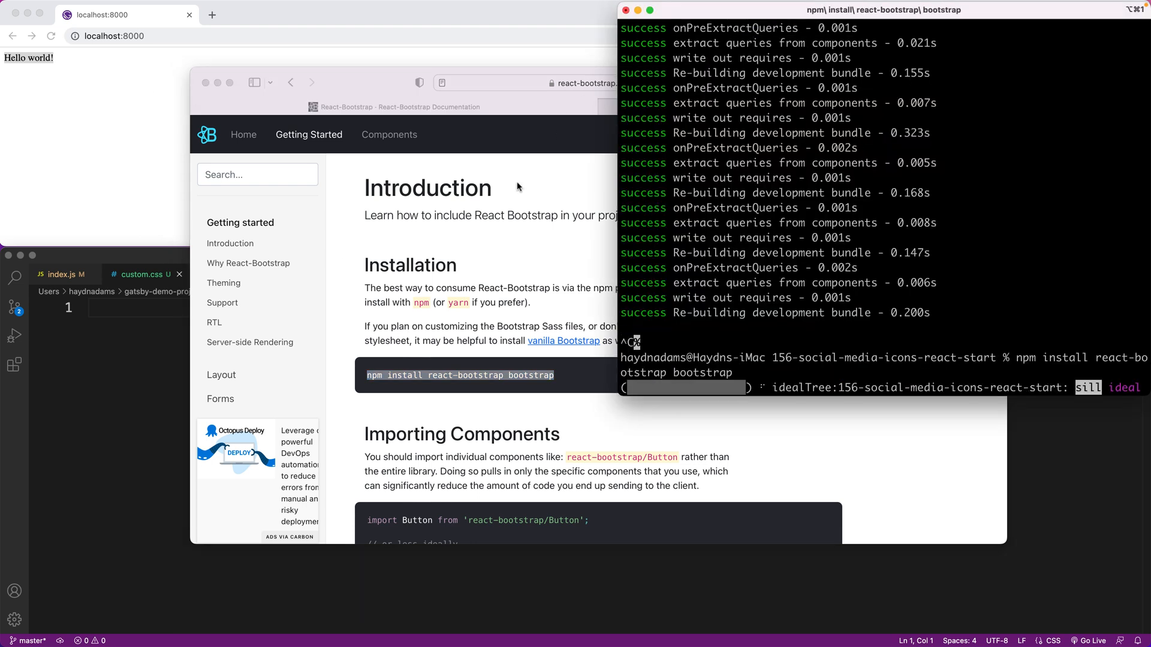
mouse_move(495, 233)
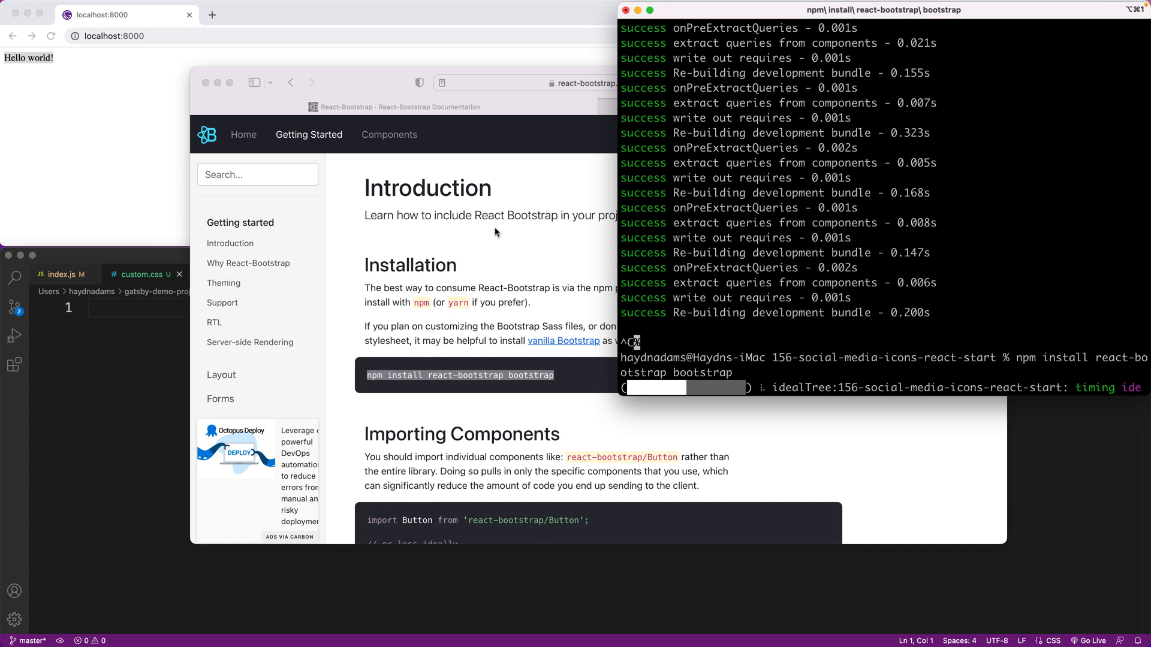
mouse_move(538, 293)
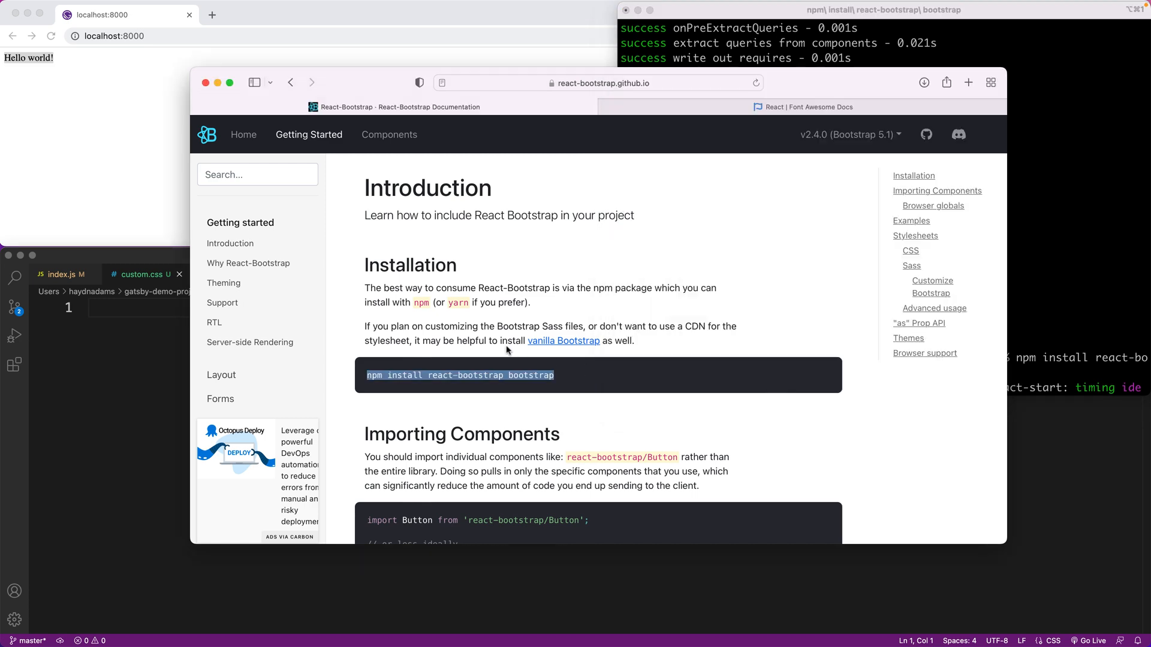
scroll(down, 3)
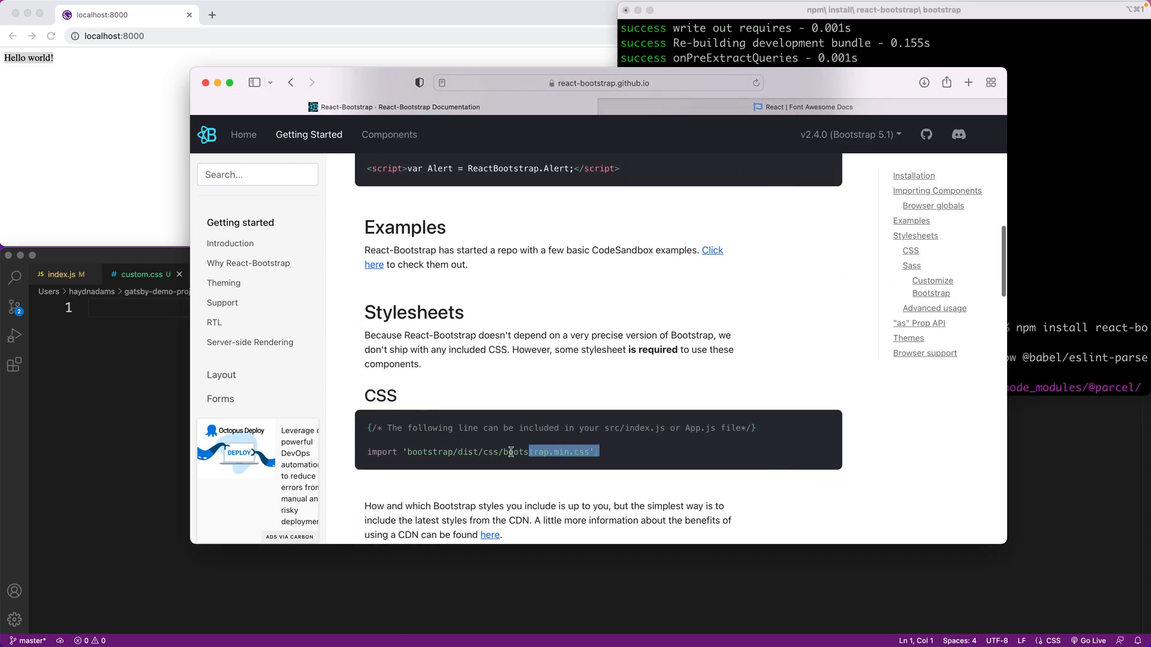
Step: Add the bootstrap.min.css import above custom.css in index.js and check the install finished
click(63, 273)
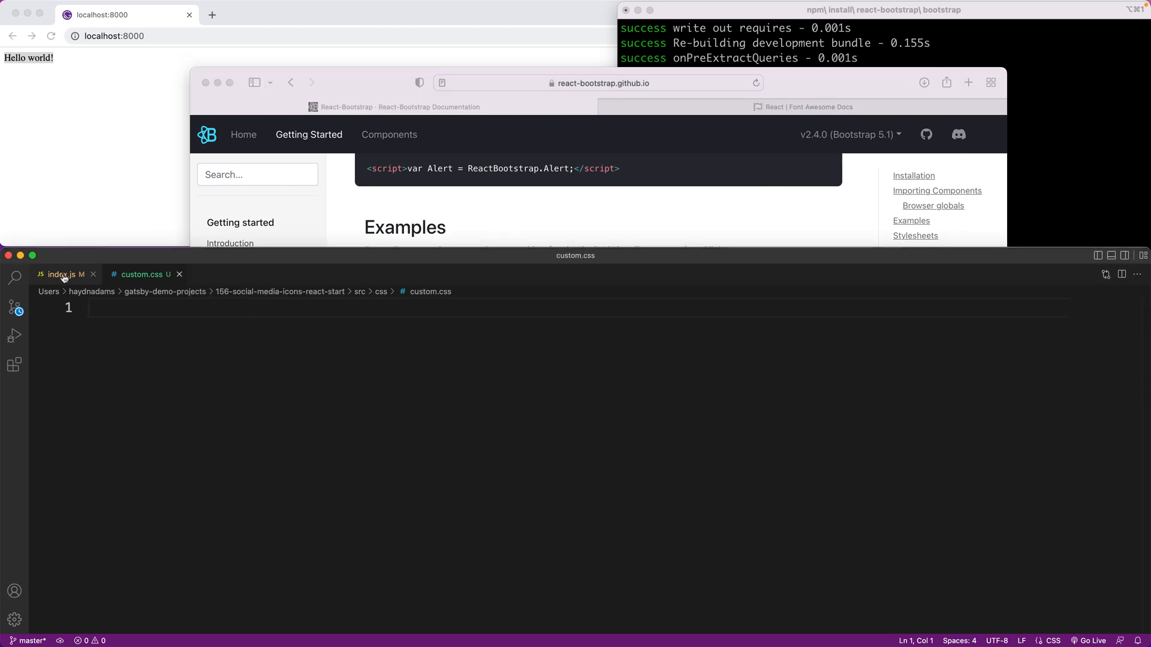
click(58, 274)
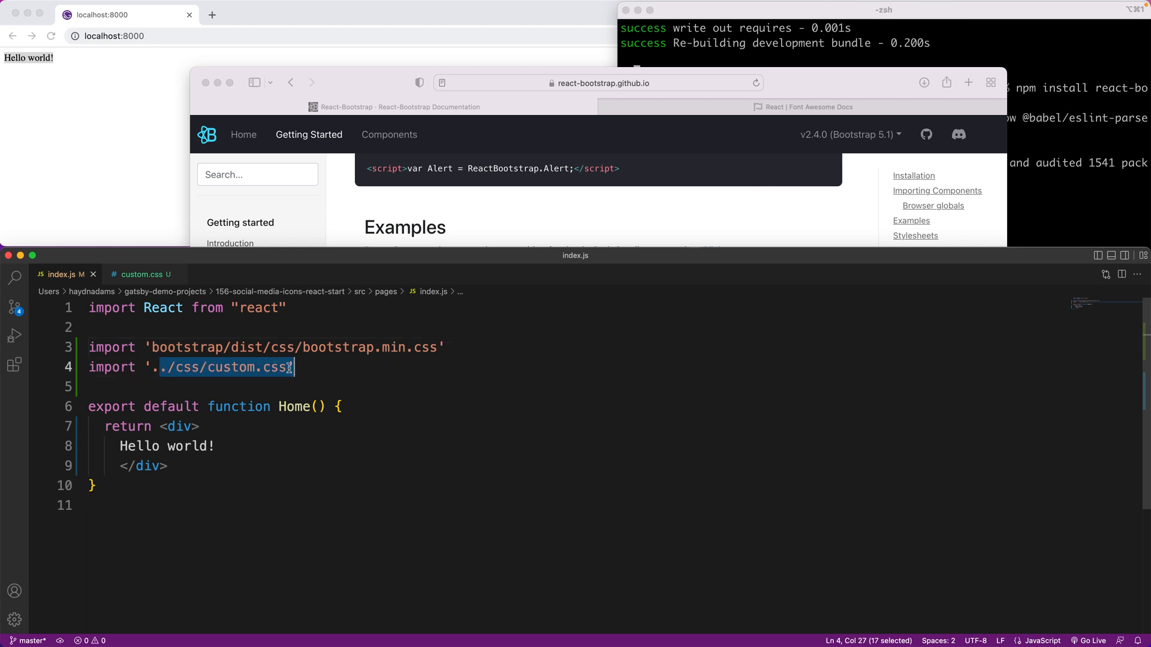
click(807, 43)
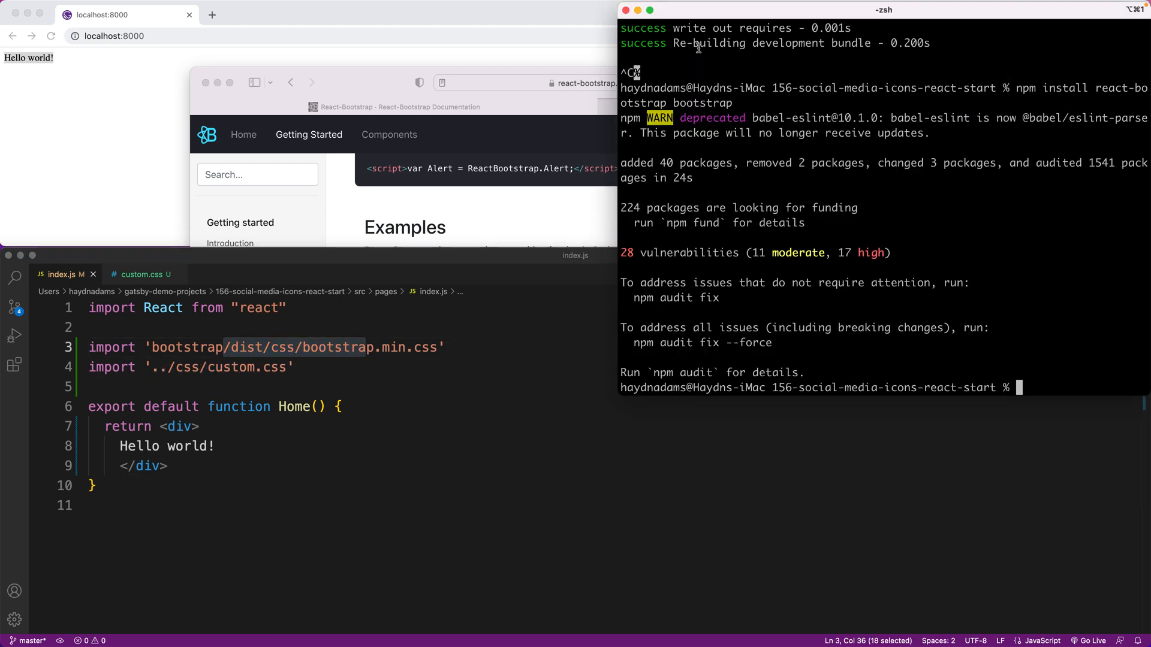
mouse_move(776, 227)
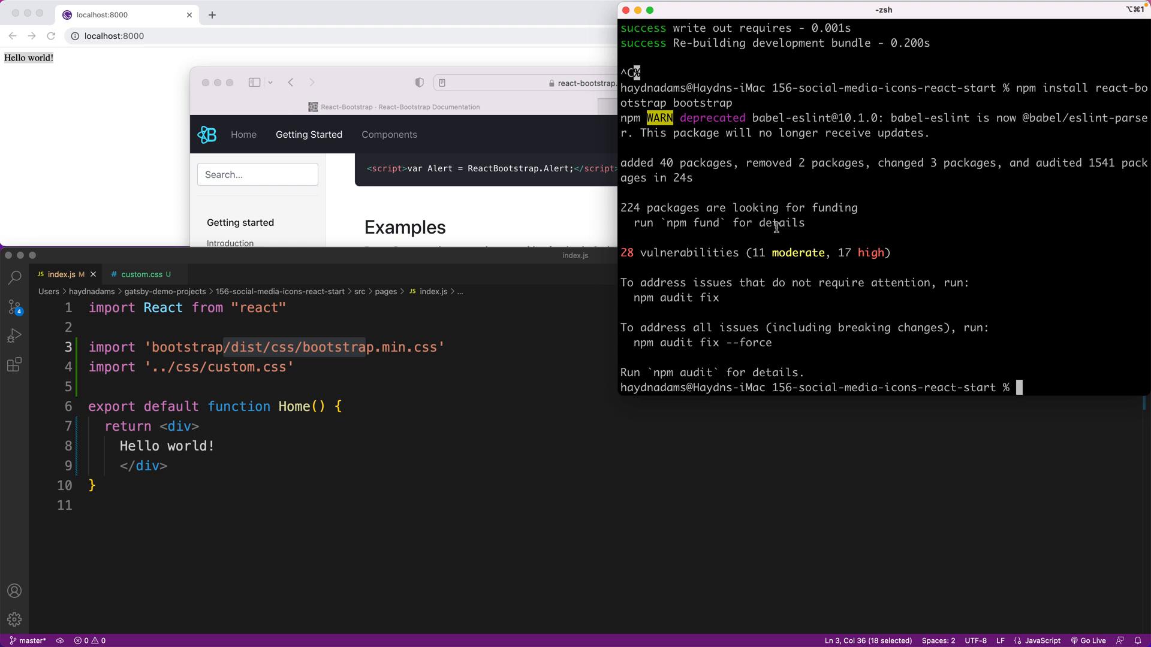
Step: Run gatsby develop to restart the server so Hello world! renders with Bootstrap styling
text(gatsby develop)
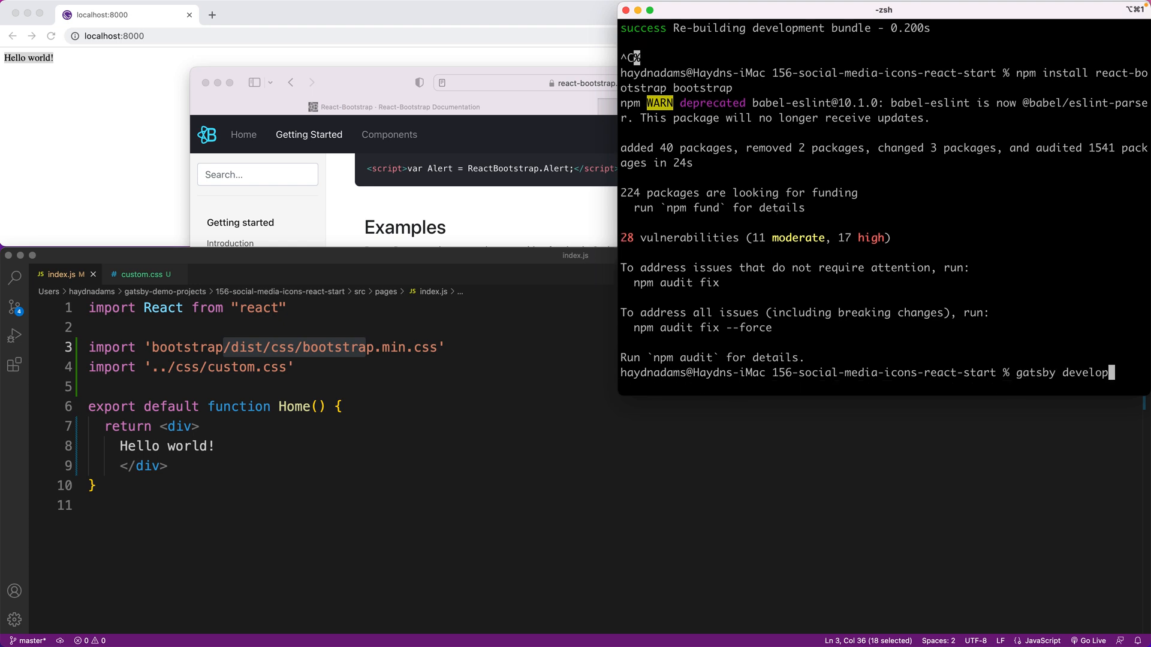
key(Return)
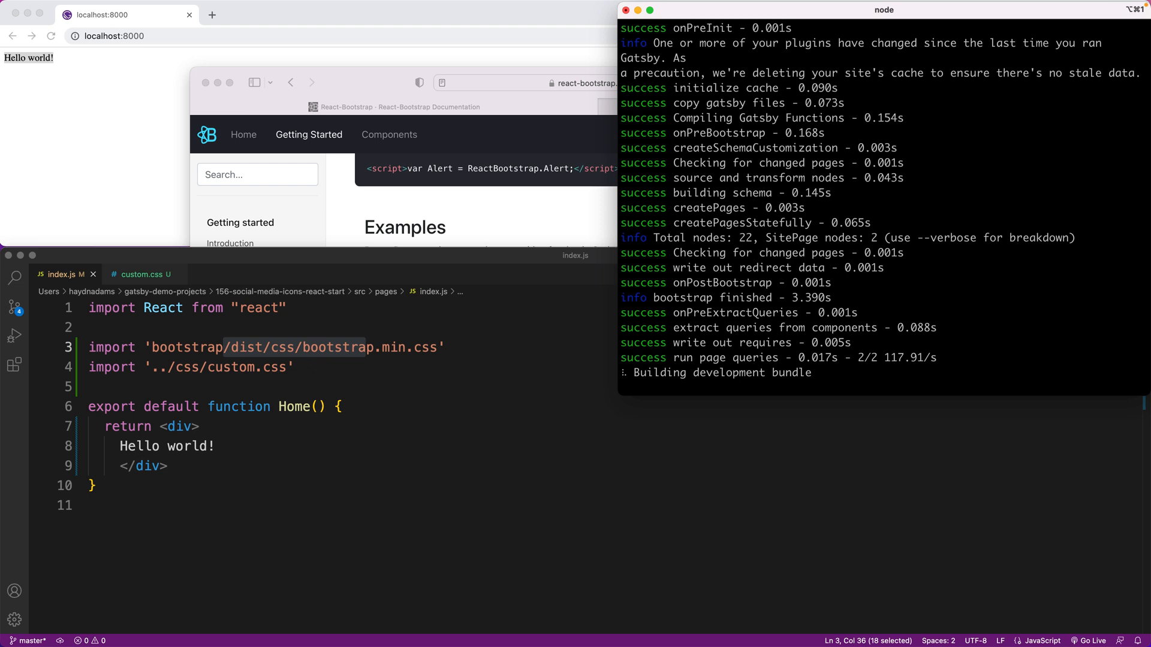
scroll(down, 3)
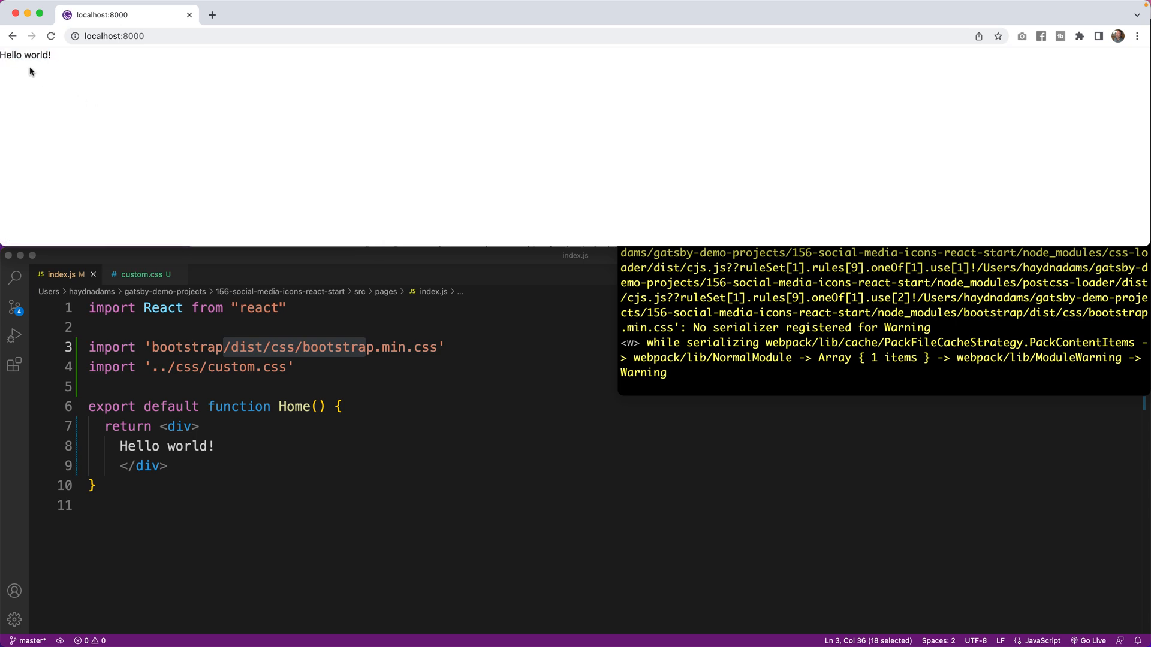
mouse_move(25, 60)
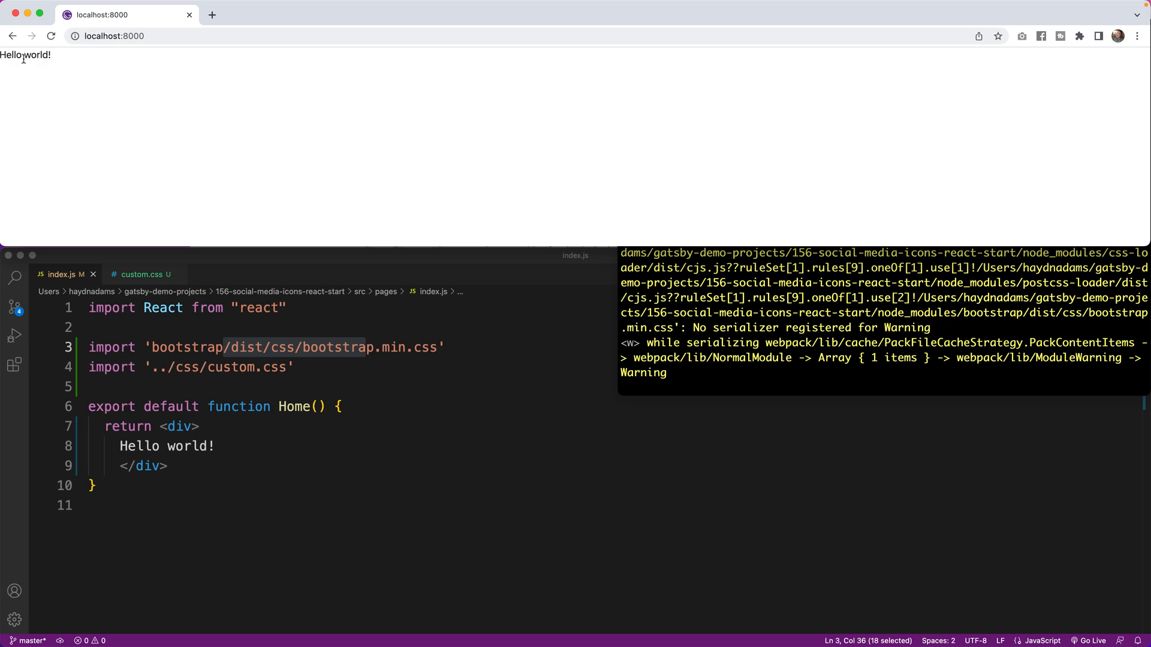
mouse_move(383, 359)
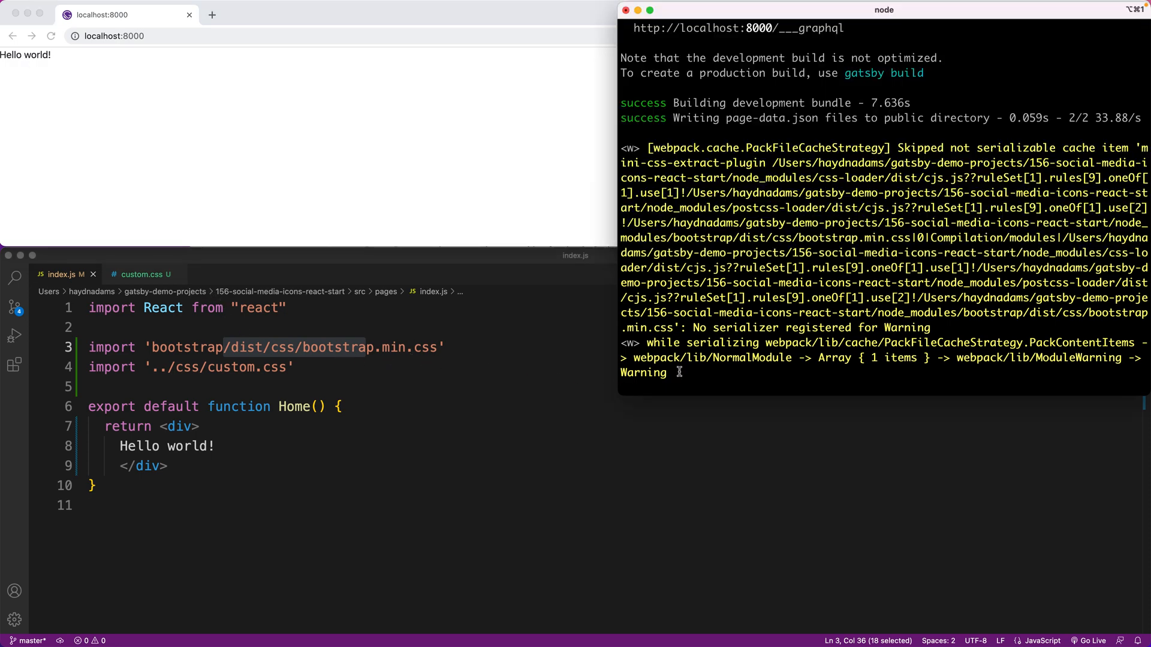
Step: Stop the server and bring up the Font Awesome React docs for version 5.15.4
key(ctrl+c)
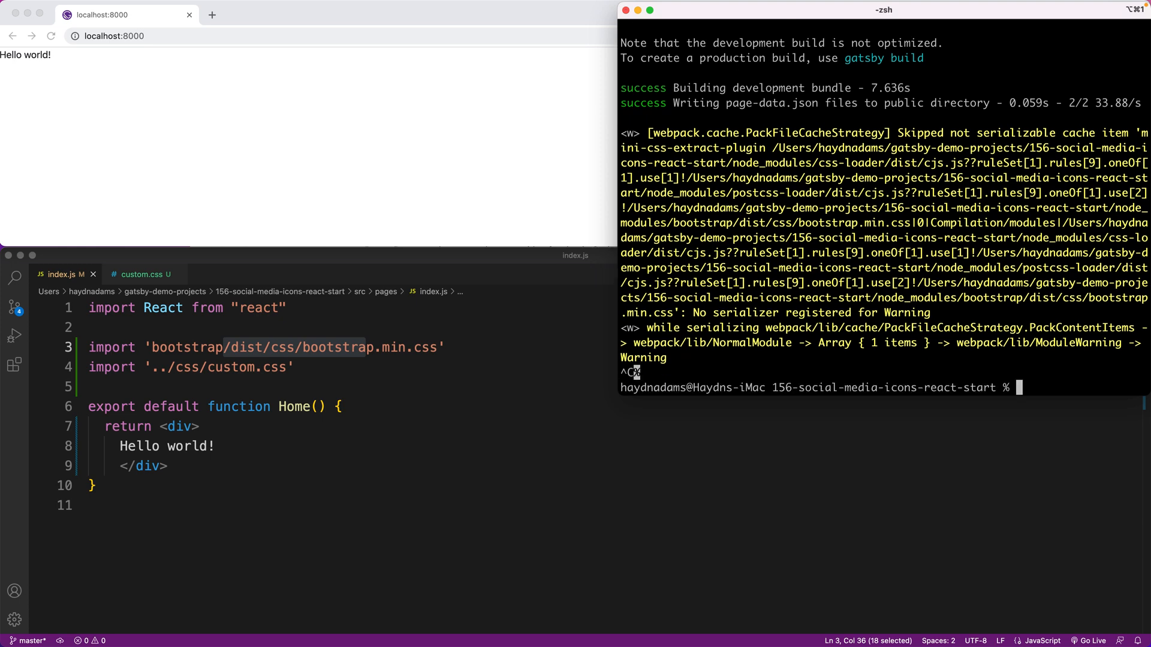
mouse_move(678, 375)
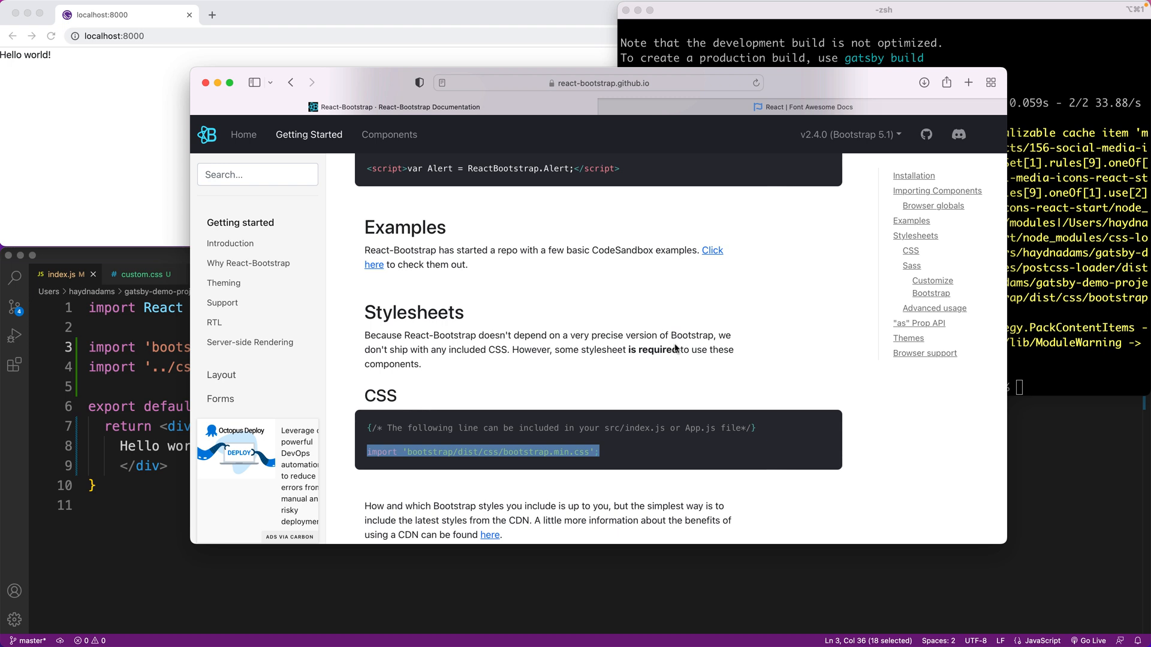
click(803, 106)
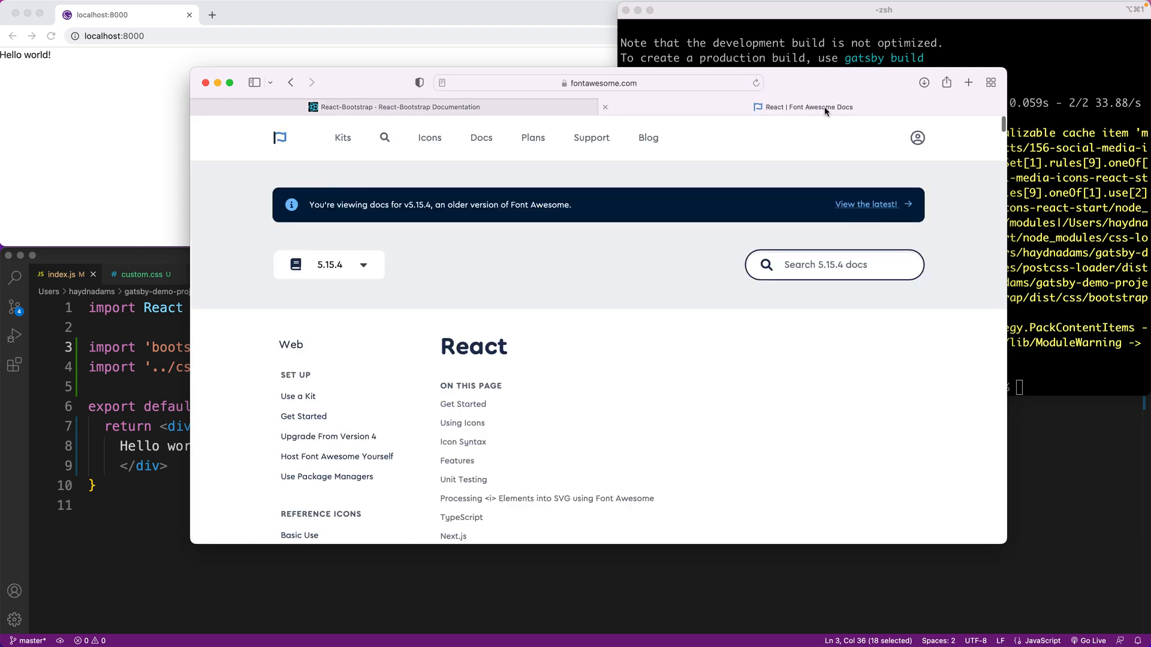
mouse_move(385, 137)
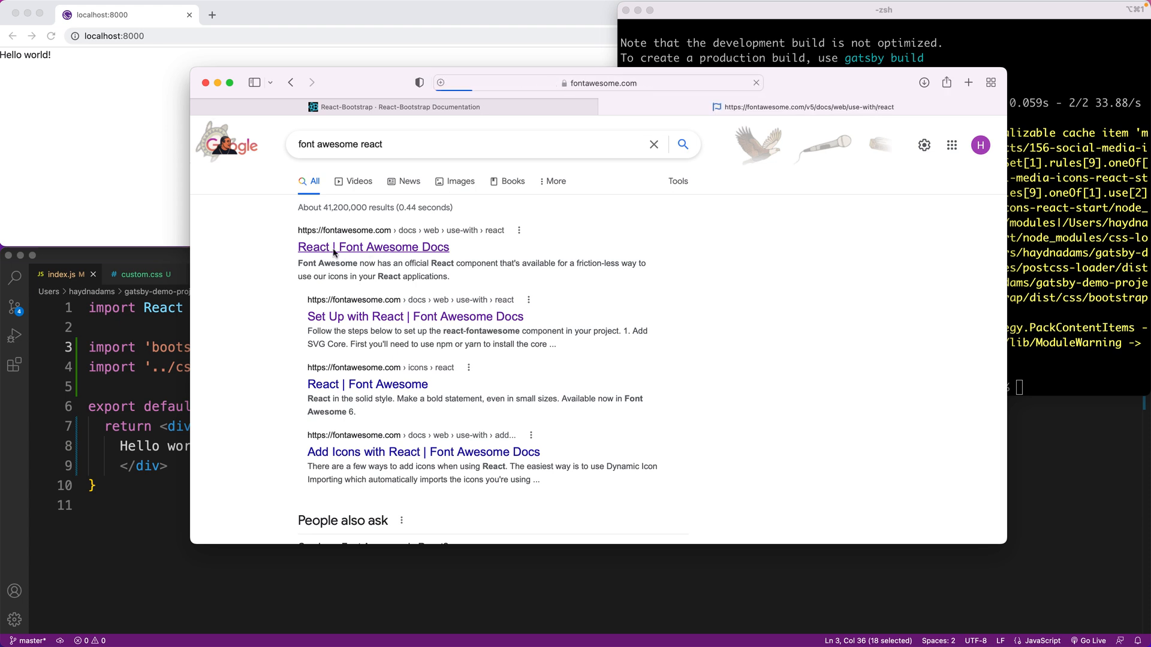
click(373, 247)
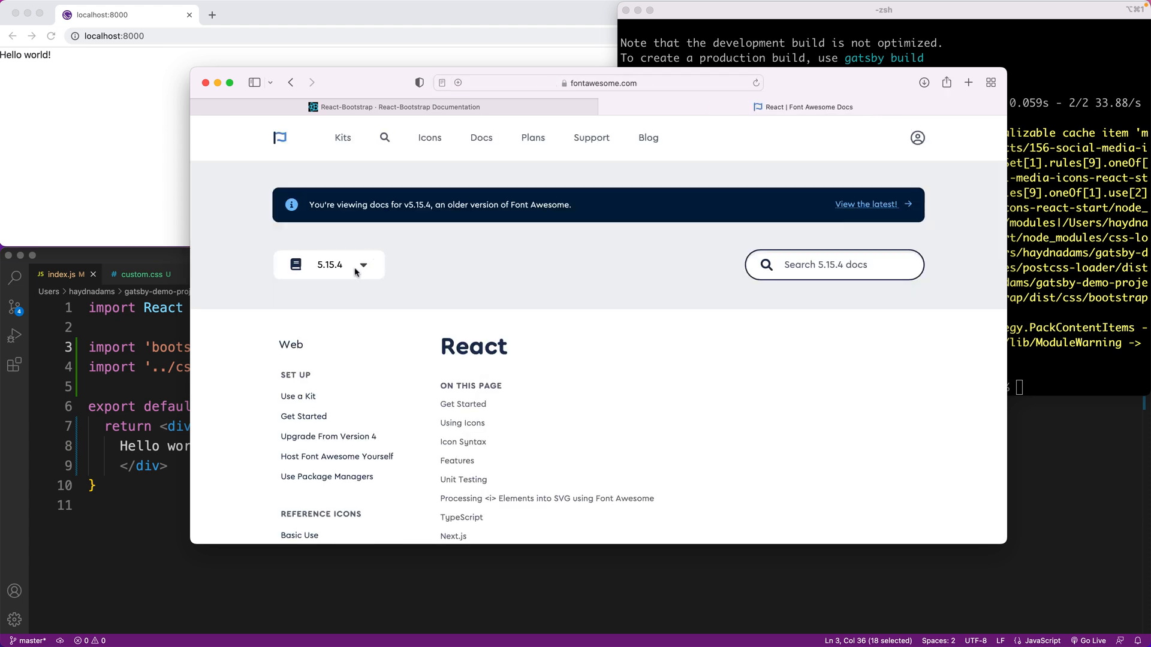
click(329, 264)
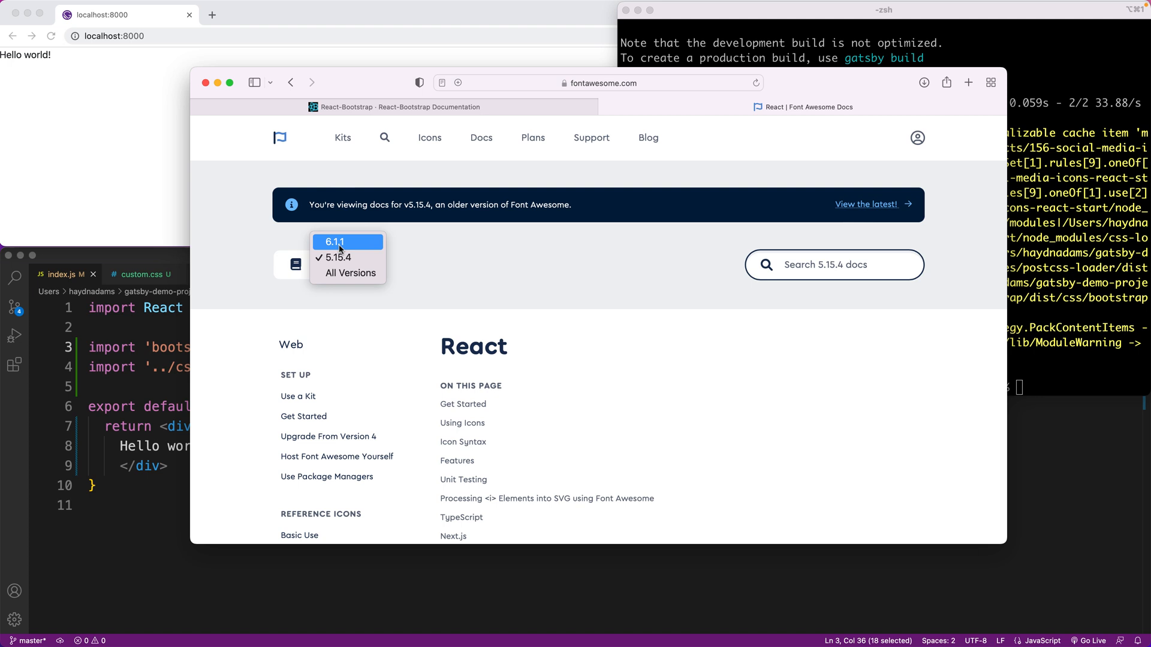
mouse_move(346, 257)
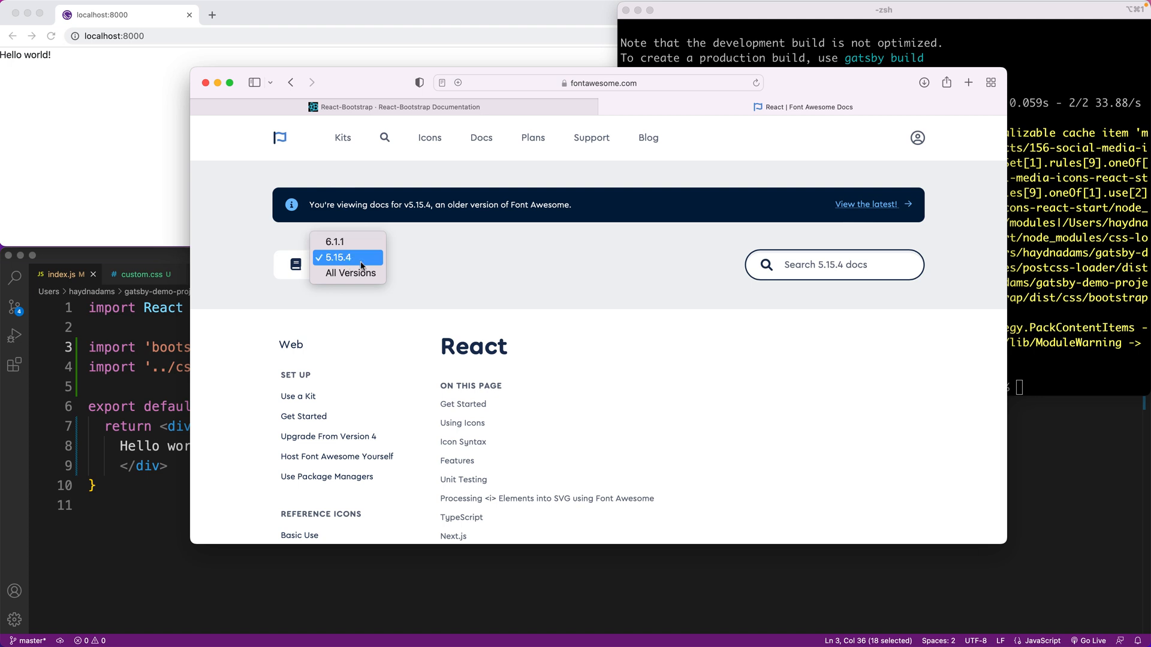
mouse_move(469, 281)
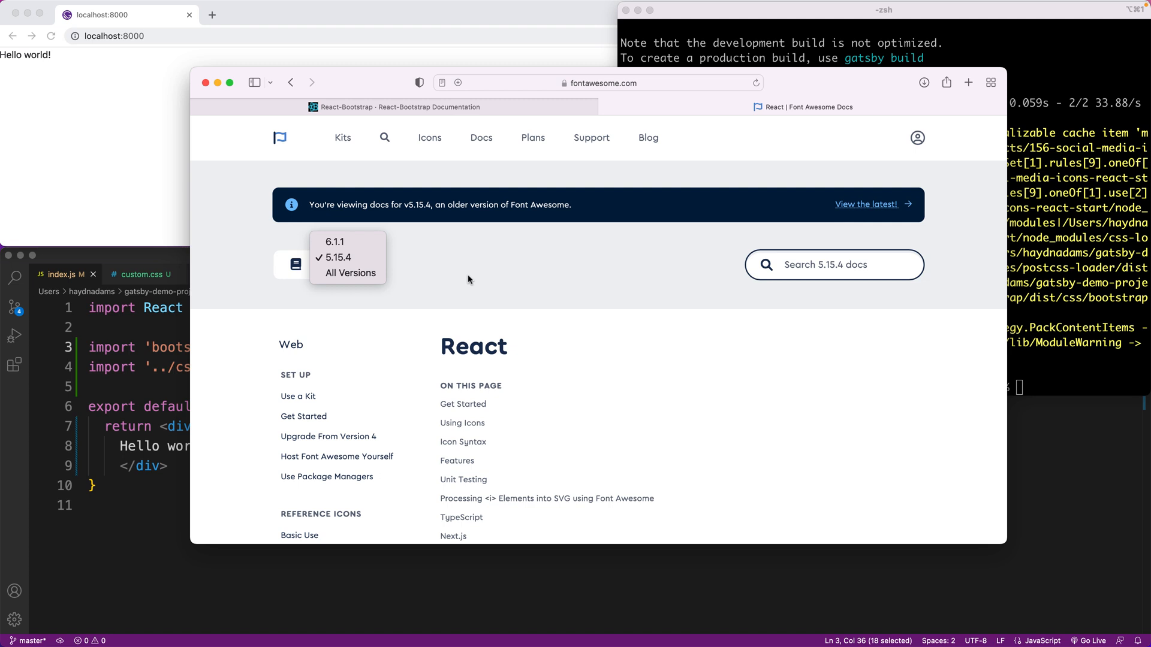
click(336, 256)
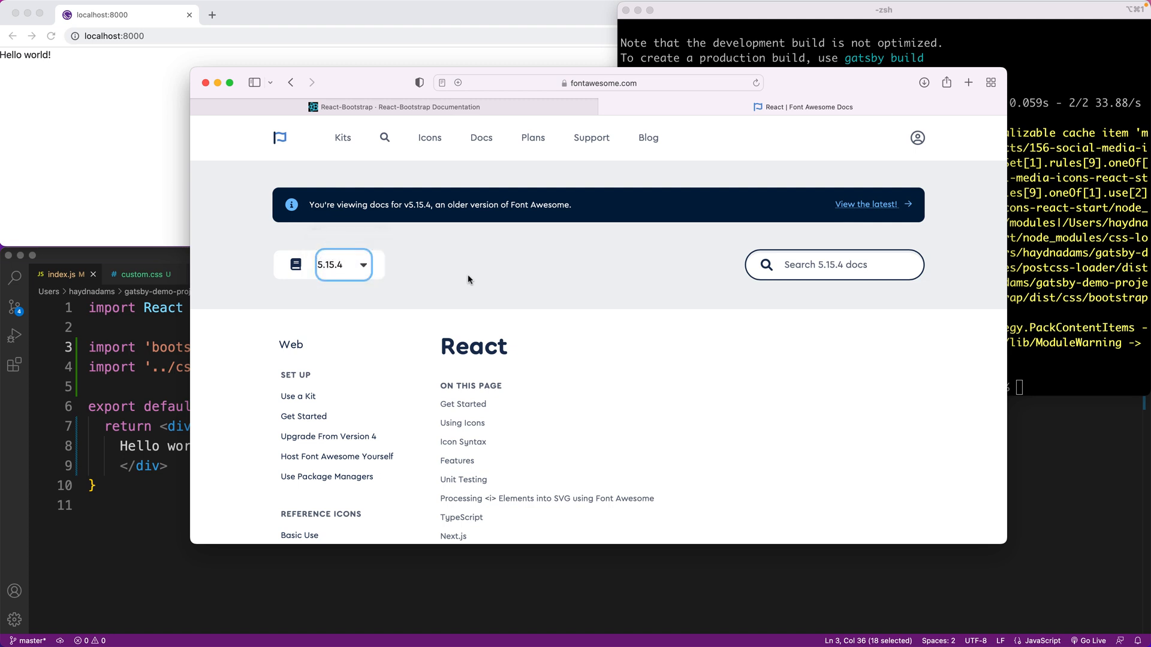
click(341, 263)
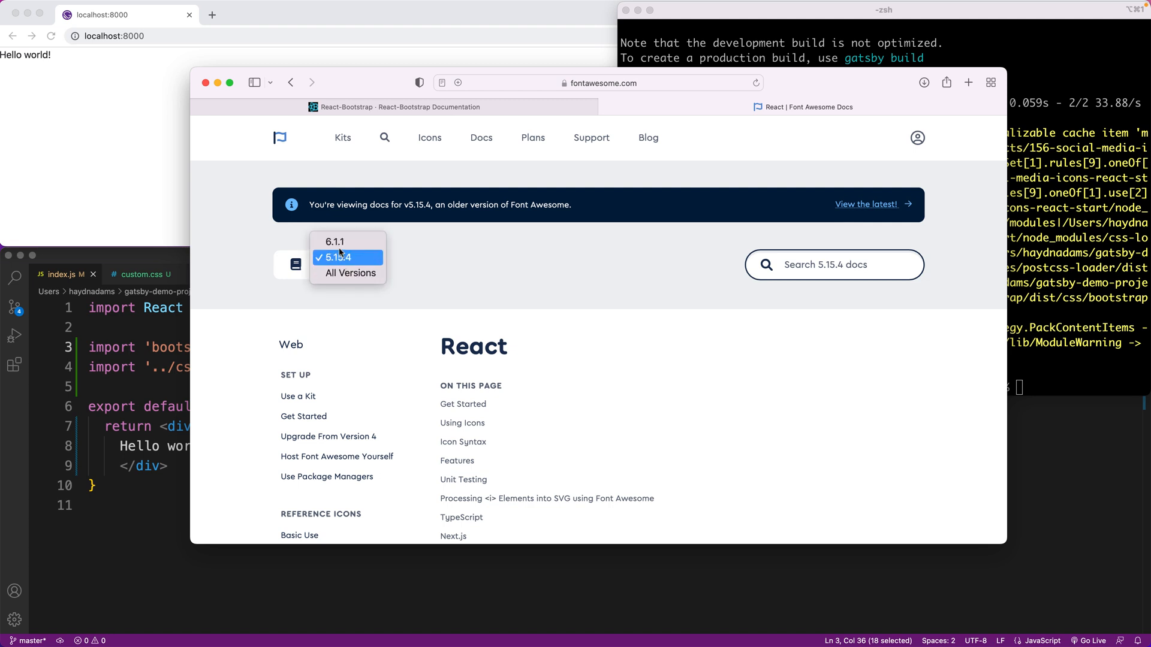
mouse_move(446, 276)
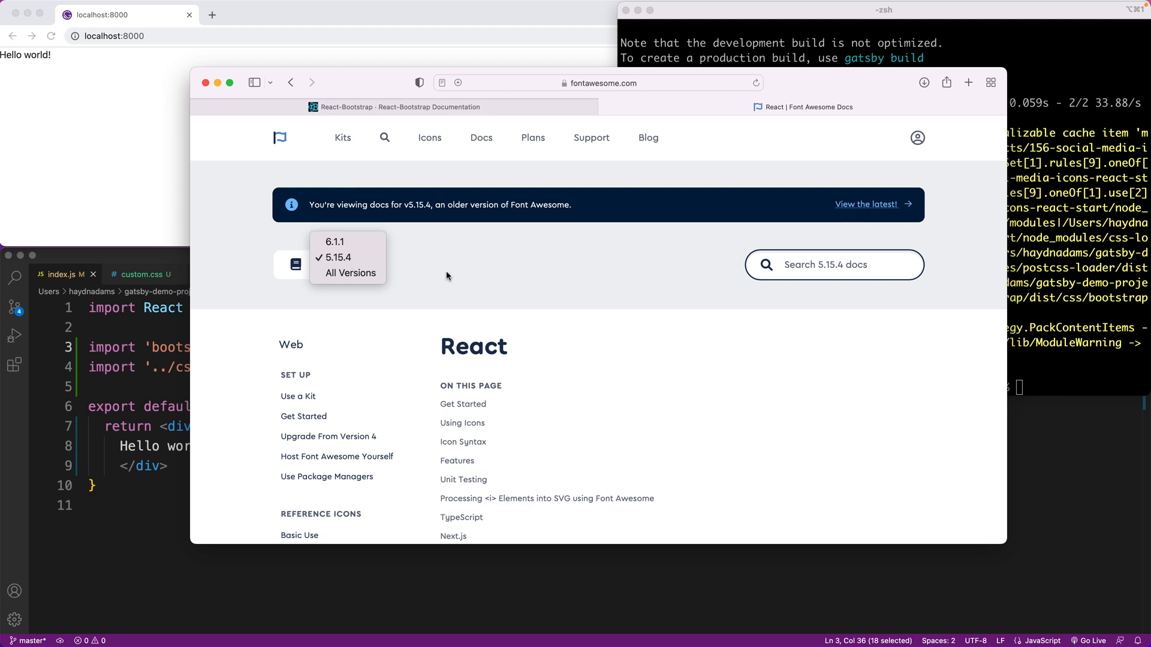
click(336, 258)
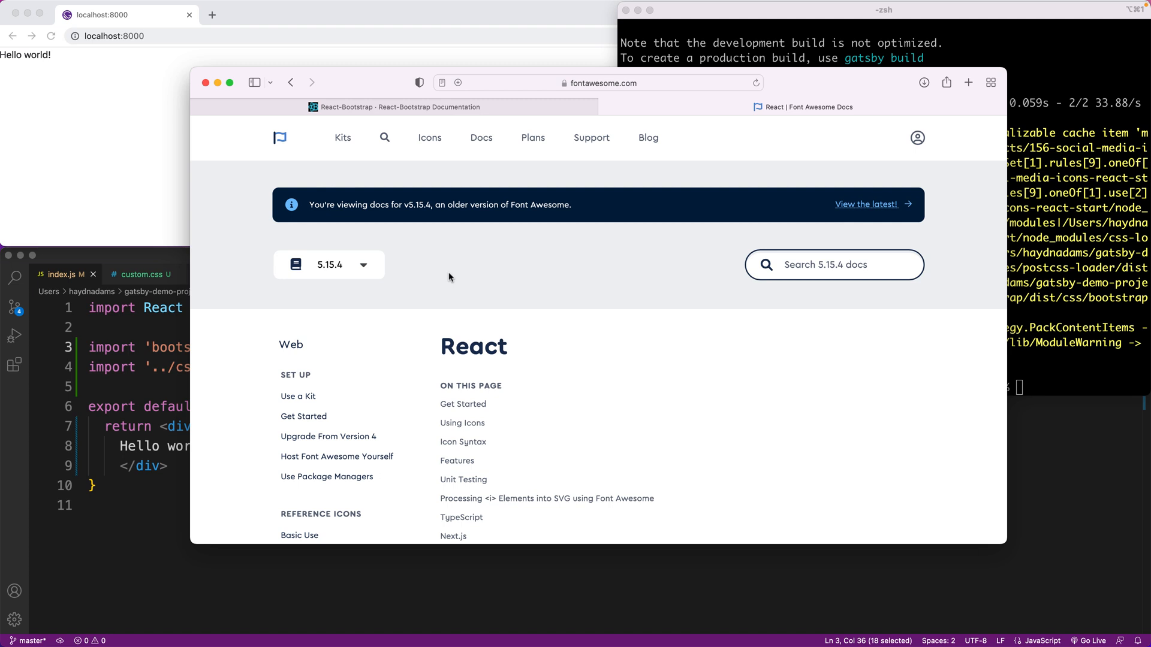
mouse_move(324, 270)
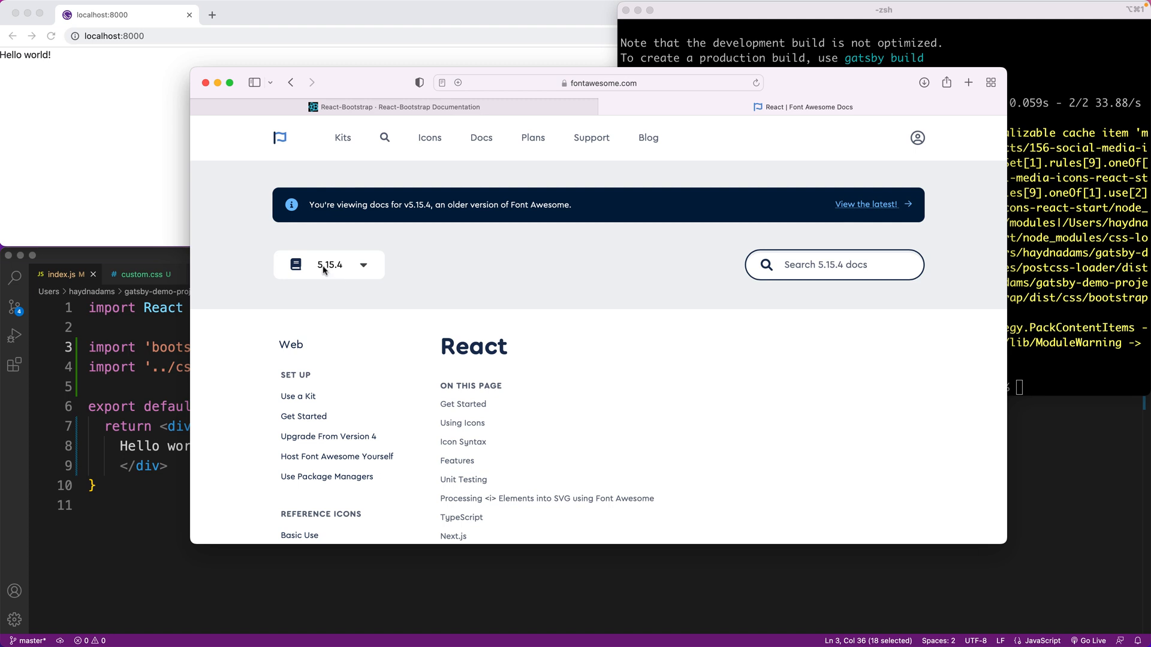
mouse_move(364, 269)
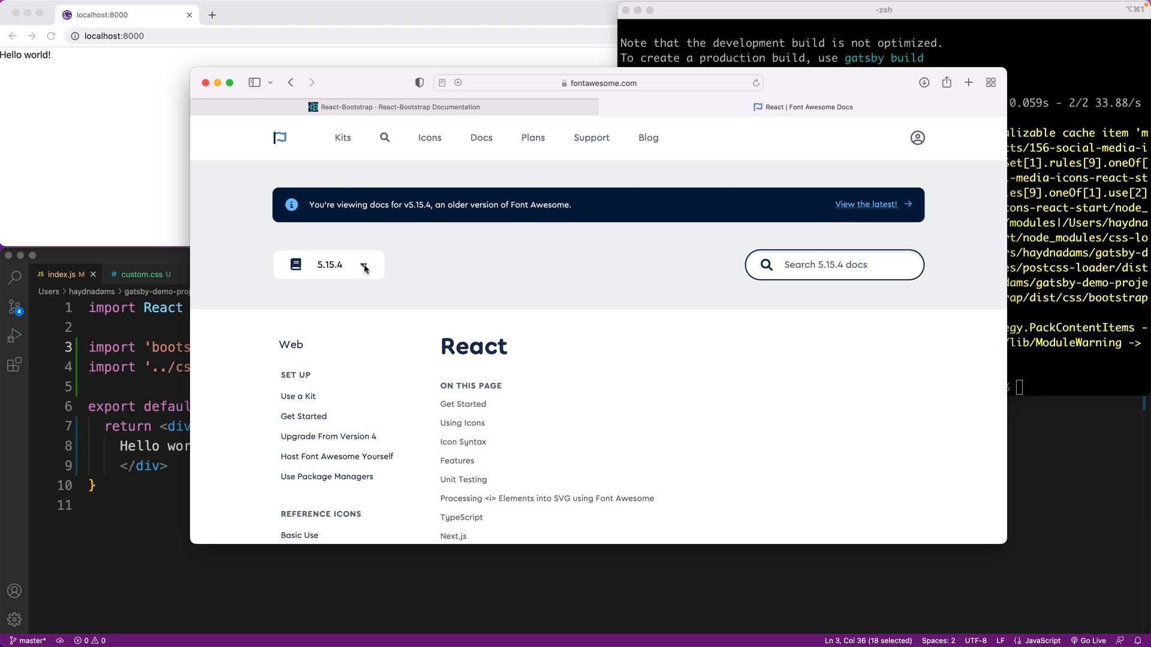
mouse_move(446, 285)
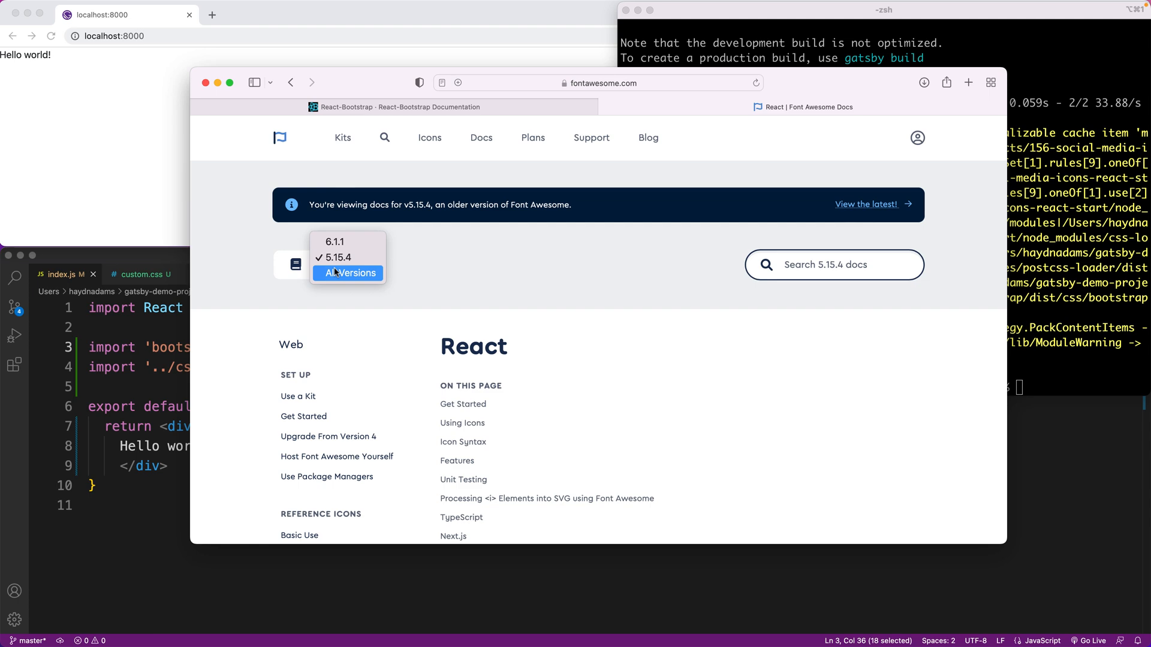
Step: Keep version 5.15.4 and scroll the React guide down to the library.add icon example
click(335, 256)
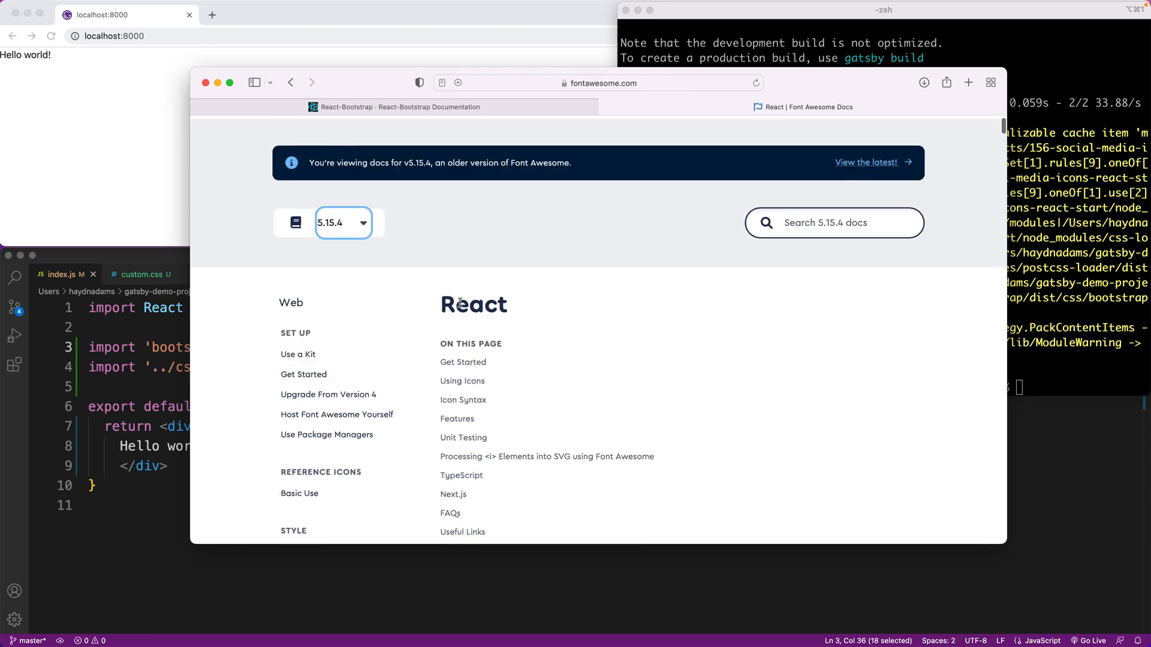
scroll(down, 3)
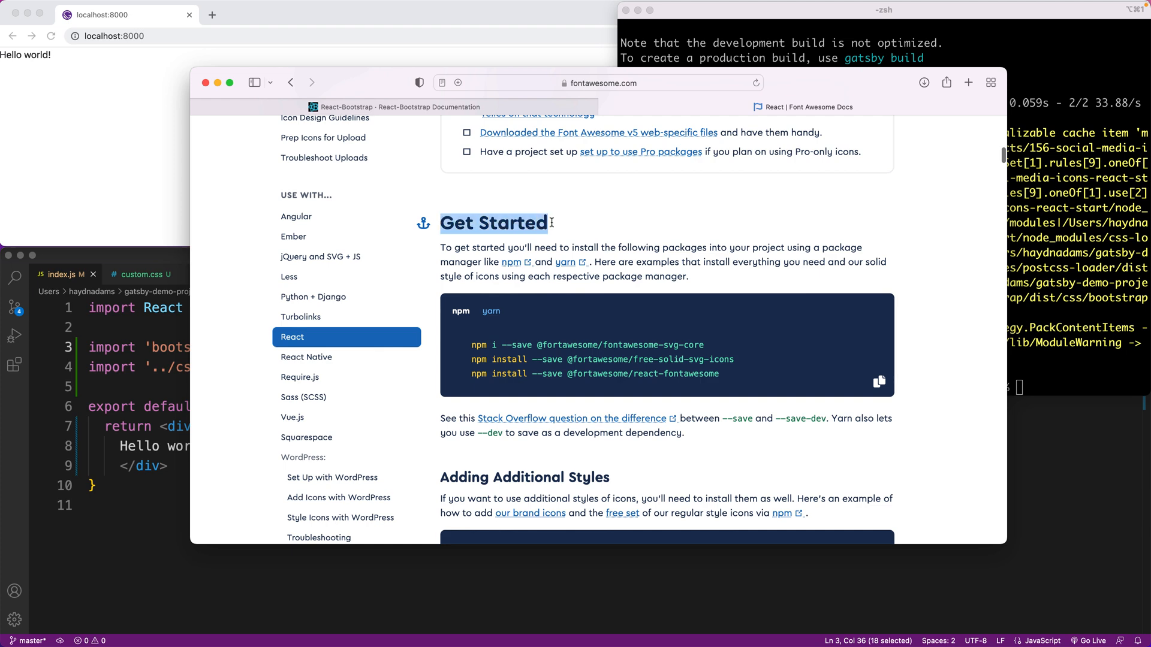
mouse_move(787, 382)
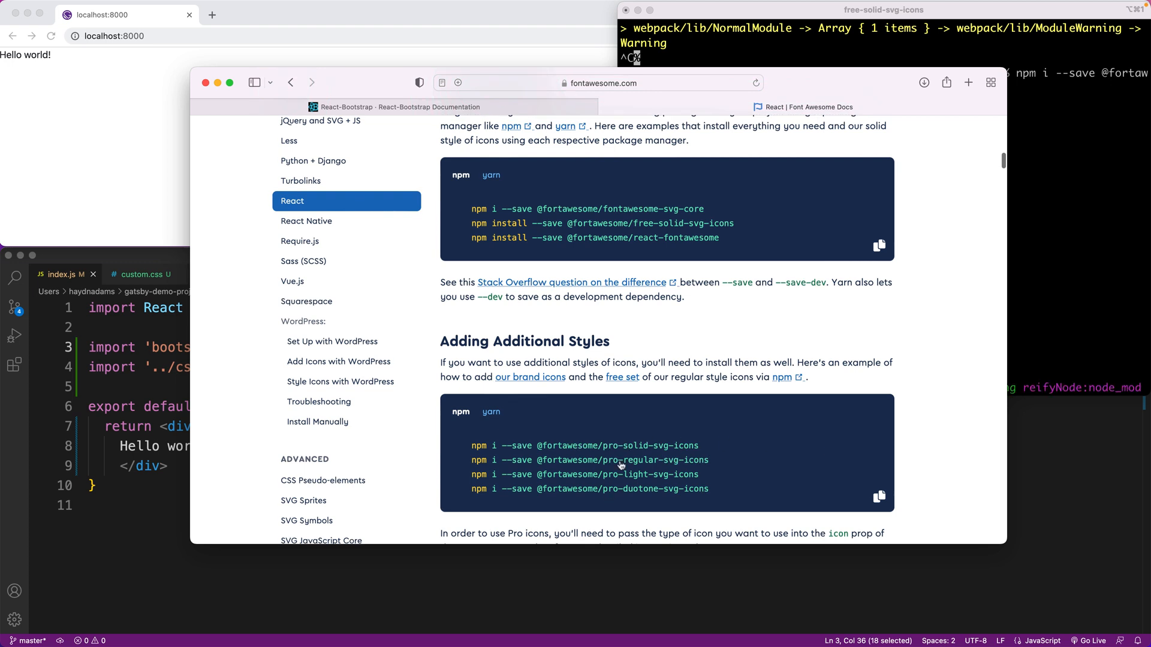
scroll(up, 3)
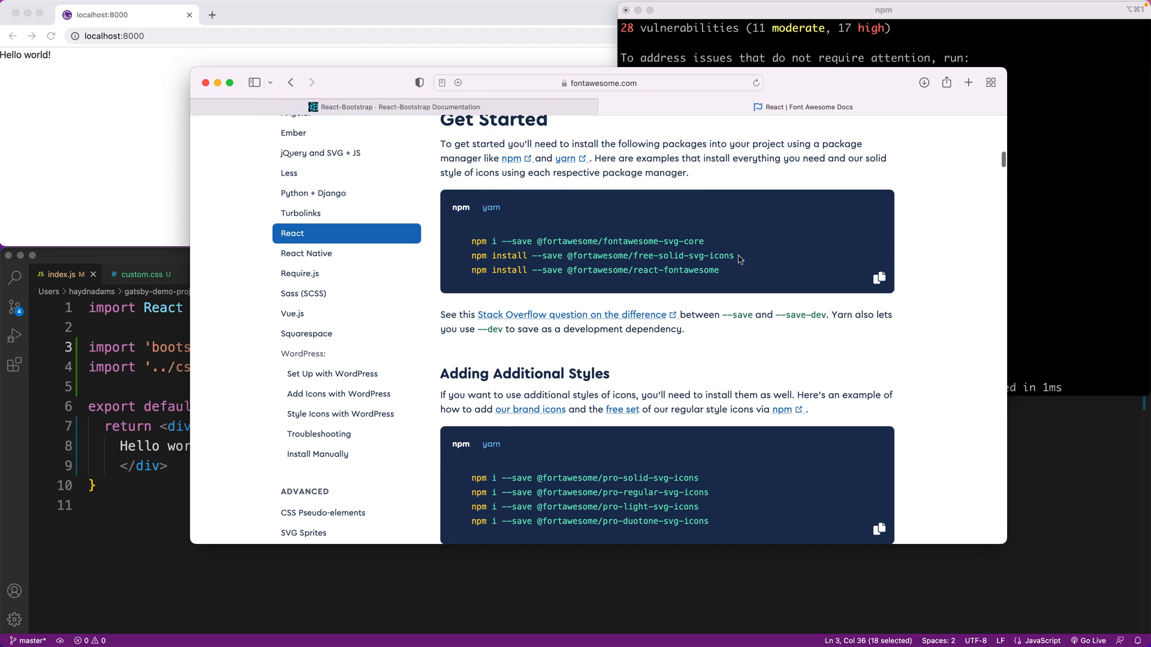
mouse_move(743, 343)
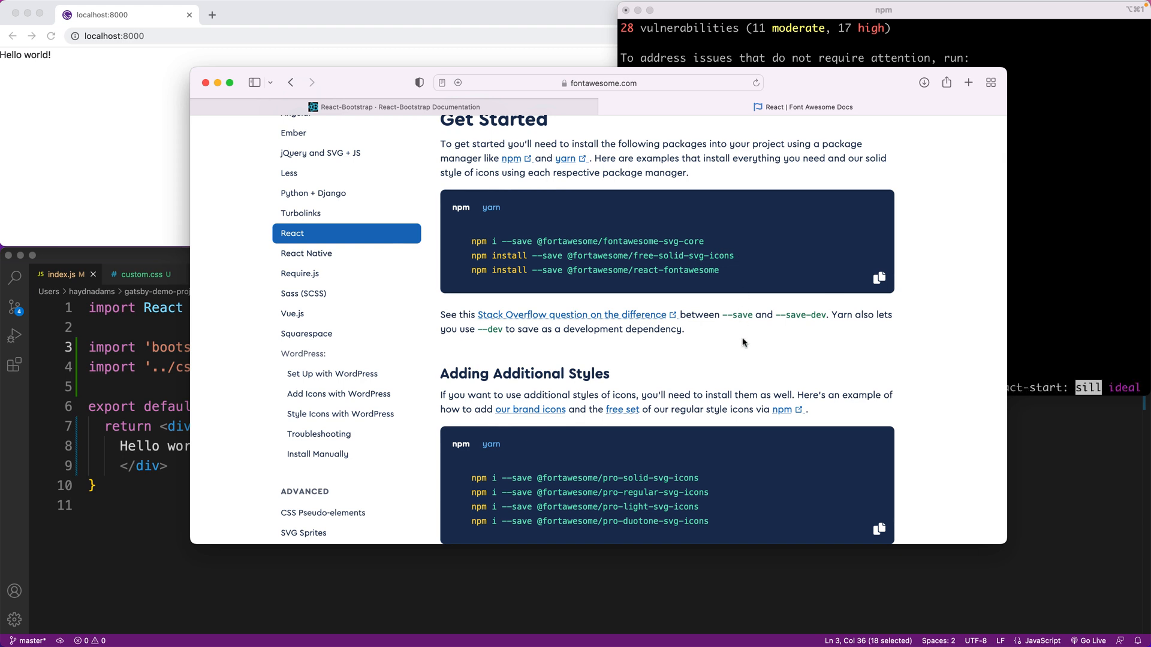
scroll(down, 3)
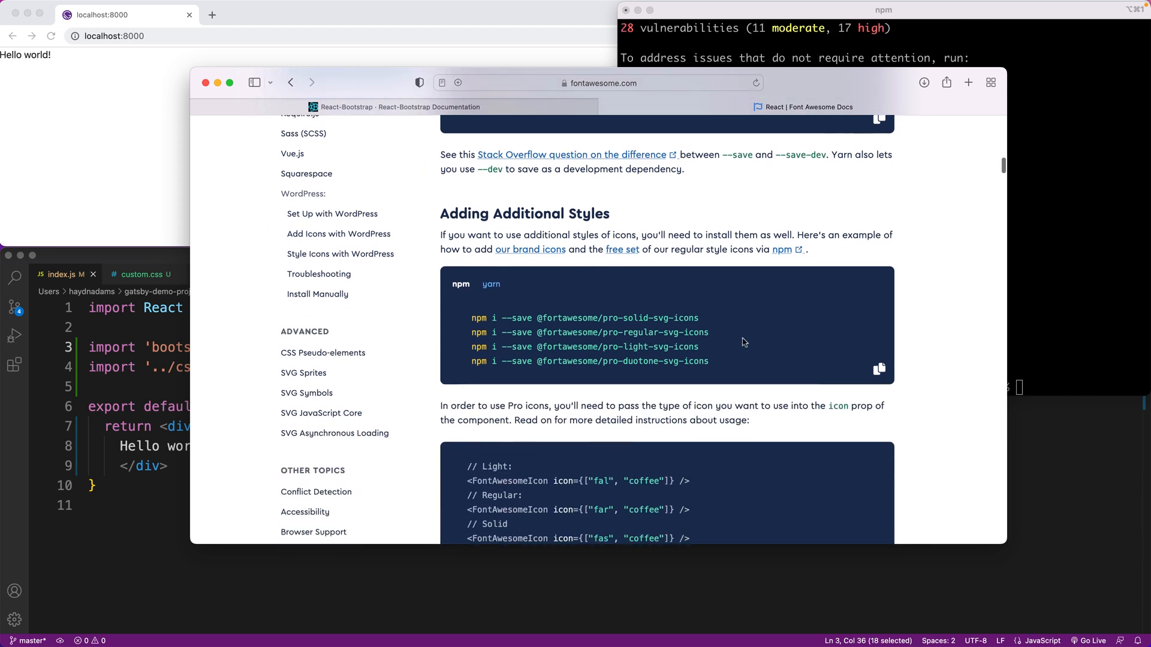
scroll(down, 3)
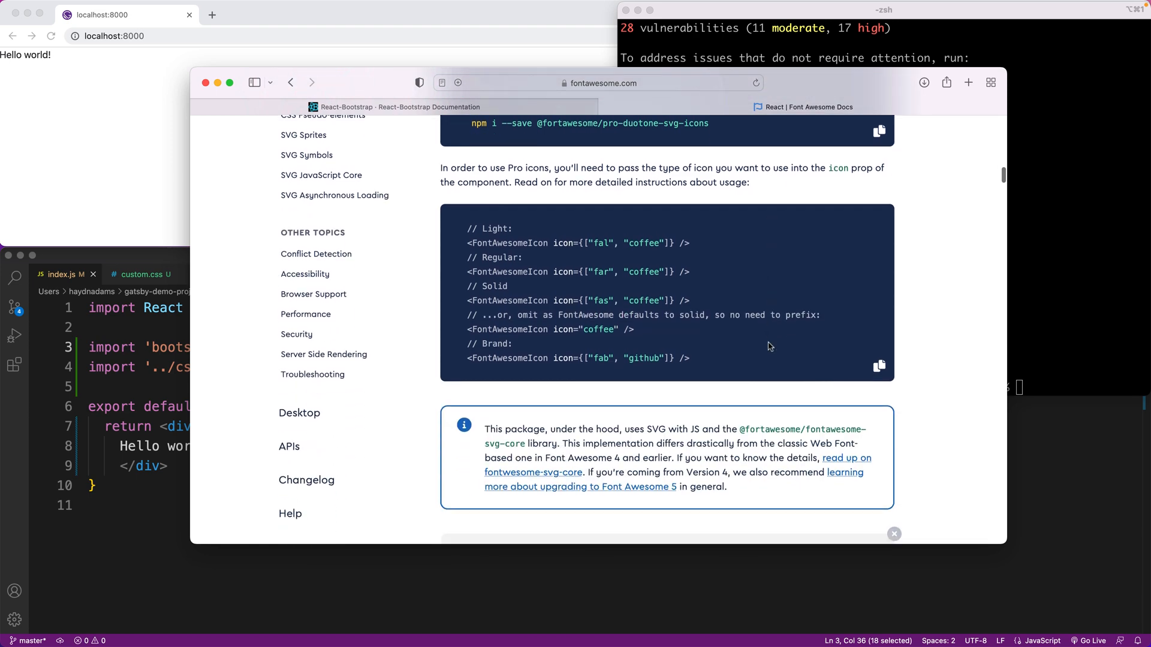
scroll(down, 3)
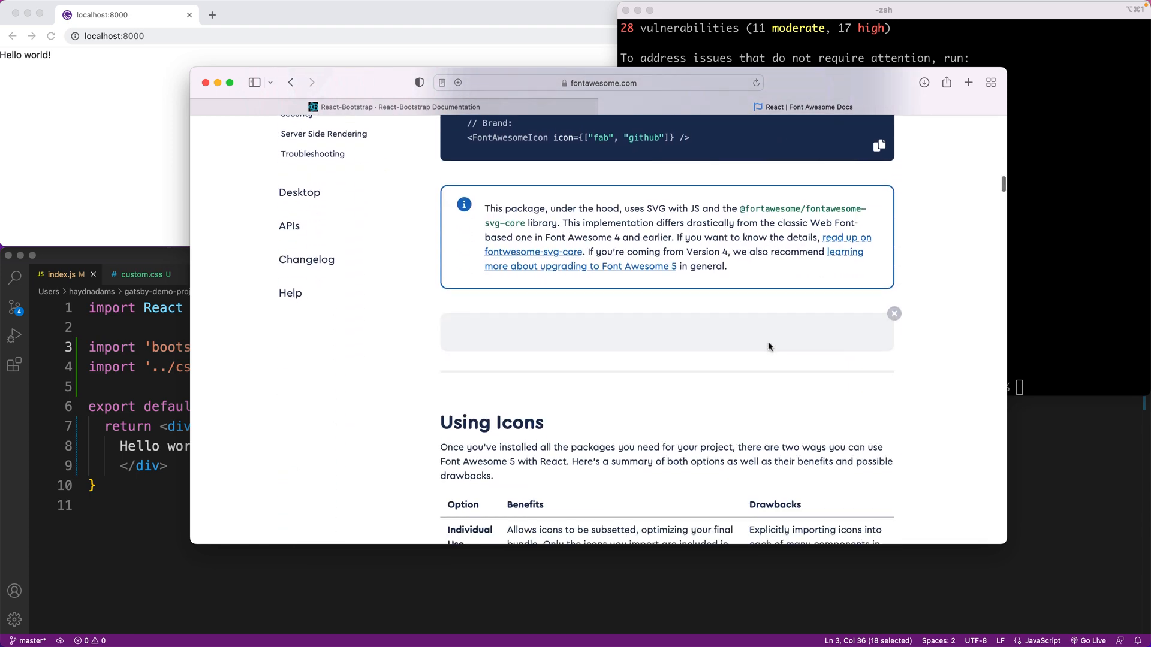
scroll(down, 3)
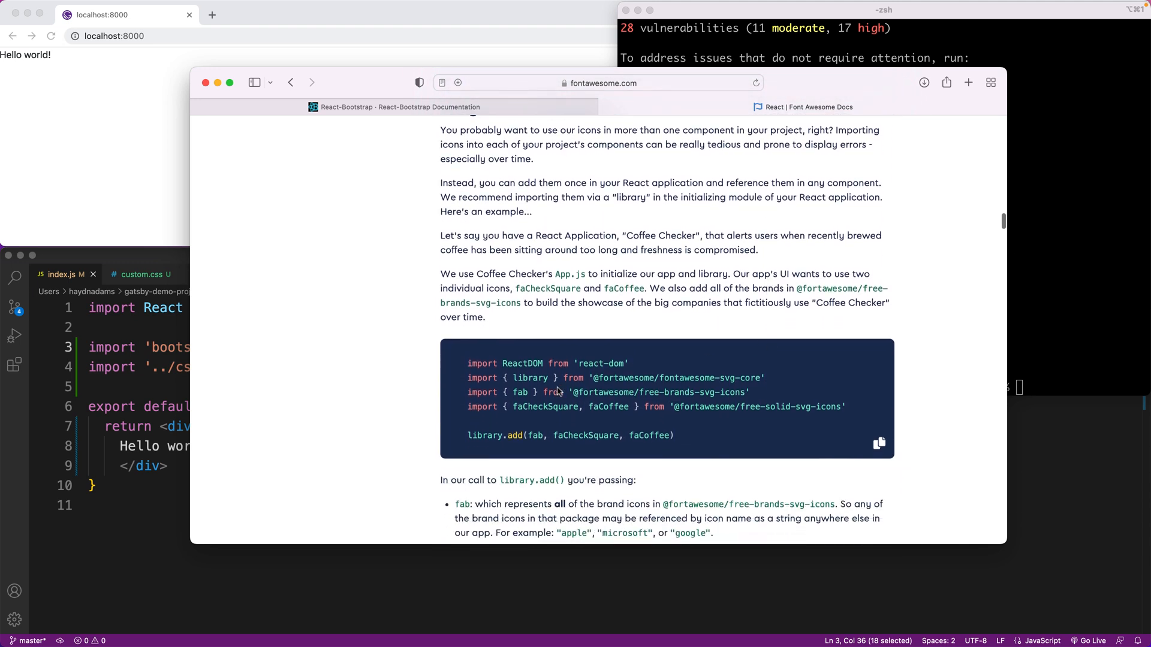
Step: Select the free-brands-svg-icons package name and scroll back to the Get Started install commands
double_click(519, 392)
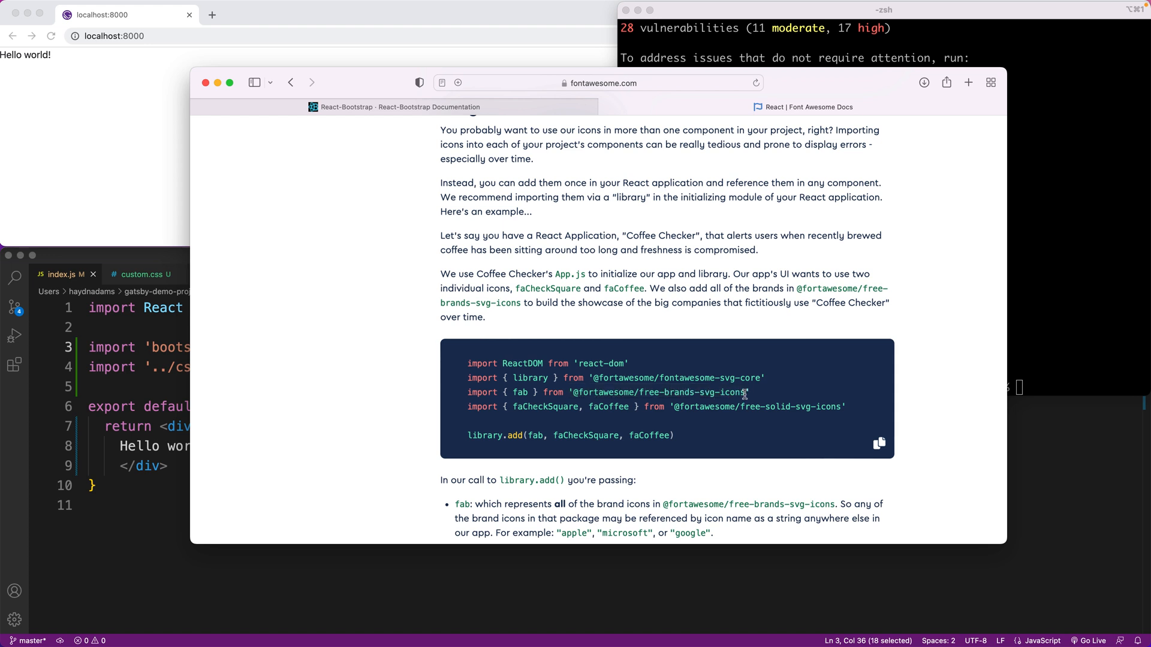
mouse_move(510, 284)
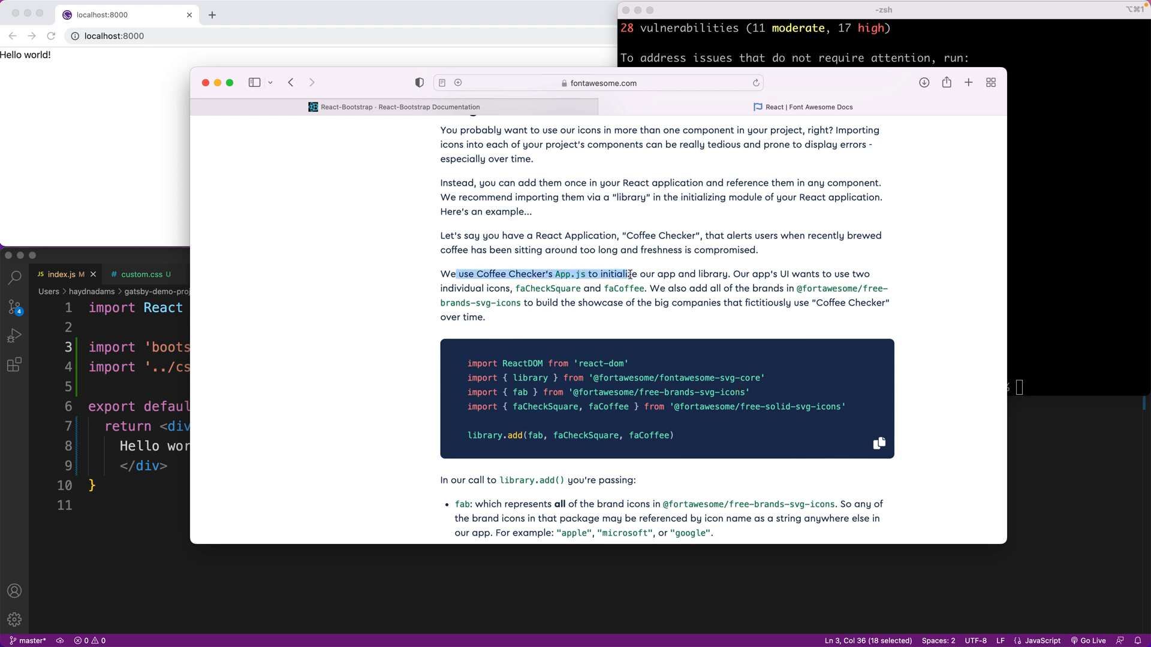
mouse_move(616, 307)
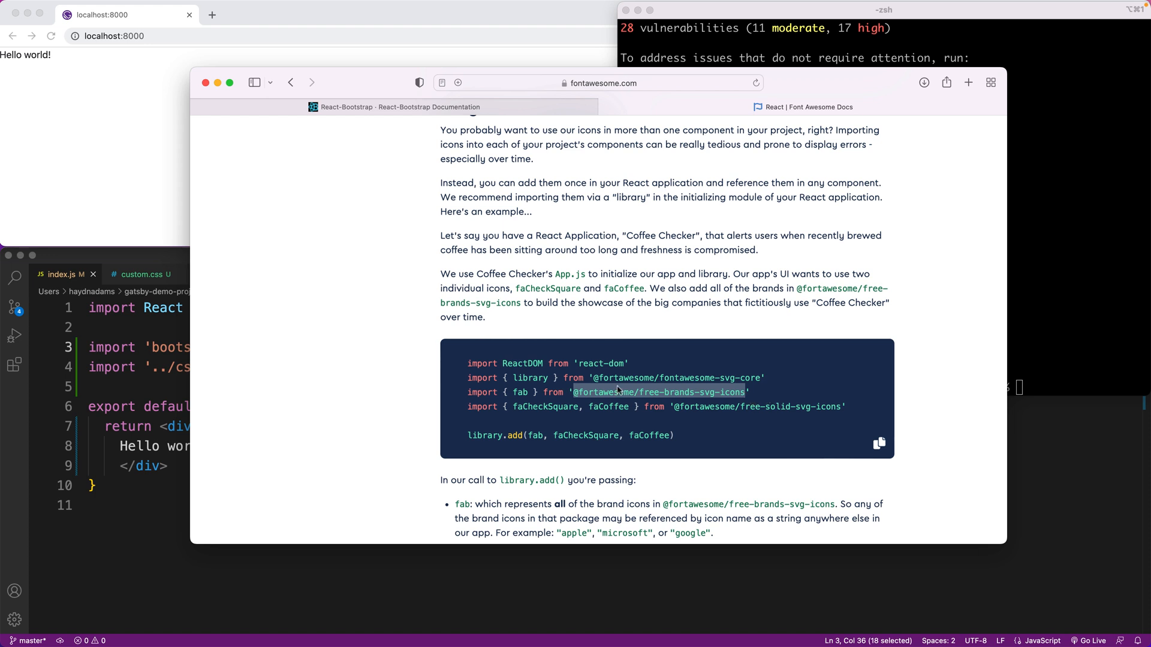
mouse_move(628, 346)
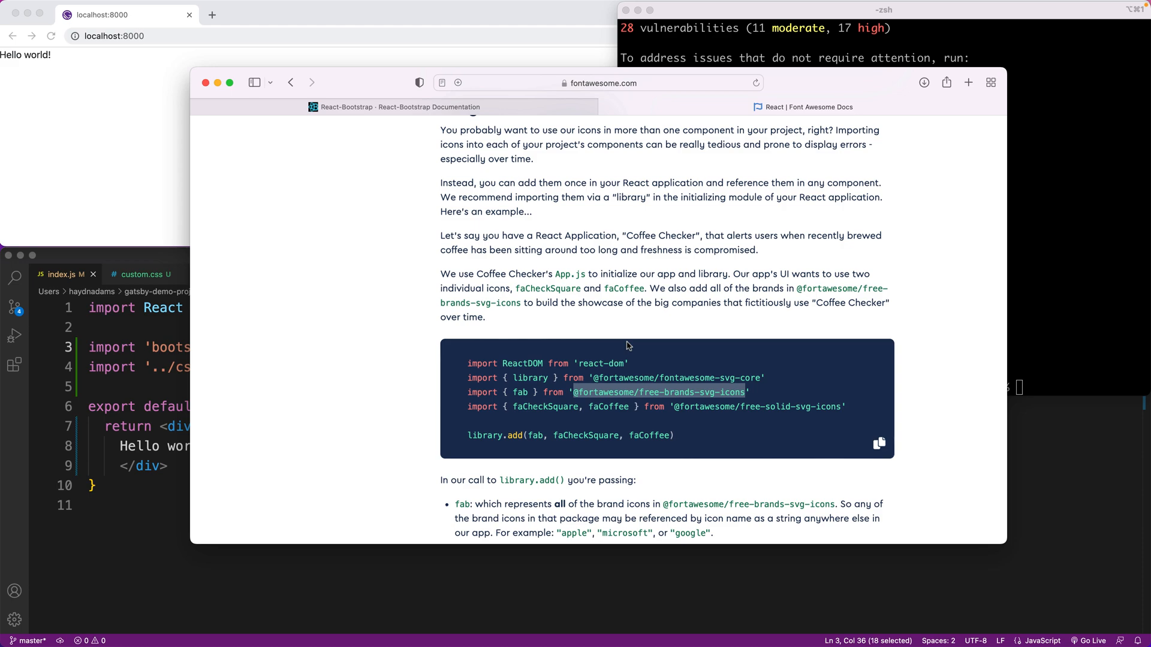
scroll(down, 3)
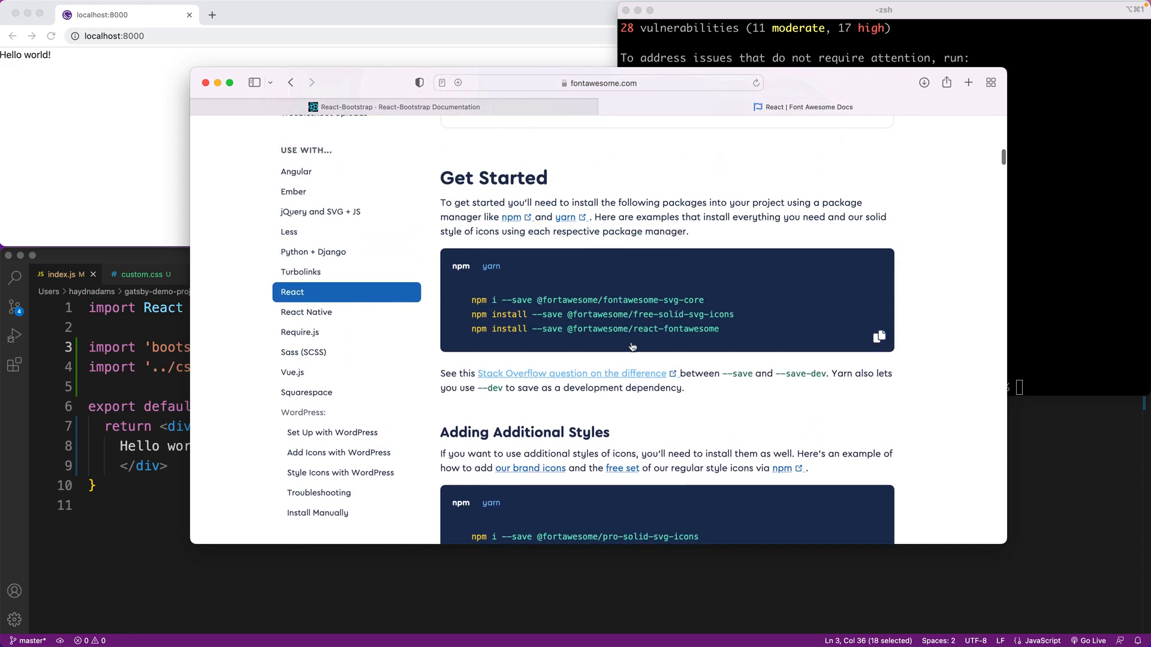
scroll(up, 3)
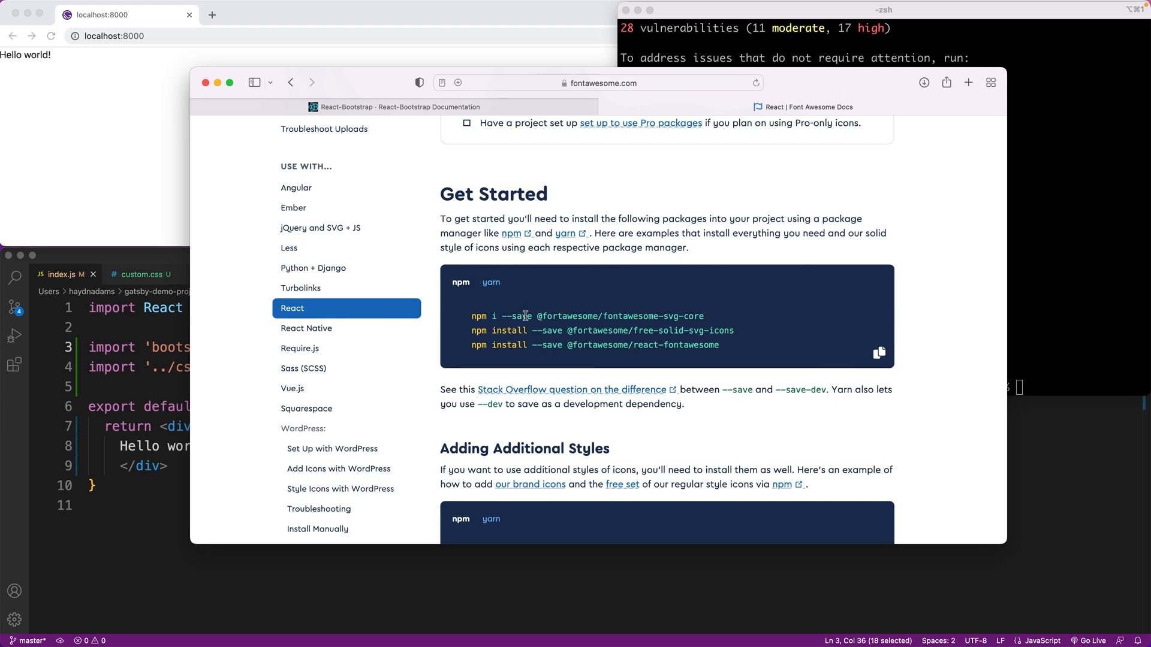
mouse_move(855, 321)
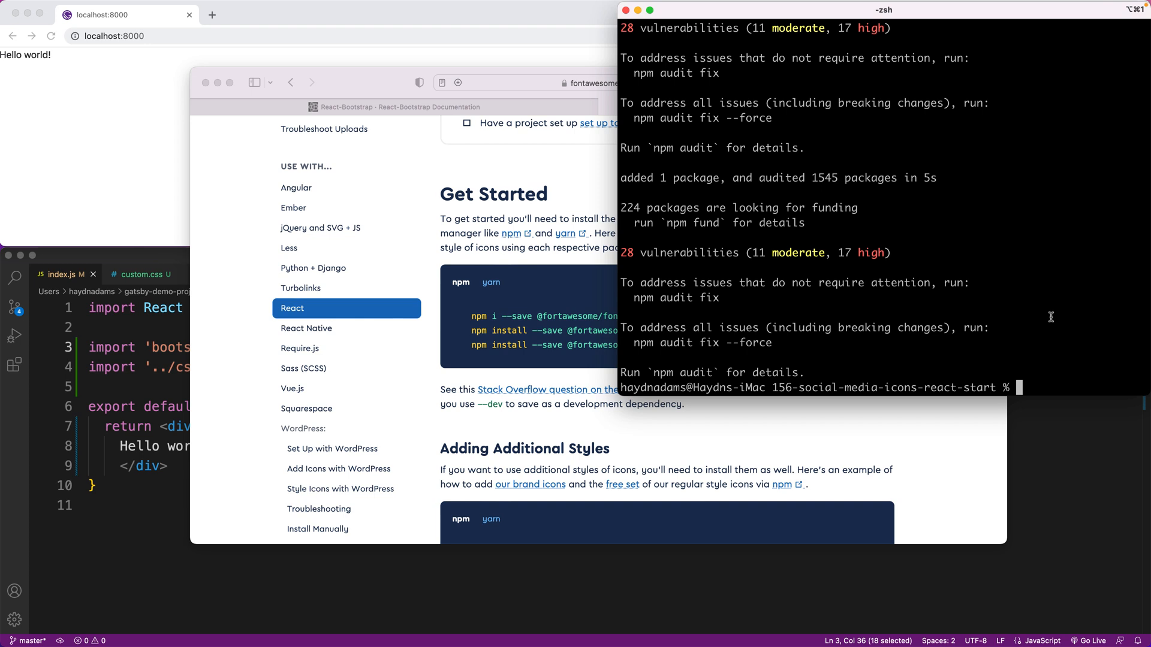
text(npm)
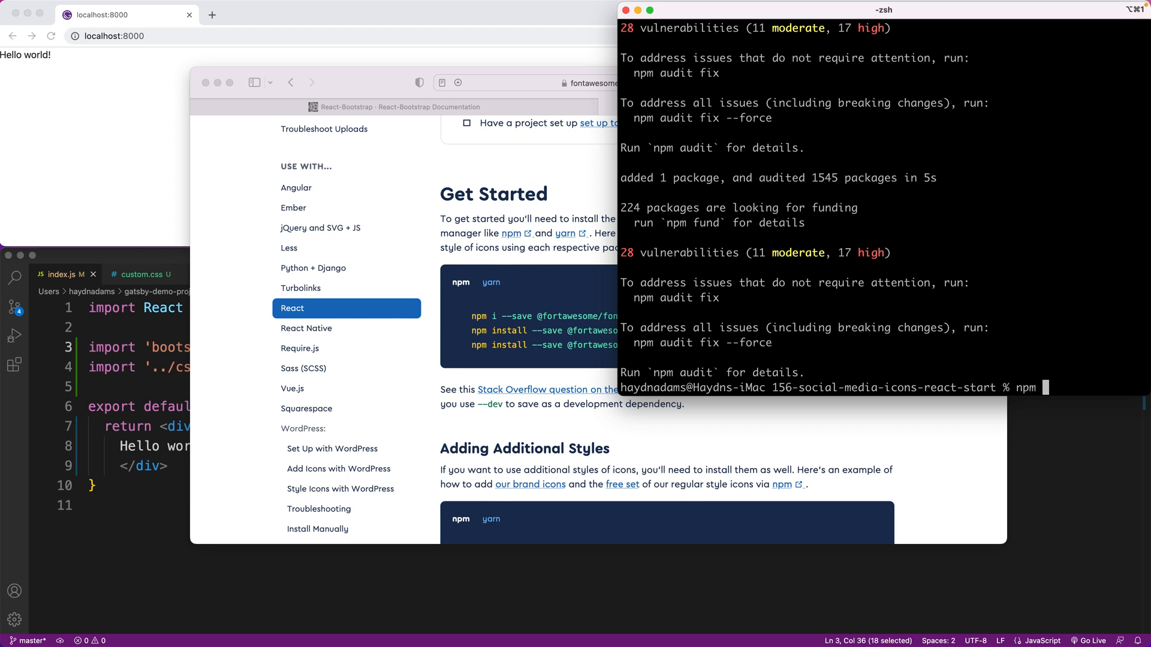
text(i --save)
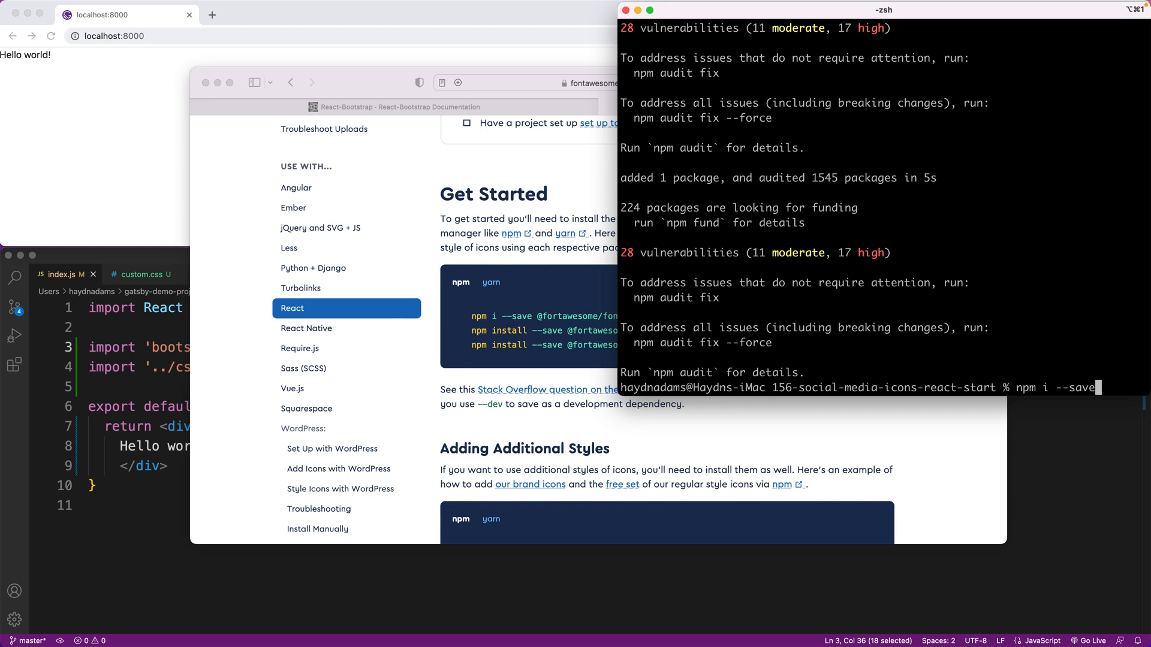
text(@fortawesome/free-brands-svg-icons)
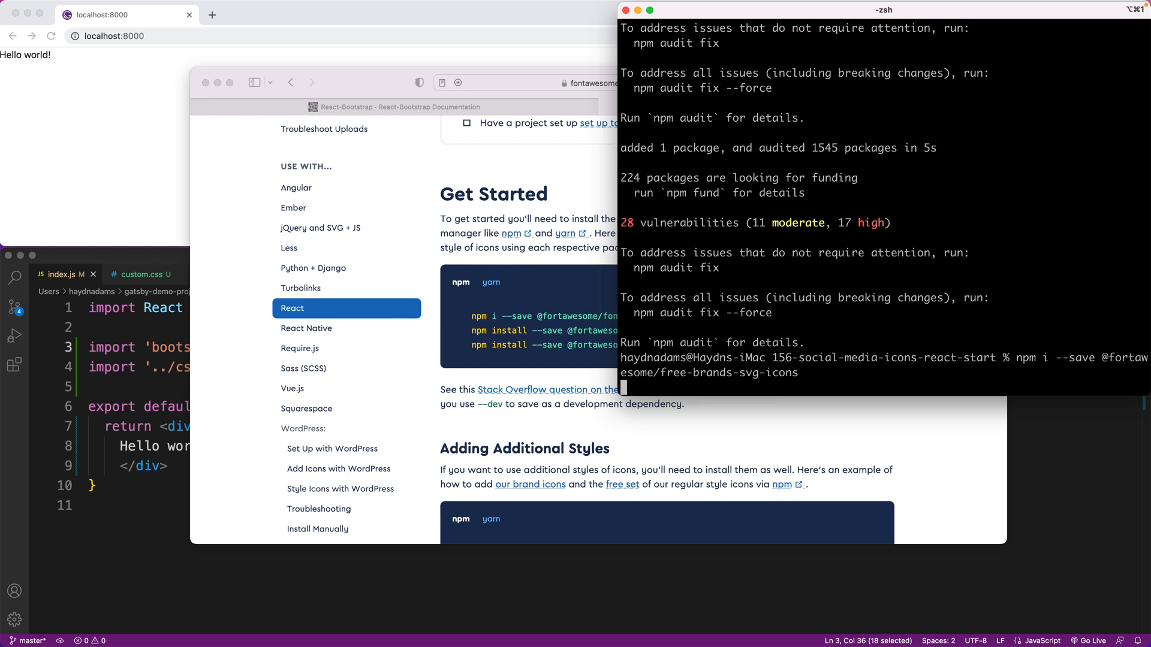
key(Return)
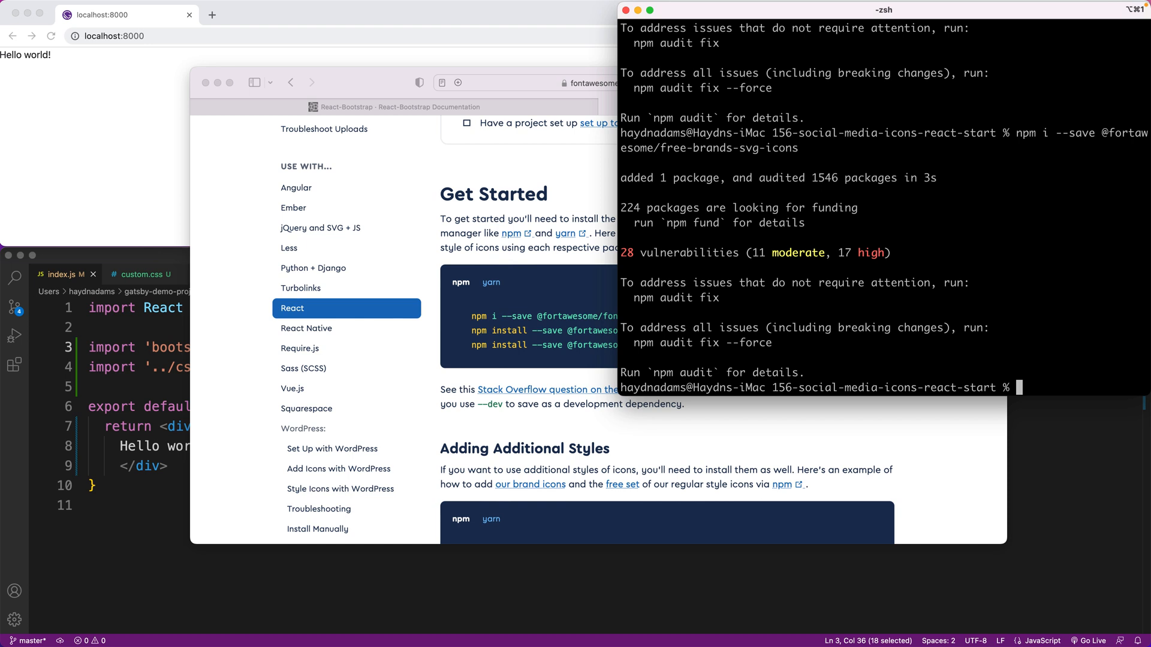
mouse_move(907, 316)
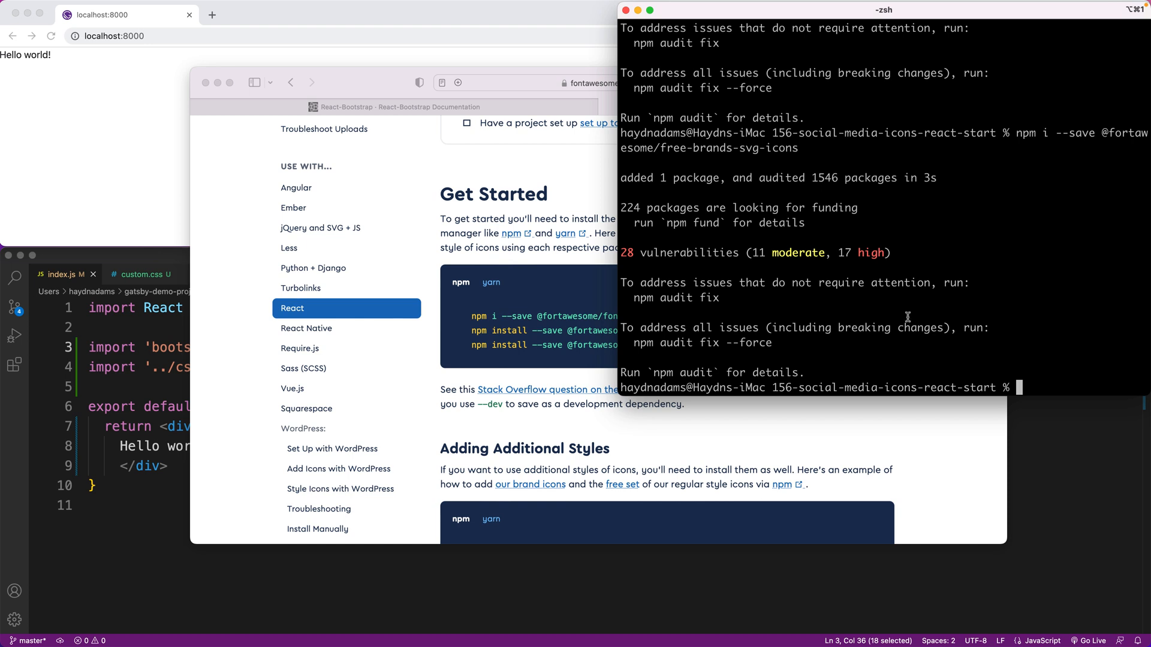
mouse_move(792, 452)
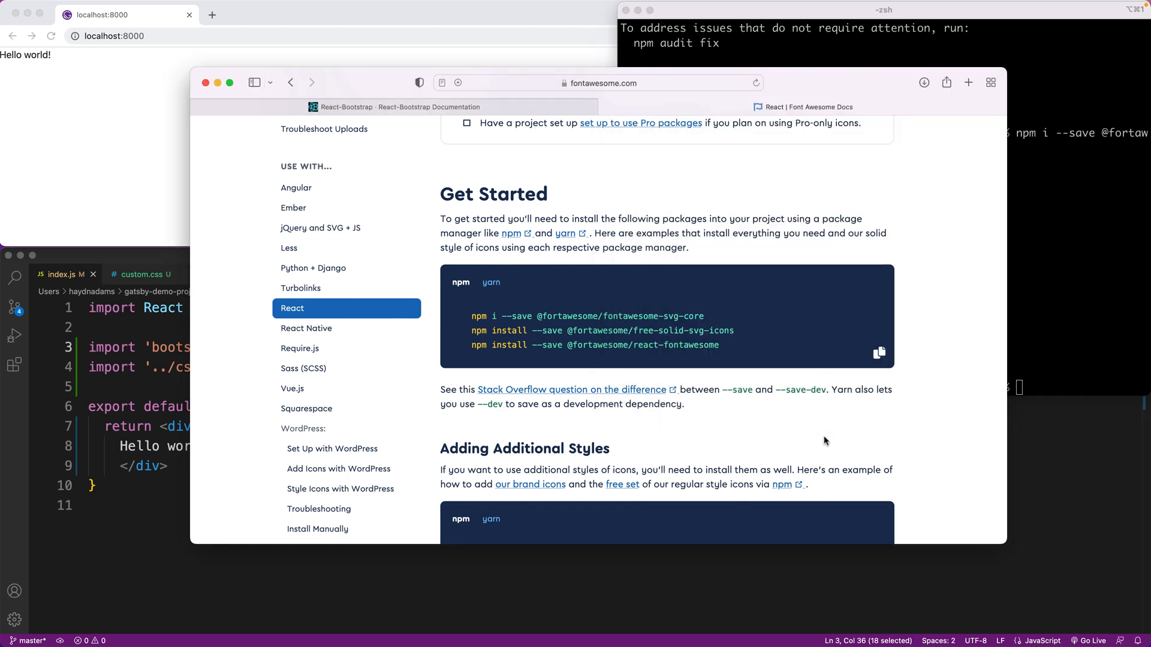
mouse_move(1039, 324)
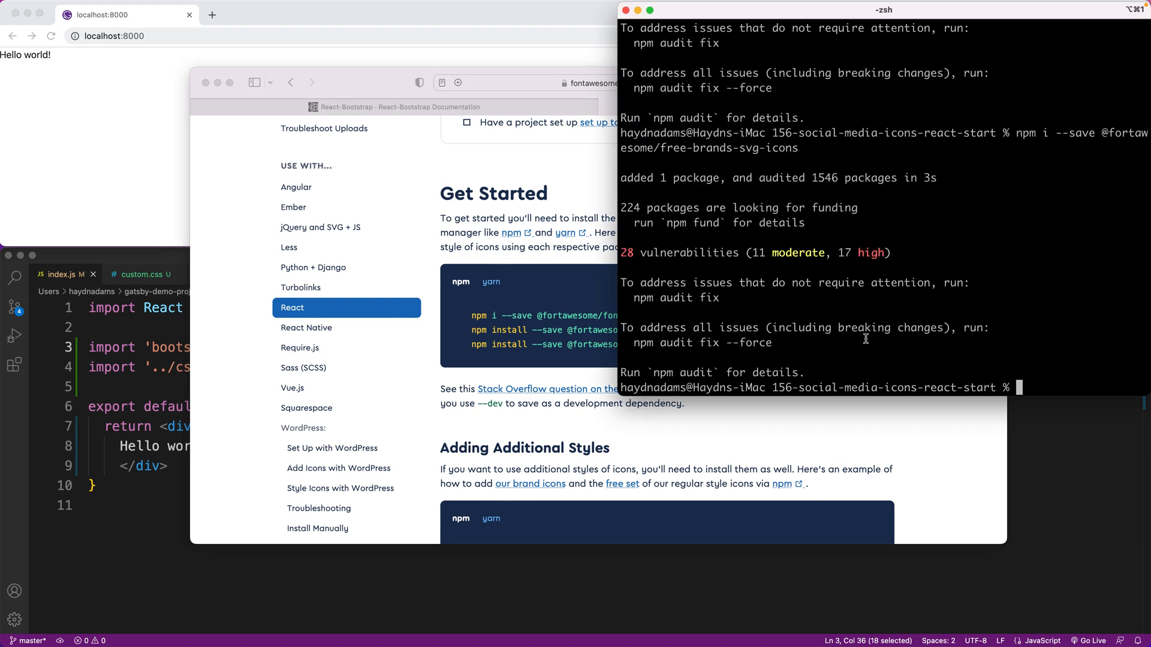
text(gatsby develop)
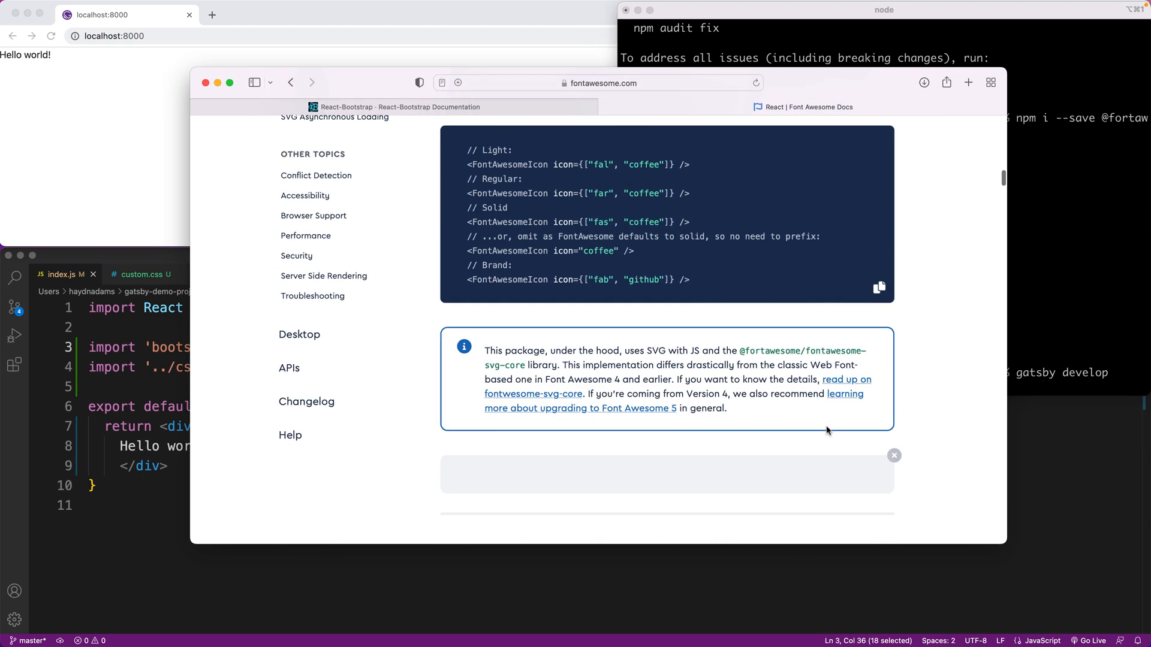
Step: Scroll to the Global Use example and select the free-brands-svg-icons package name
scroll(down, 3)
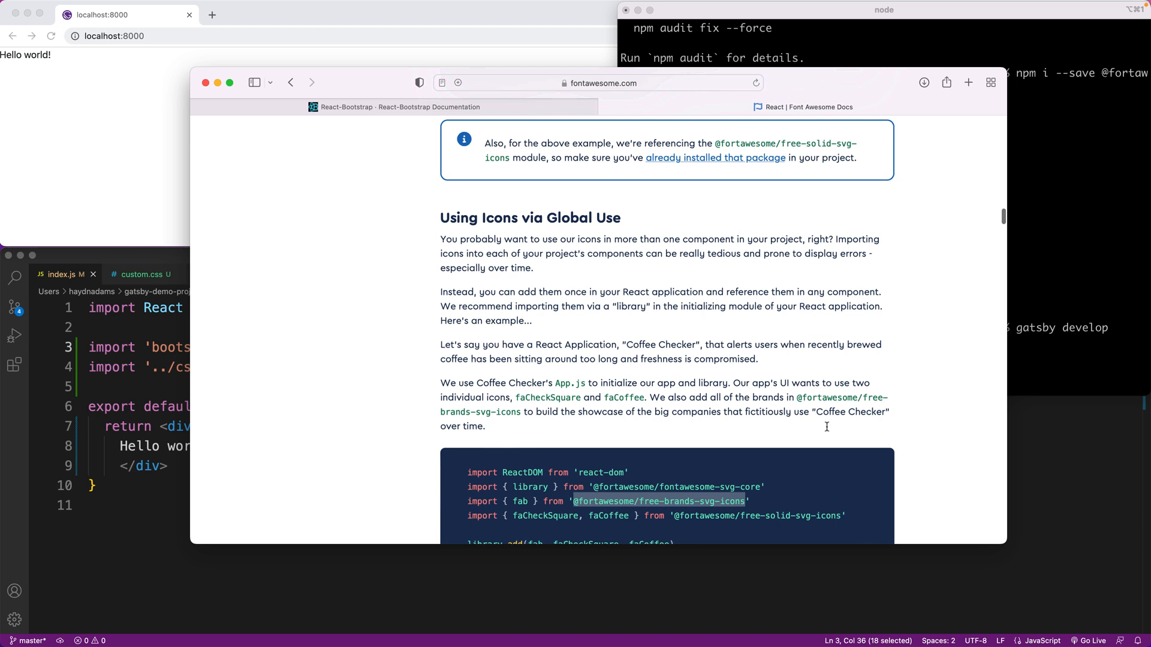
scroll(down, 3)
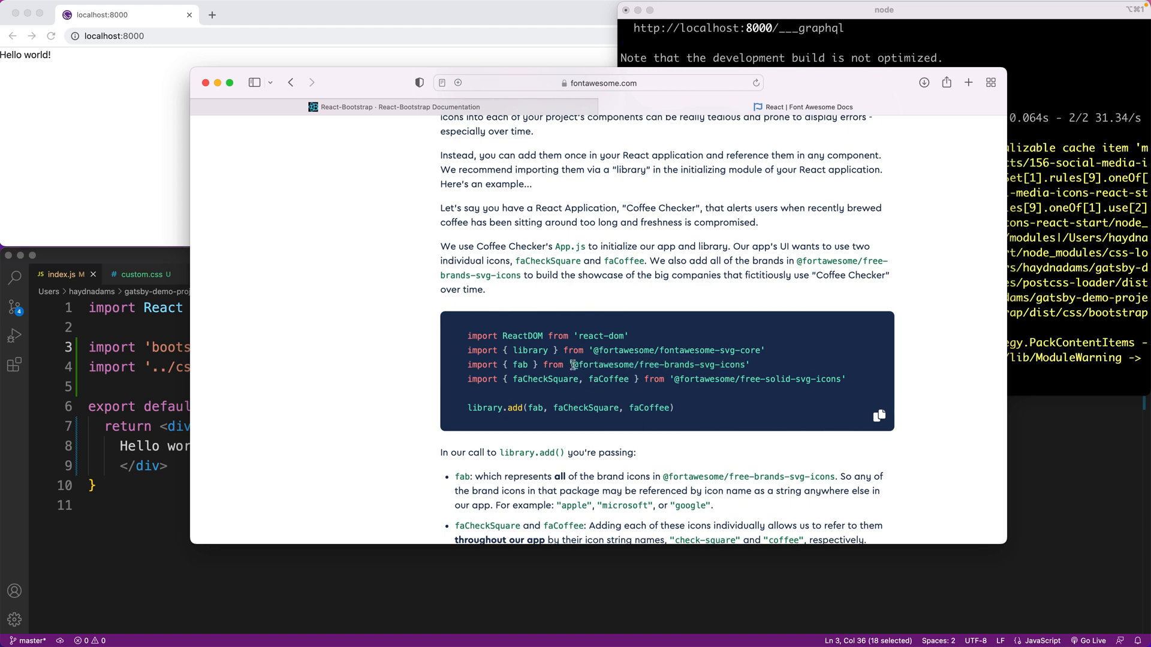
double_click(658, 364)
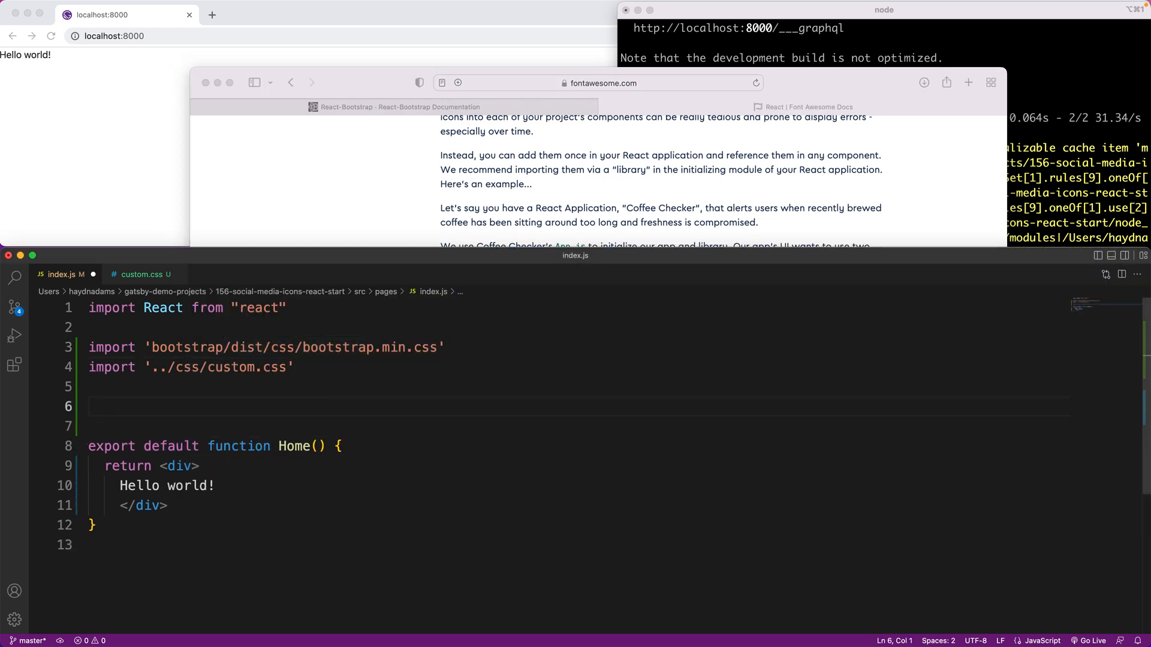
text(i)
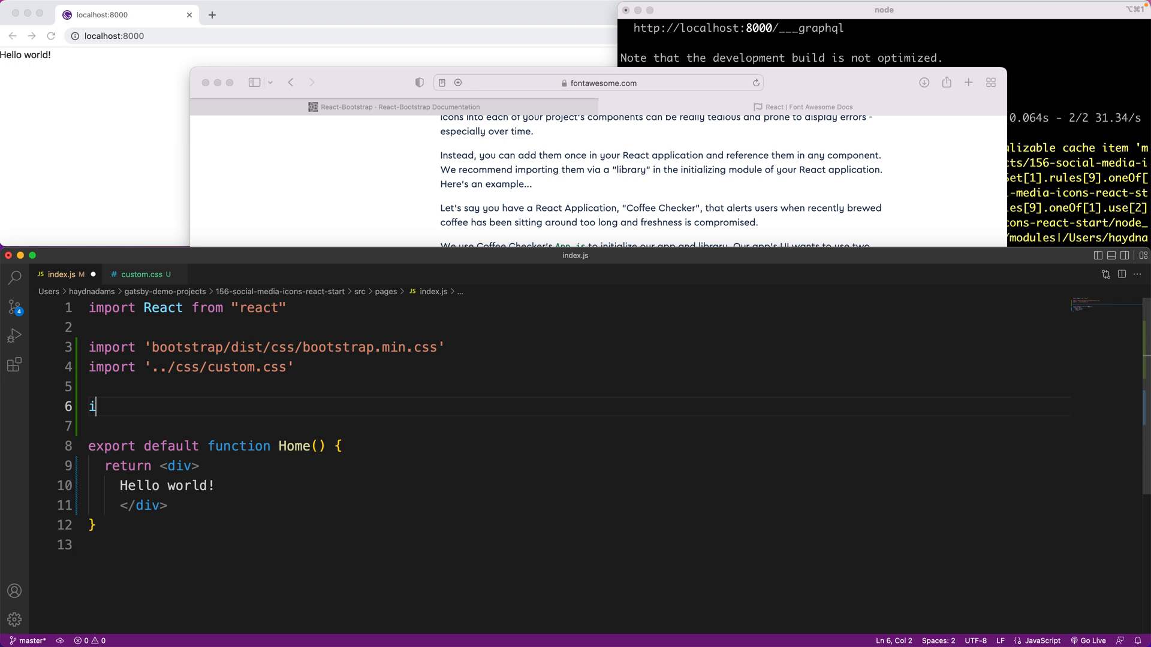
text(mport)
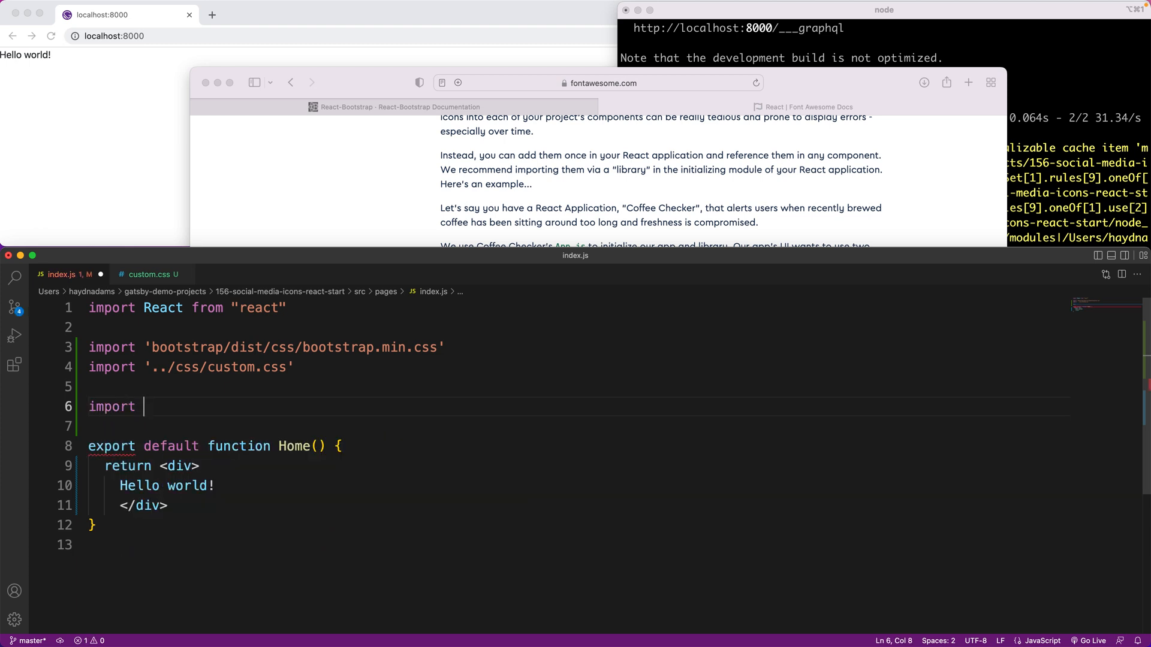
text({ })
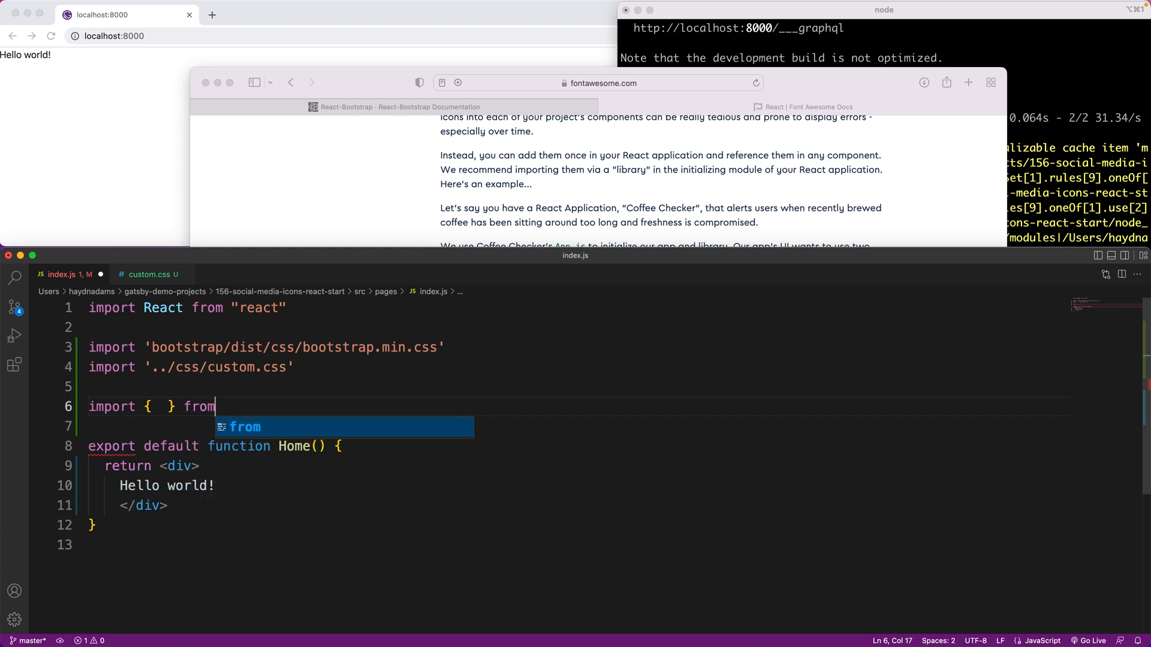
text(')
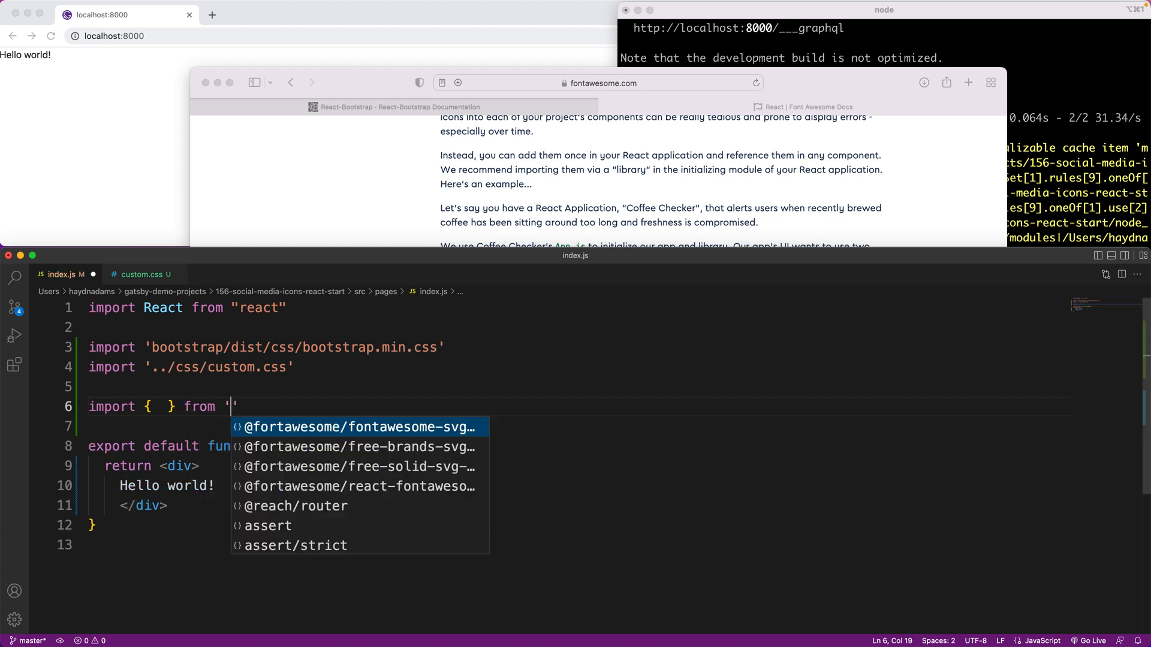
click(358, 446)
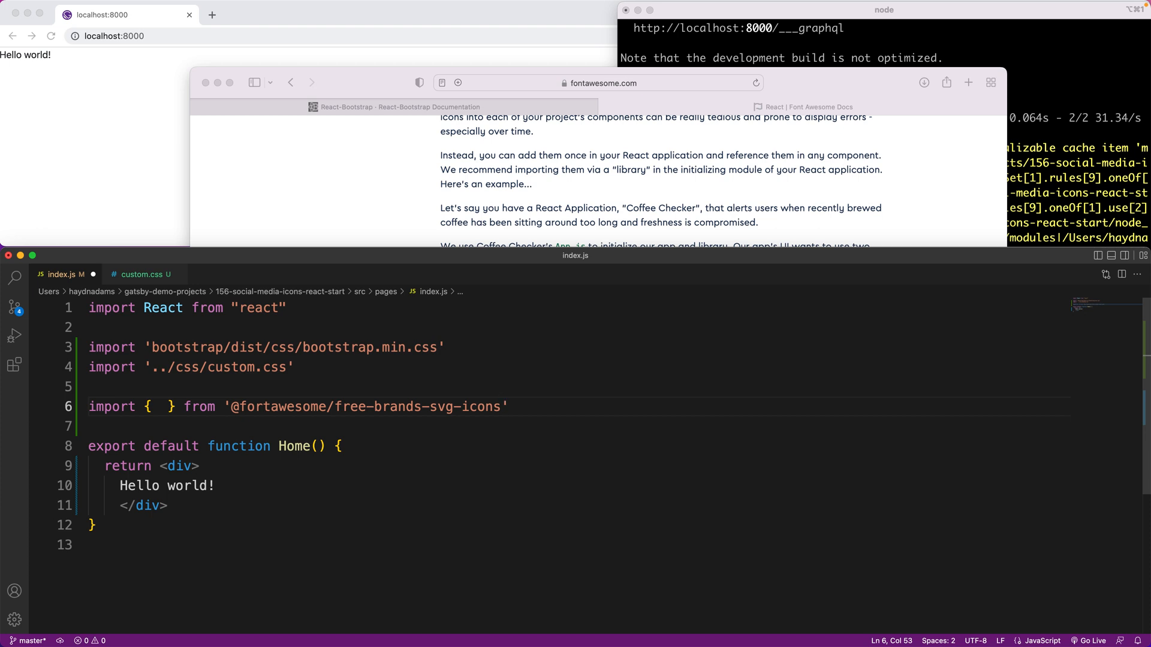
mouse_move(314, 371)
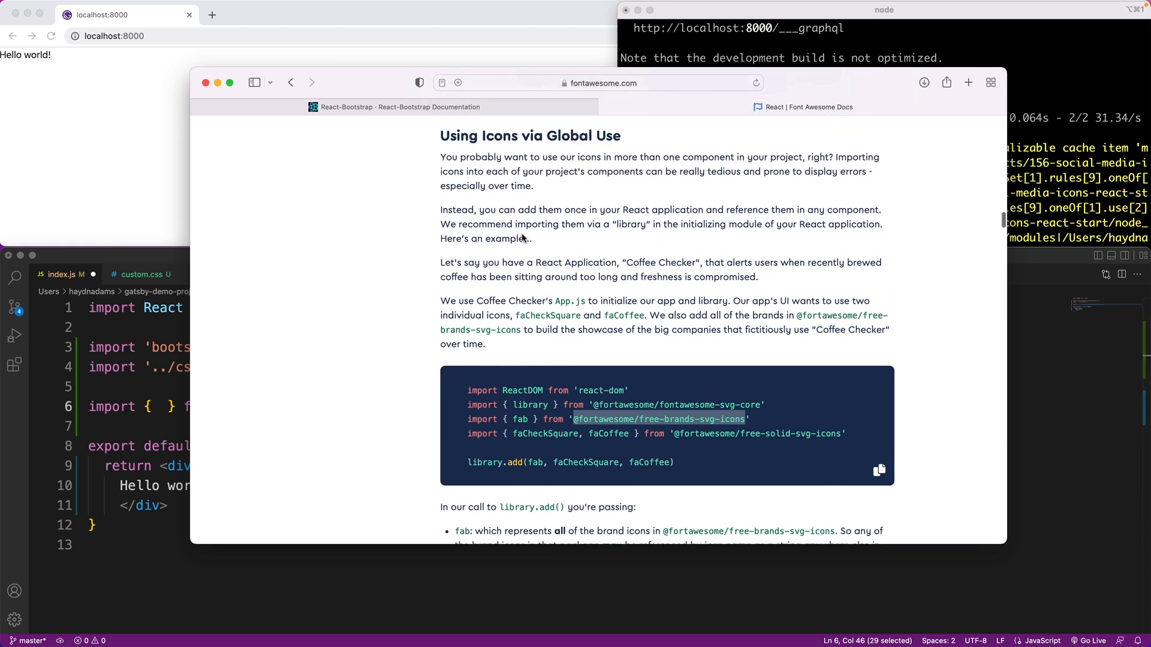
scroll(up, 3)
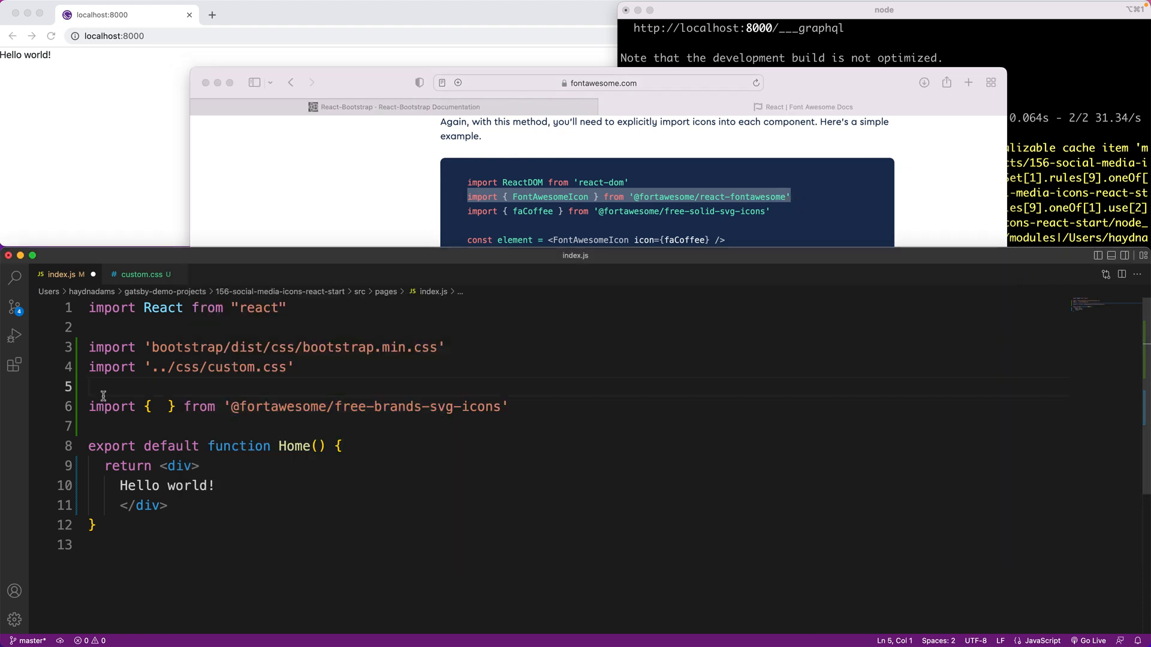
text(import { FontAwesomeIcon } from '@fortawesome/react-fontawesome')
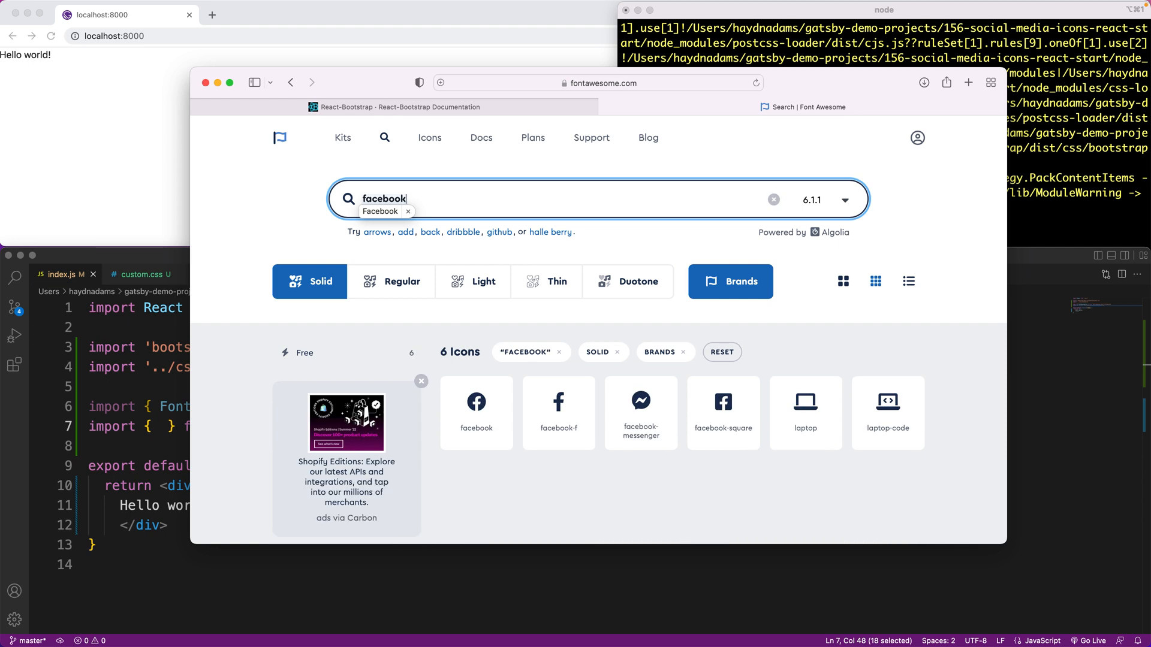
Step: View the facebook brand icon's details and its React usage snippet
click(476, 403)
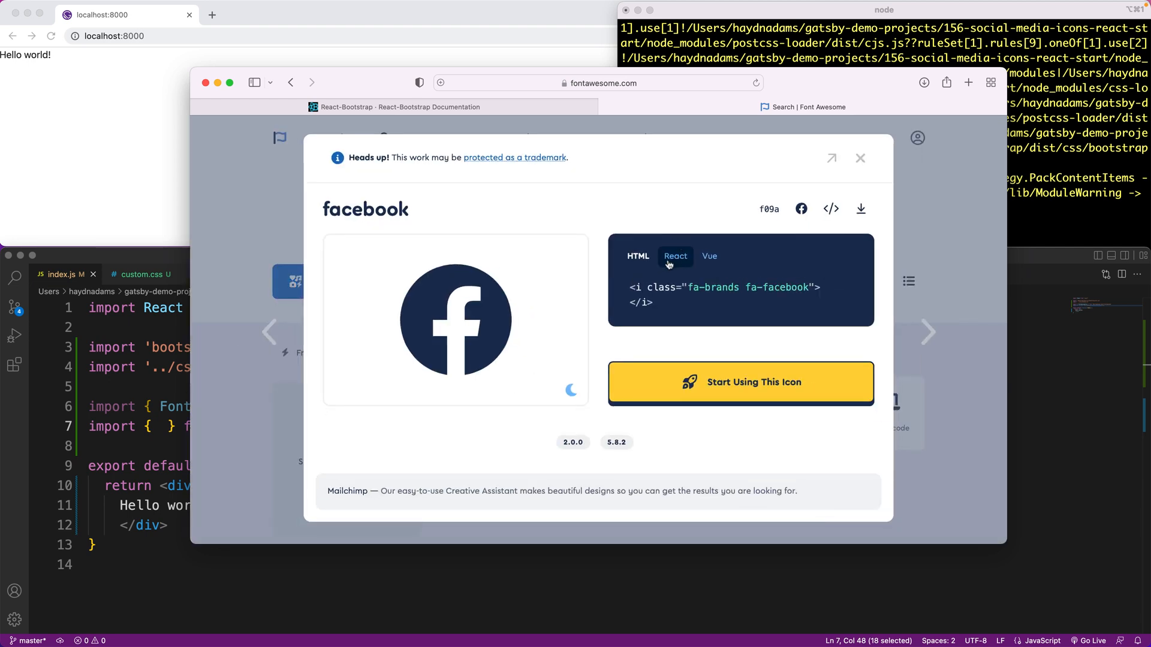
click(675, 256)
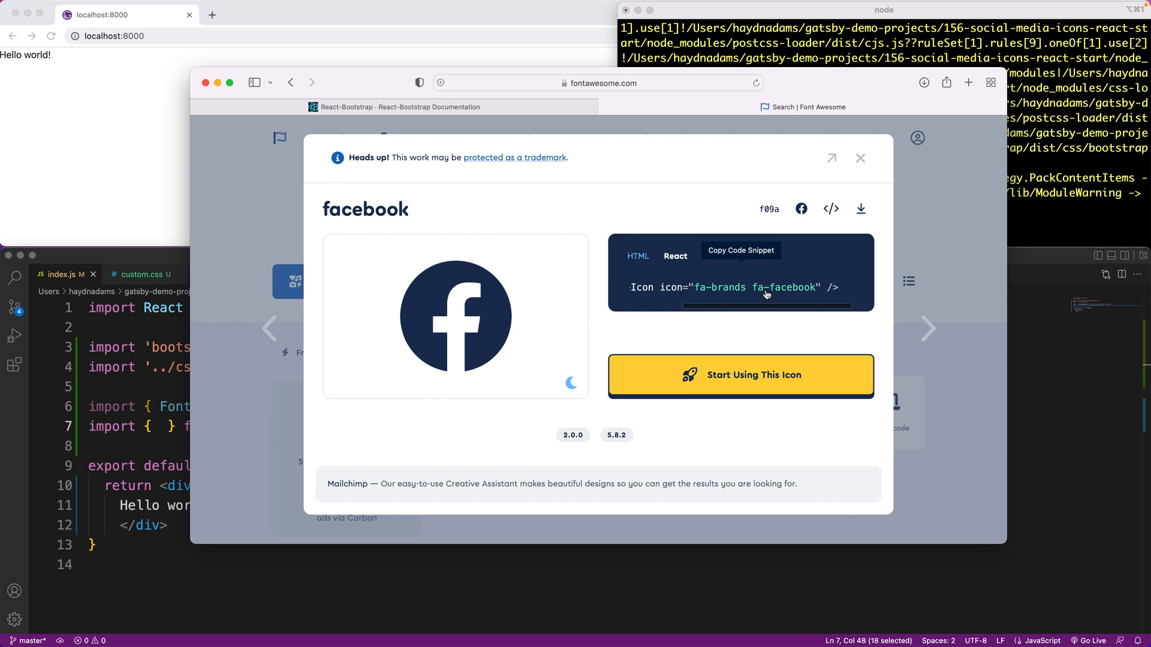
mouse_move(778, 294)
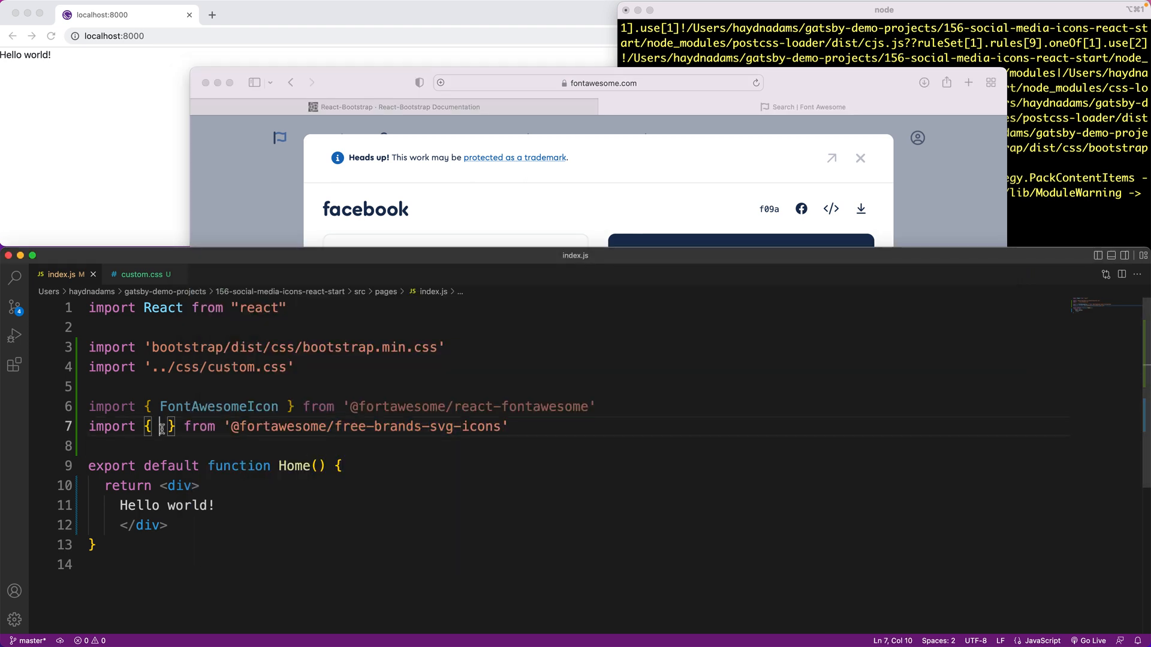
Step: Add faFacebook to the free-brands-svg-icons import via the faFa autocomplete
text(faFacebook)
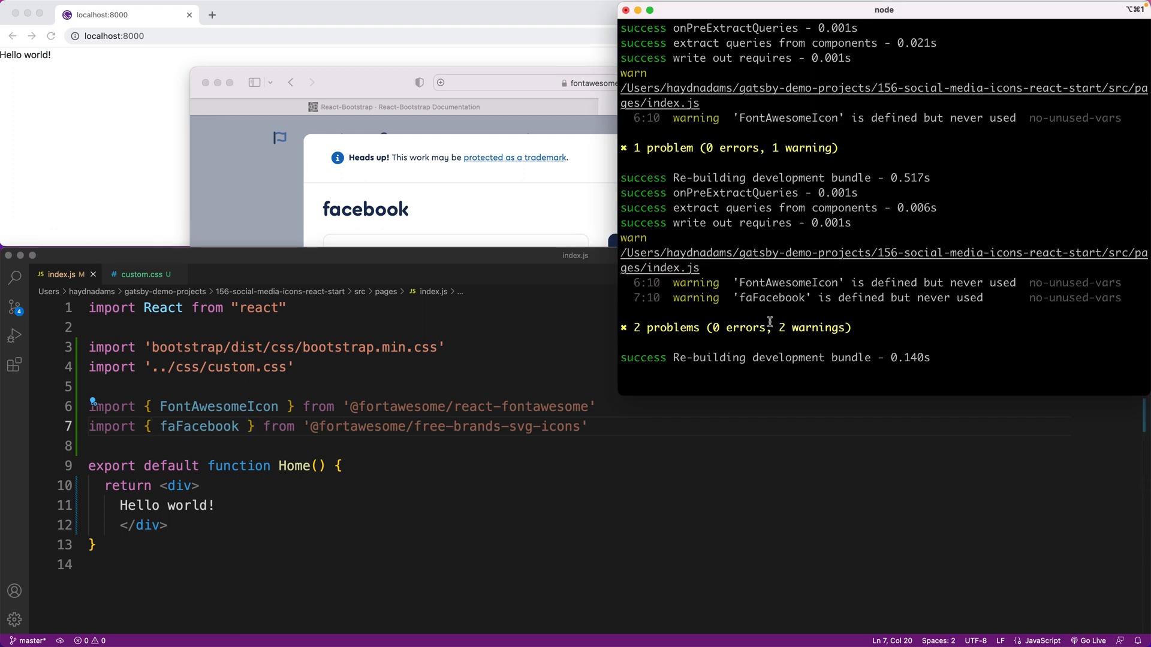
mouse_move(424, 221)
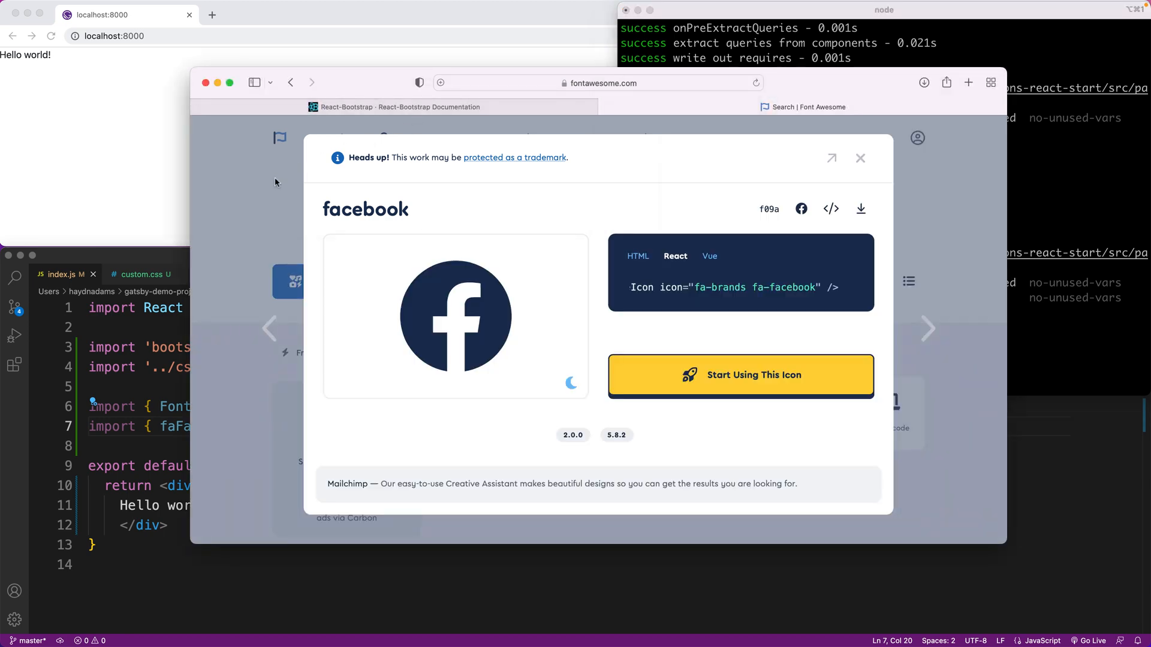
Step: Review the Font Awesome React docs' Individual Use FontAwesomeIcon example
click(290, 82)
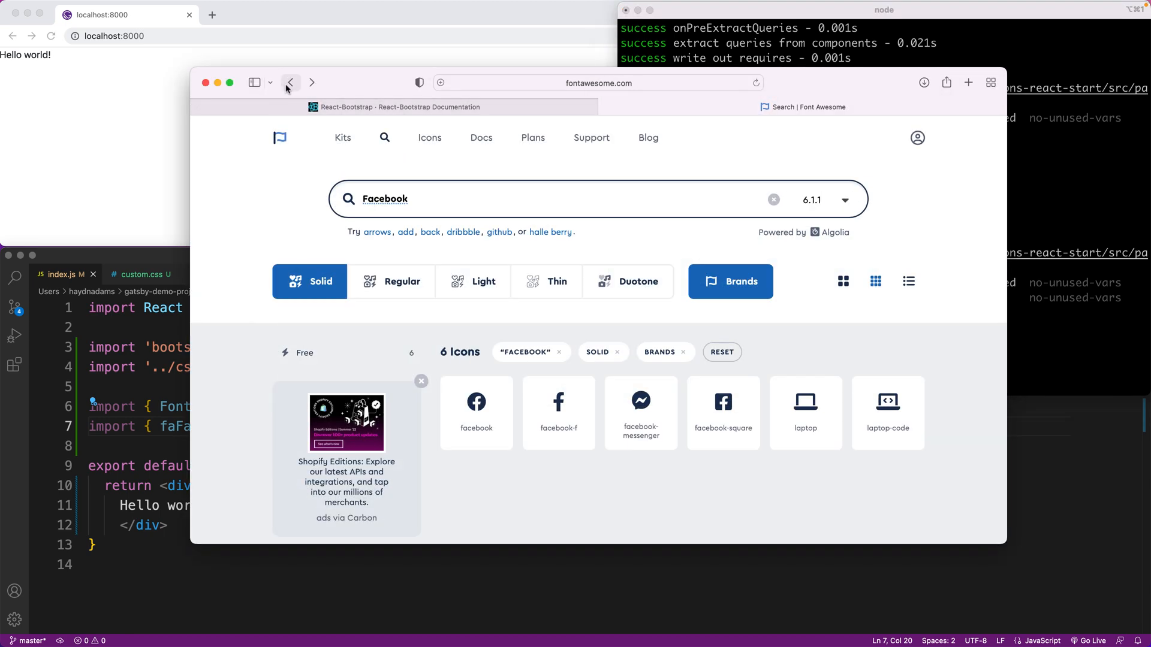
click(476, 403)
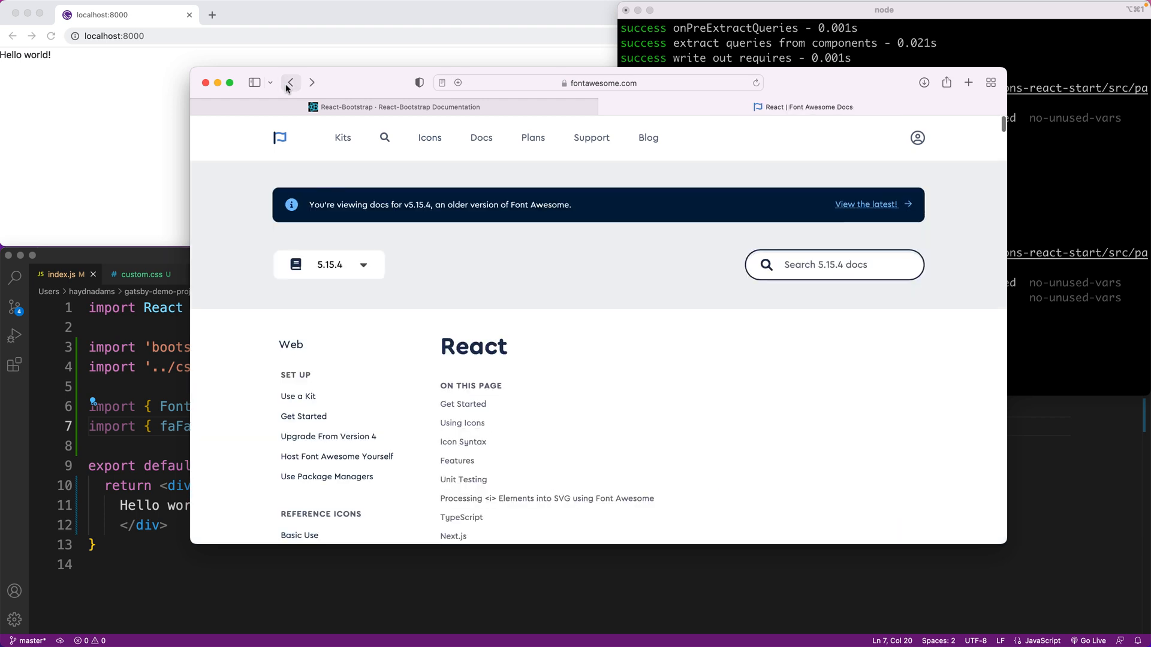
scroll(down, 3)
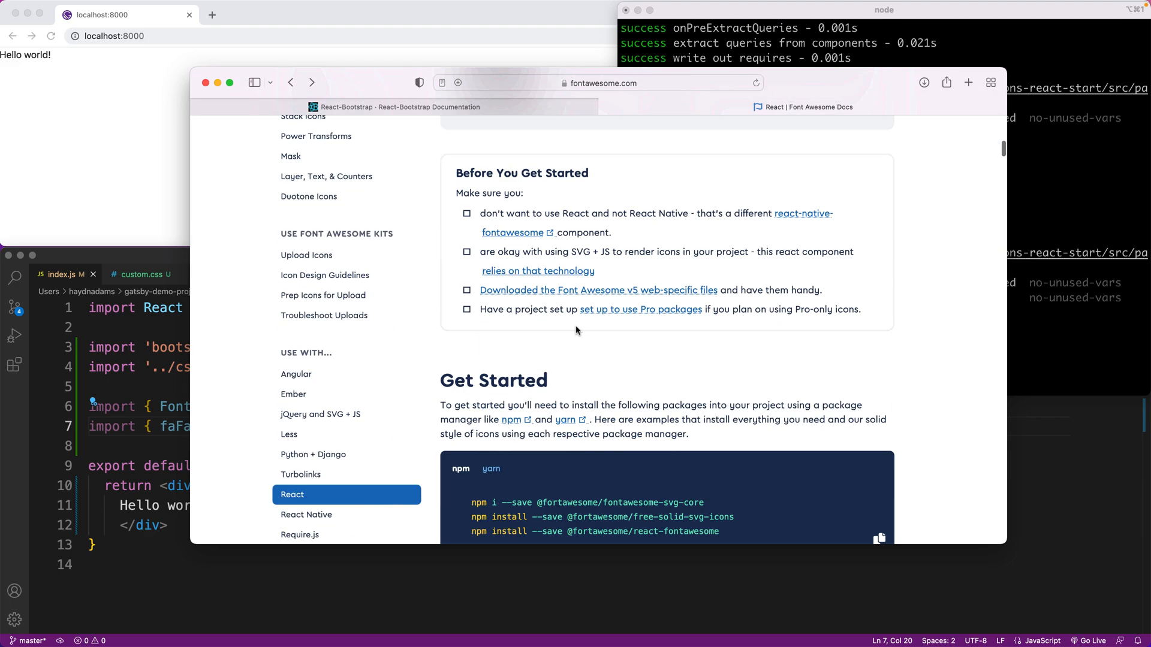
scroll(down, 3)
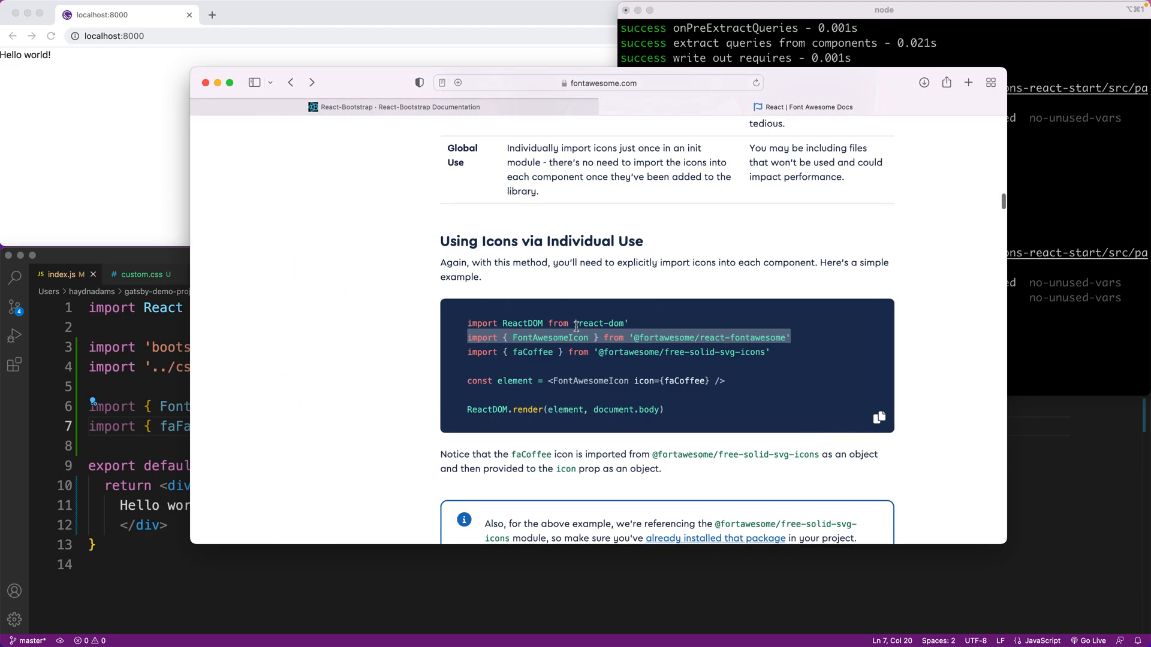
scroll(down, 3)
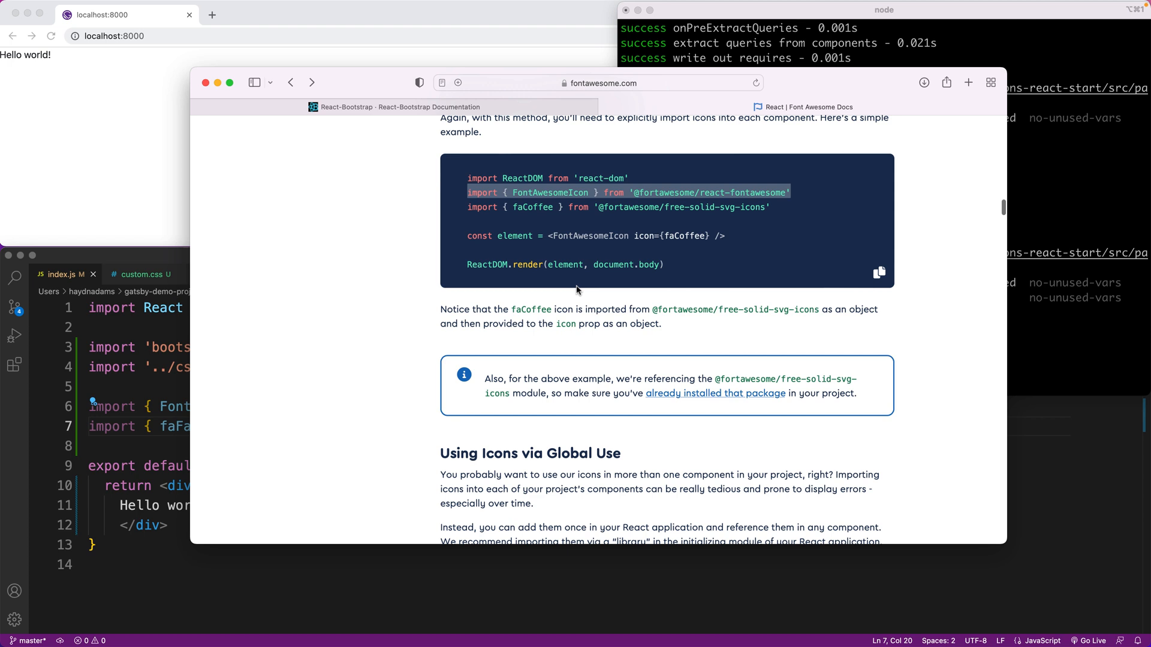
mouse_move(643, 237)
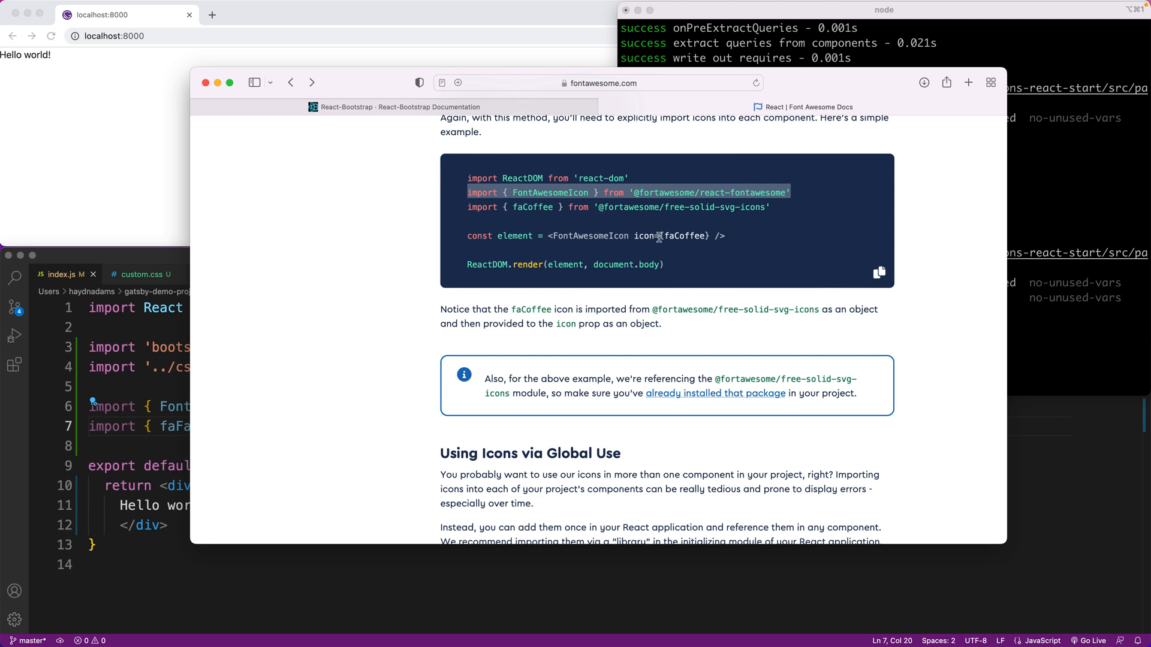
mouse_move(169, 532)
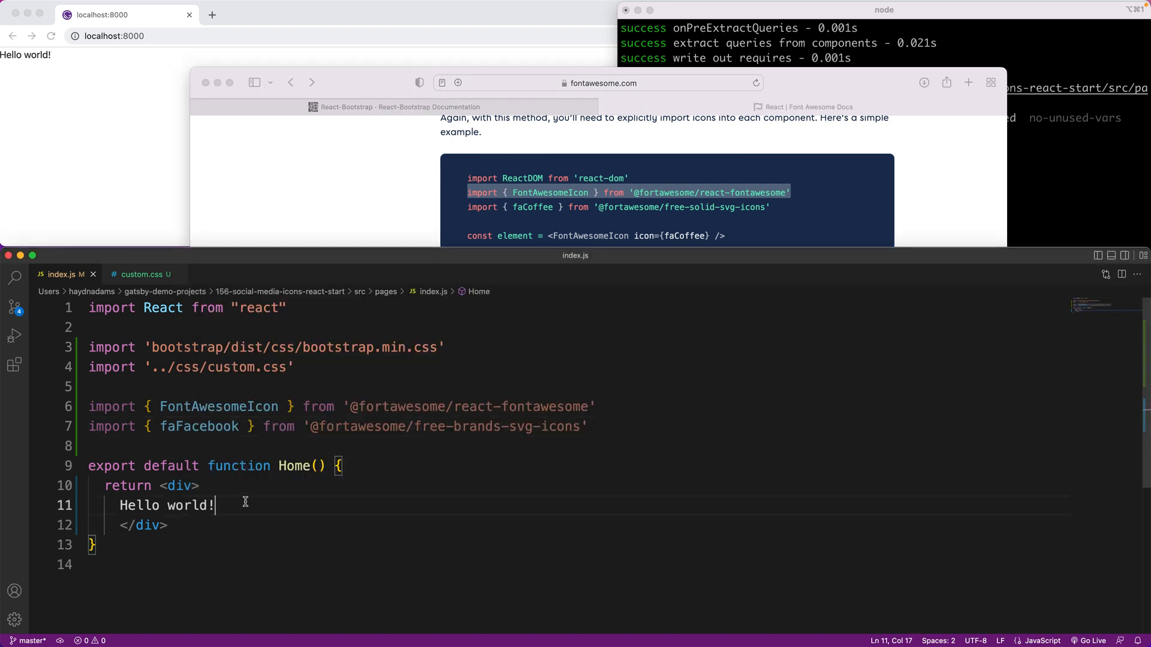
mouse_move(377, 168)
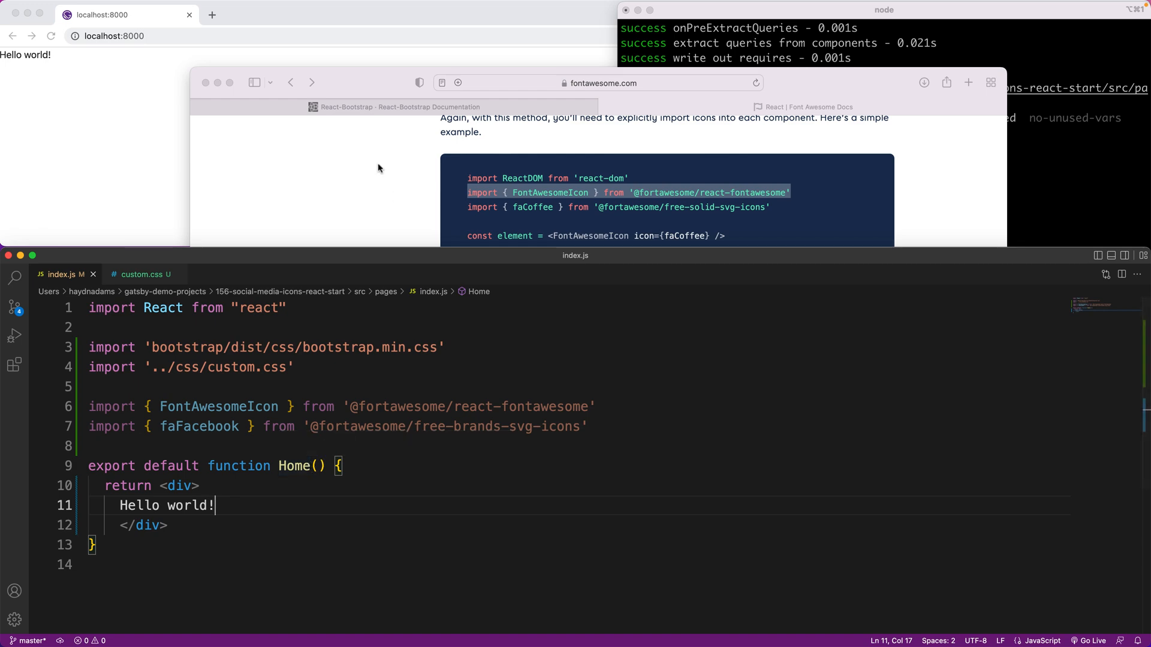
Step: Review the React-Bootstrap Getting Started Importing Components Button example
click(392, 107)
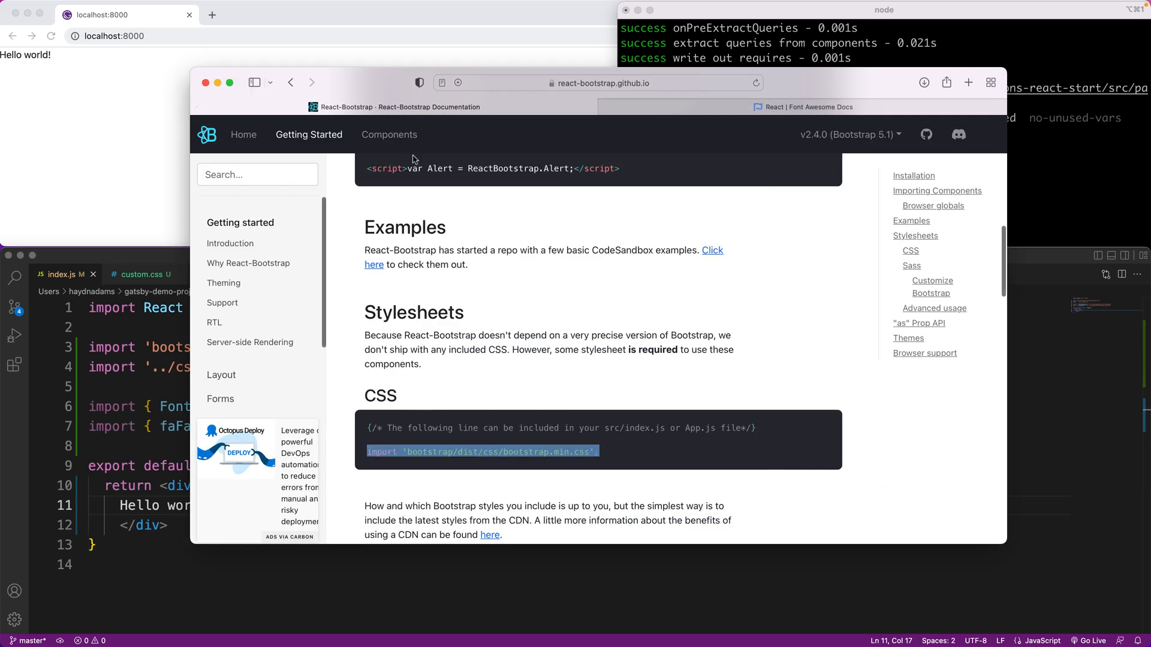
scroll(up, 3)
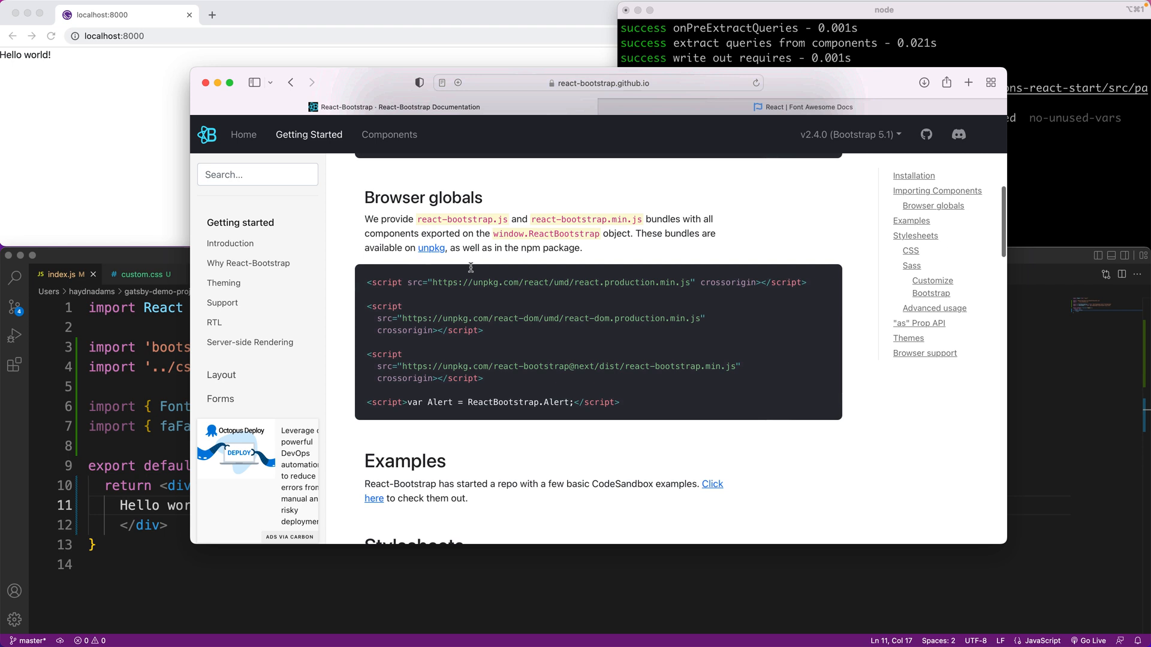
scroll(up, 3)
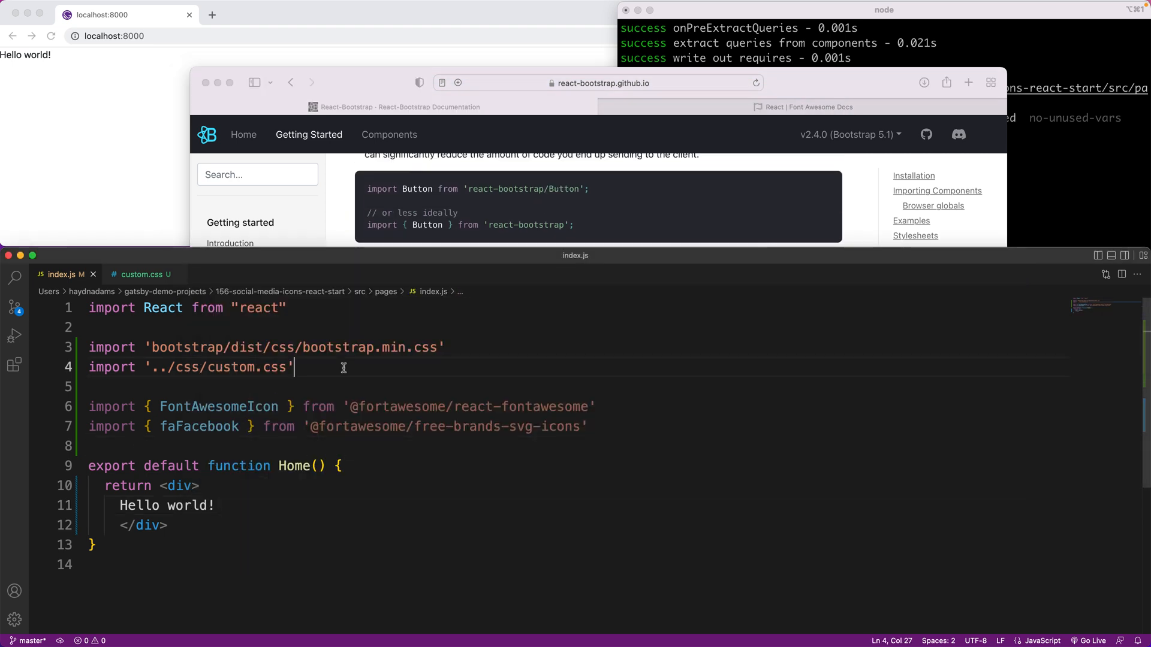
Step: Add import { Container } from 'react-bootstrap' to index.js
text(import {)
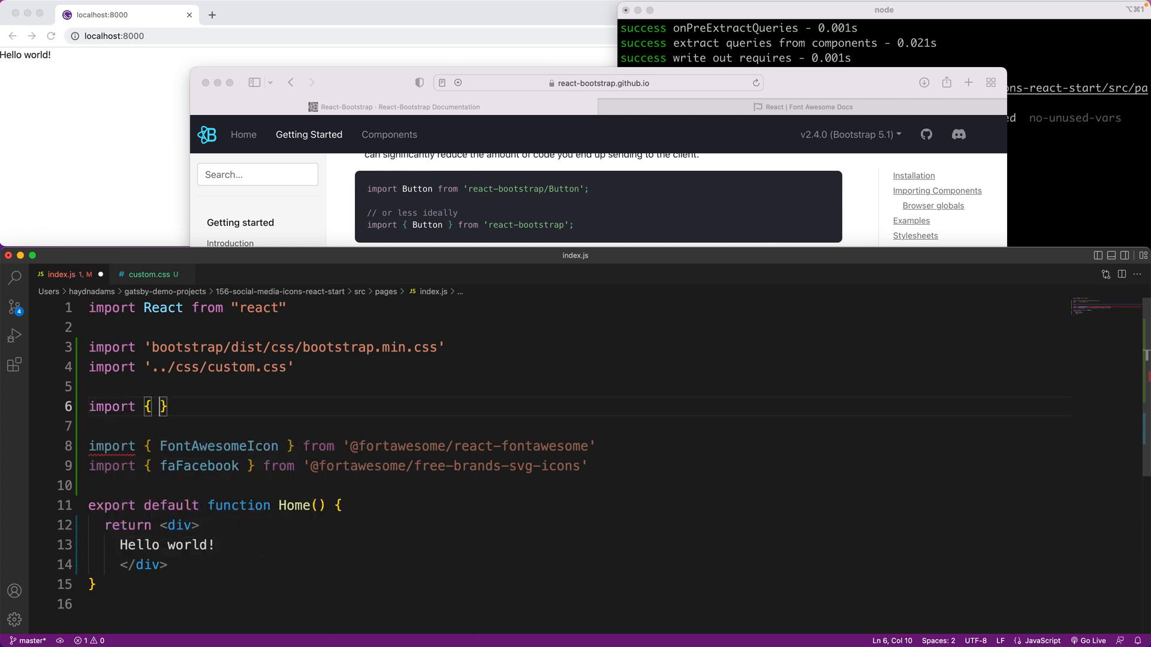
text(fro)
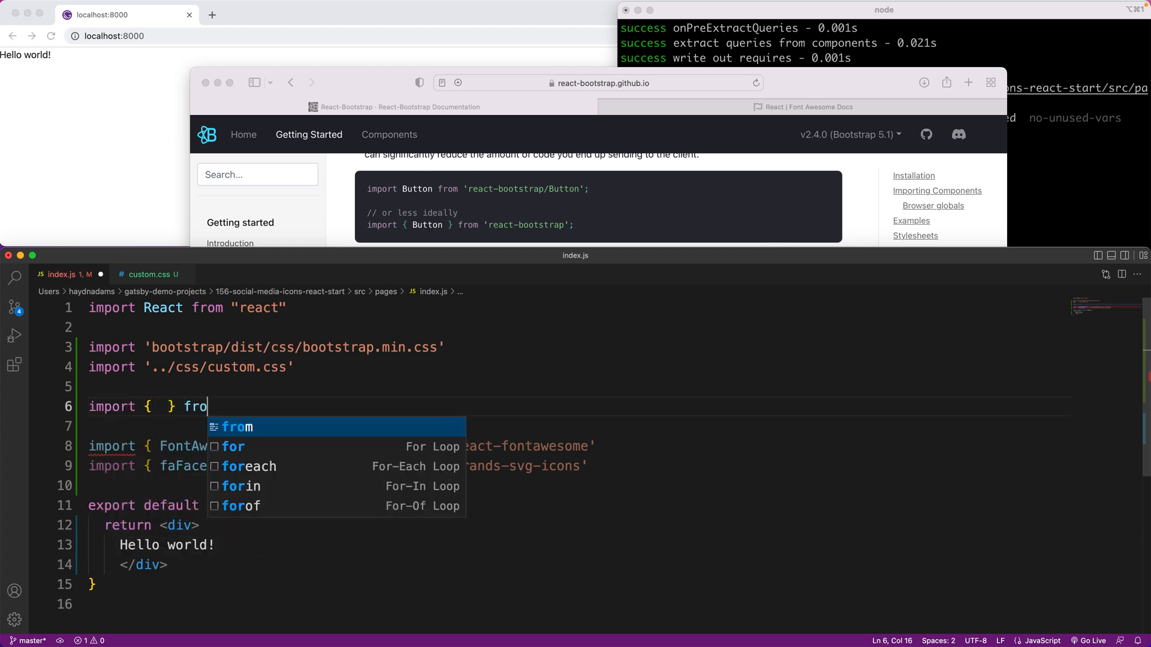
text(m 'react-bootstrap)
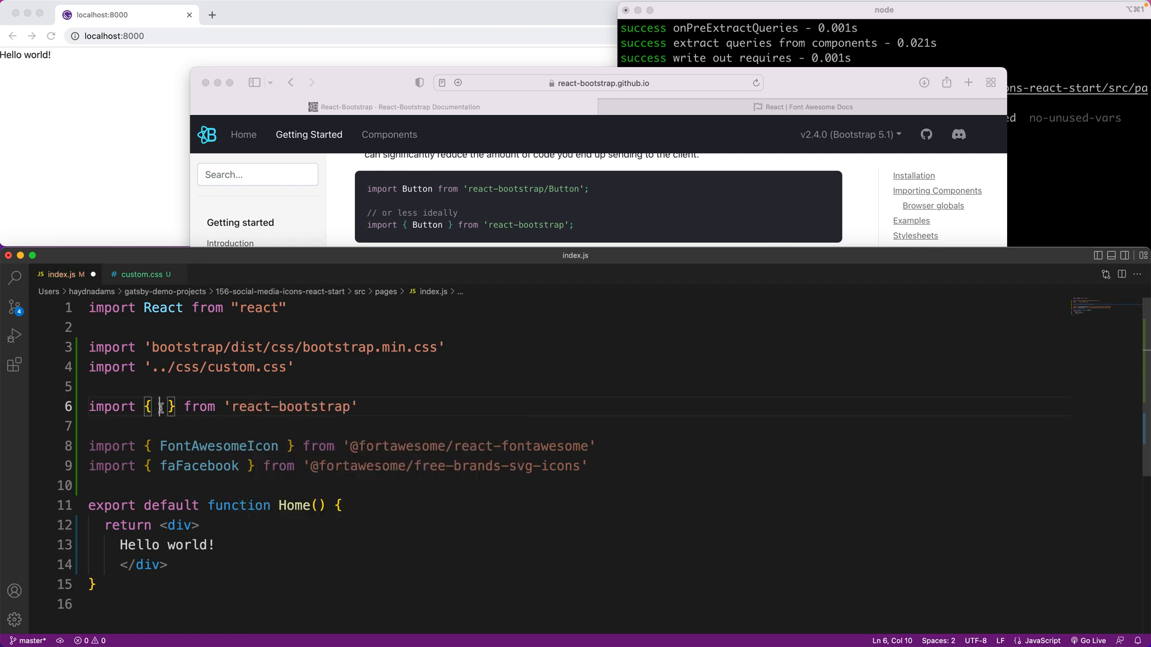
text(Container)
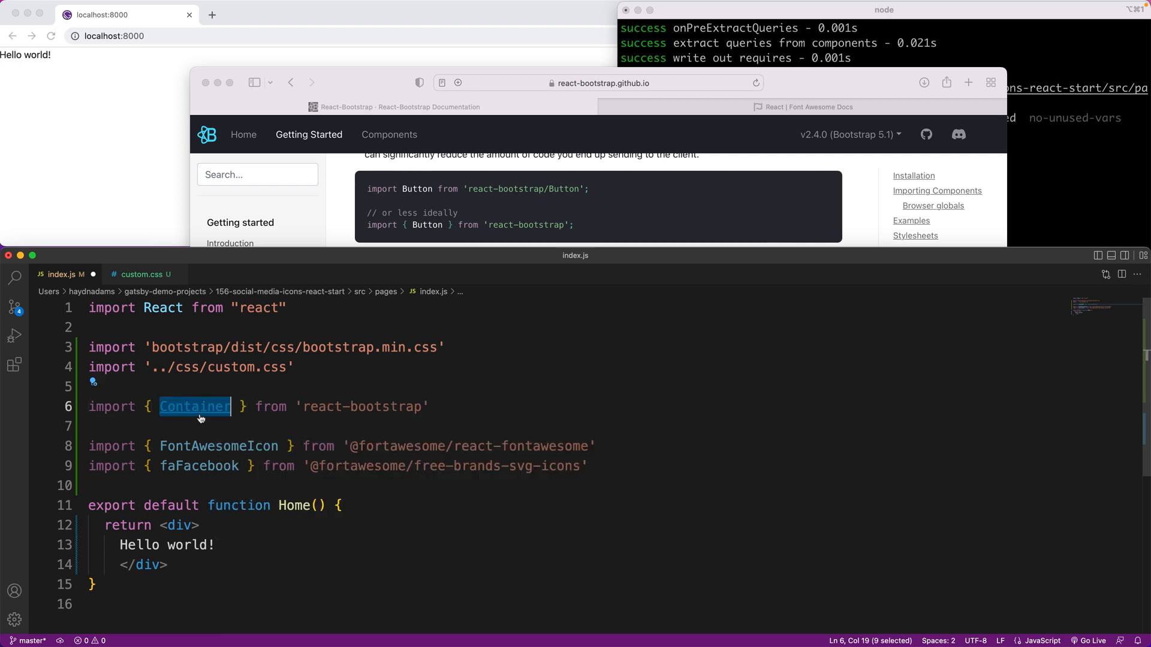
Step: Wrap the content in <Container> with <h1 className="text-center">Hello world!</h1>
scroll(down, 3)
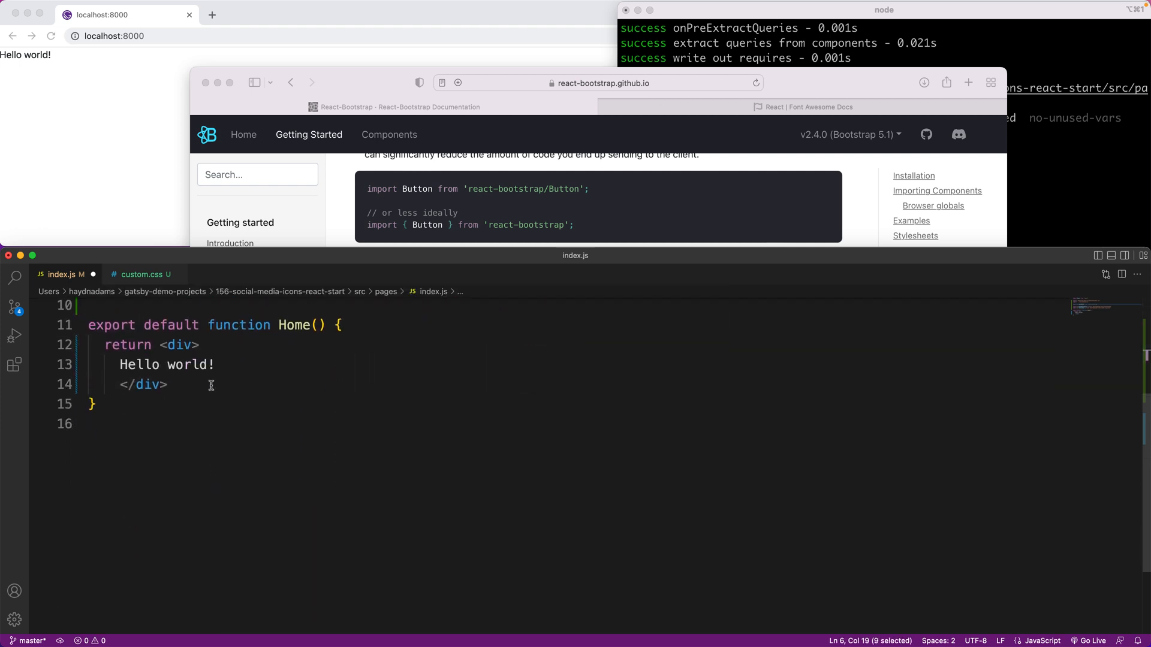
text(<Container)
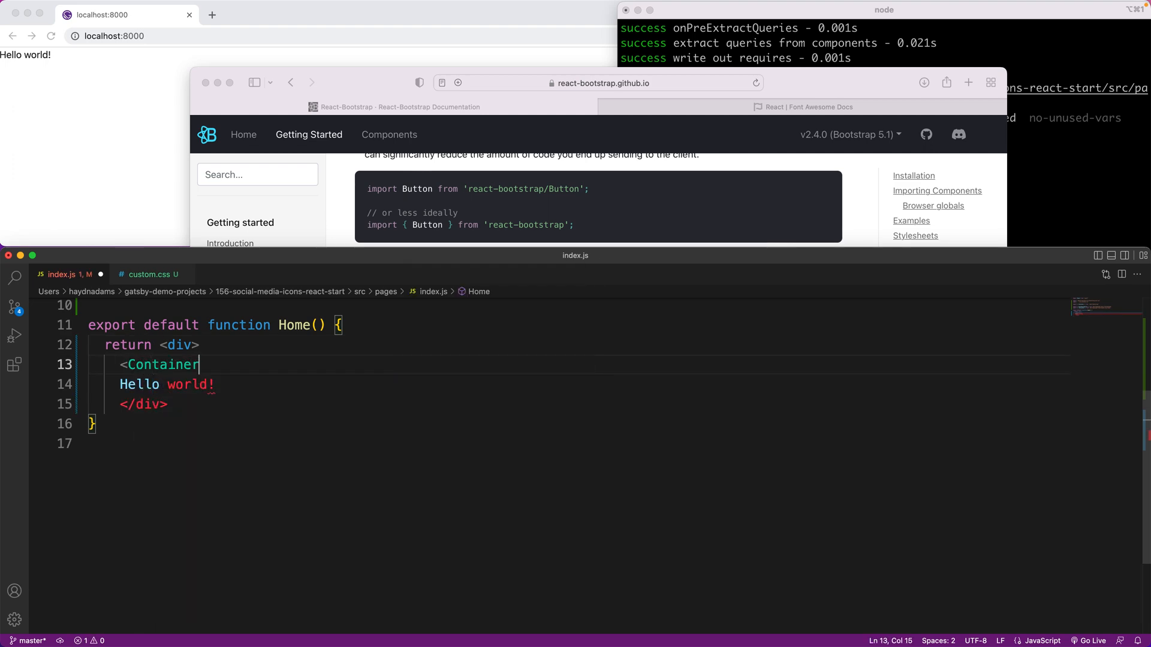
text(>)
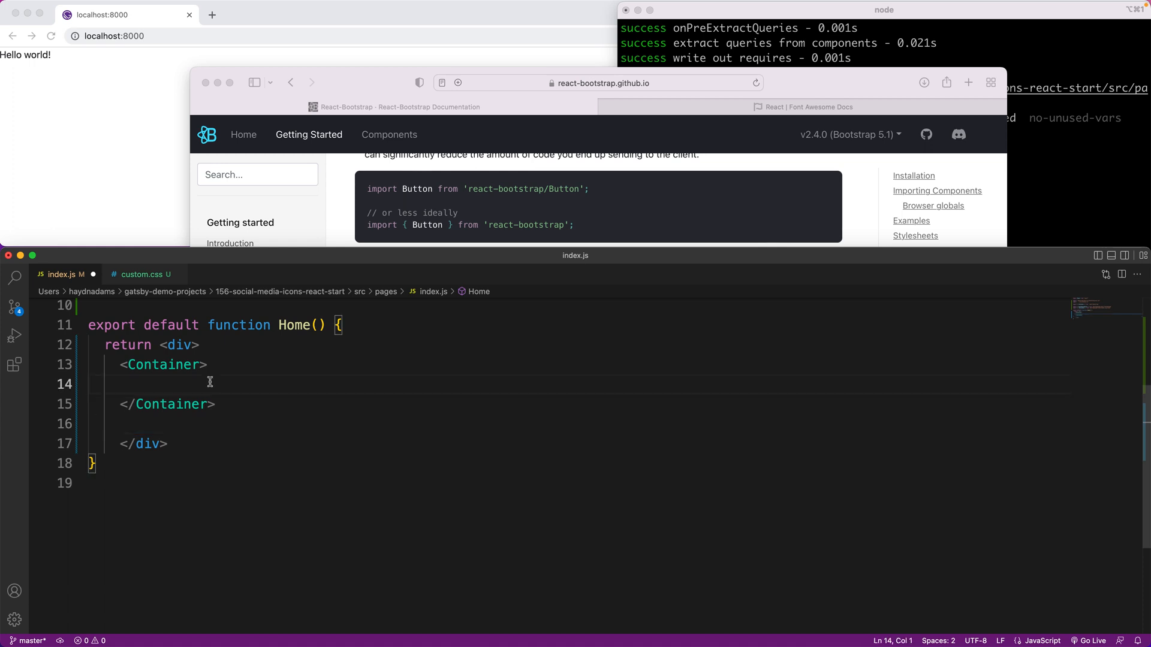
text(<h)
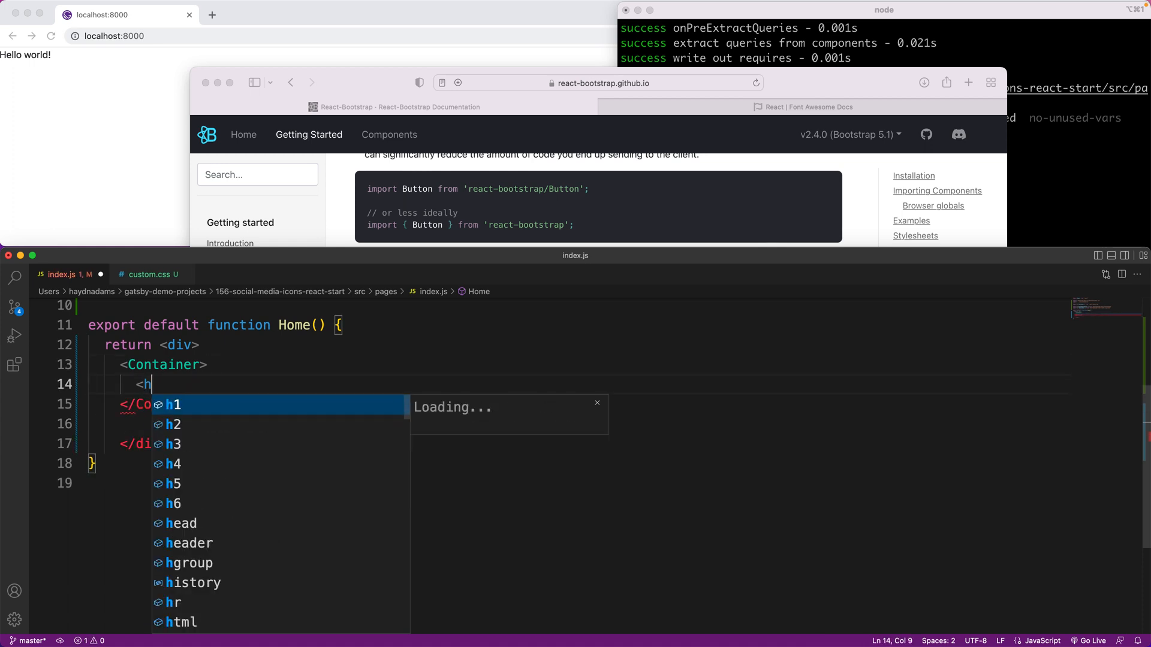
text(1 cl)
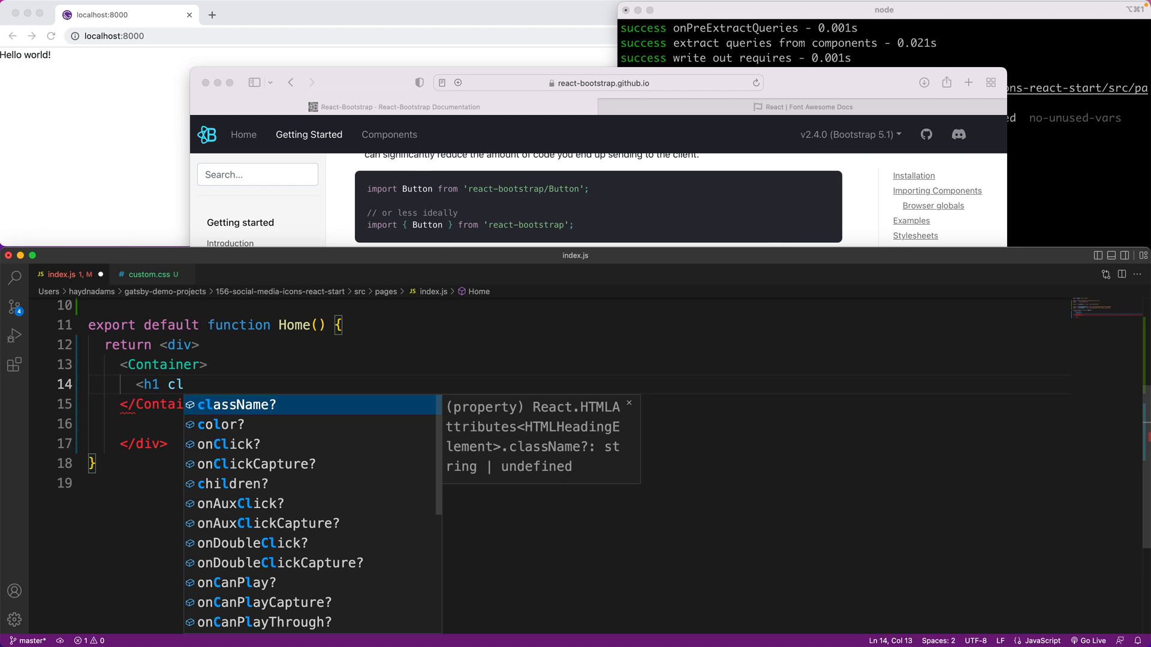
text(className="text-cen)
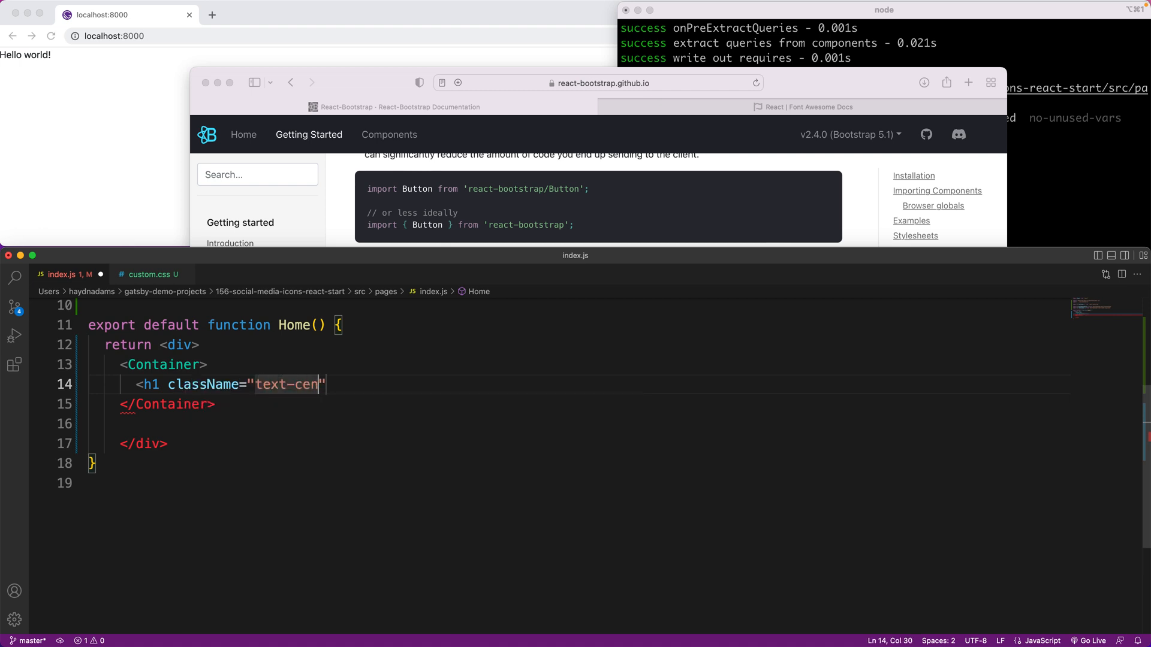
text(ter">Hello world!</h1>)
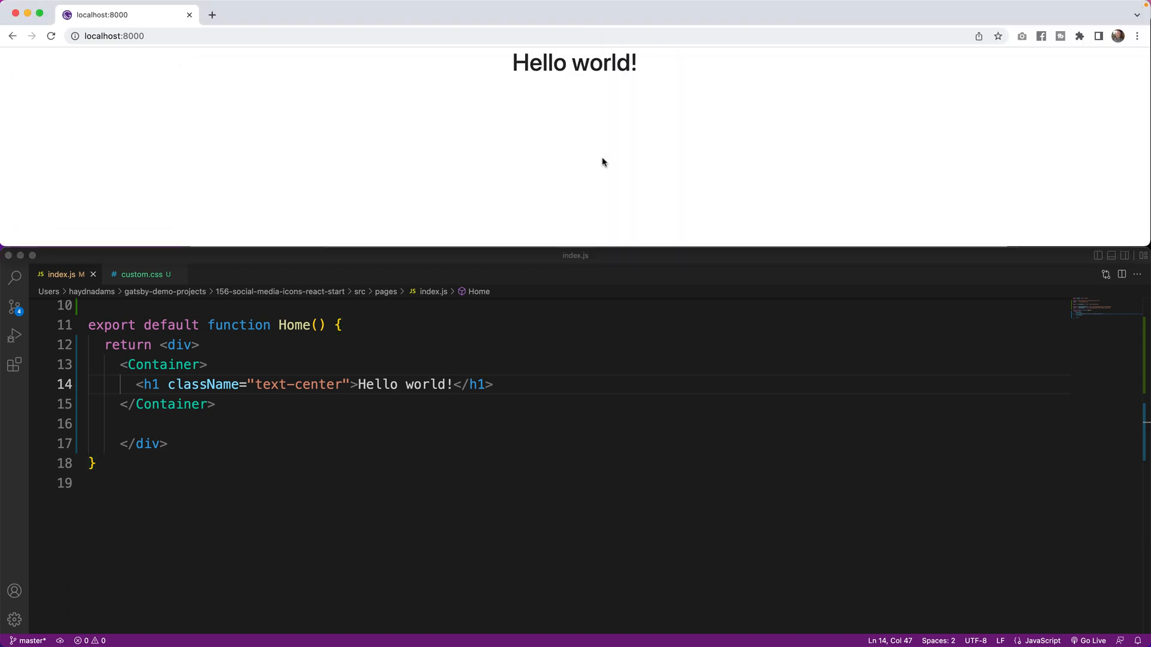
mouse_move(946, 146)
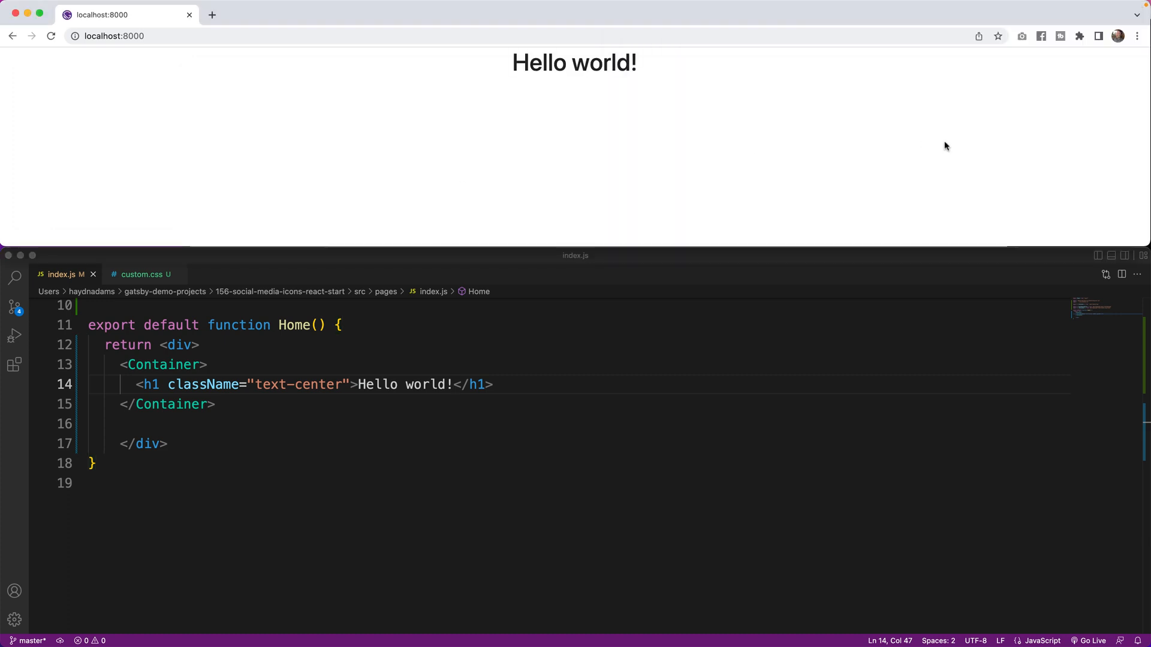
mouse_move(460, 351)
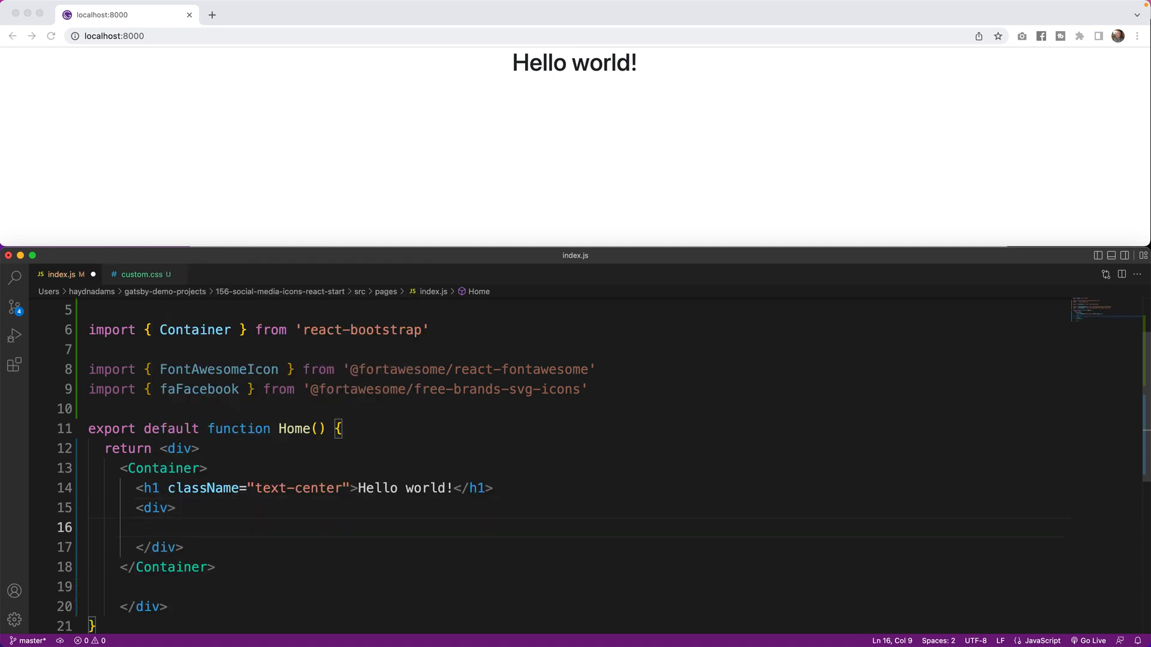
text(<a href)
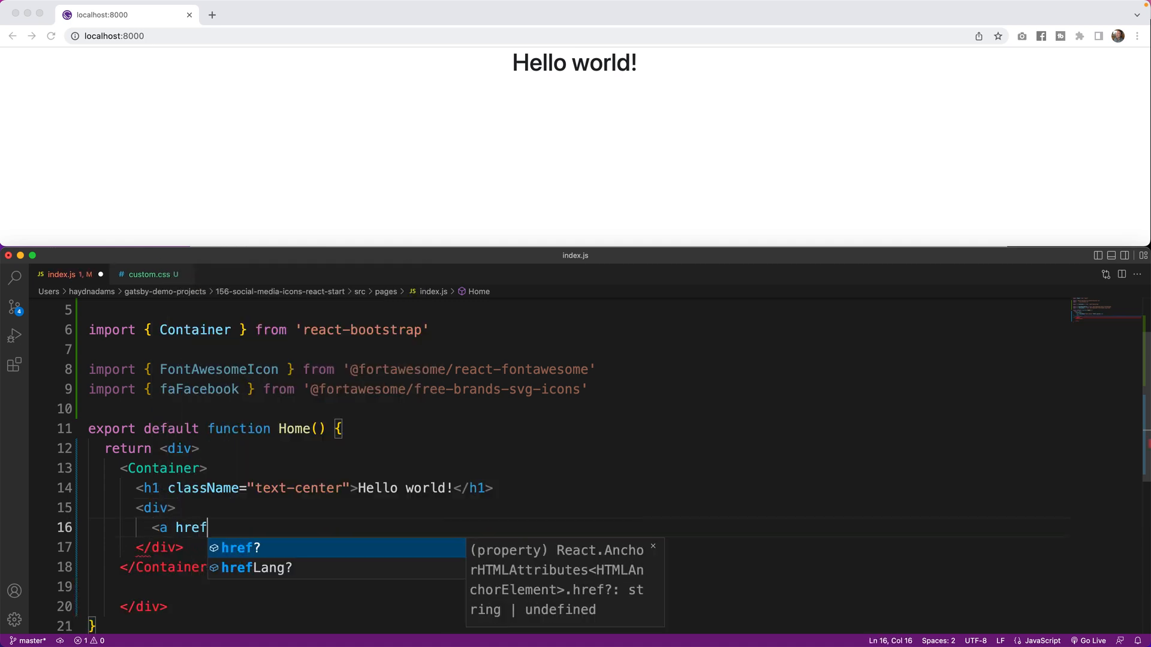
text(="http")
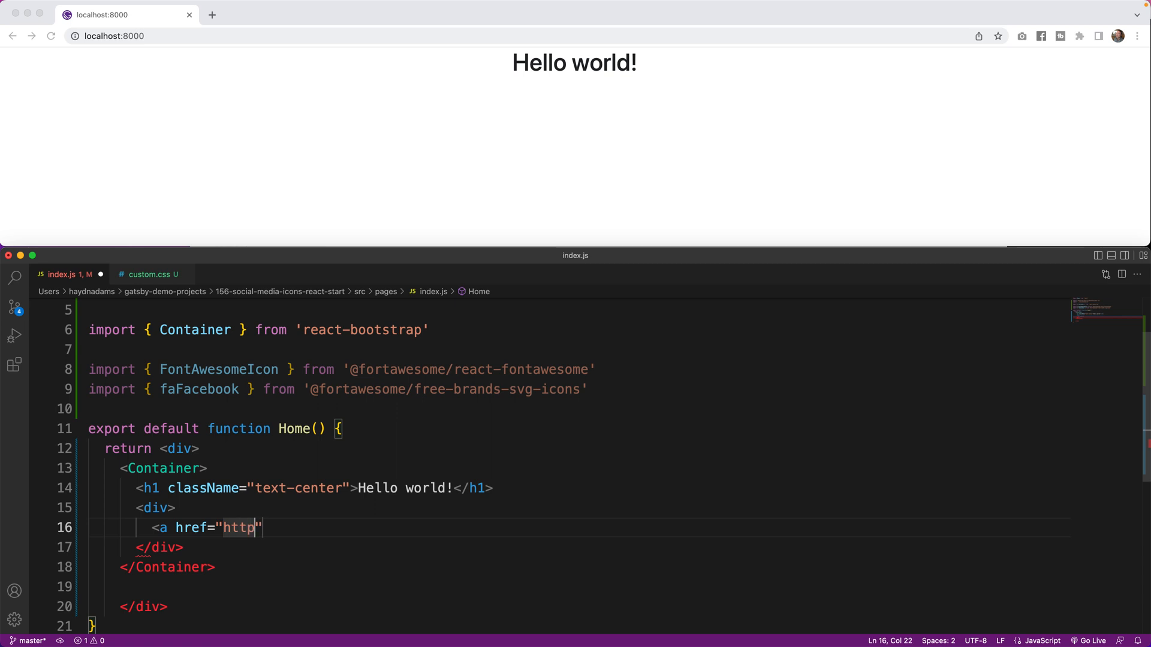
text(s:/)
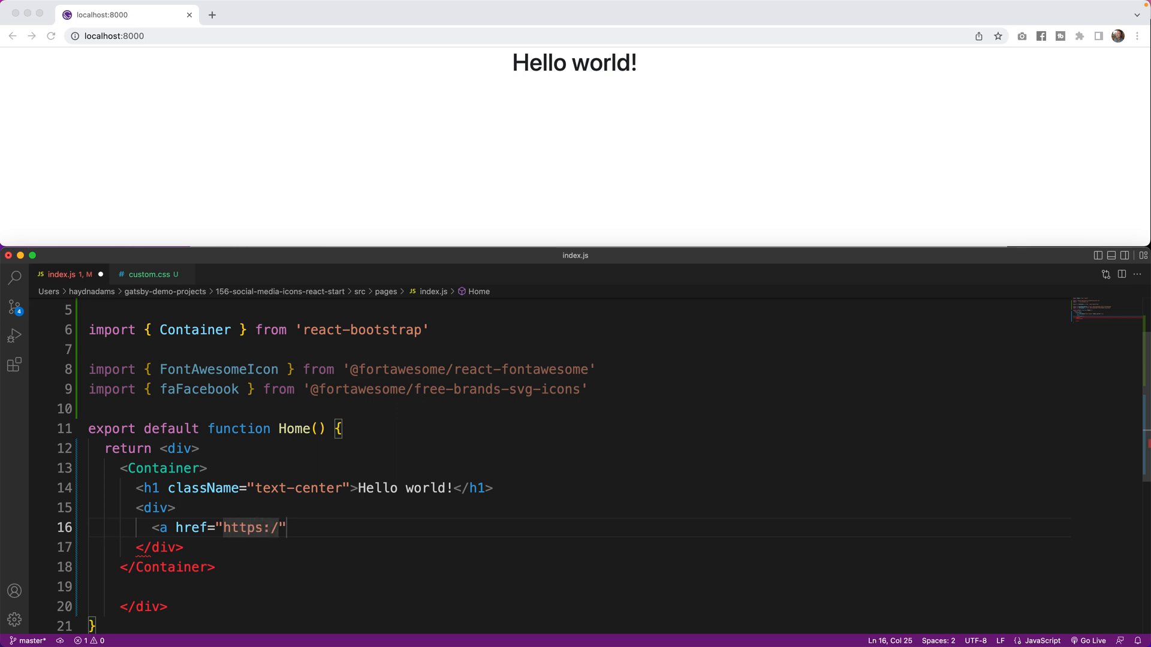
text(/facebook)
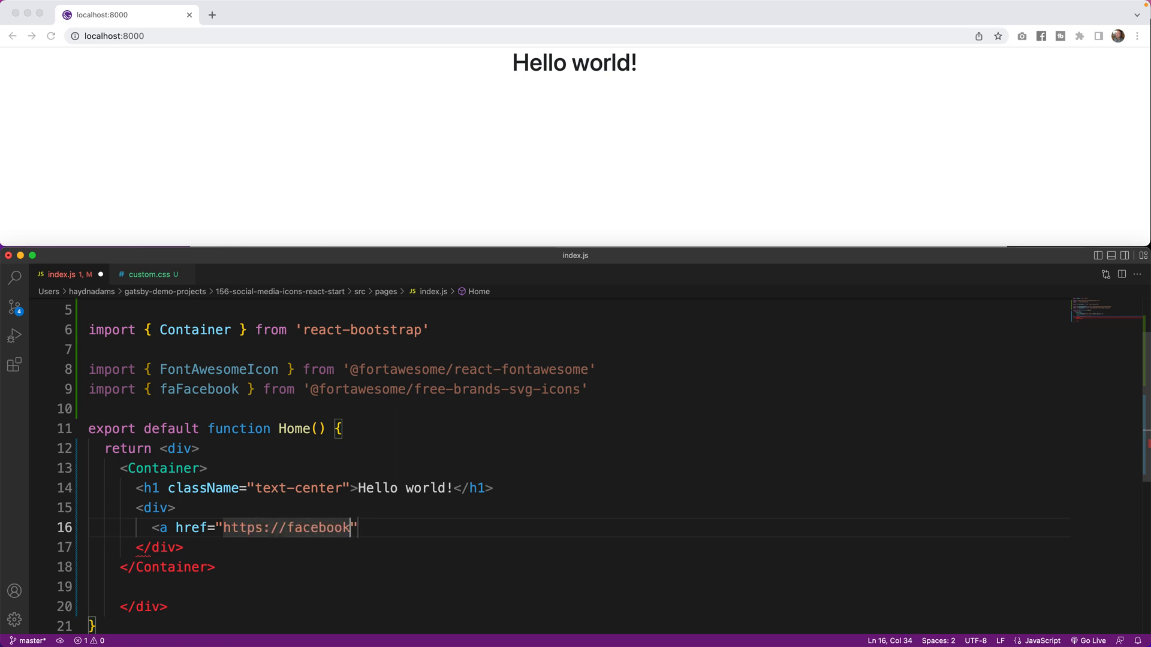
text(.com)
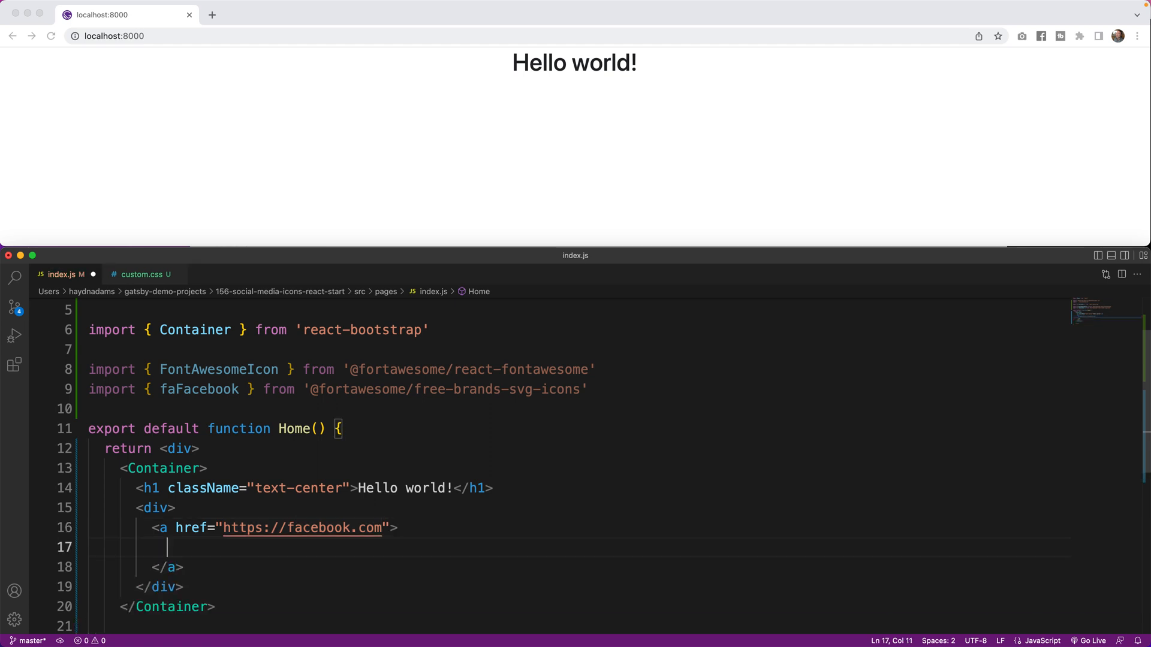
mouse_move(347, 528)
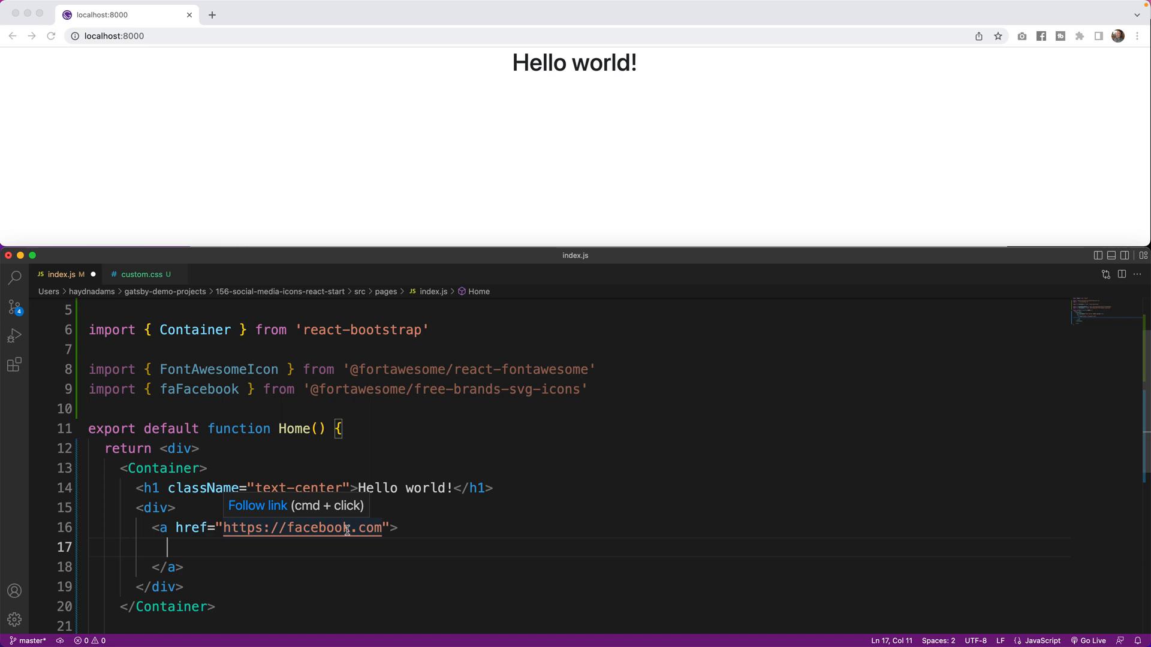
Step: Render <FontAwesomeIcon icon={faFacebook} /> inside the link, then switch to custom.css
text(<FontAwesomeIcon icon={)
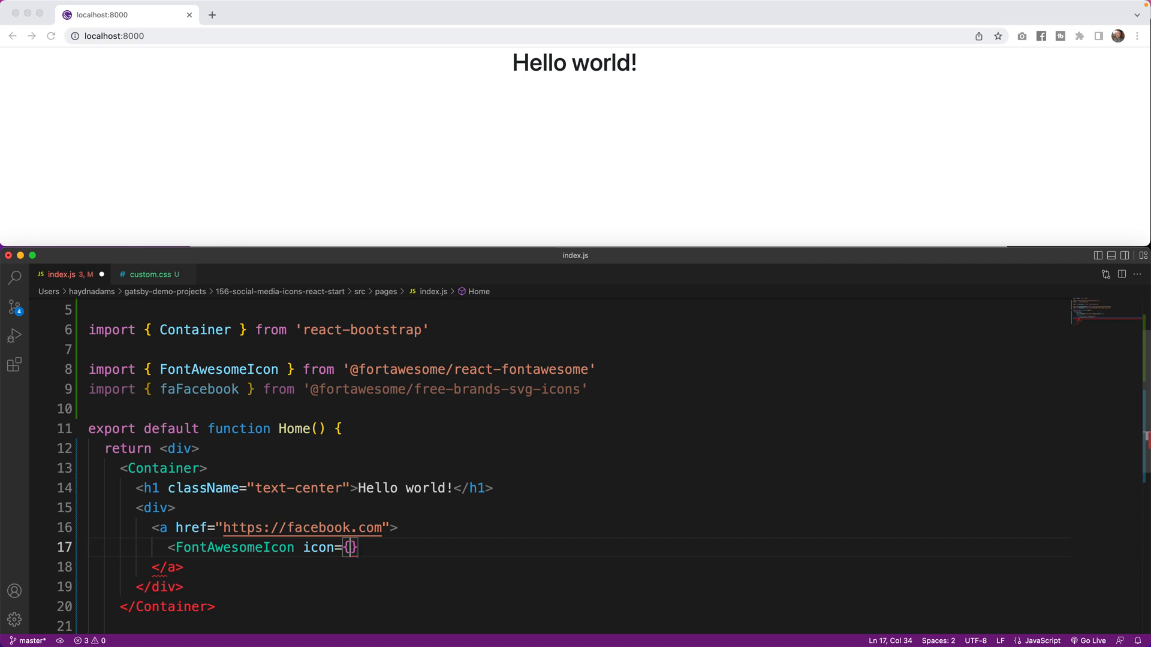
text(faFa)
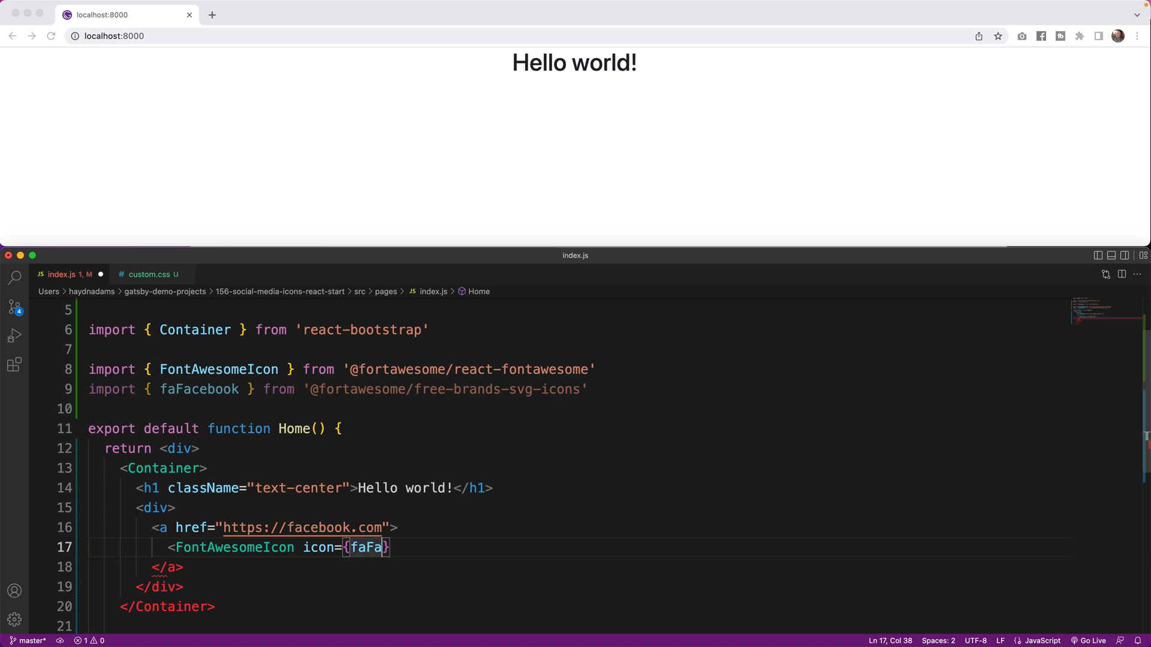
double_click(200, 388)
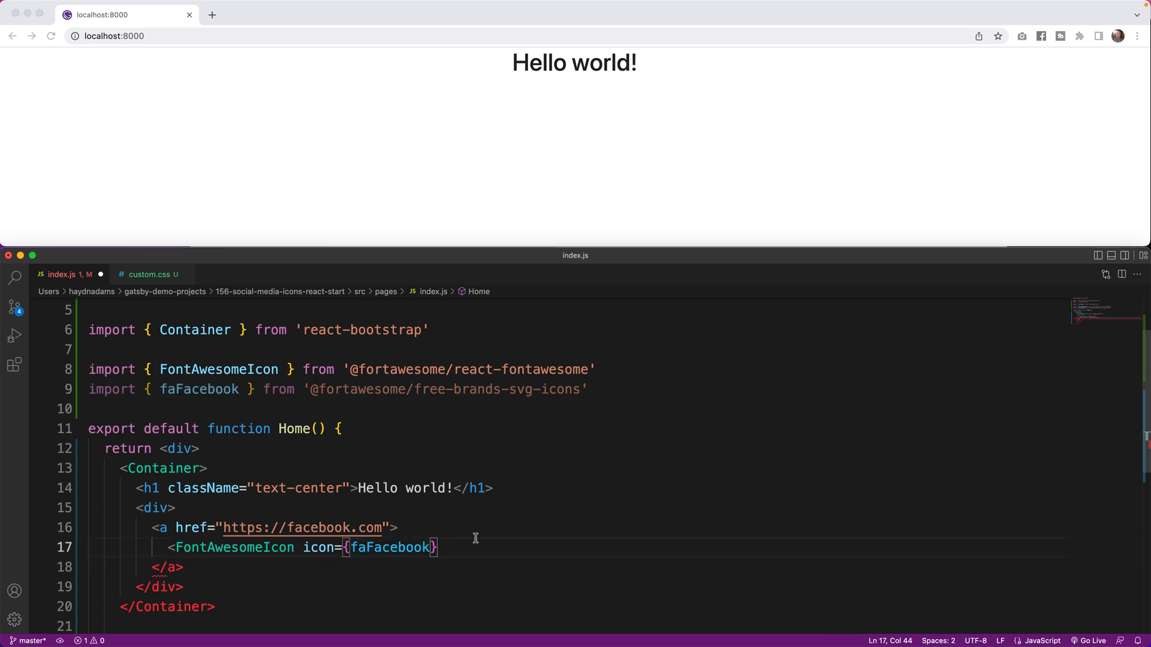
text(/>)
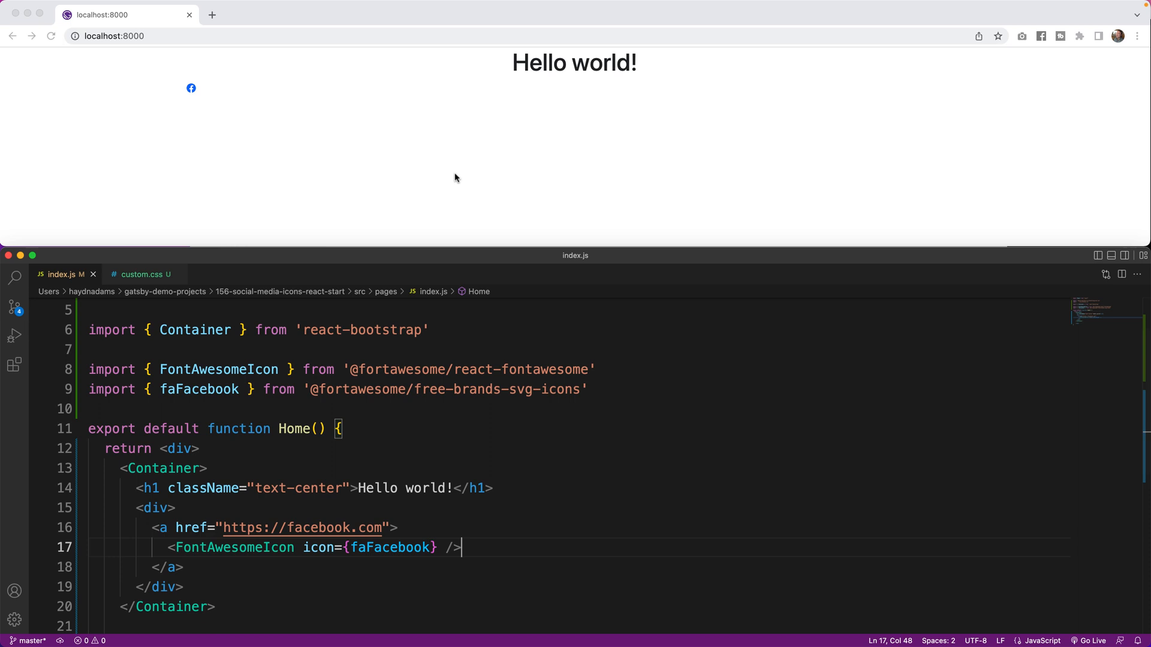
mouse_move(204, 84)
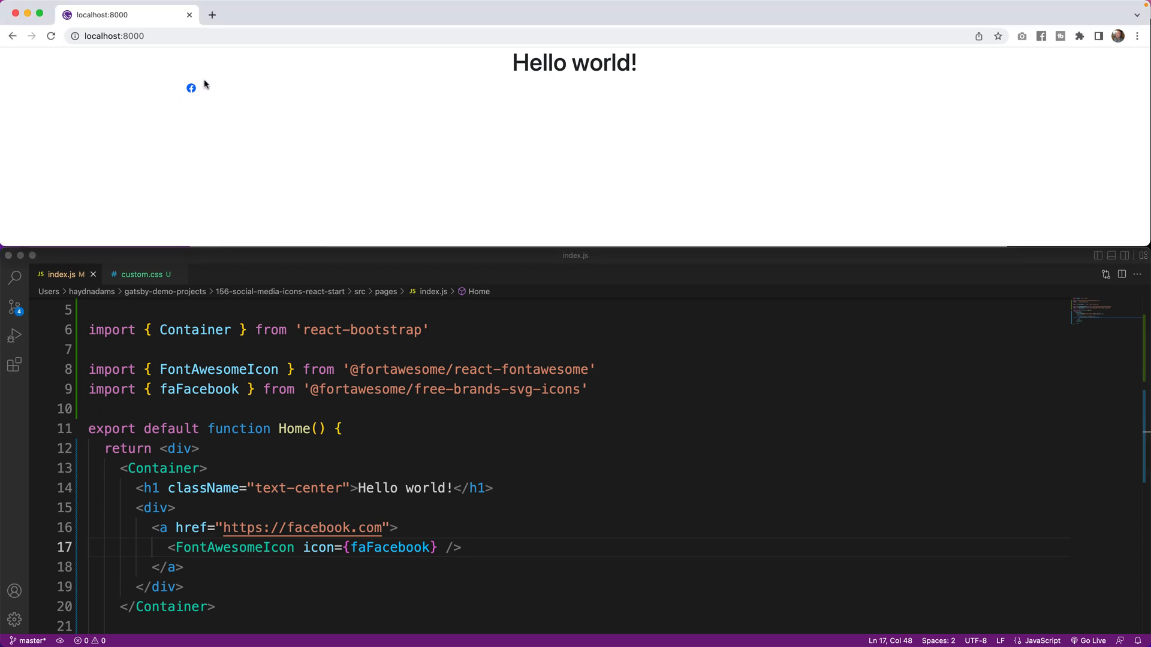
mouse_move(249, 201)
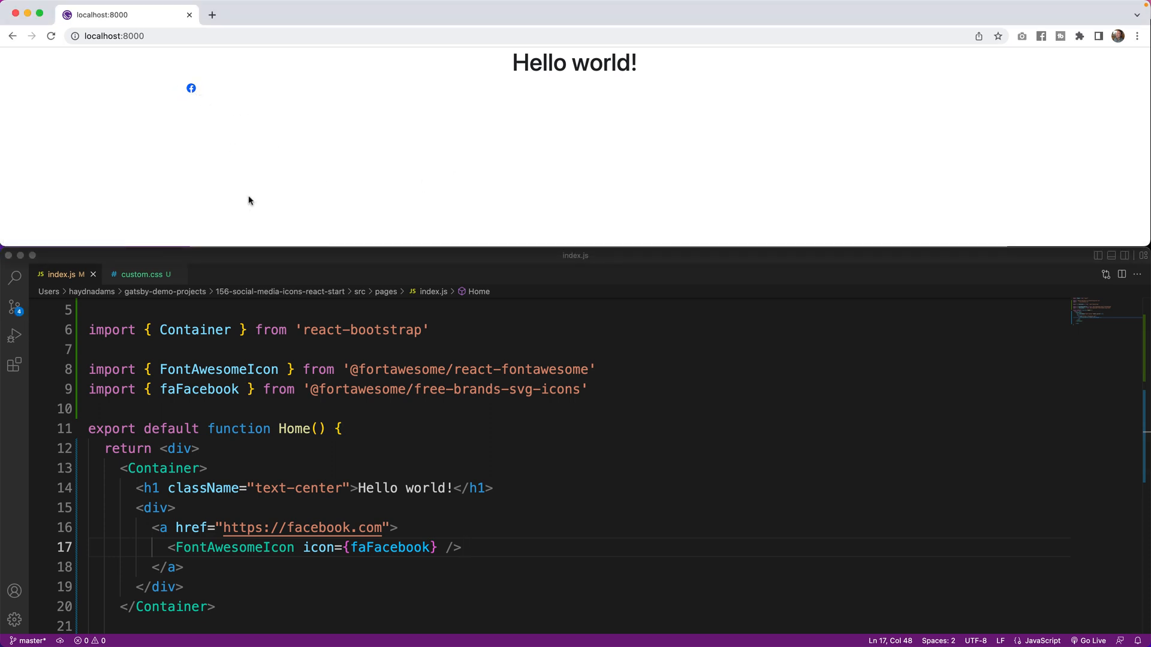
mouse_move(360, 394)
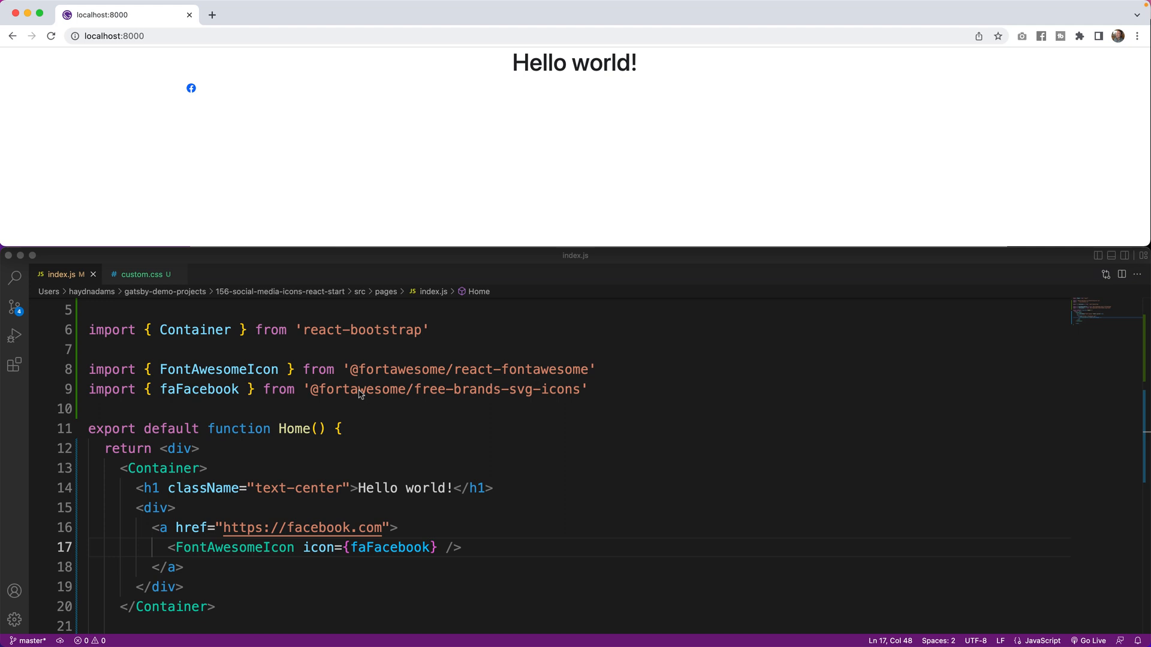
mouse_move(194, 88)
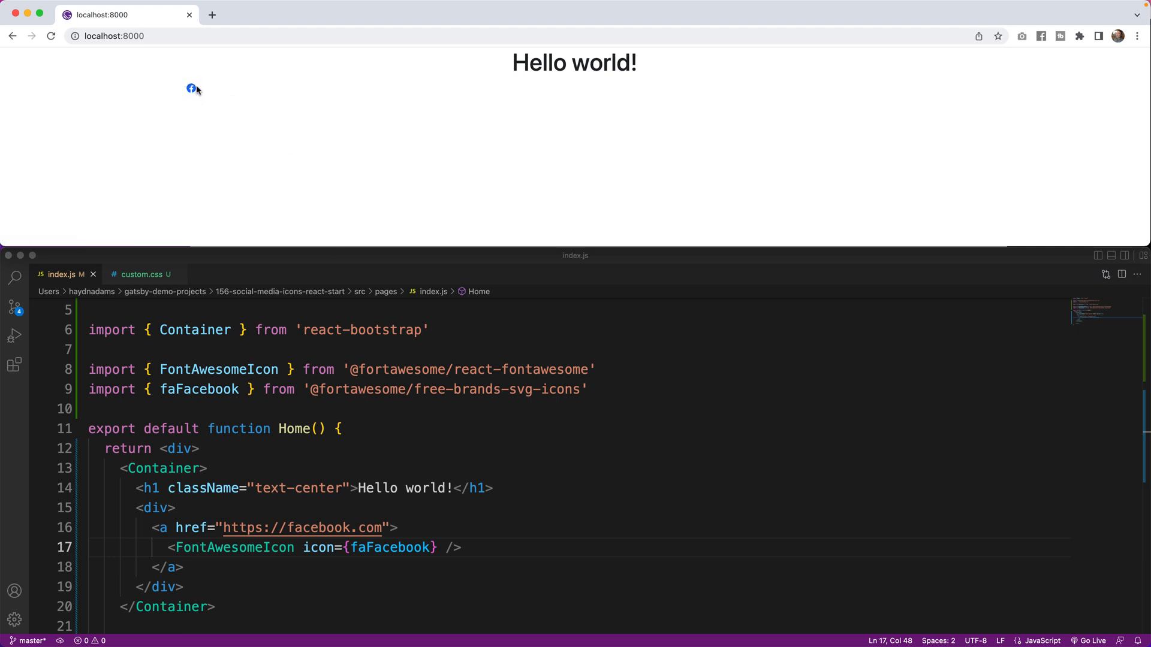
mouse_move(319, 100)
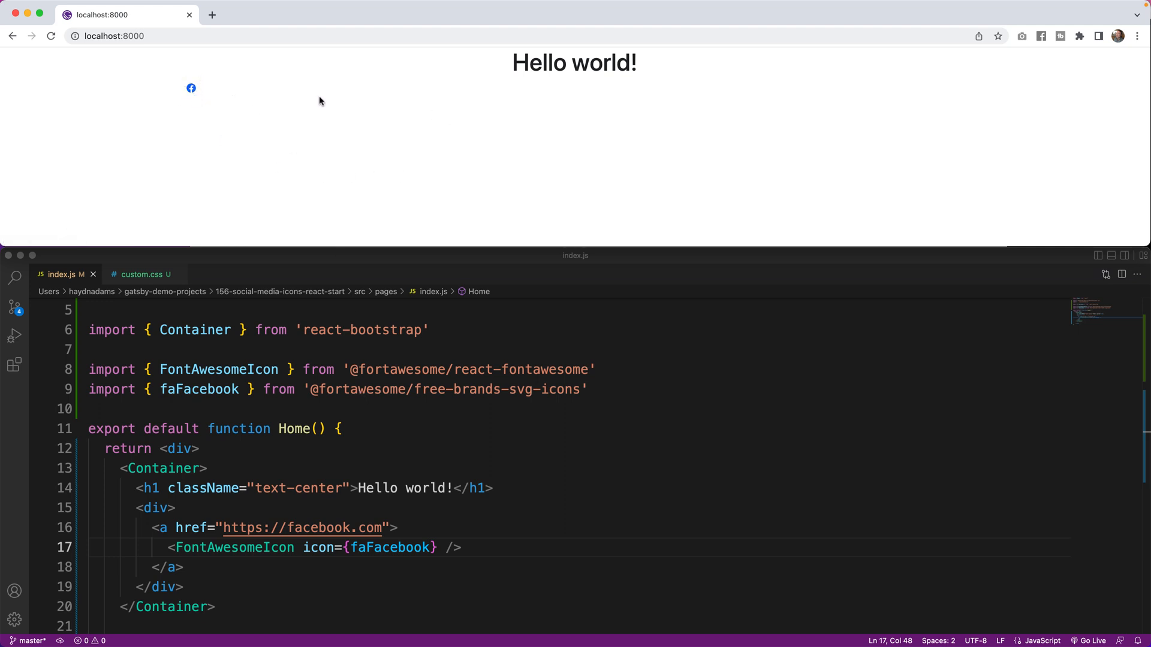
mouse_move(190, 93)
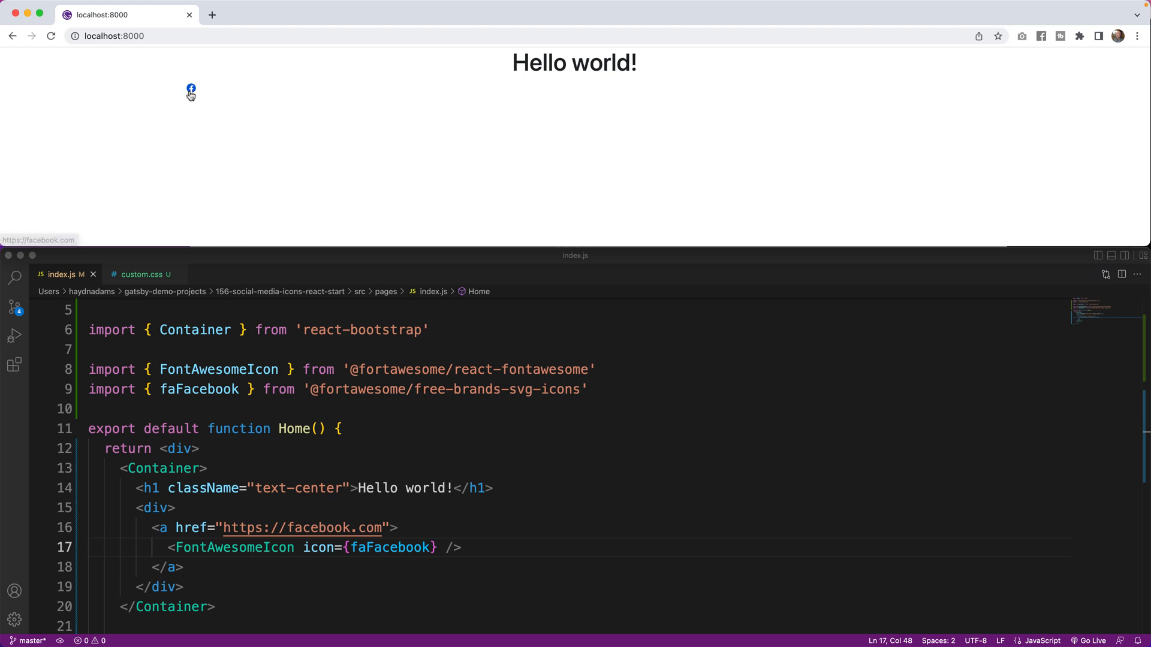
mouse_move(439, 90)
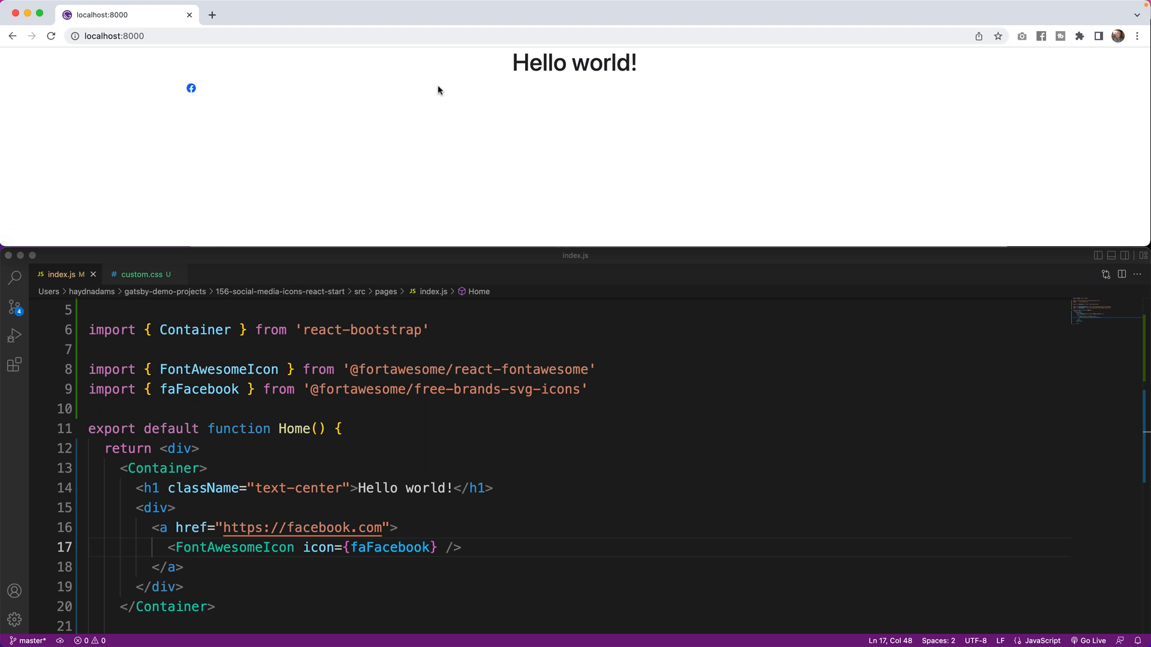
click(141, 274)
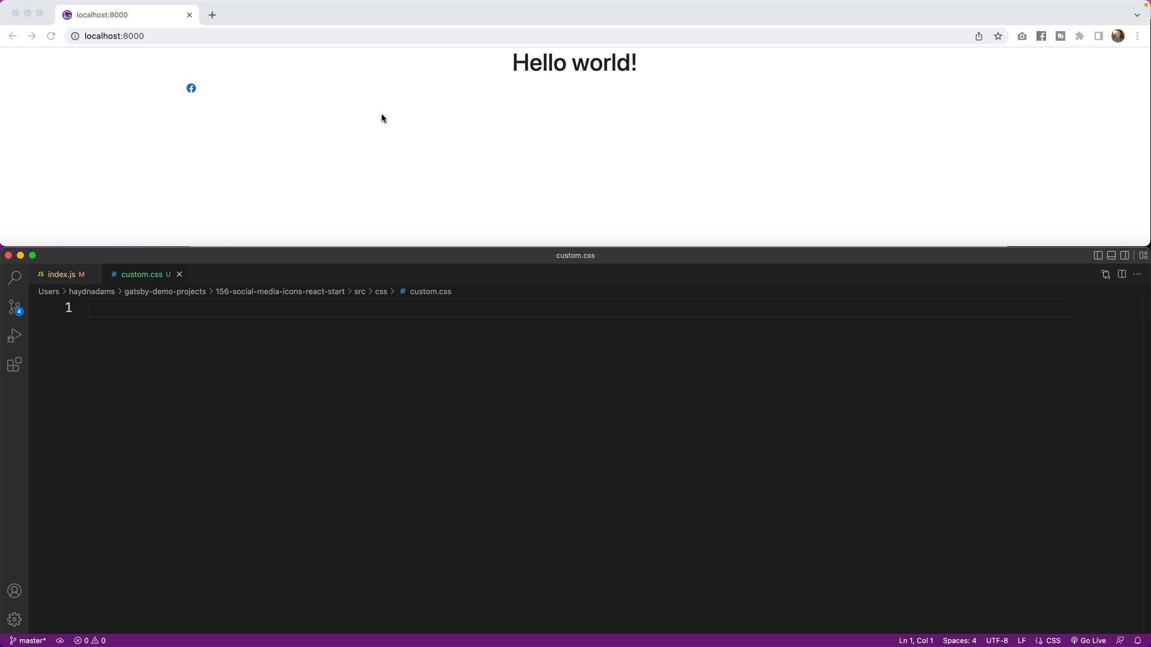
mouse_move(852, 446)
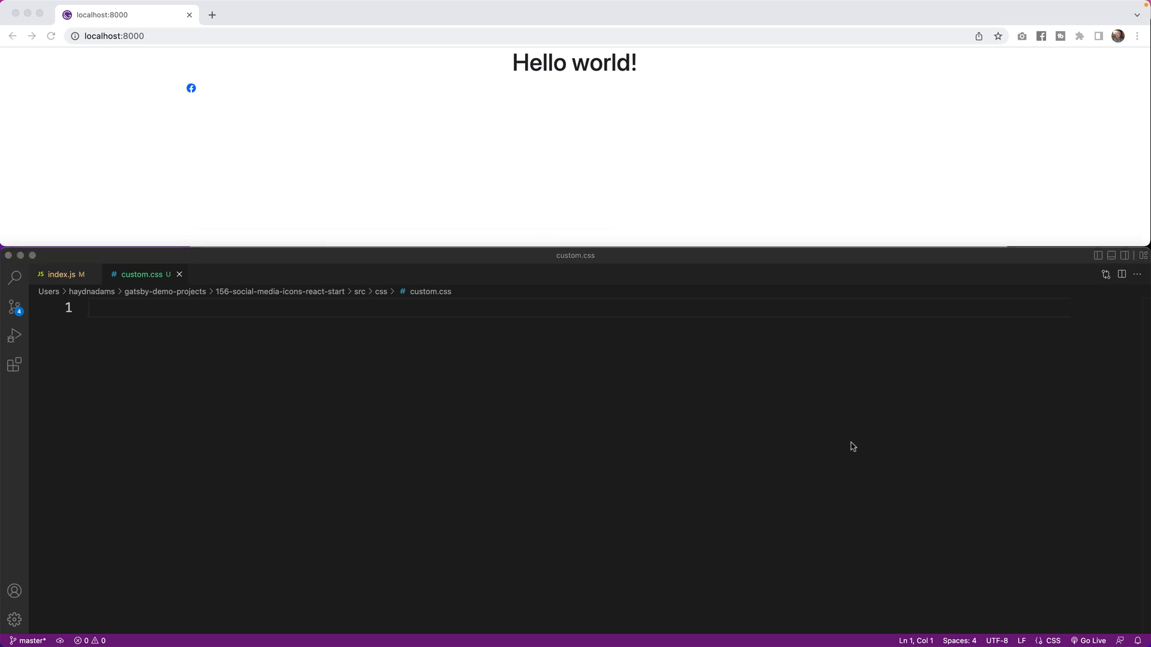
Step: Give body a dark linear-gradient background, height 100vh and color white
text(bp)
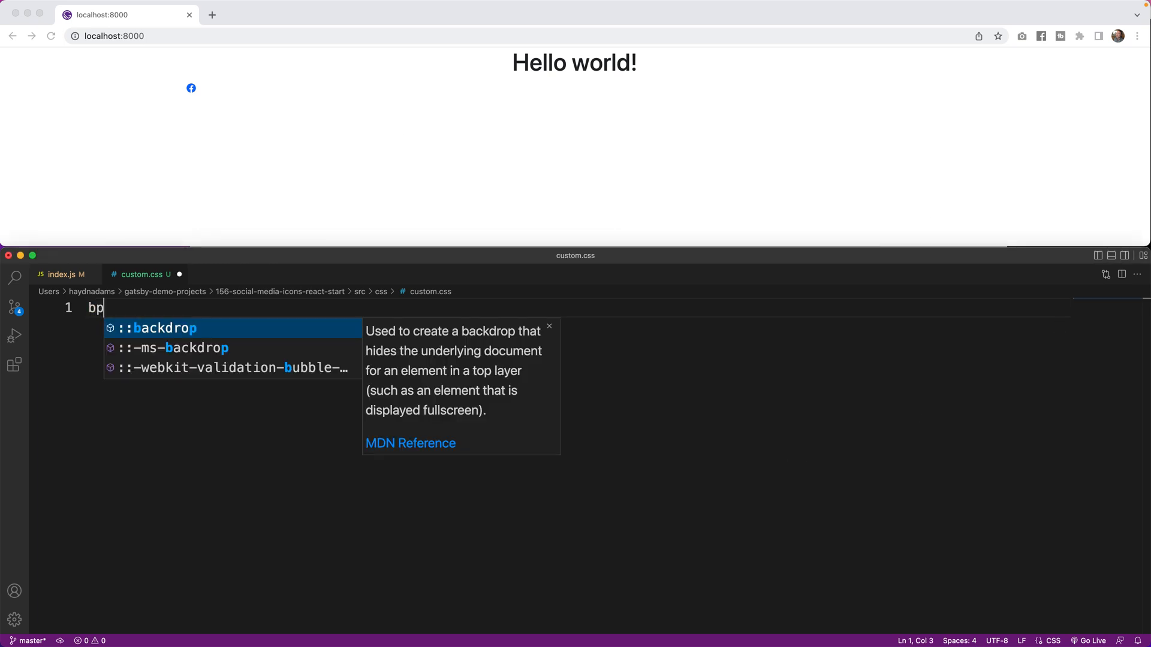
text(body {})
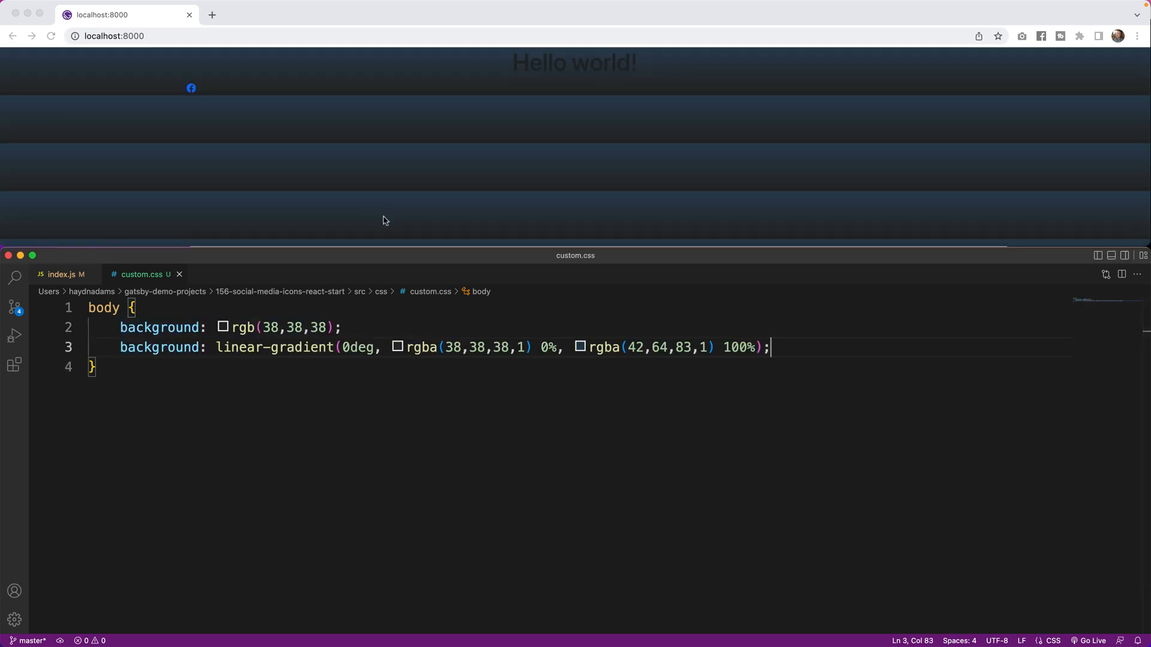
mouse_move(312, 131)
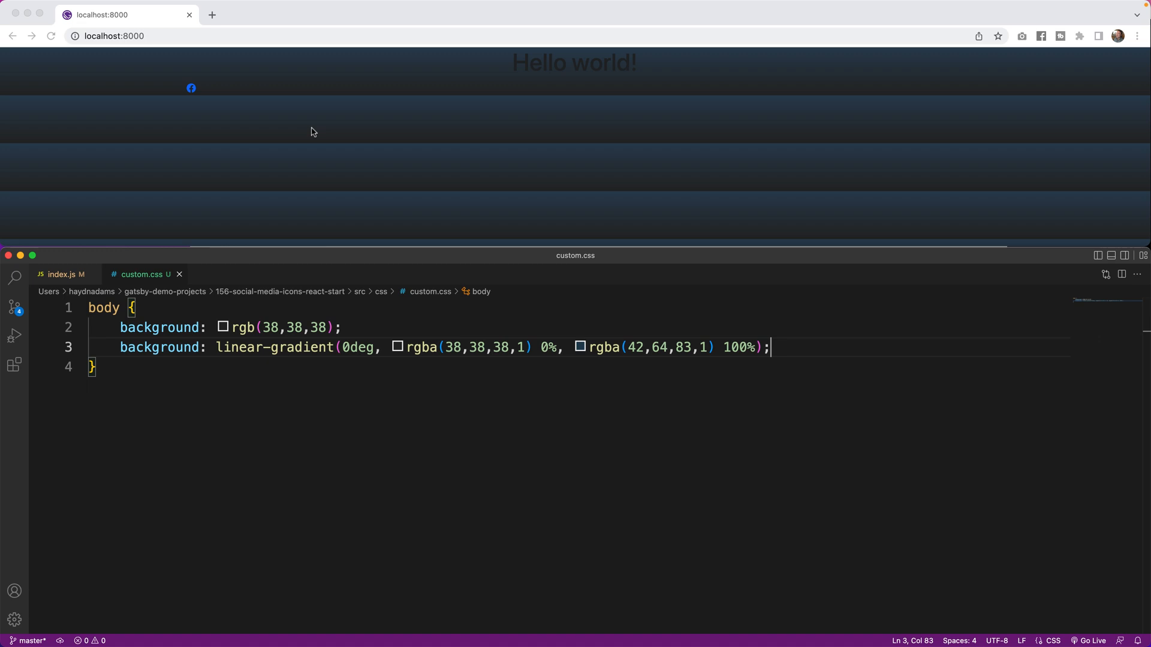
mouse_move(391, 69)
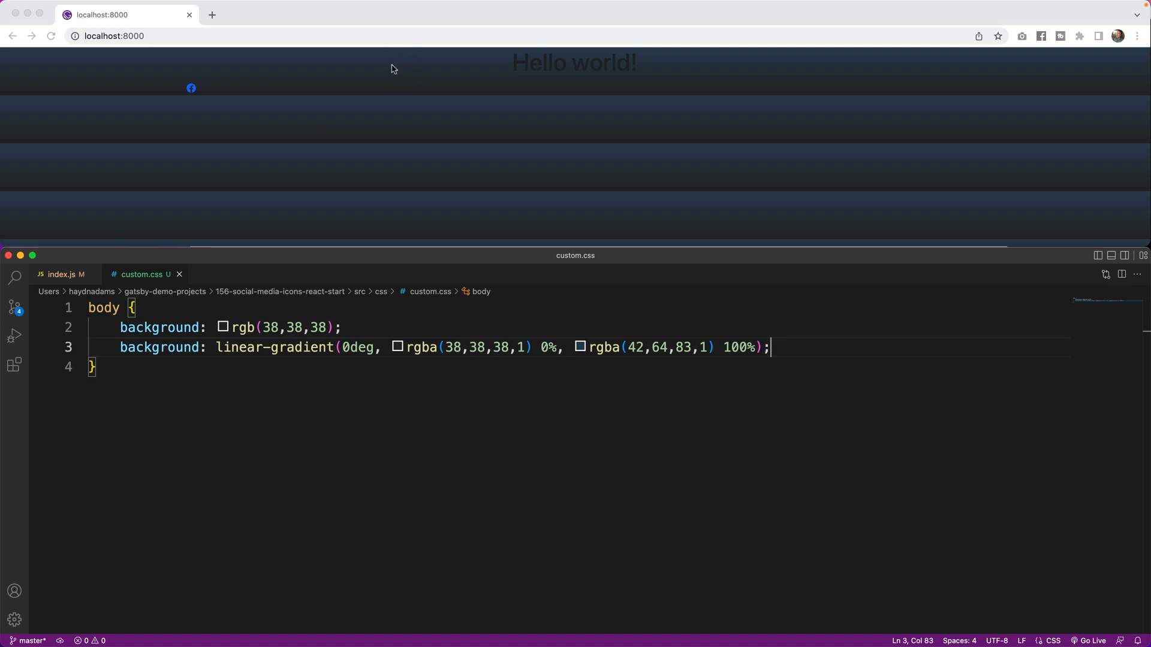
mouse_move(400, 231)
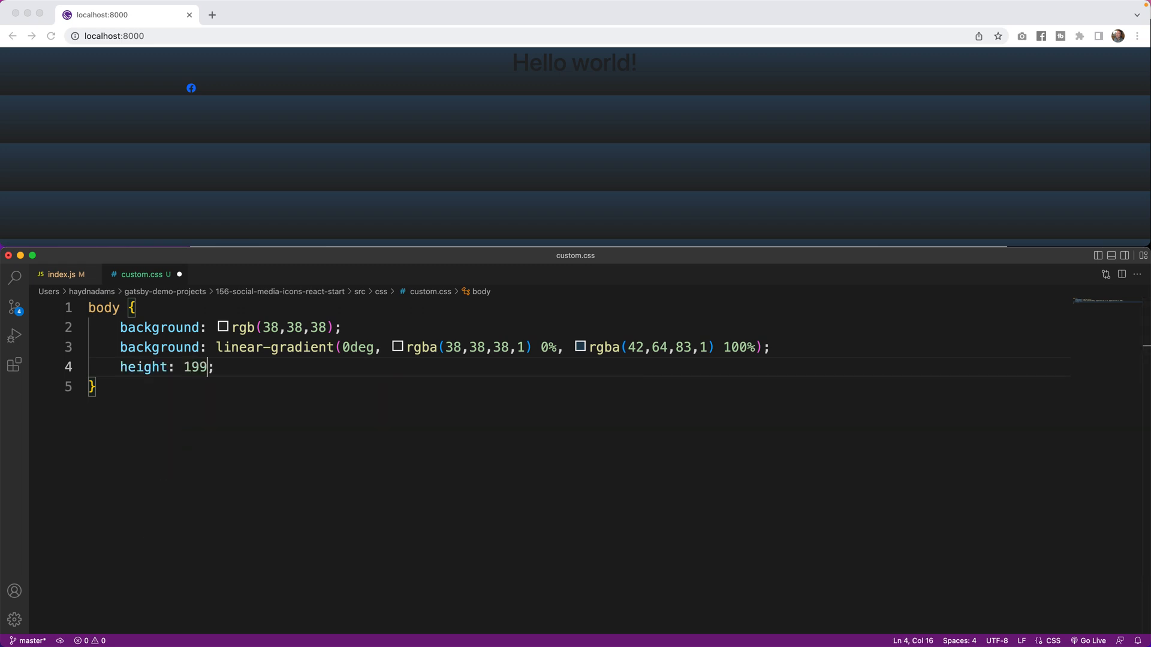
text(100vh)
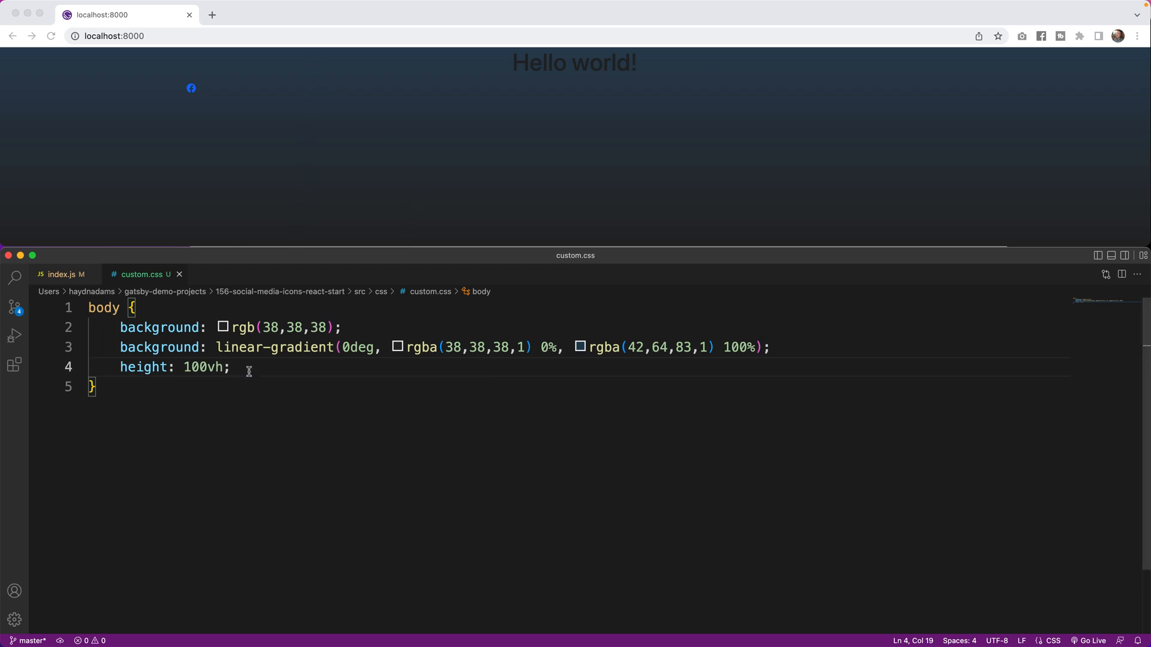
text(color)
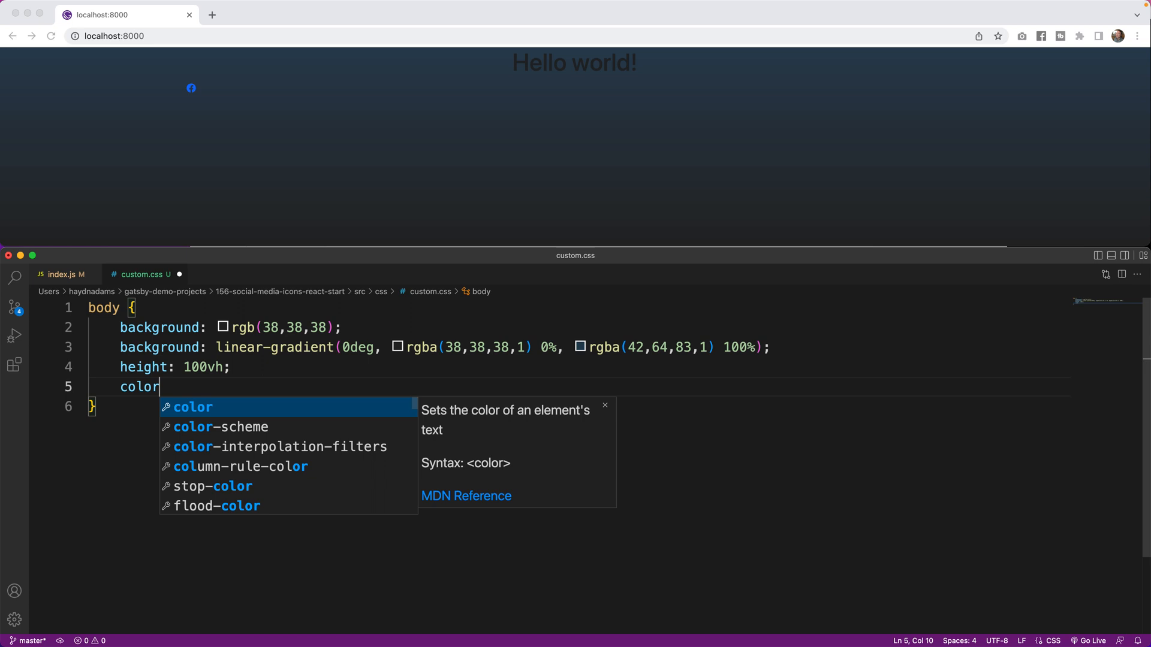
text(: white;)
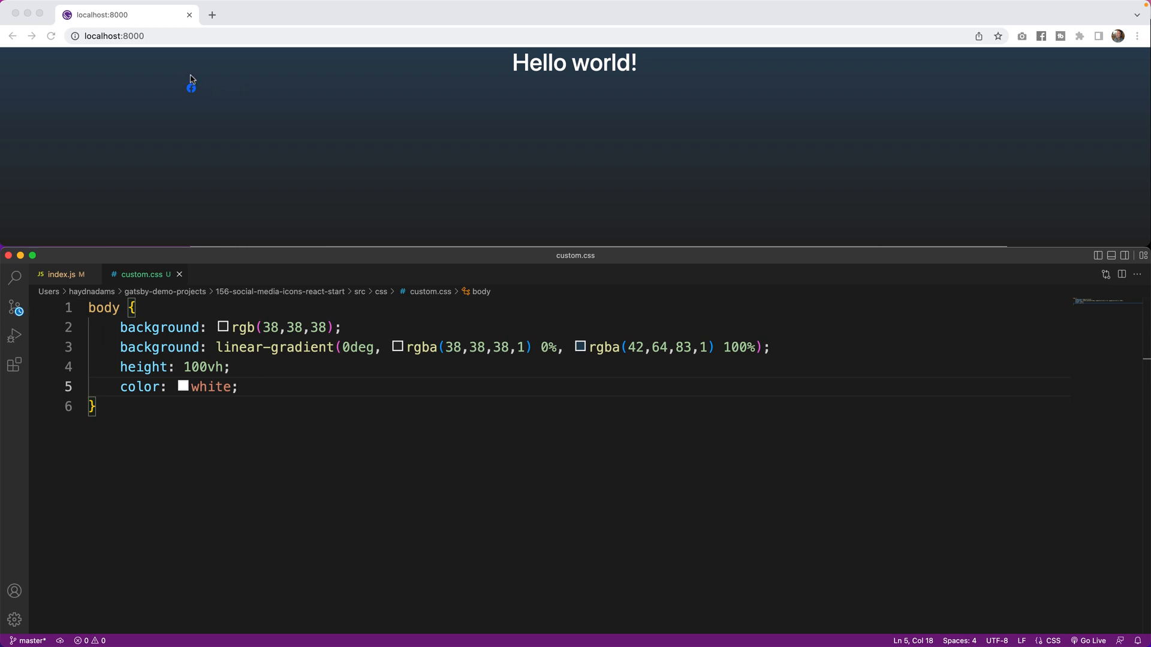
mouse_move(182, 100)
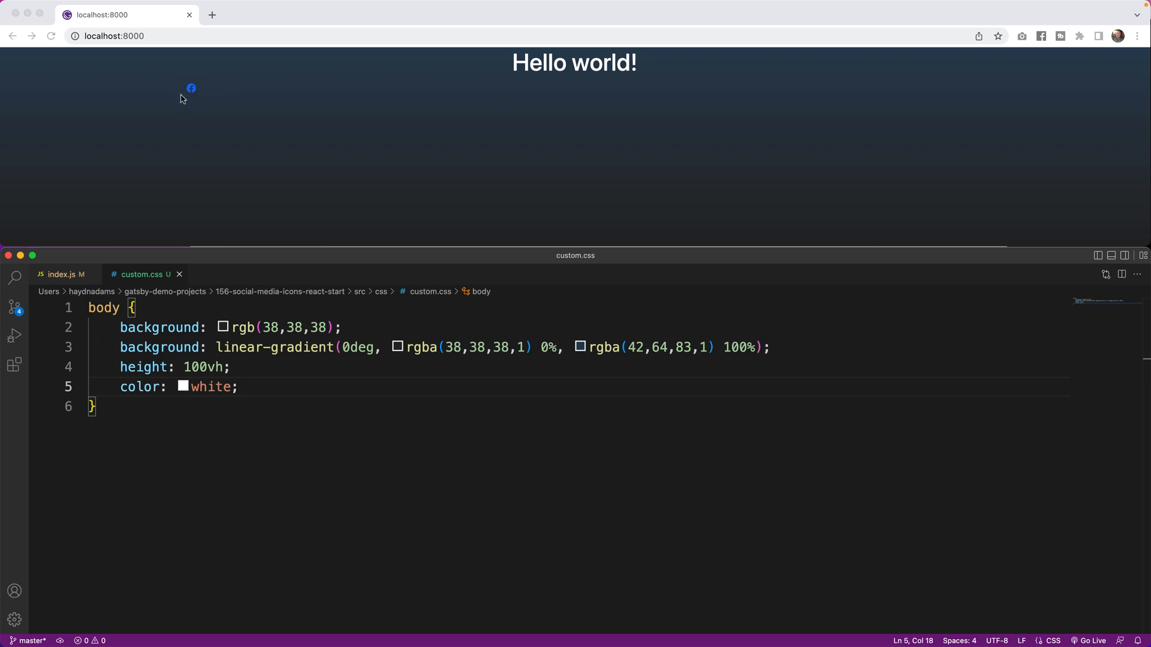
click(152, 408)
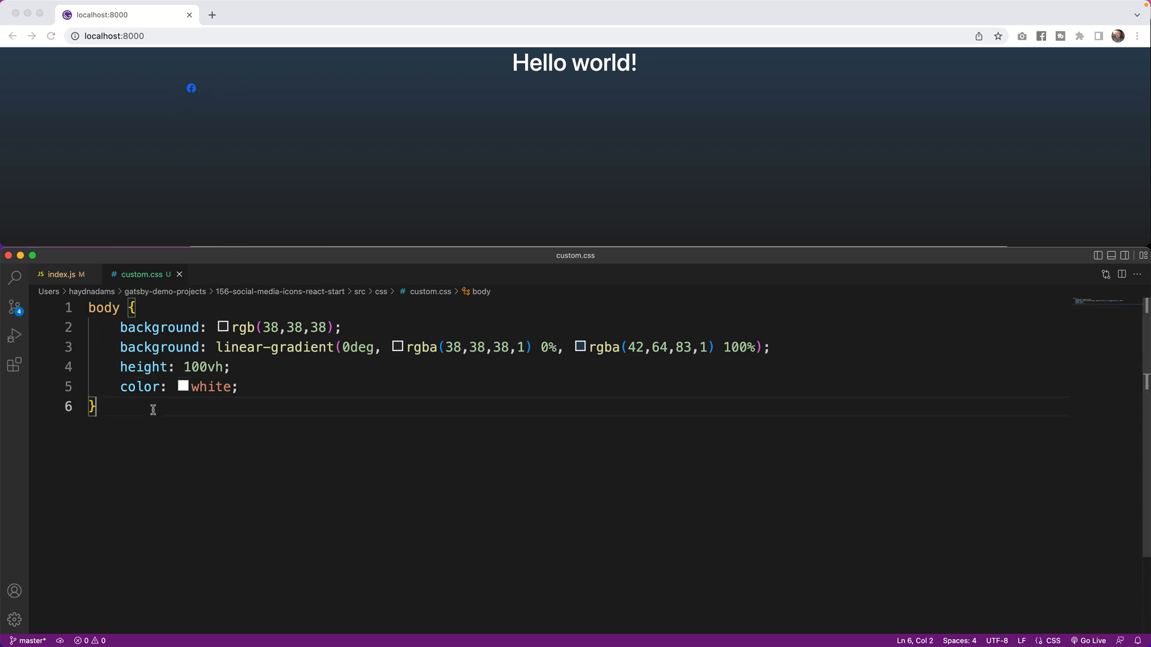
Step: Add a .singleCol rule with max-width 750px and margin 0 auto
text(.singl)
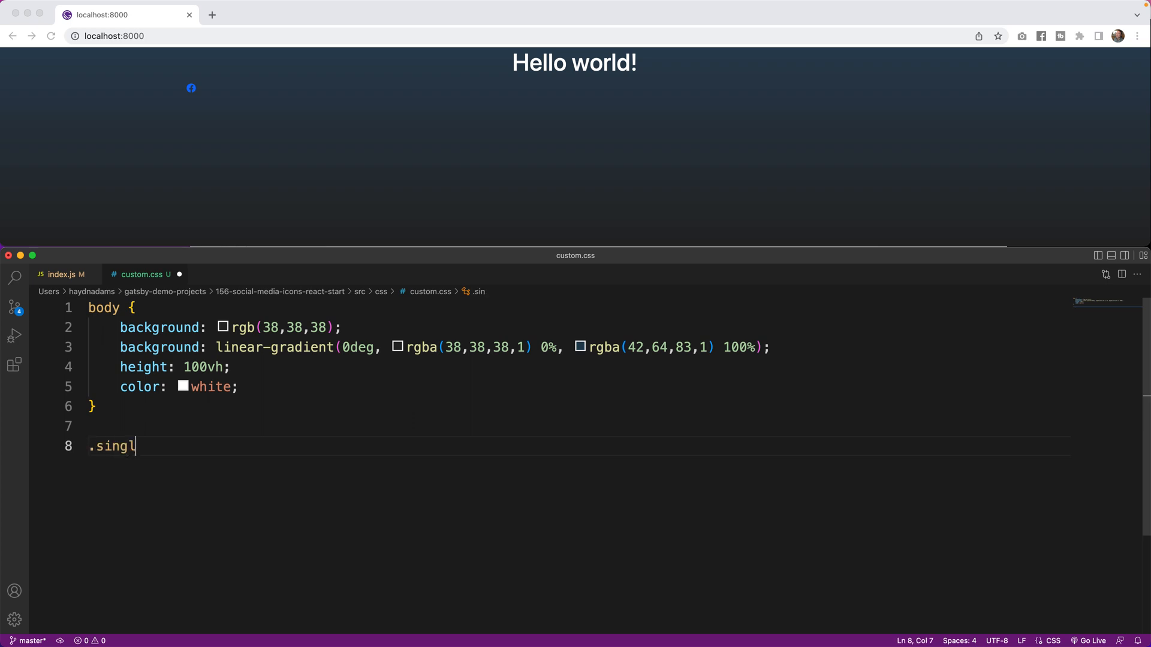
text(e)
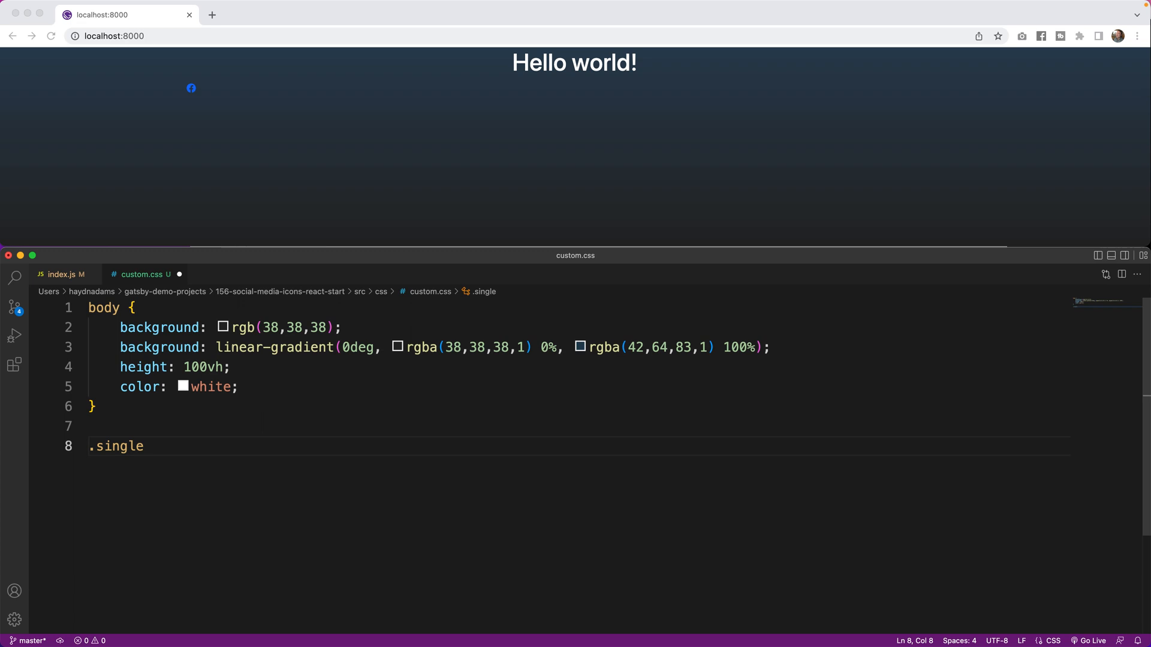
text(Col {)
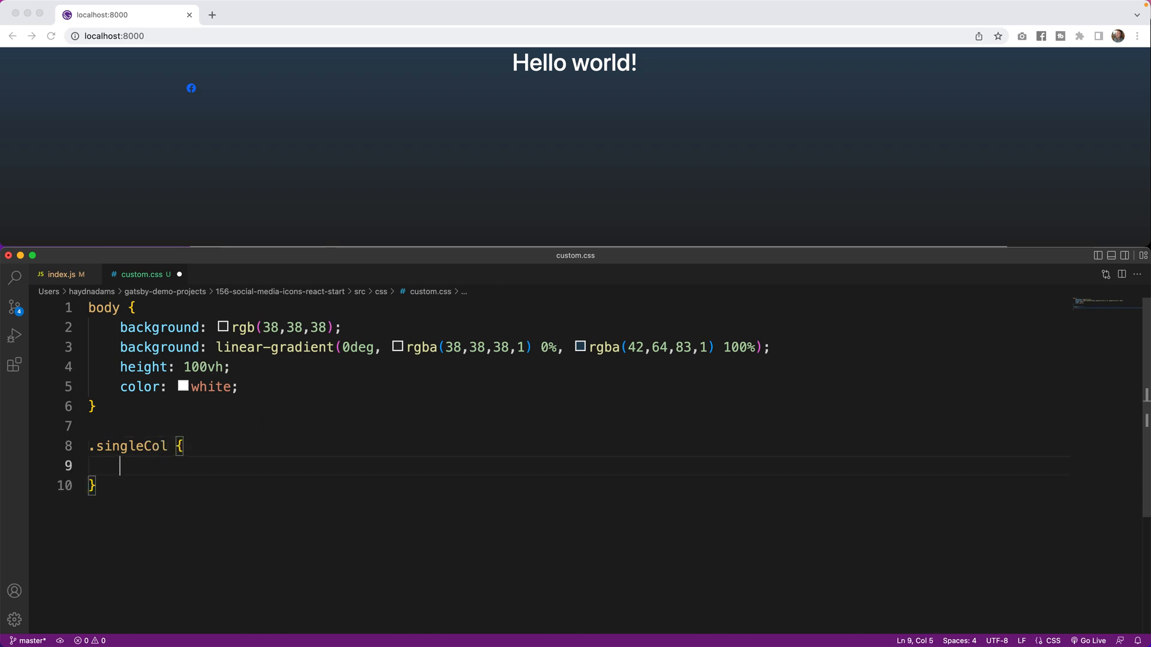
text(max-width: ;)
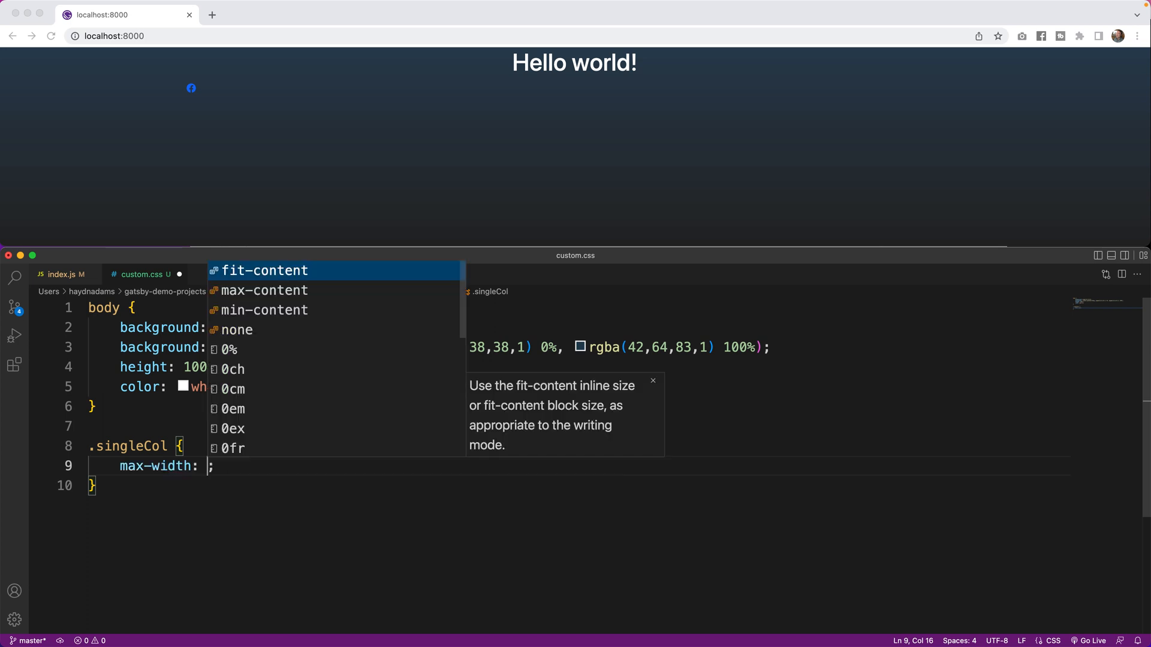
text(750px)
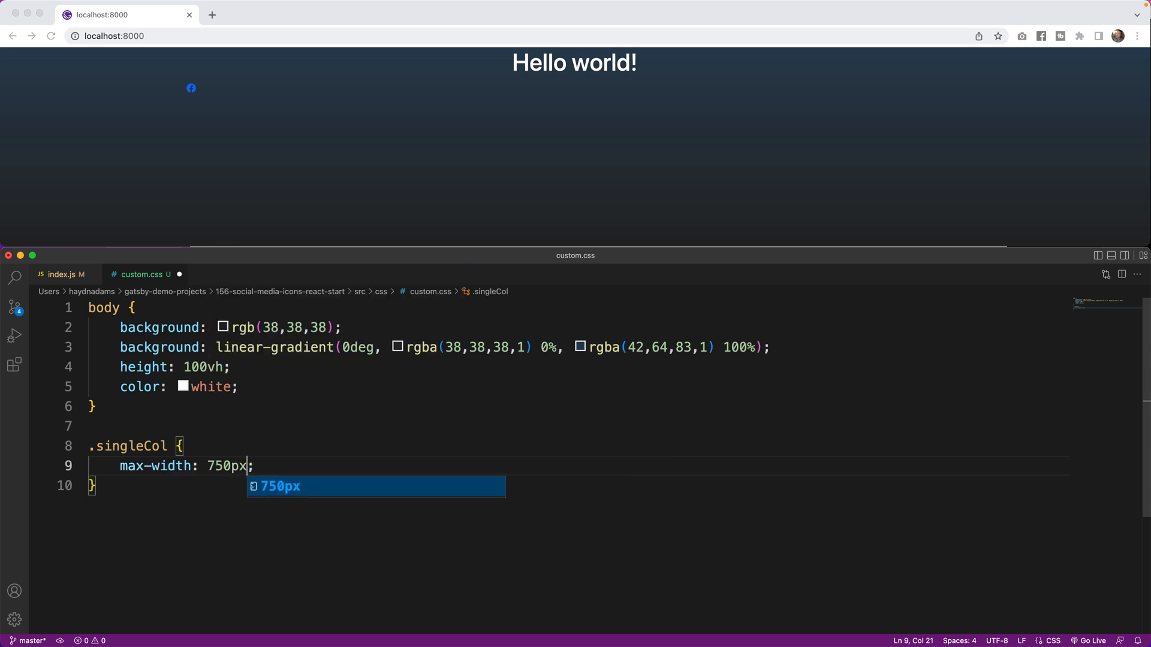
text(margin: 0 auto;)
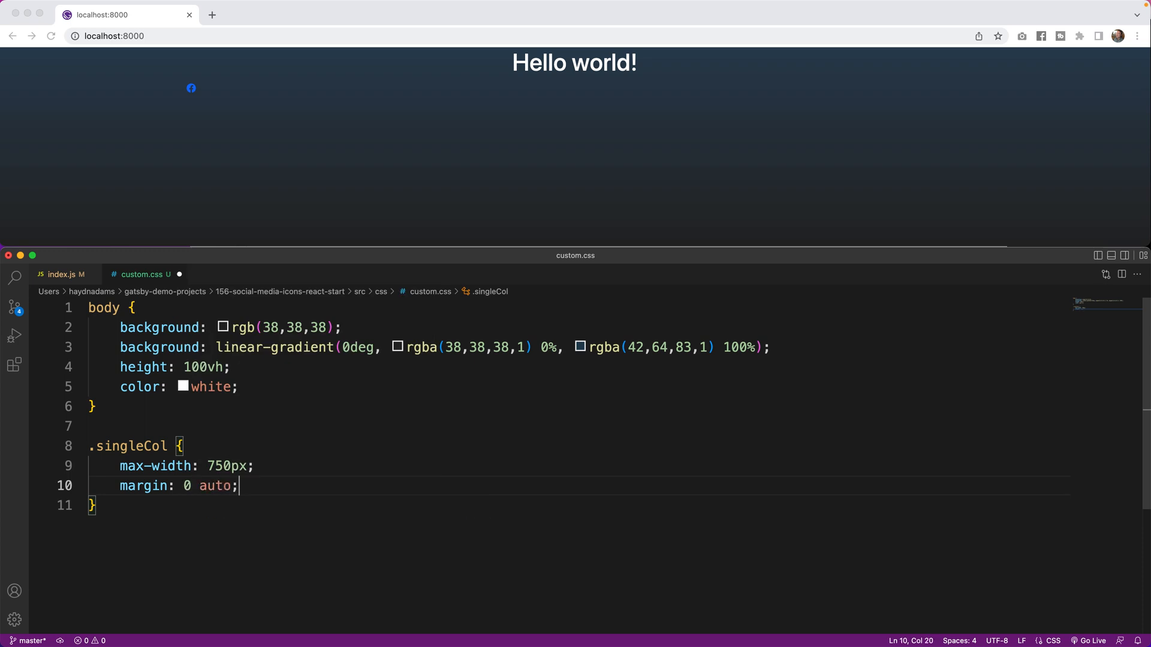
key(Enter)
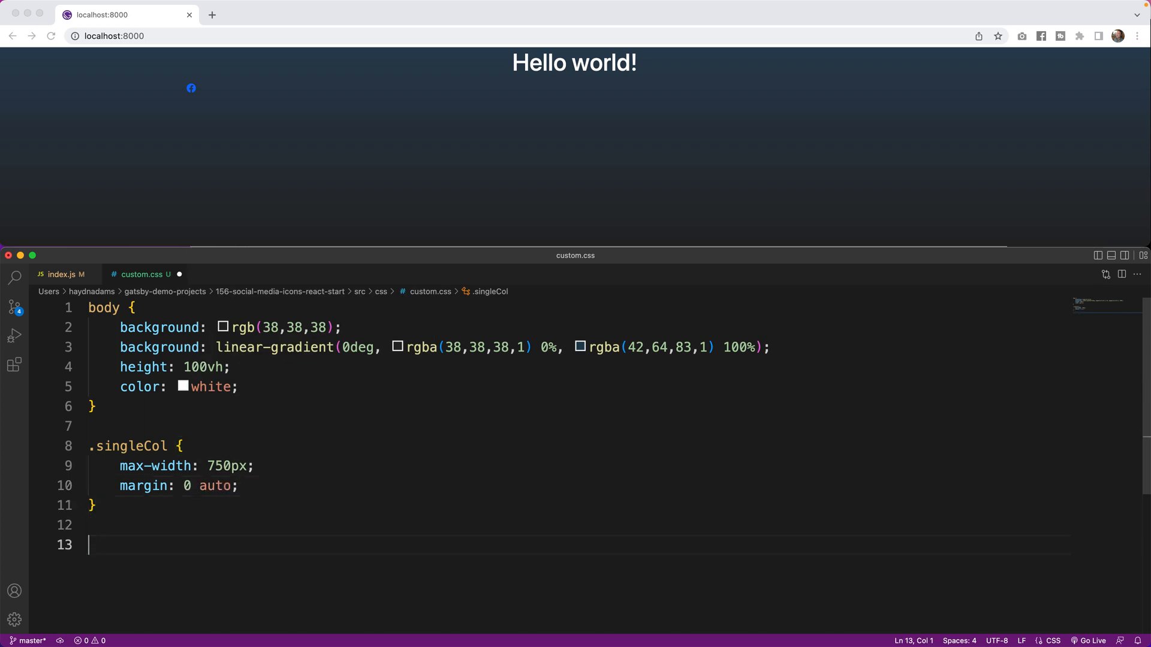
scroll(down, 3)
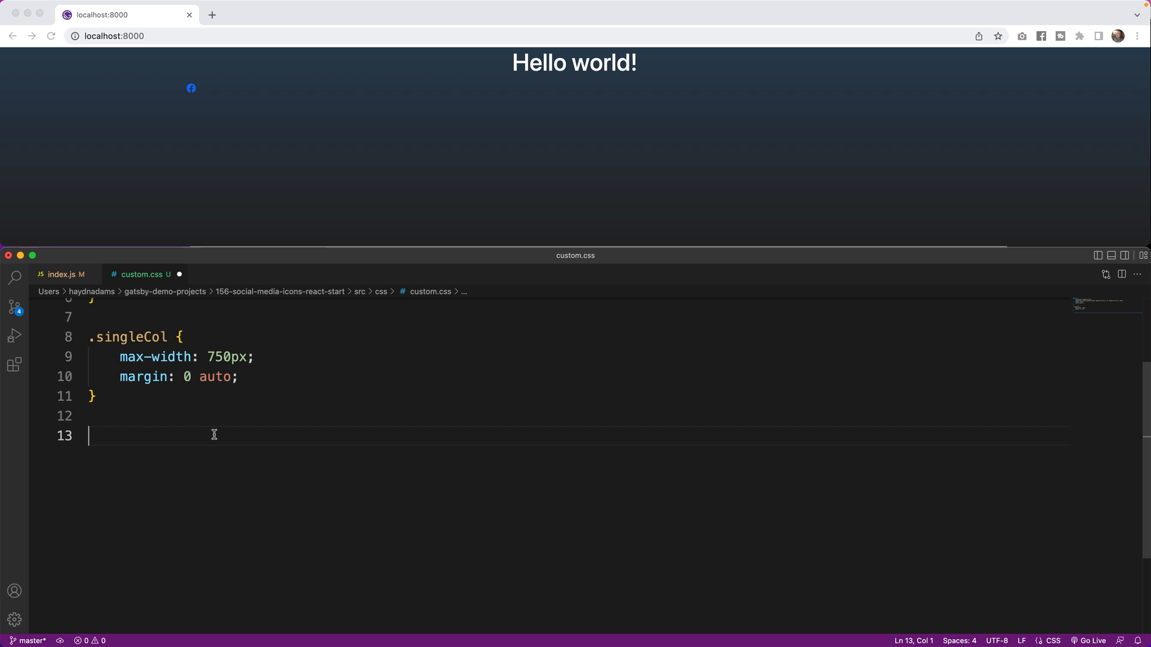
Step: Add .social-media-icons-white a { color: white; font-size: 2rem; } and return to index.js
text(.social)
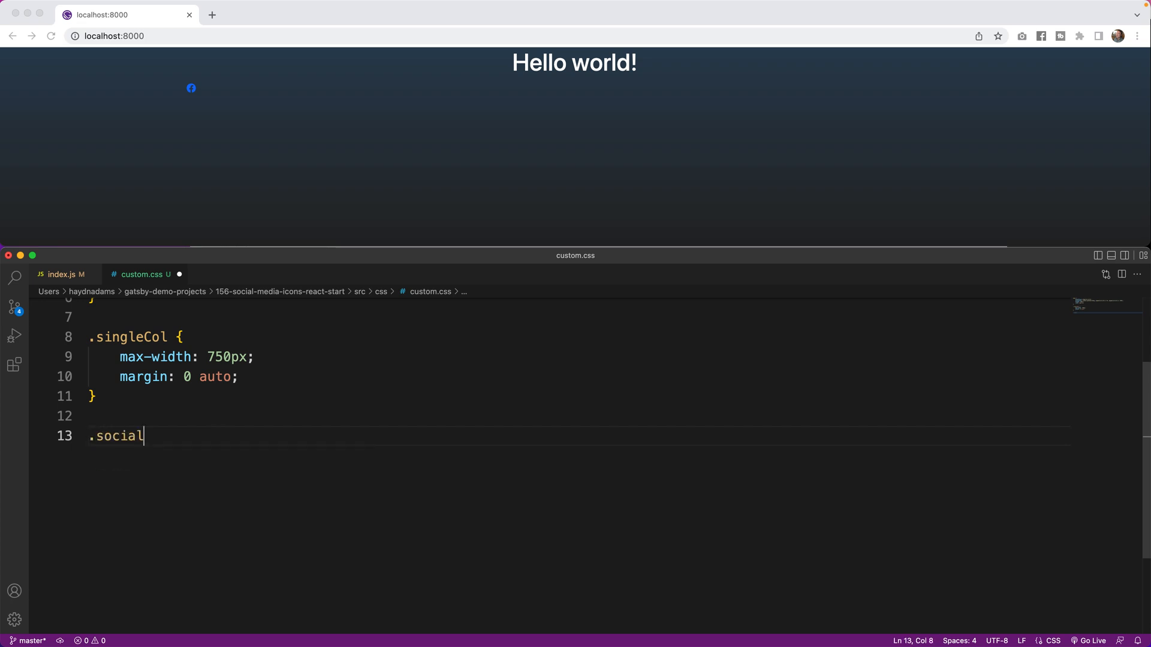
text(-media-icons)
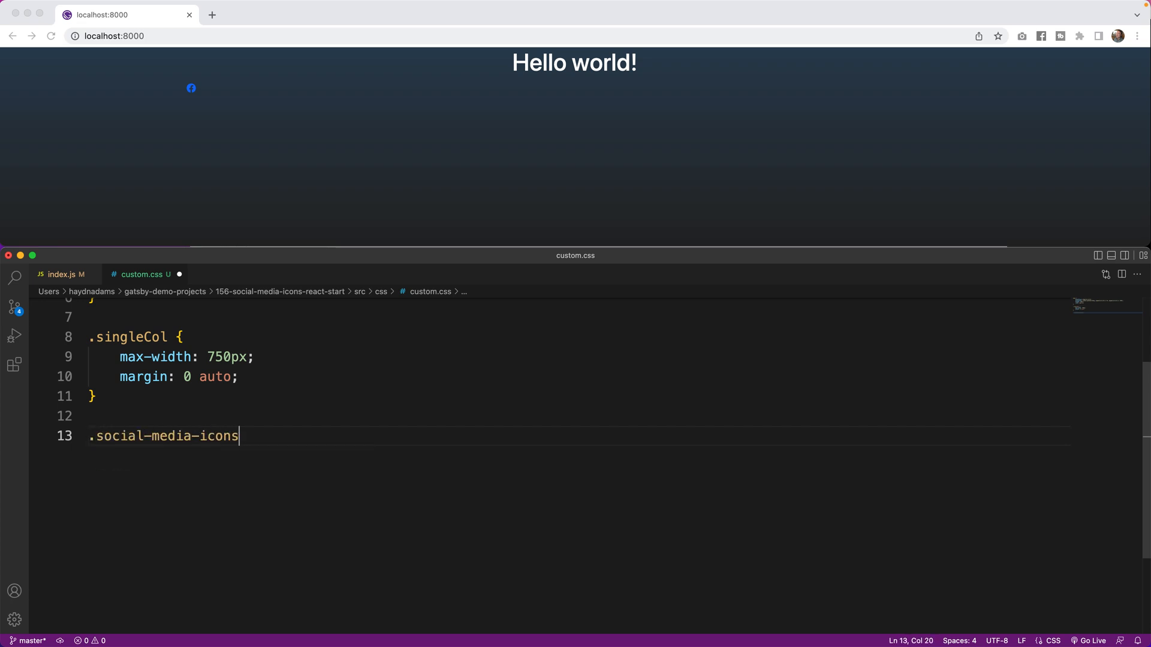
text(-white)
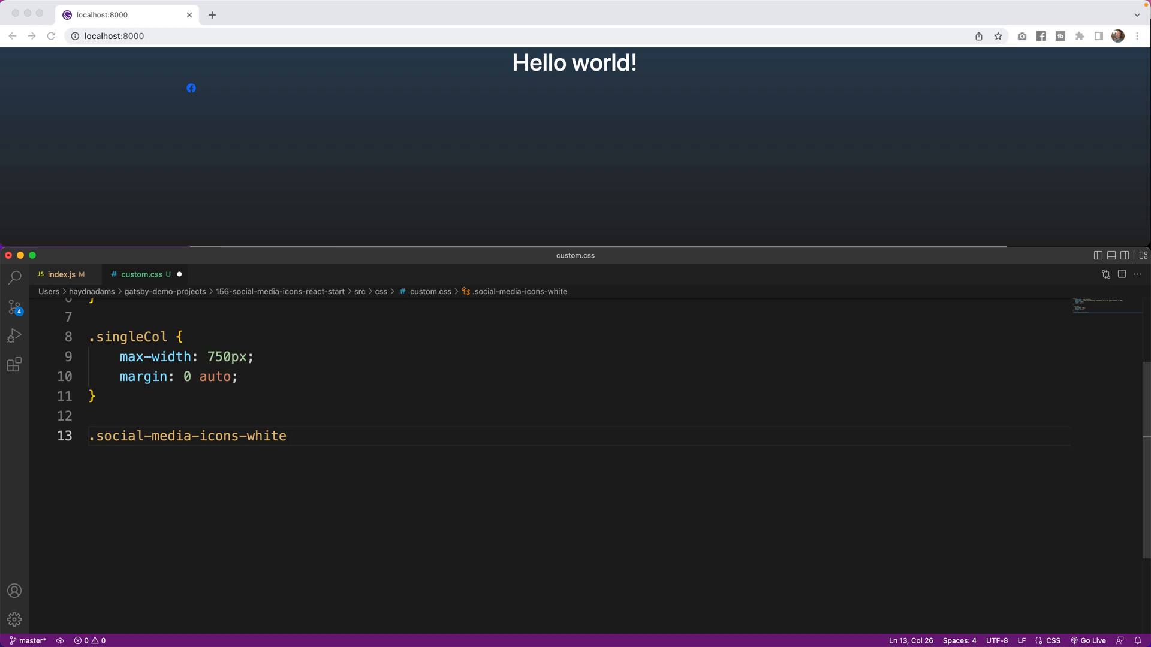
text(a {)
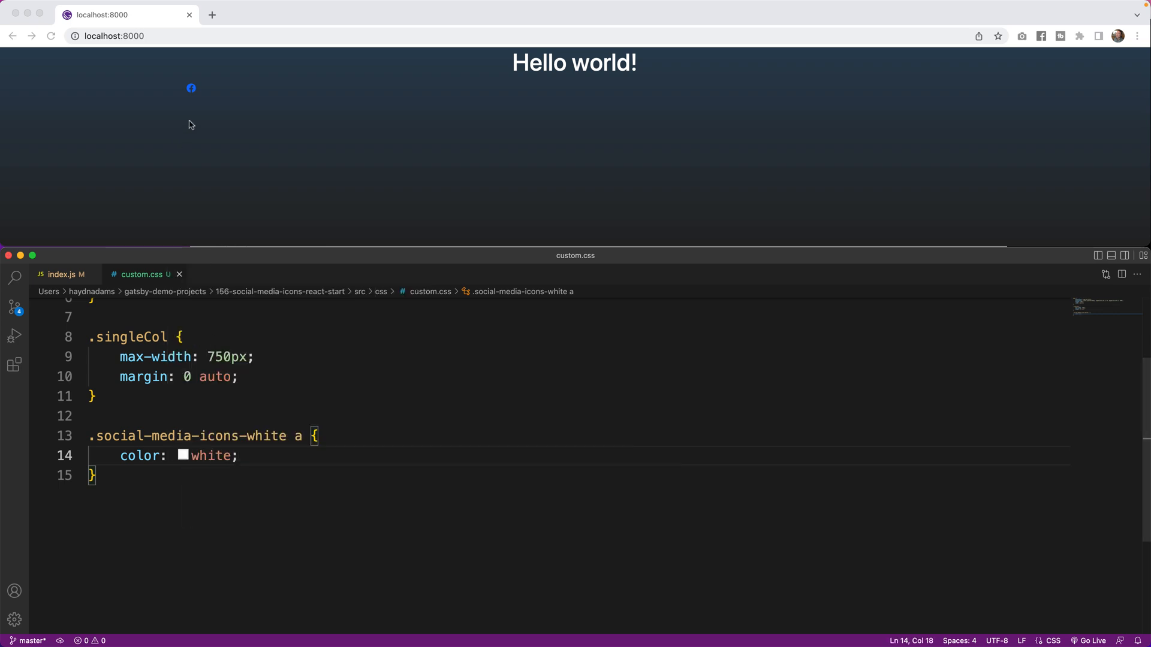
mouse_move(191, 89)
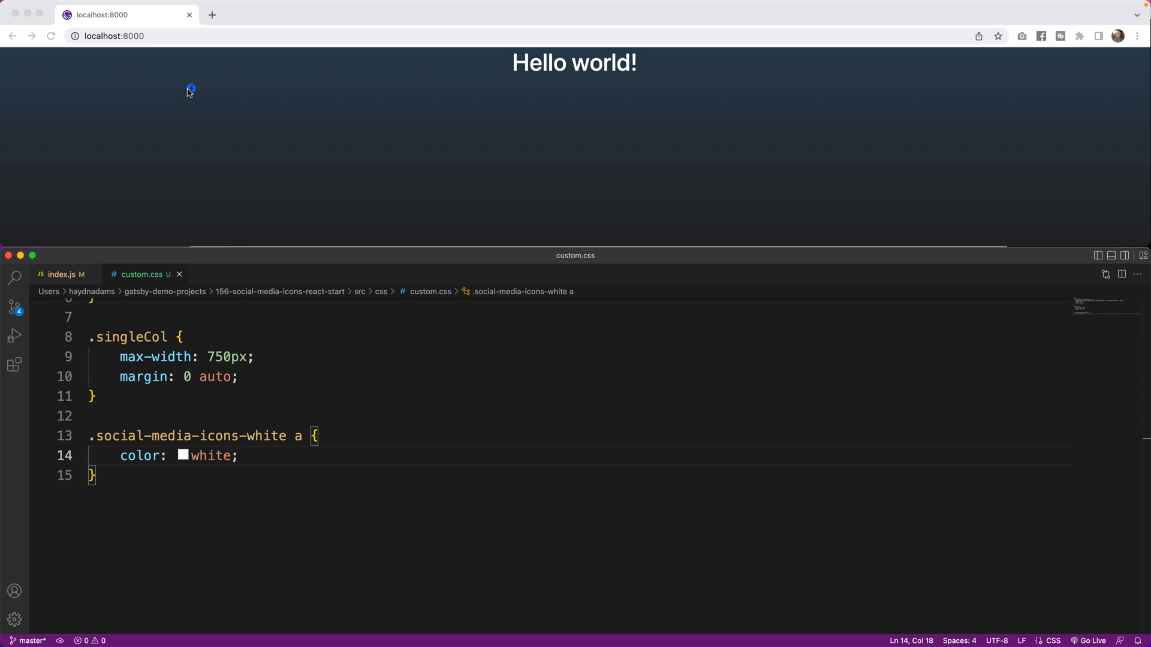
text(font-size: ;)
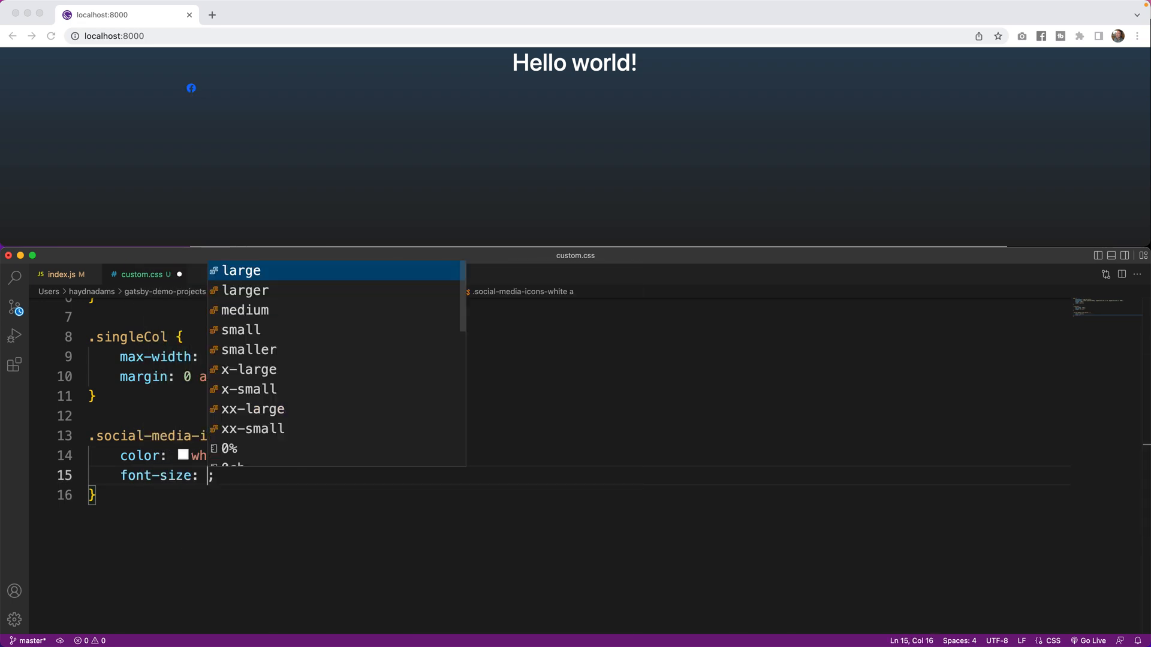
text(2rem)
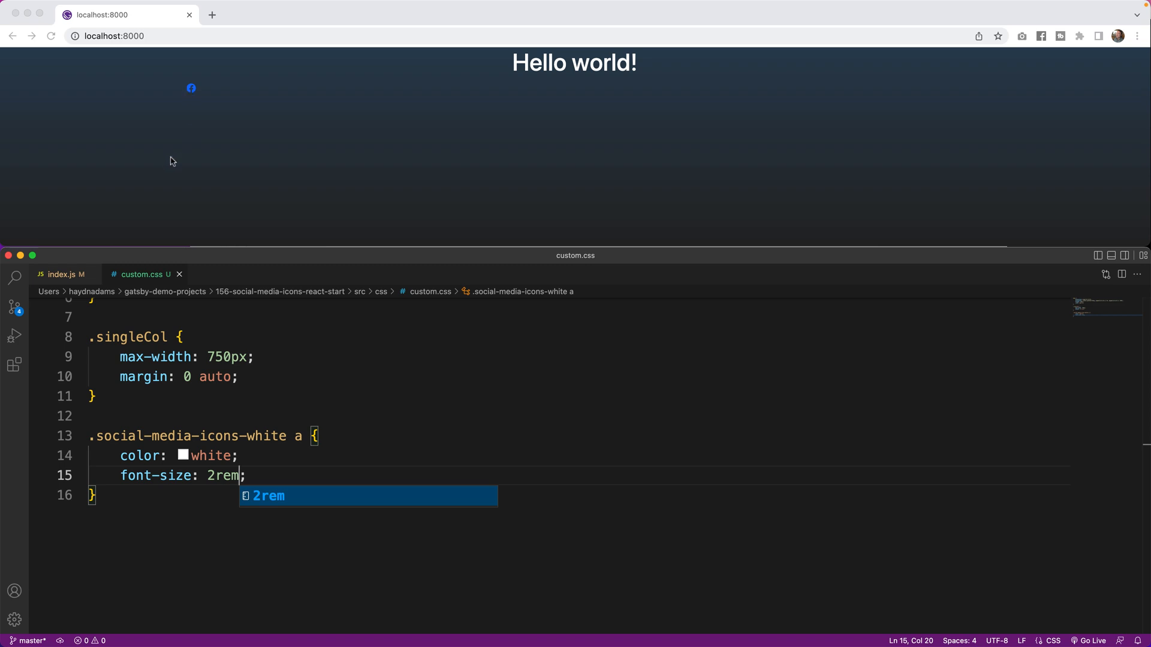
click(62, 273)
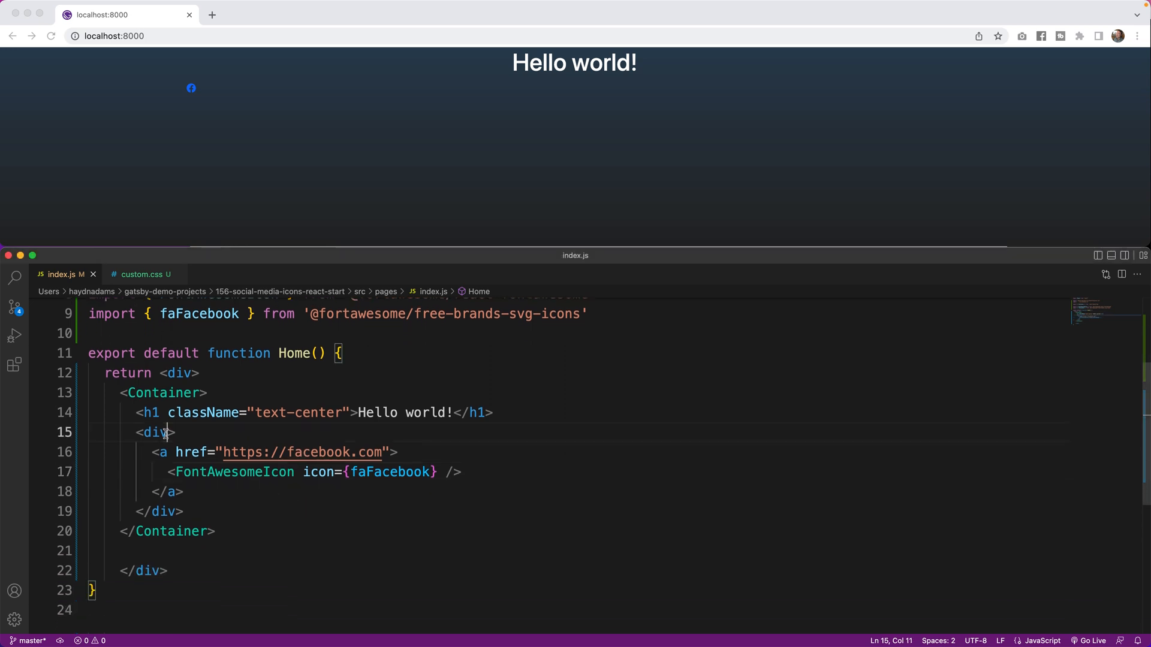
Step: Give the icon div className "singleCol social-media-icons-white" so the Facebook icon renders larger and white
text(className="")
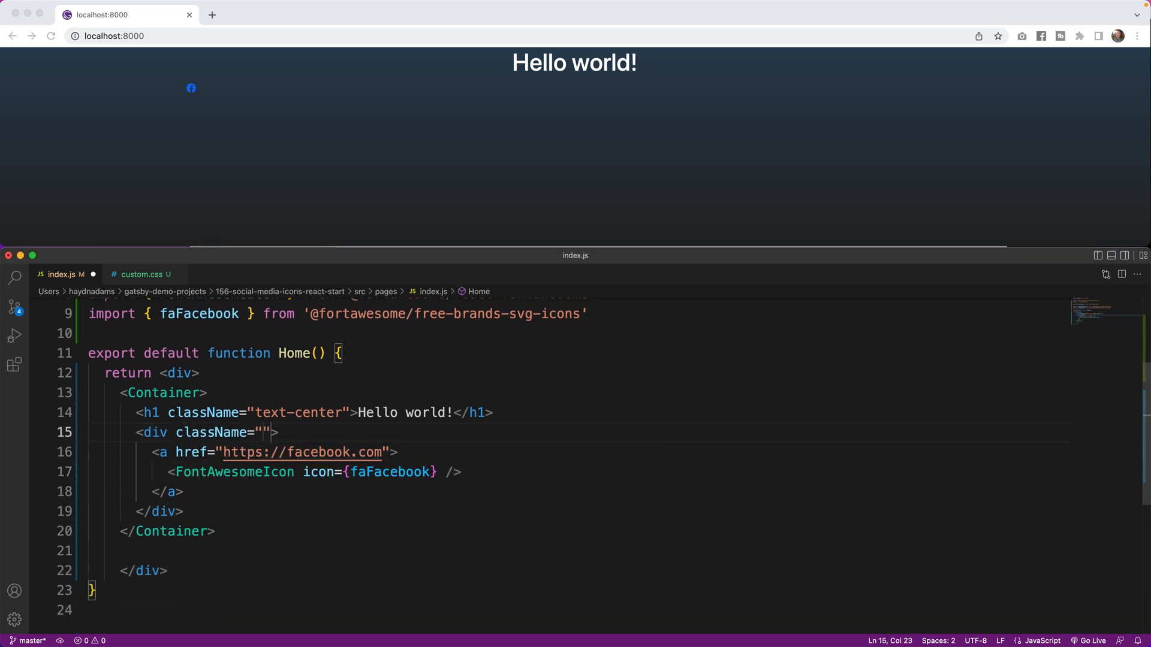
text(singleCo)
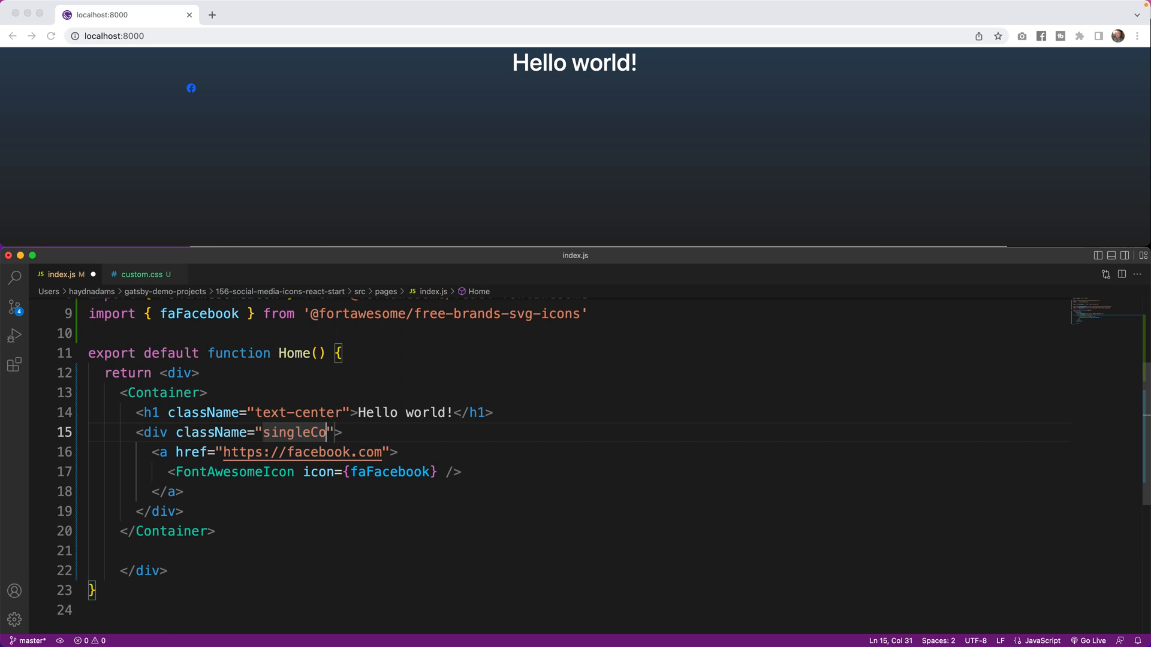
text(l)
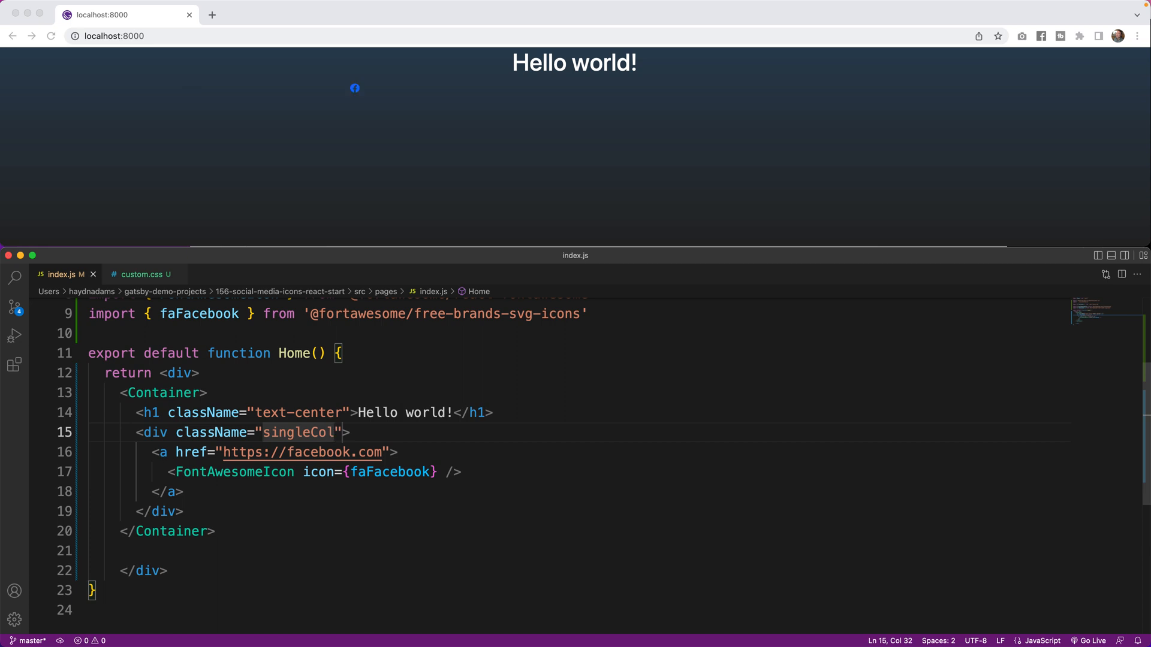
text(soci)
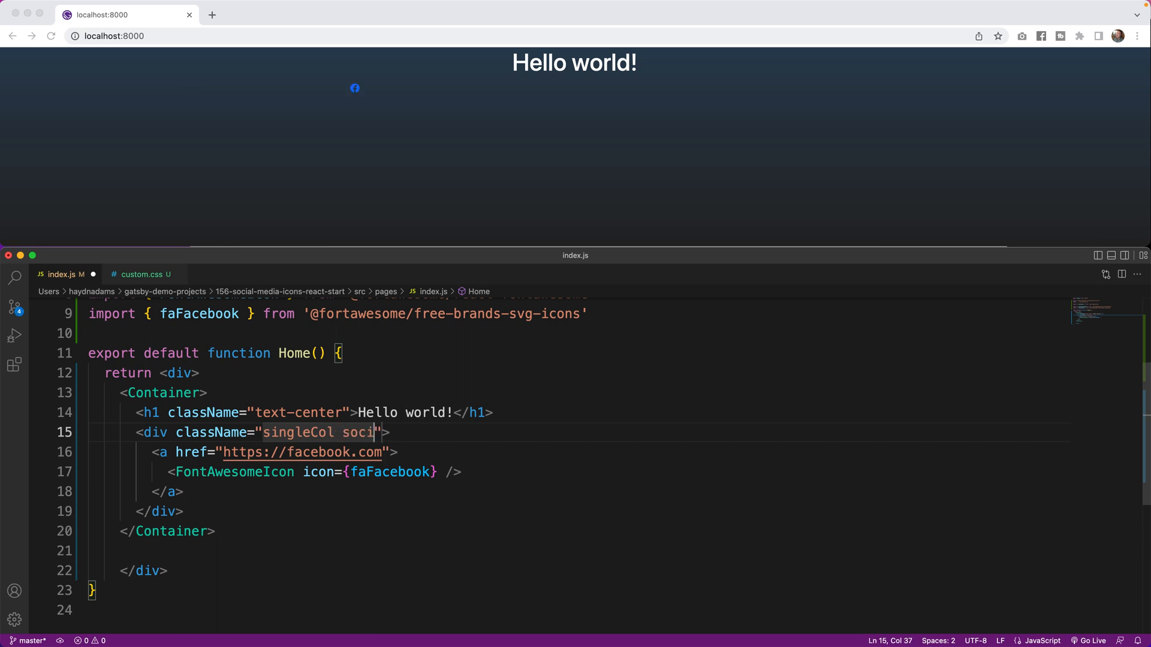
text(al-media-i)
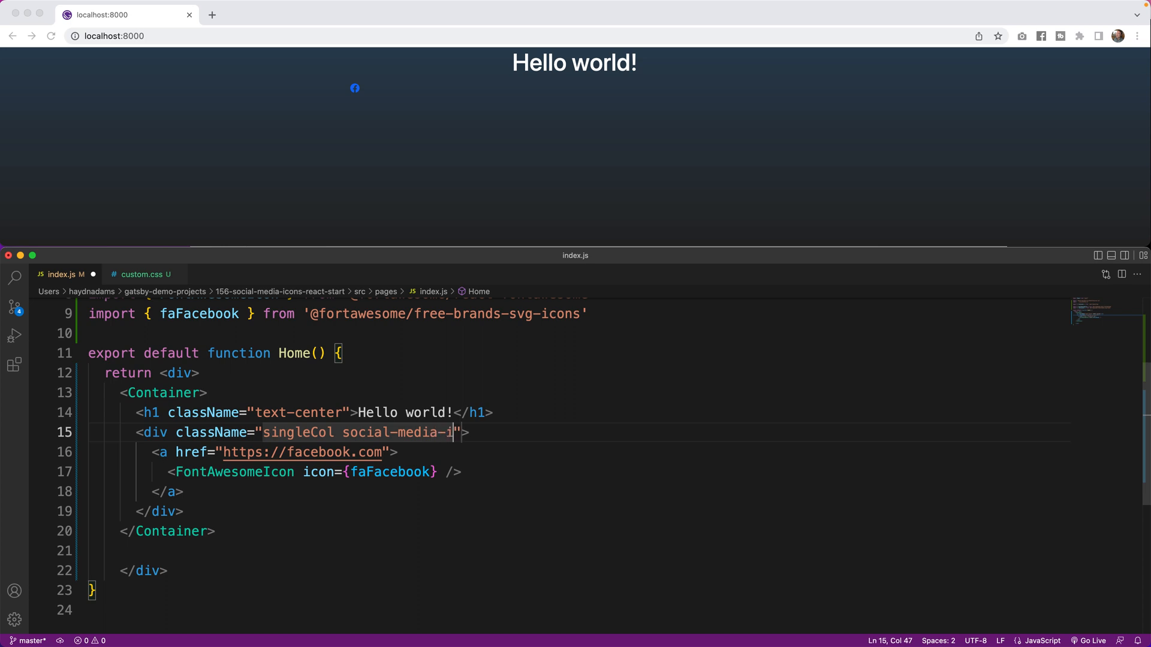
text(cons-white)
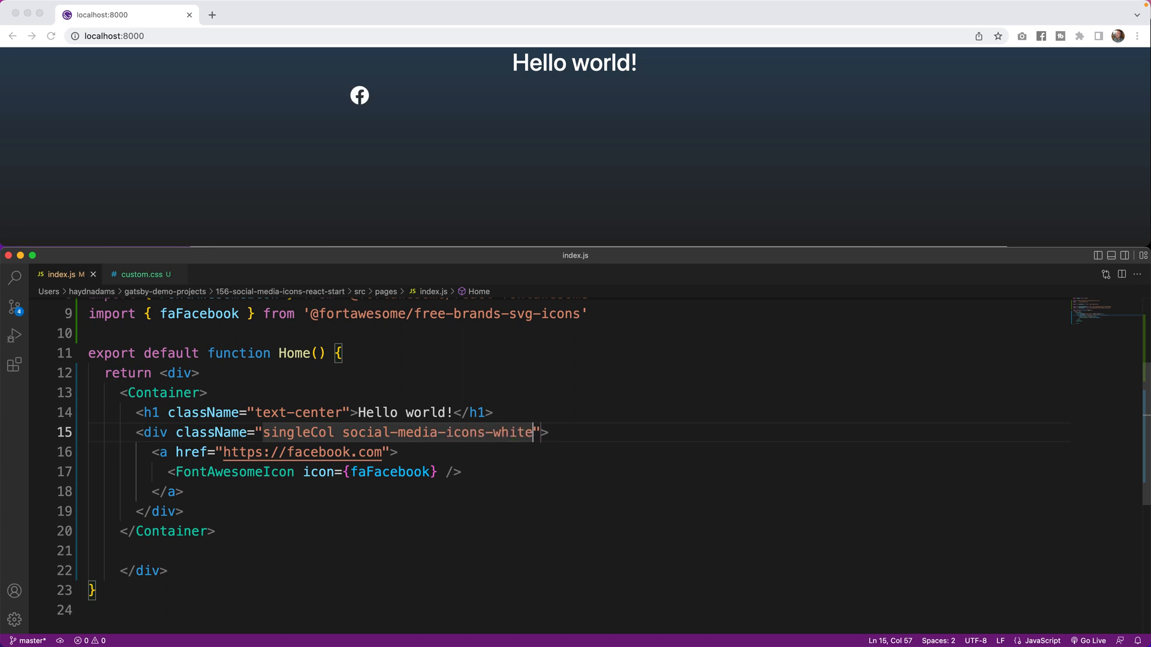
mouse_move(401, 236)
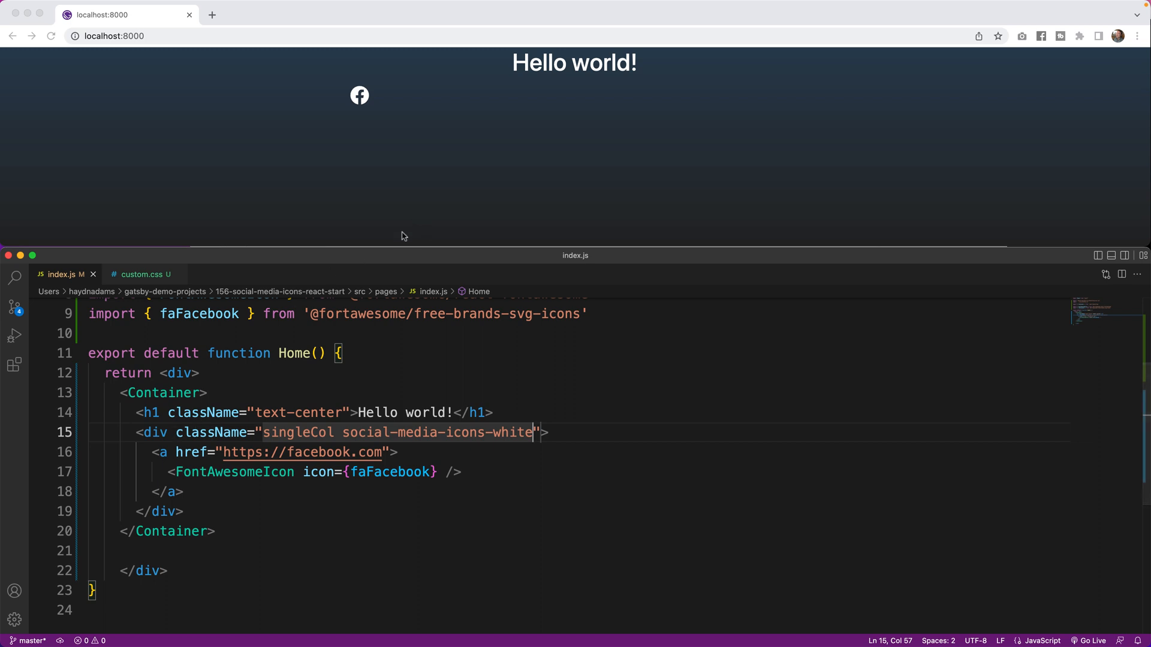
mouse_move(364, 101)
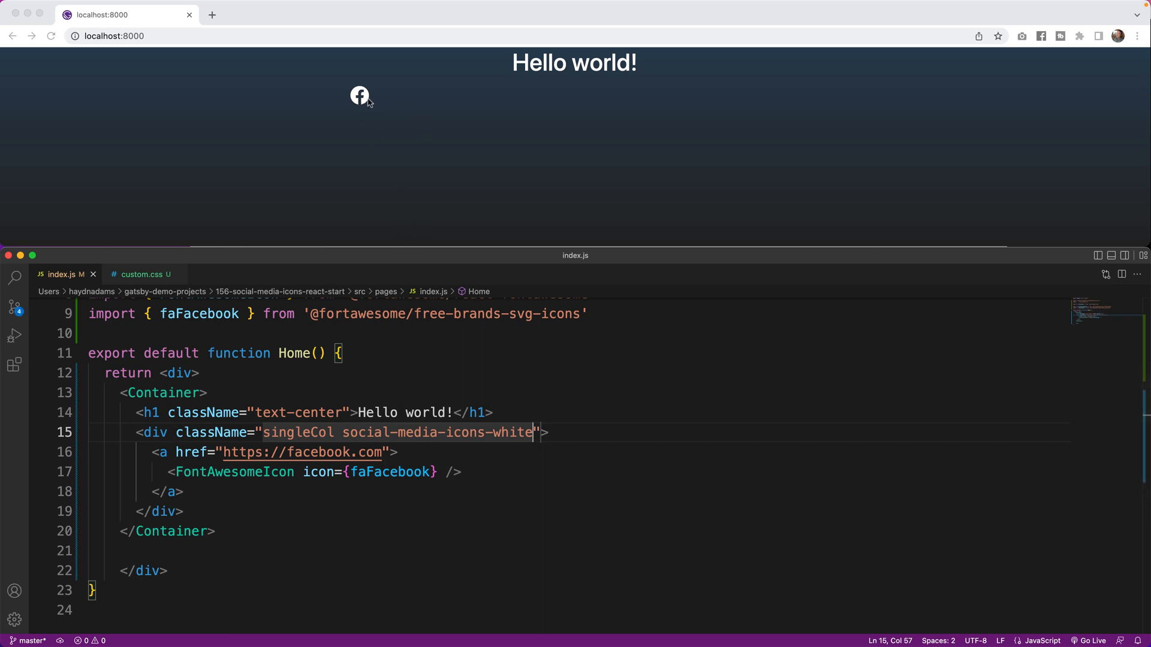
scroll(up, 3)
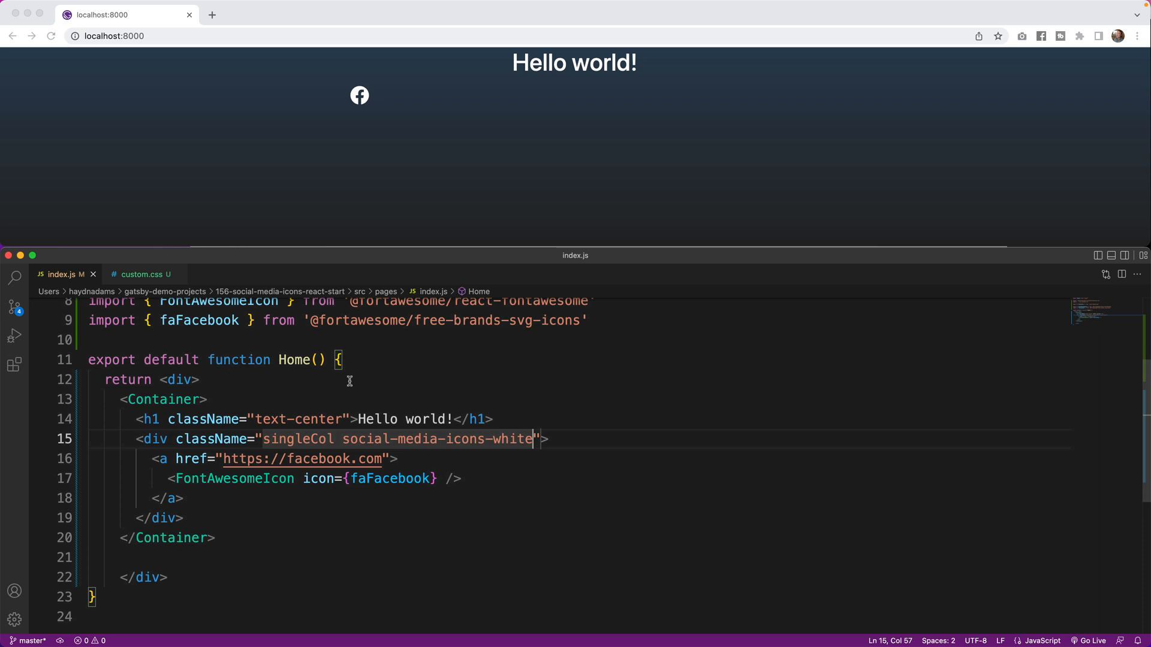
scroll(up, 3)
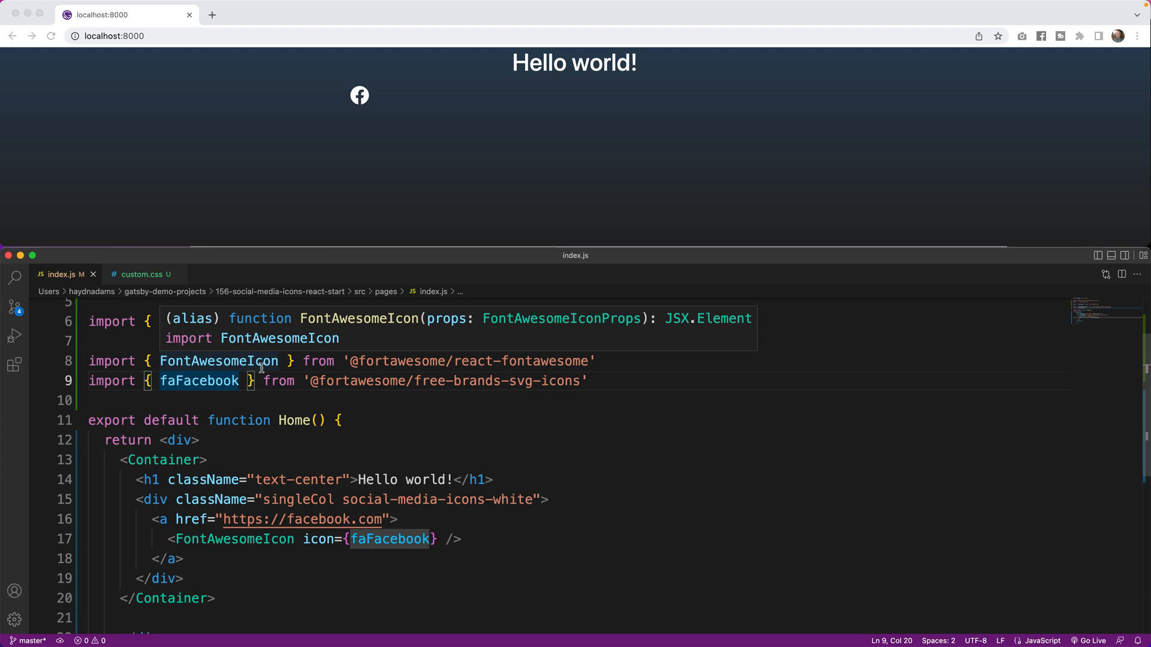
text(, faTwitter)
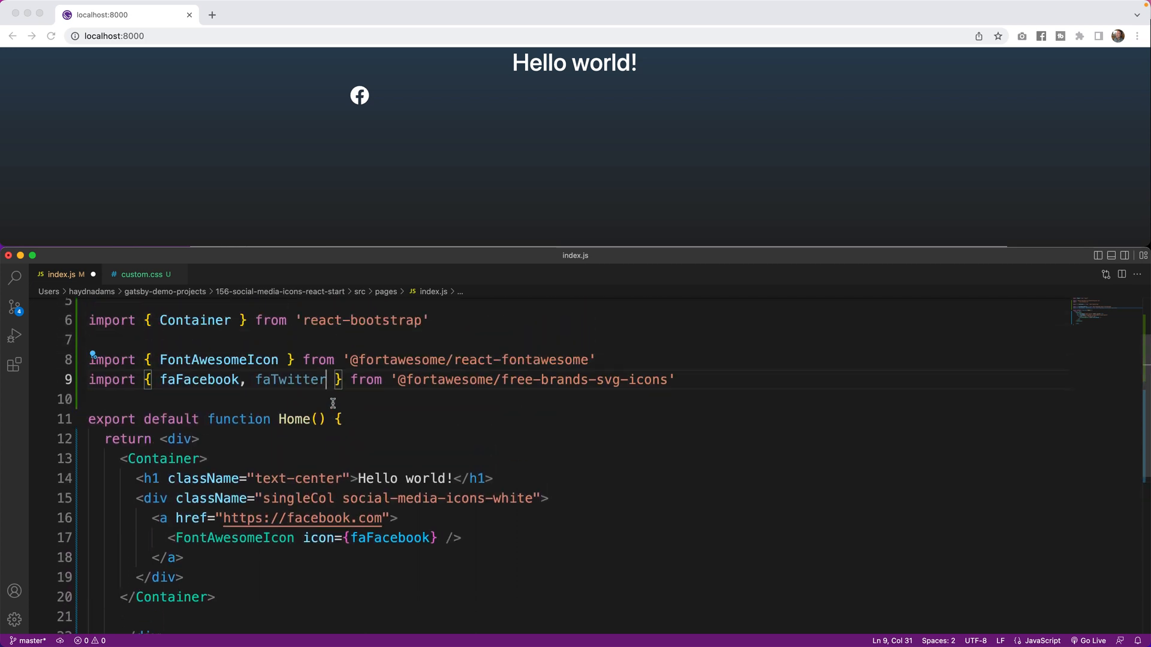
mouse_move(236, 500)
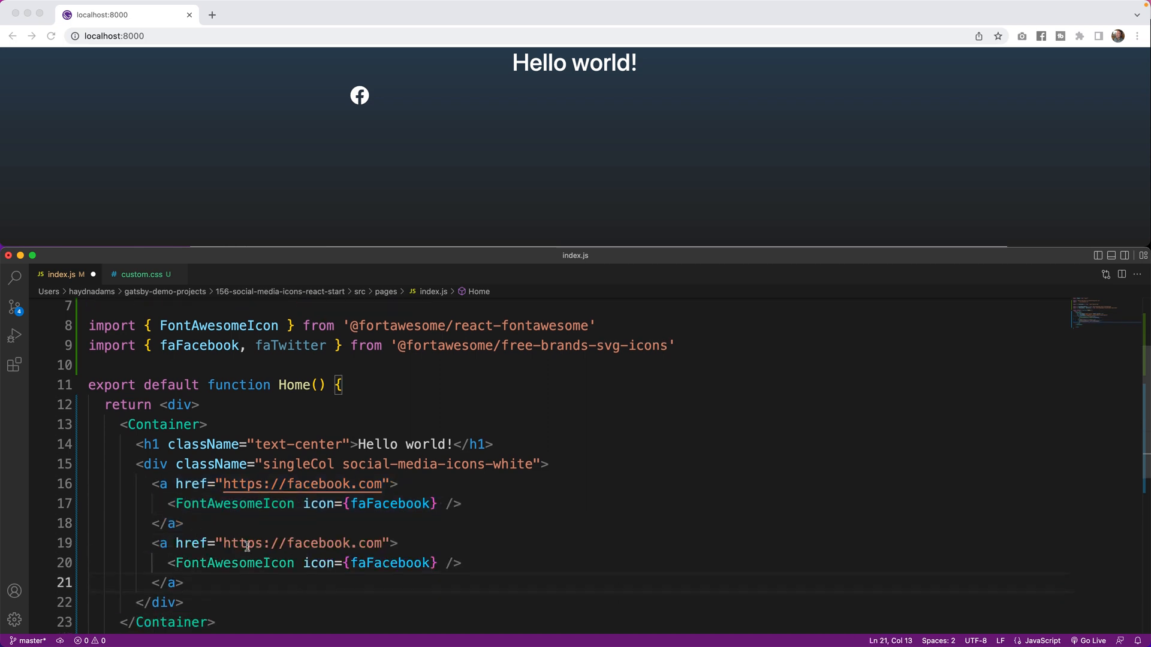
double_click(303, 503)
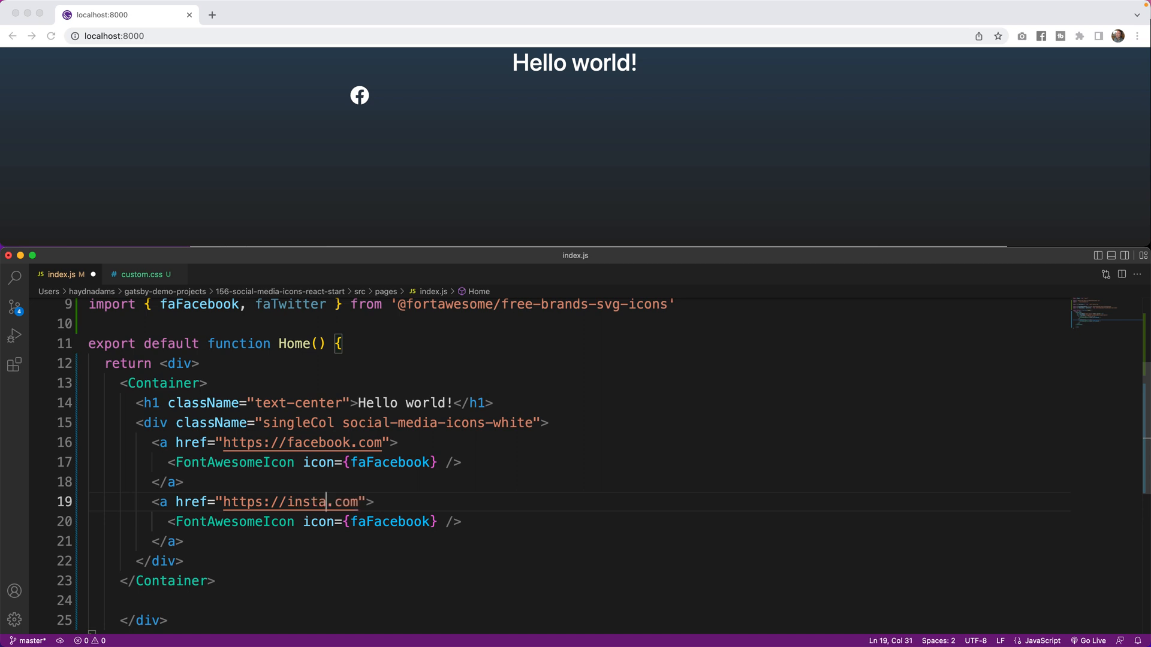
text(gram)
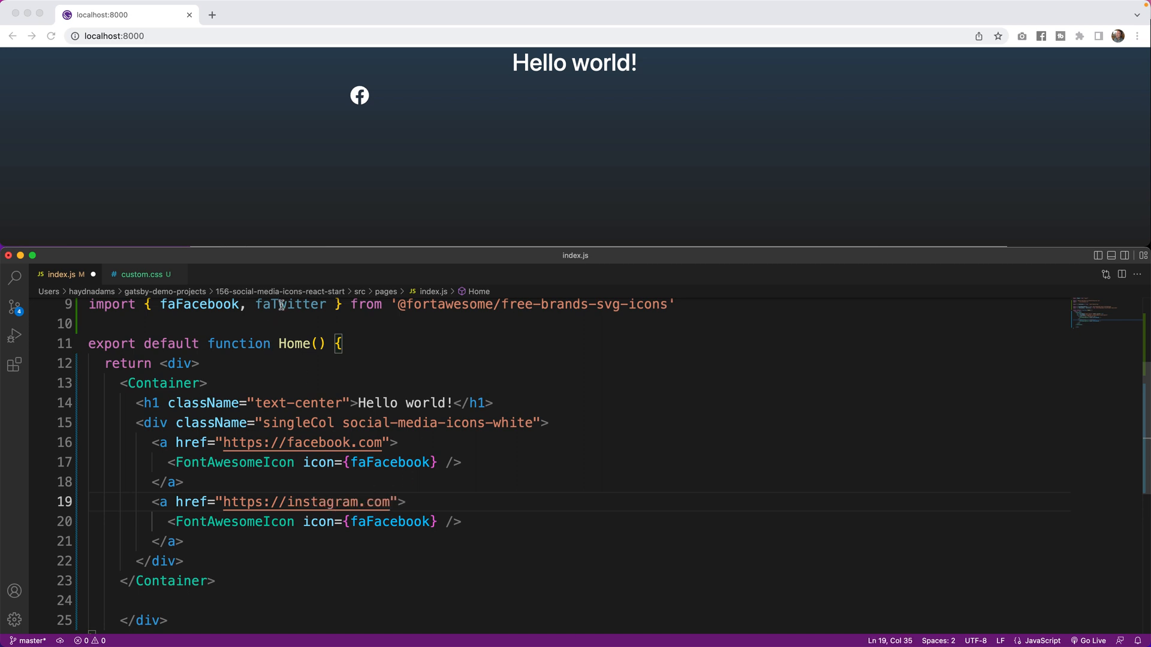
Step: Add faInstagram beside faFacebook and faTwitter in the import and select the second link's icon name
double_click(289, 328)
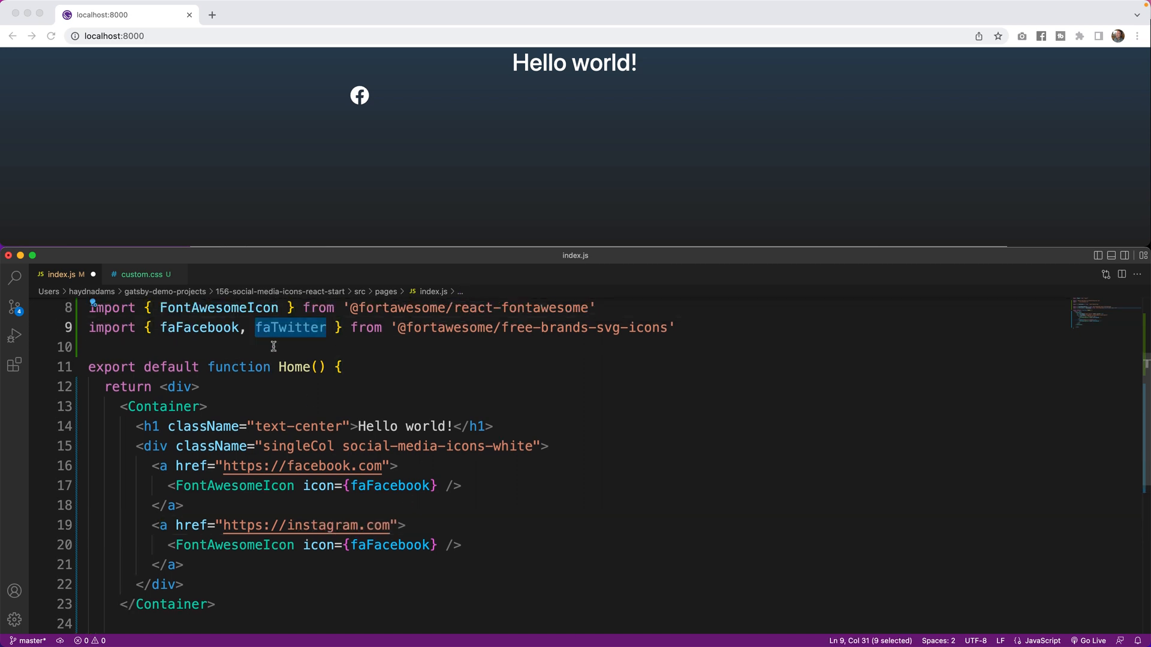
click(247, 328)
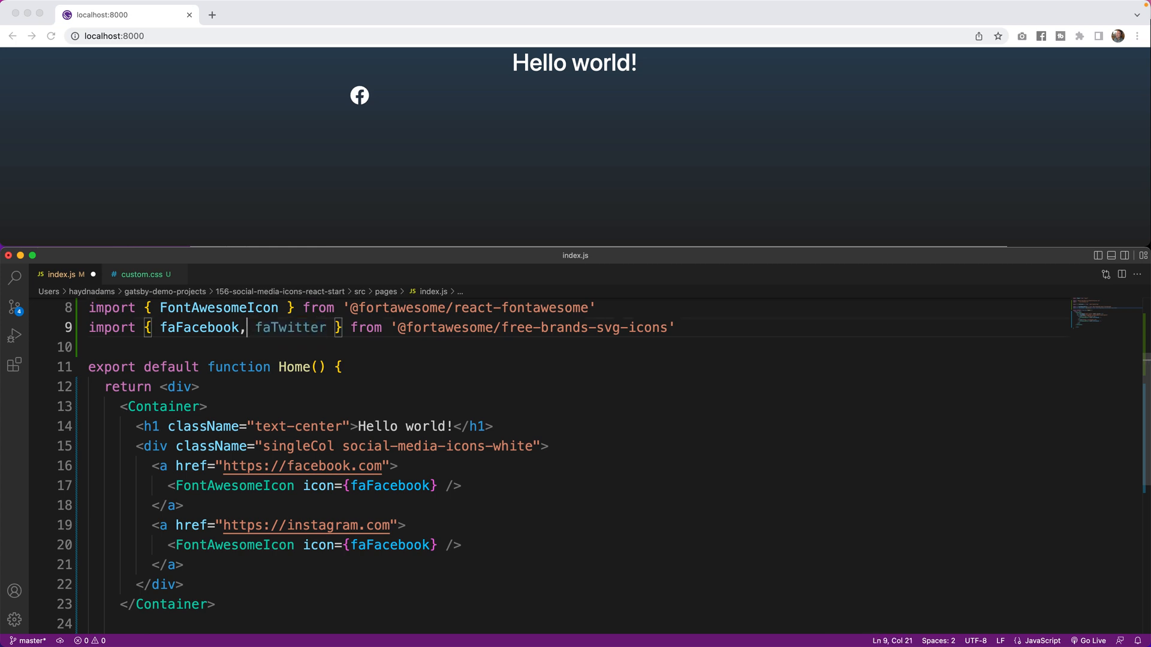
text(faInstagram)
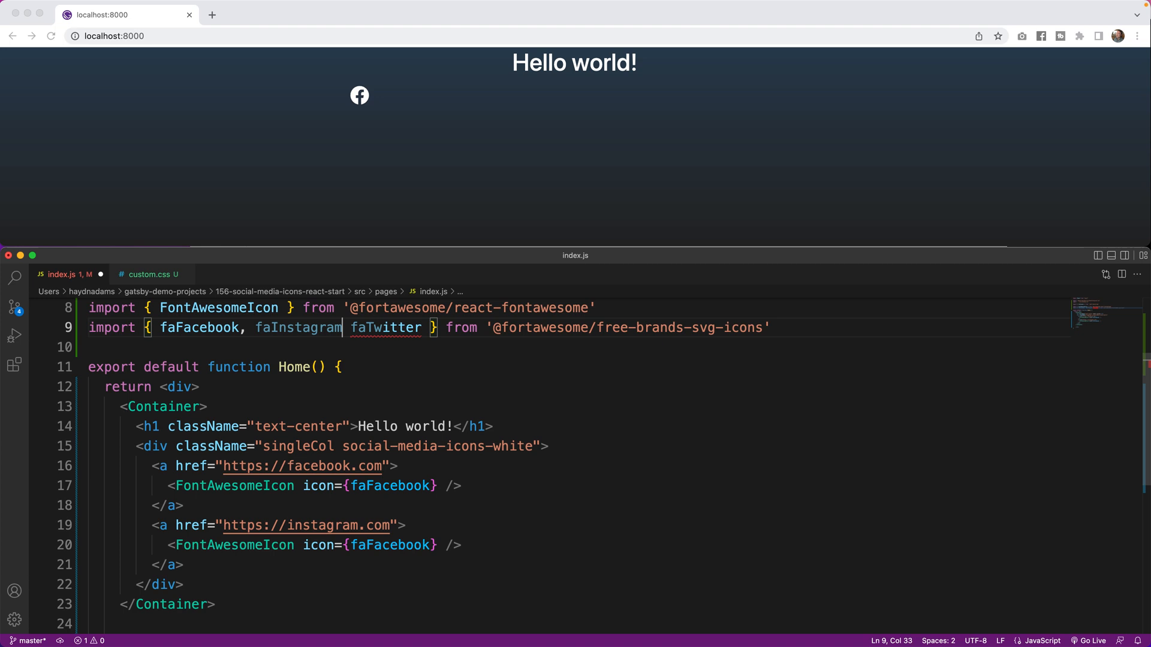
text(,)
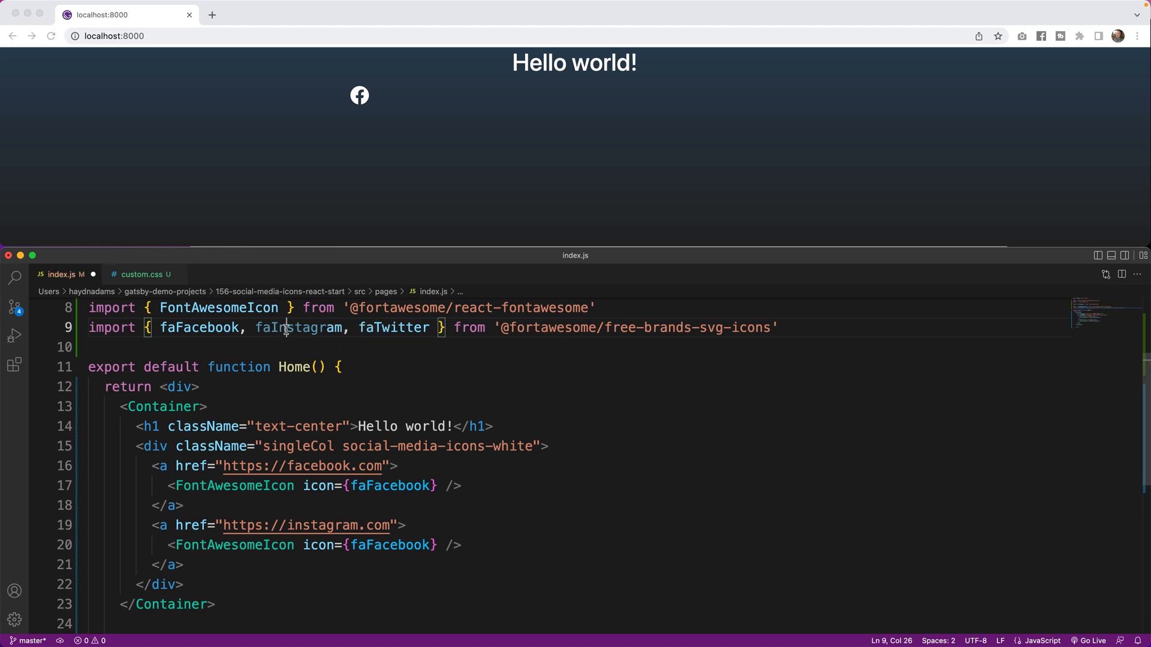
double_click(390, 544)
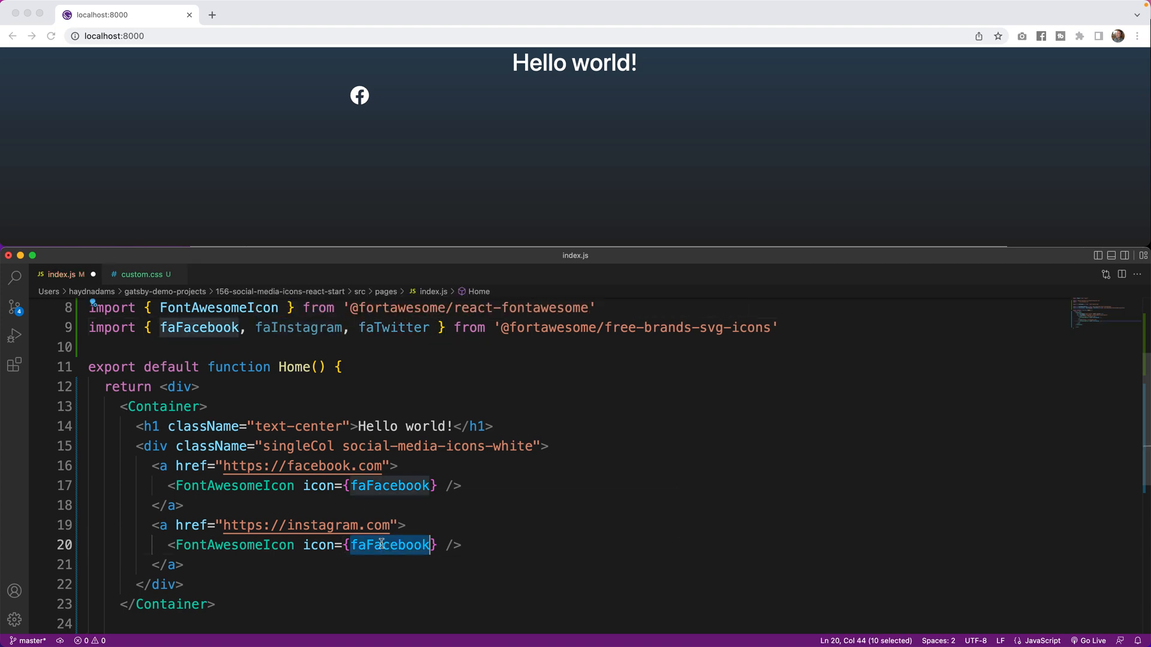
Step: Set the Instagram link's icon to faInstagram and add a third anchor rendering faTwitter
text(faInstagram)
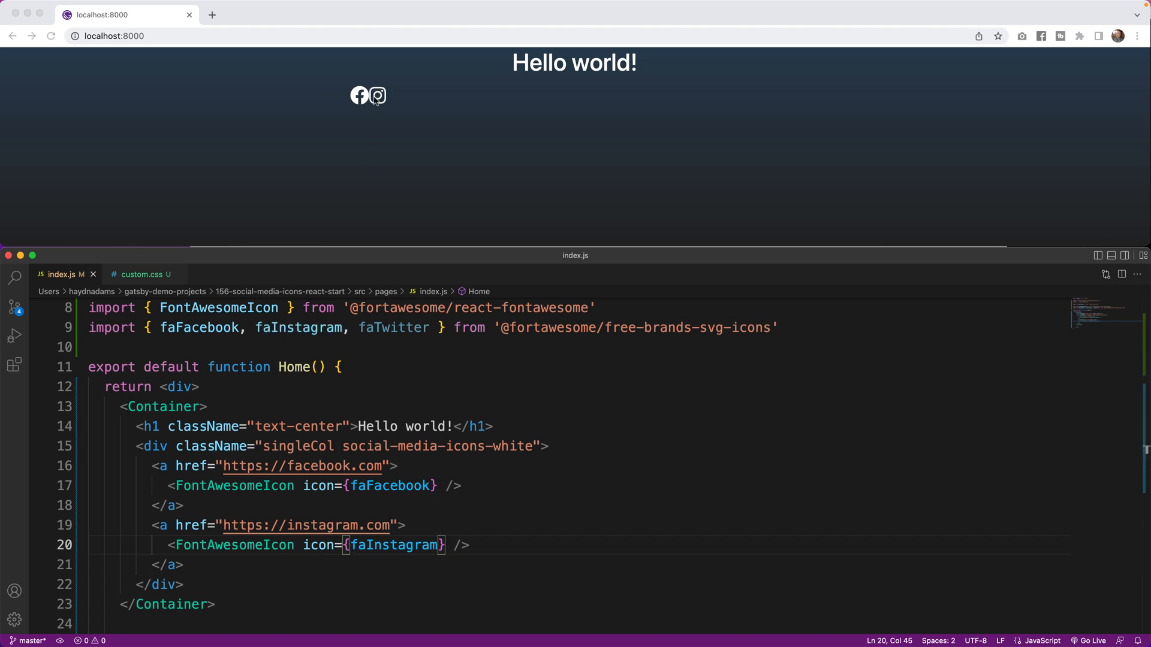
mouse_move(378, 108)
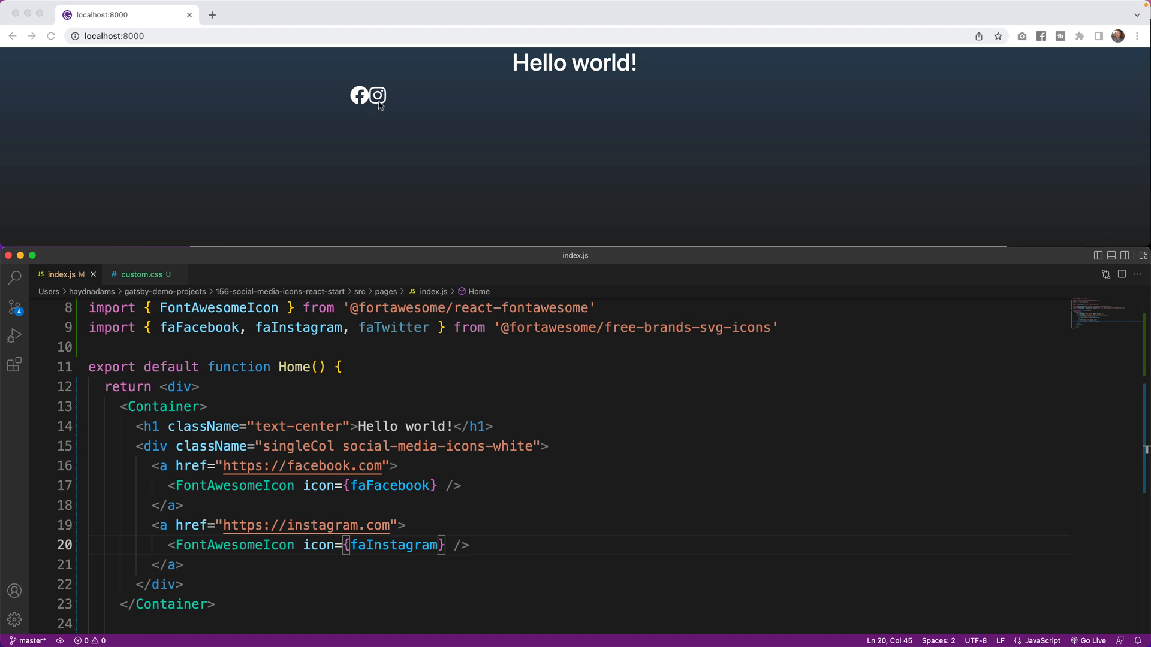
mouse_move(410, 373)
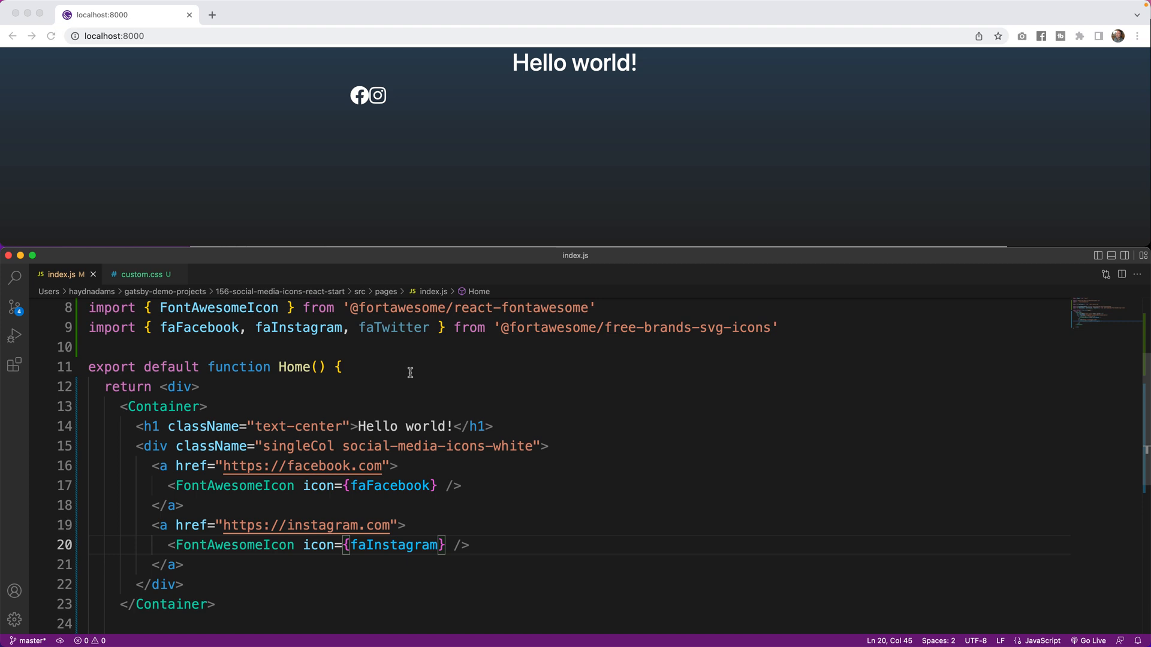
scroll(down, 3)
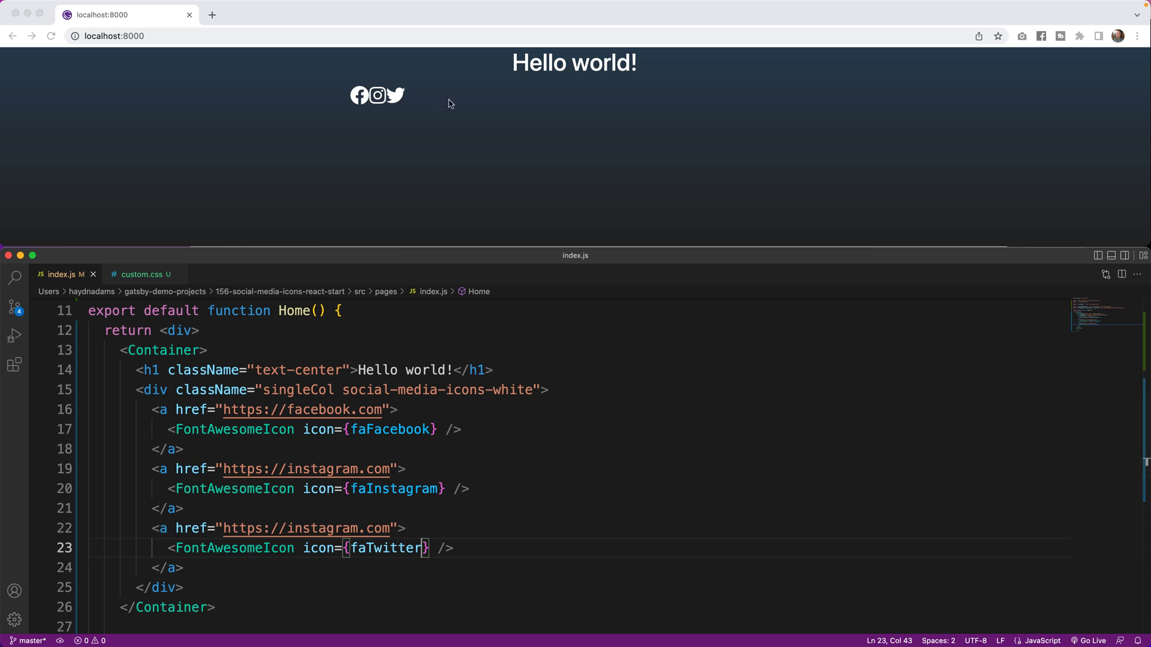
scroll(up, 3)
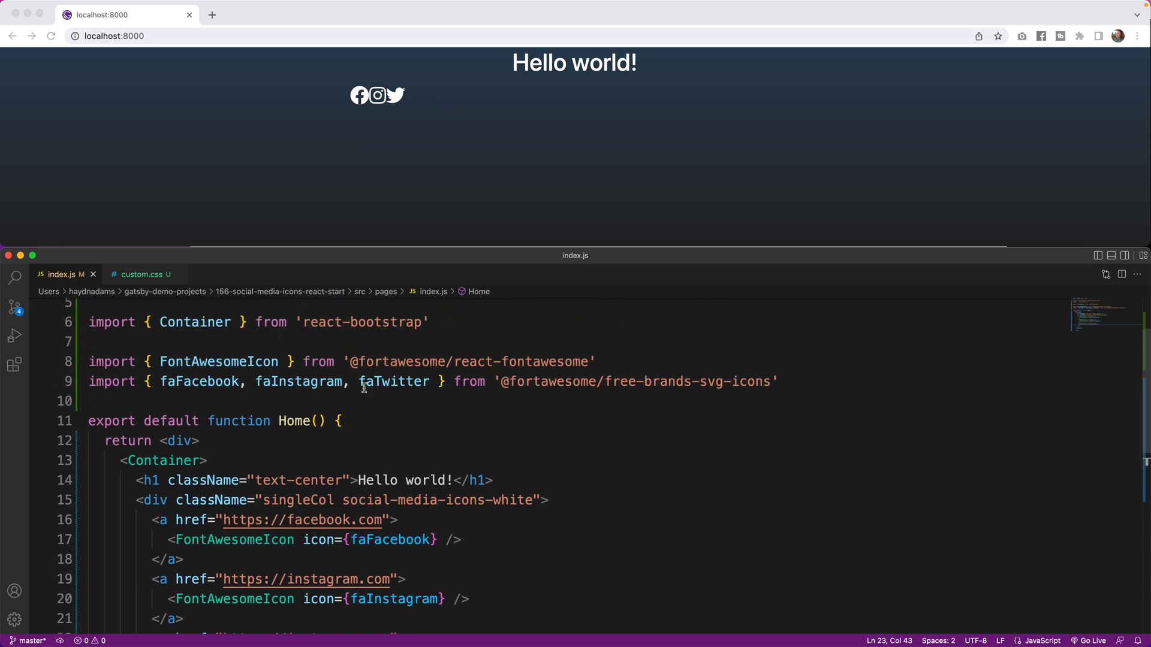
scroll(up, 3)
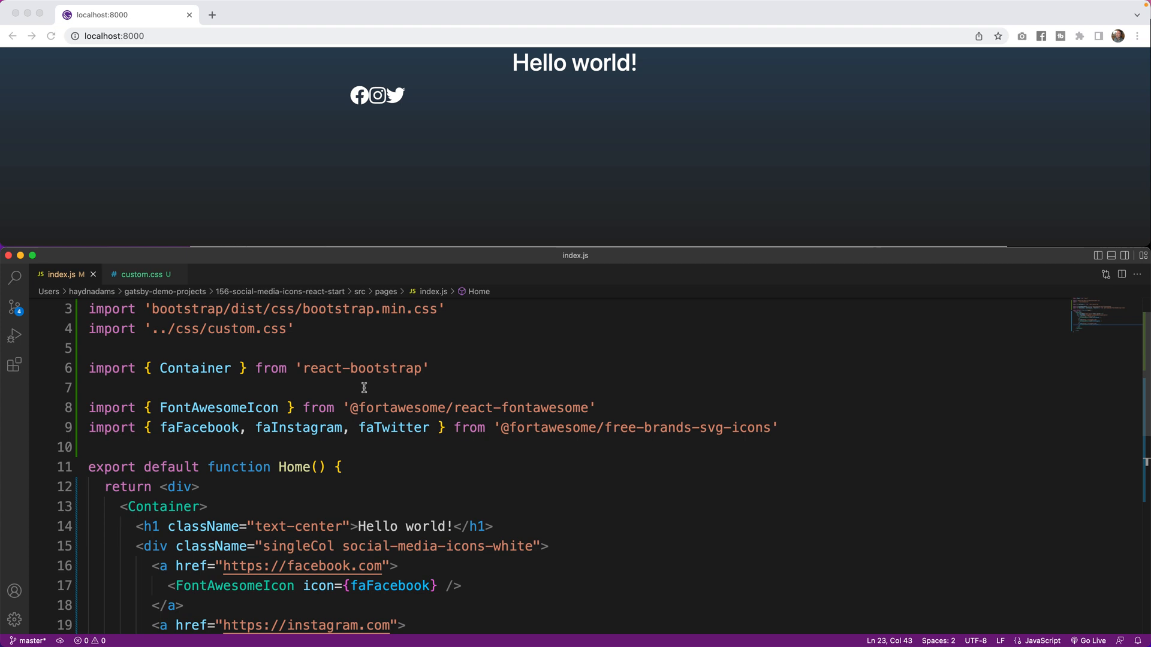
scroll(down, 3)
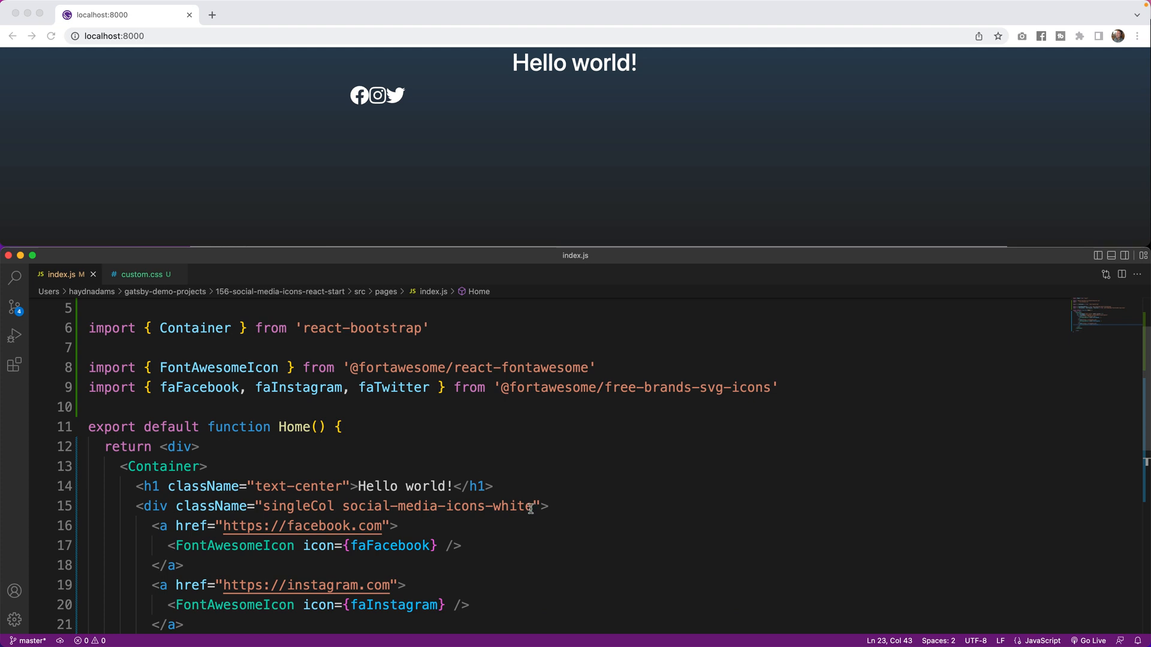
Step: Append d-flex justify-content-evenly to the social-media-icons div to spread the three icons evenly
text(d-flex)
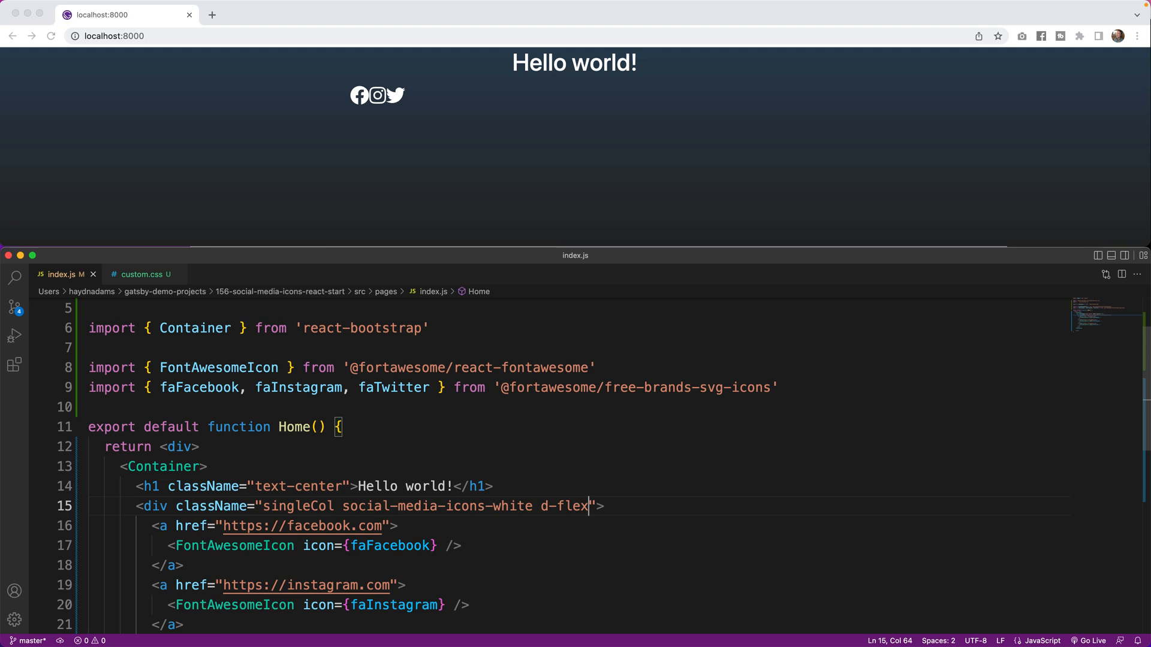
scroll(down, 3)
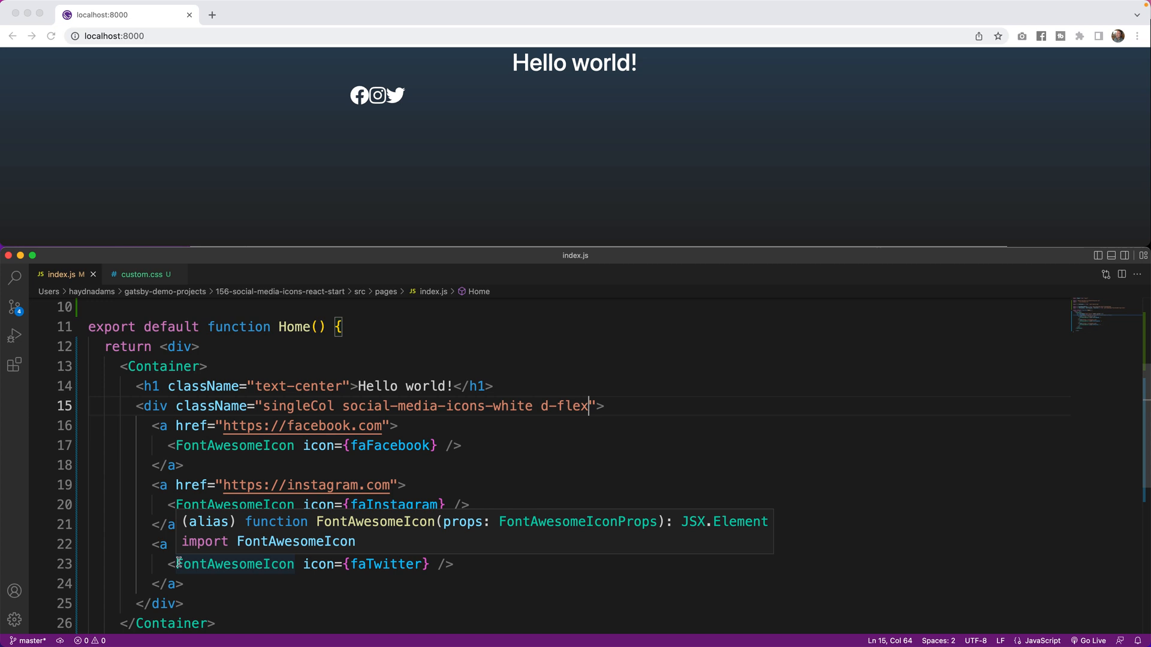
text(j)
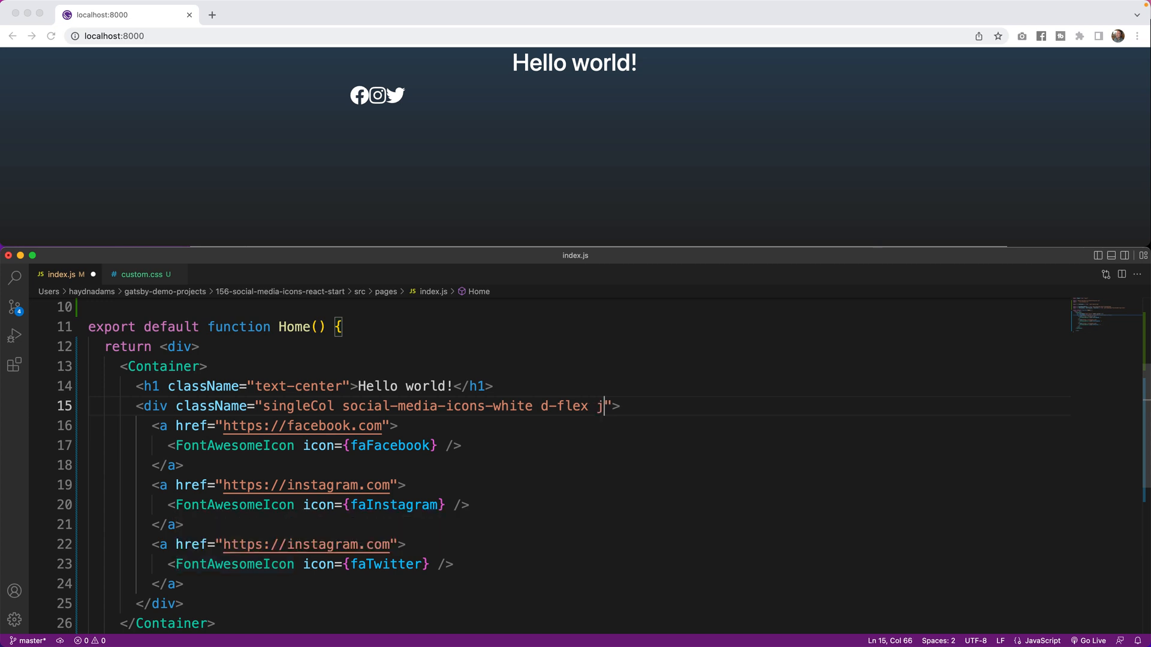
text(ustify-content-evenly)
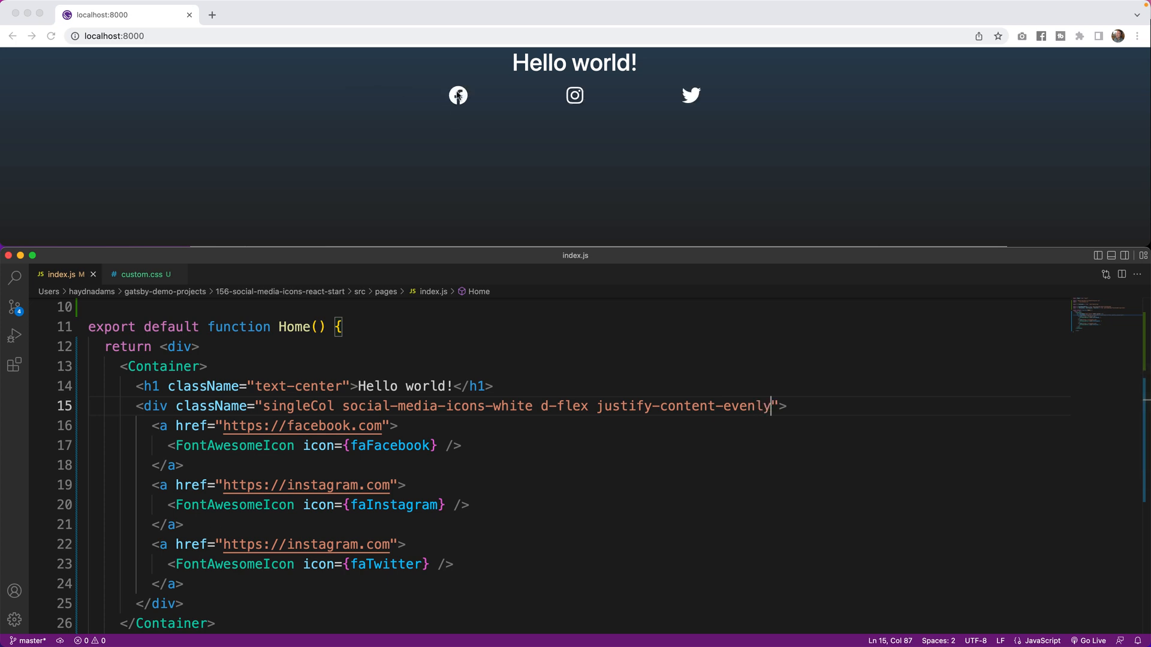
mouse_move(403, 112)
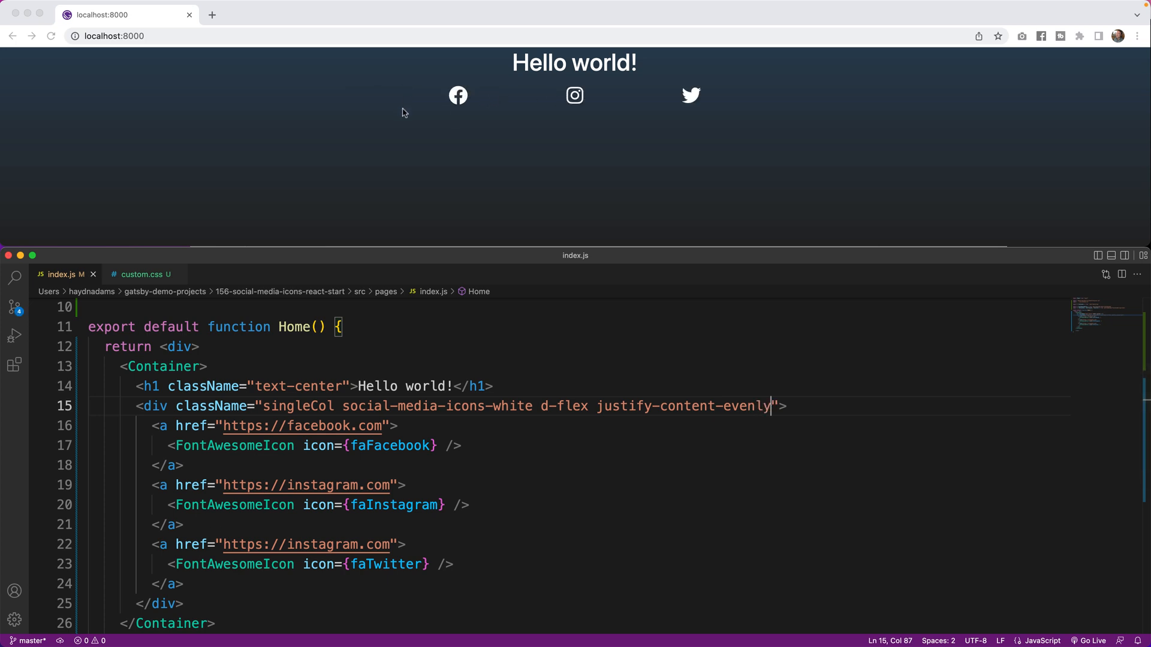
mouse_move(646, 100)
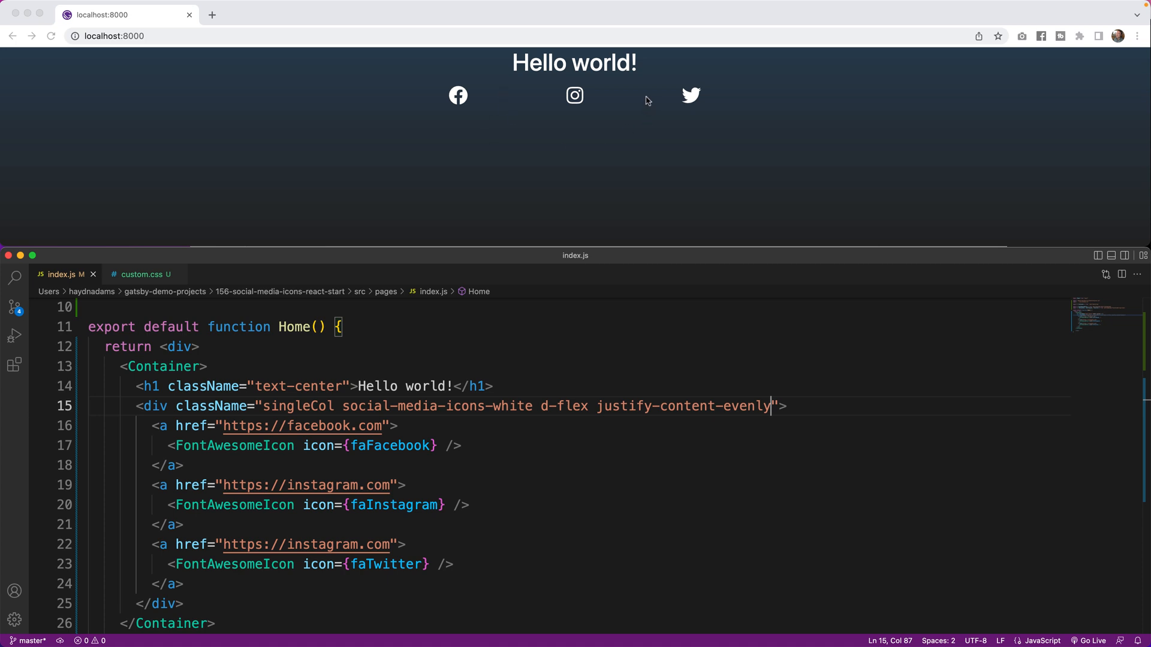
mouse_move(752, 102)
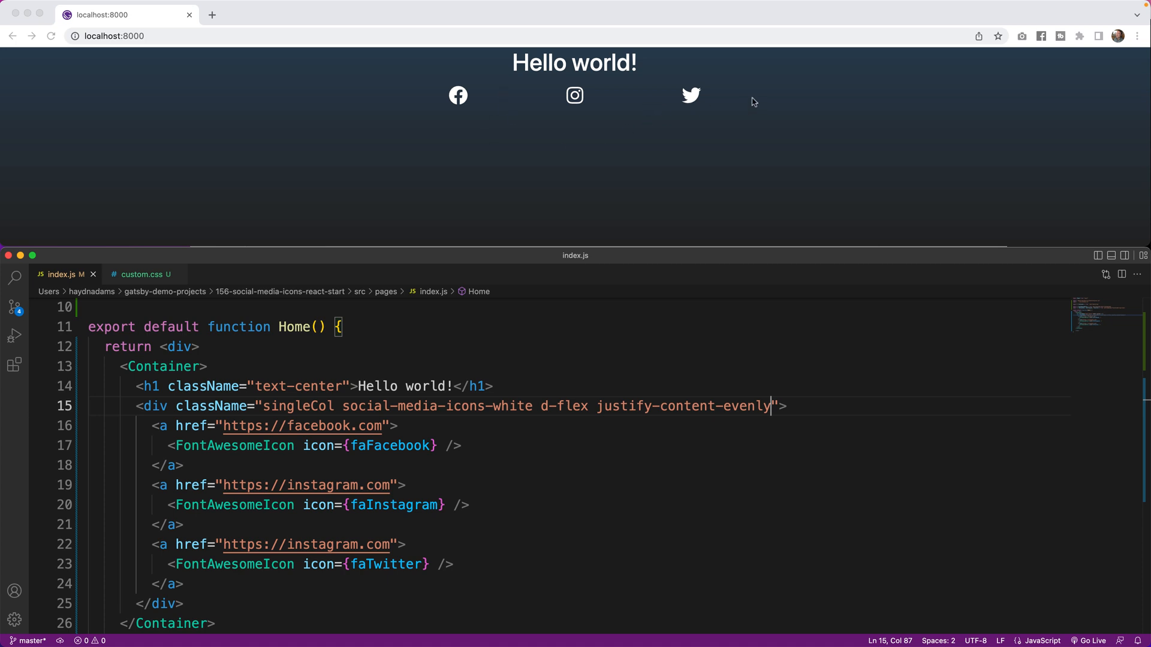
mouse_move(614, 179)
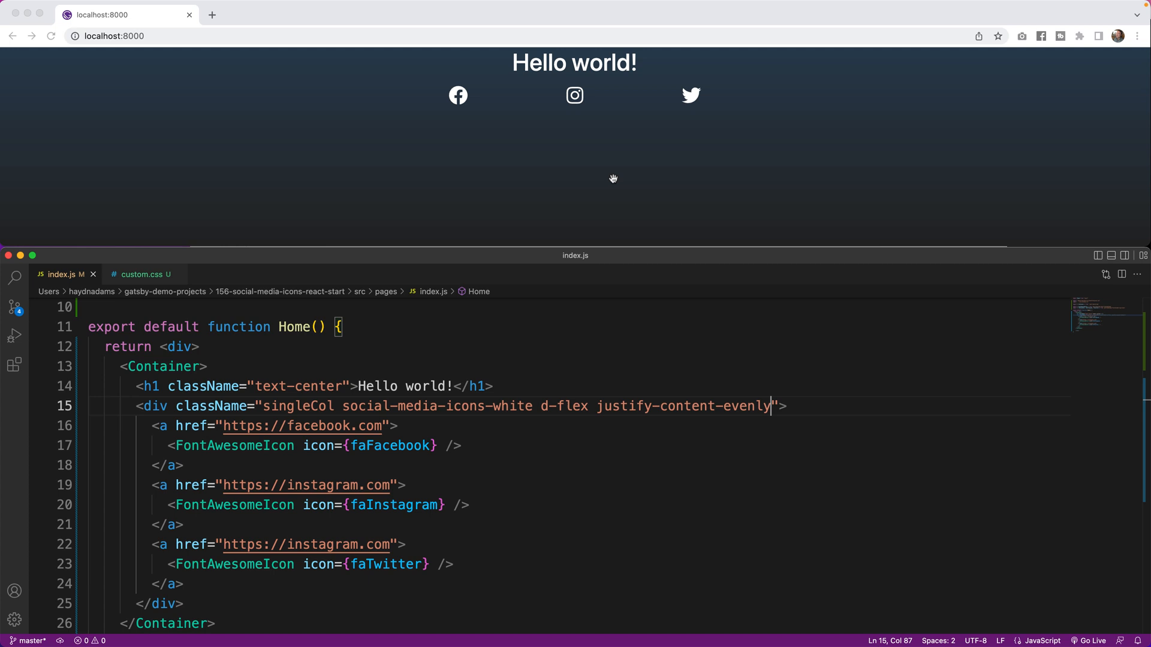
Step: Import faTiktok and add a fourth anchor to tiktok.com rendering the TikTok icon
scroll(up, 3)
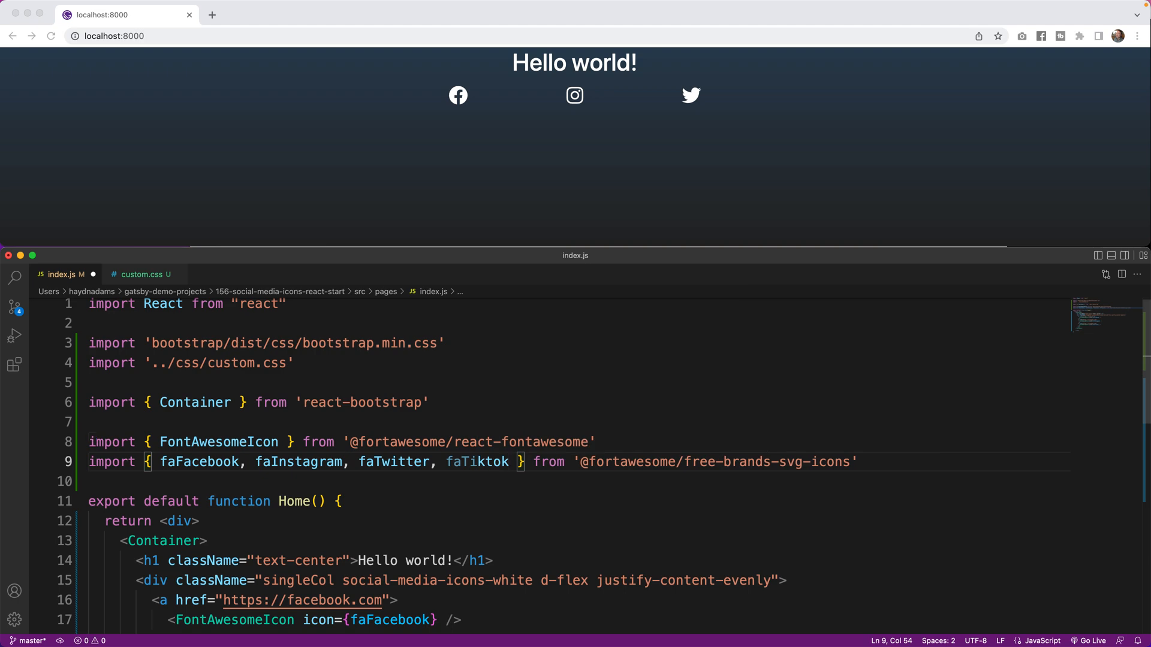
scroll(down, 3)
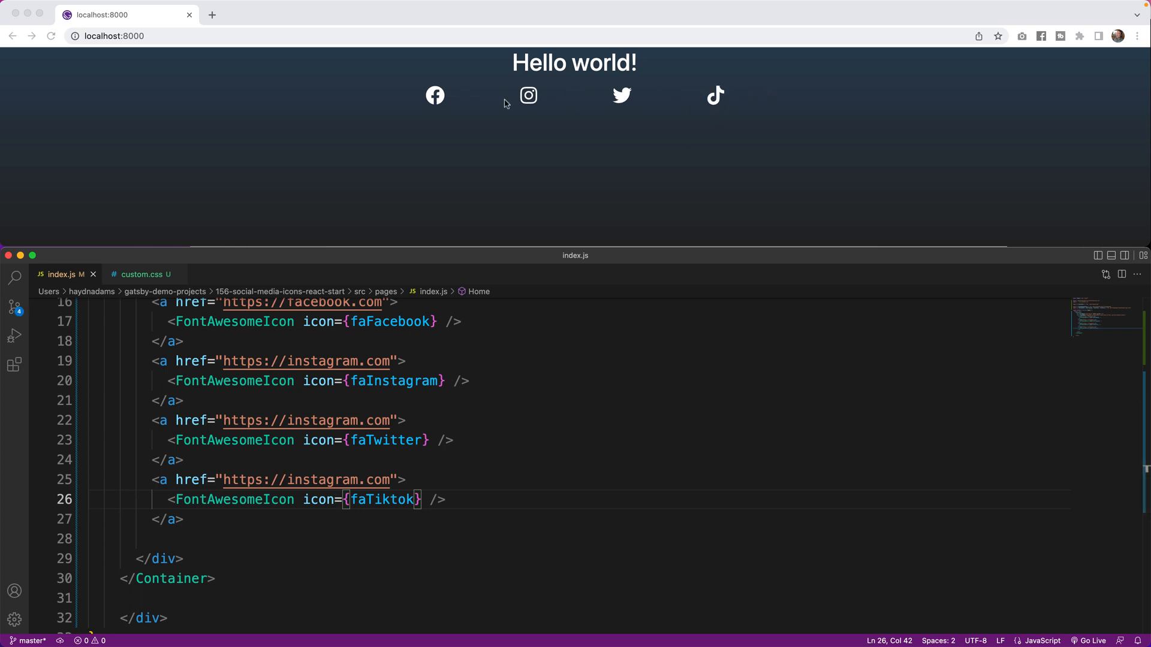
mouse_move(722, 103)
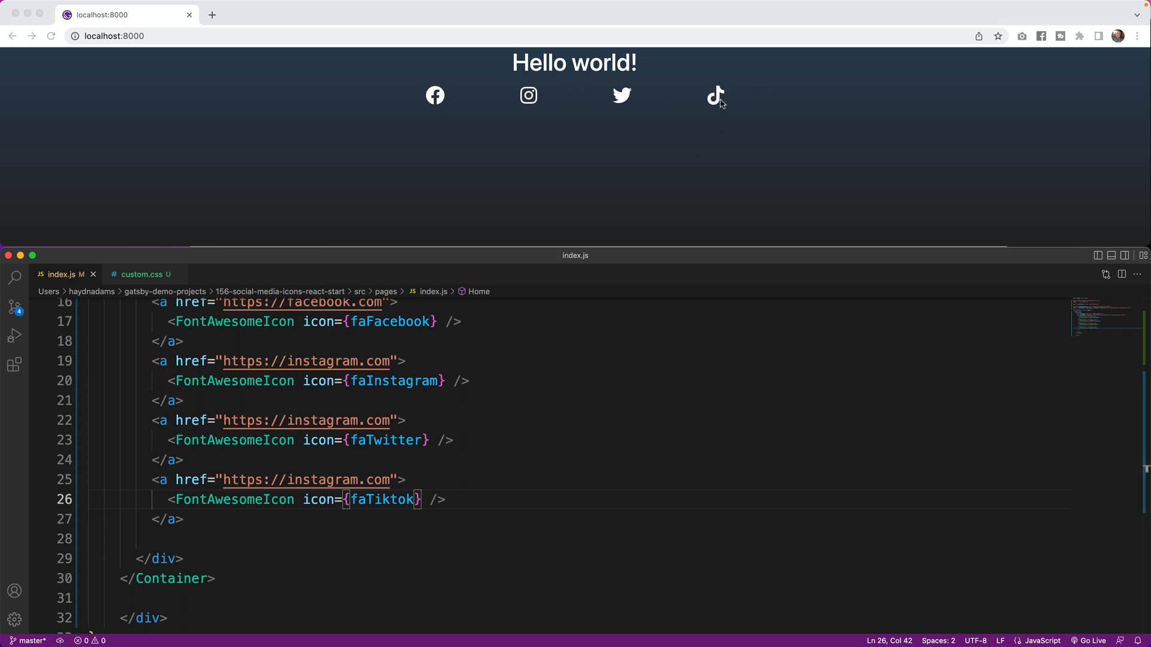
double_click(306, 480)
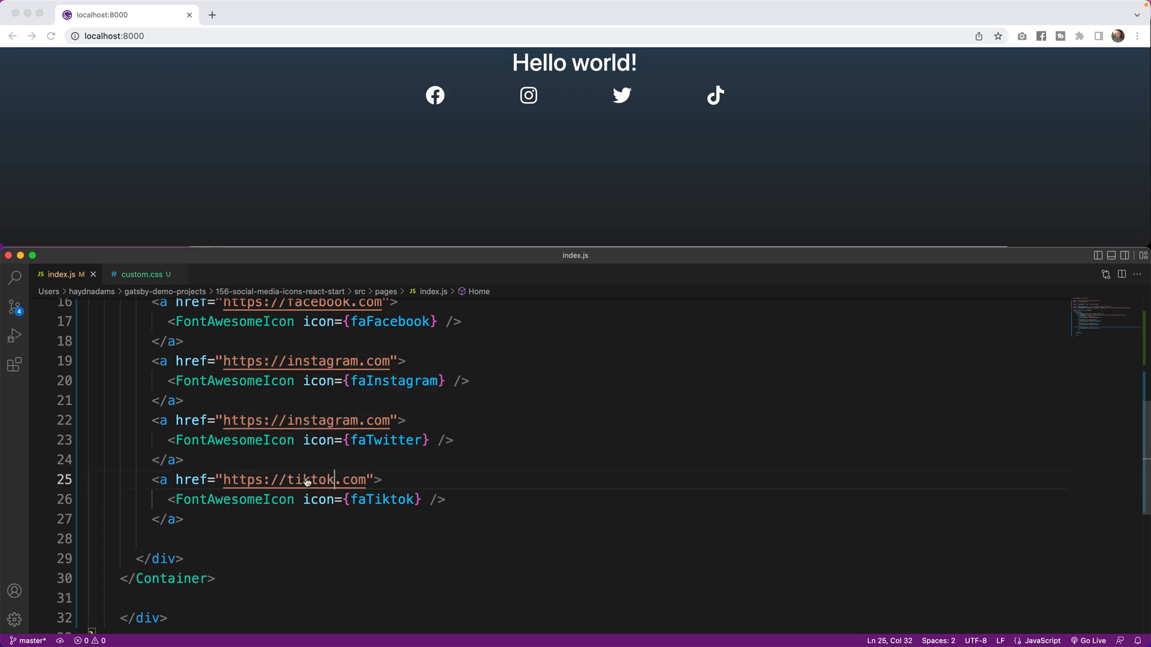
scroll(up, 3)
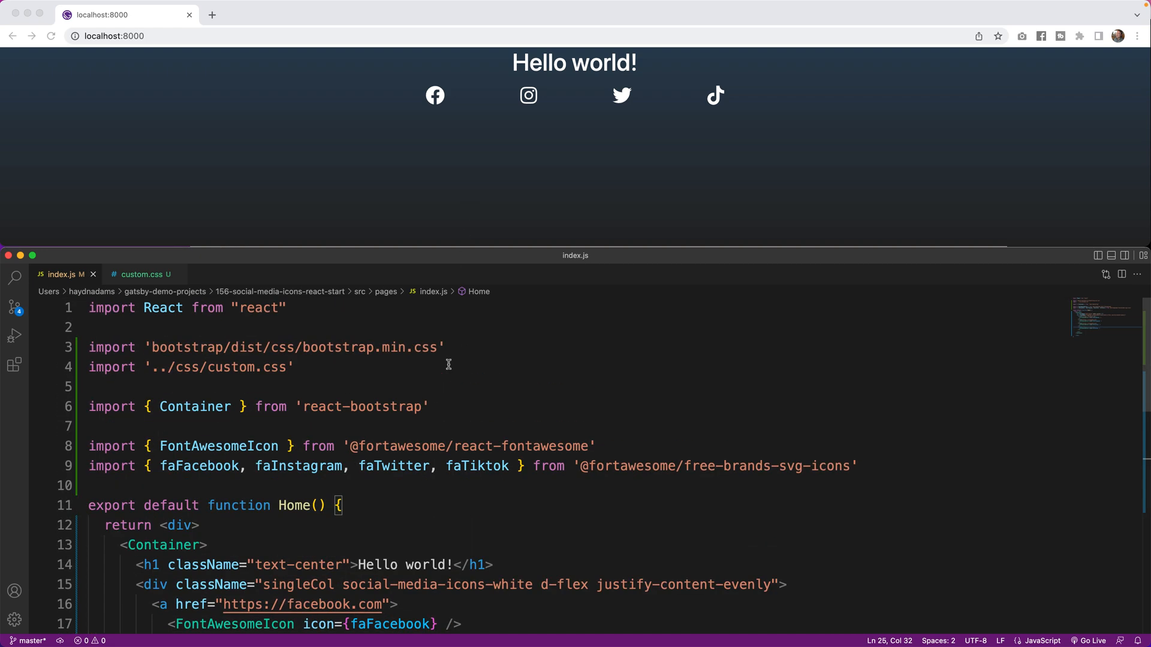
click(508, 464)
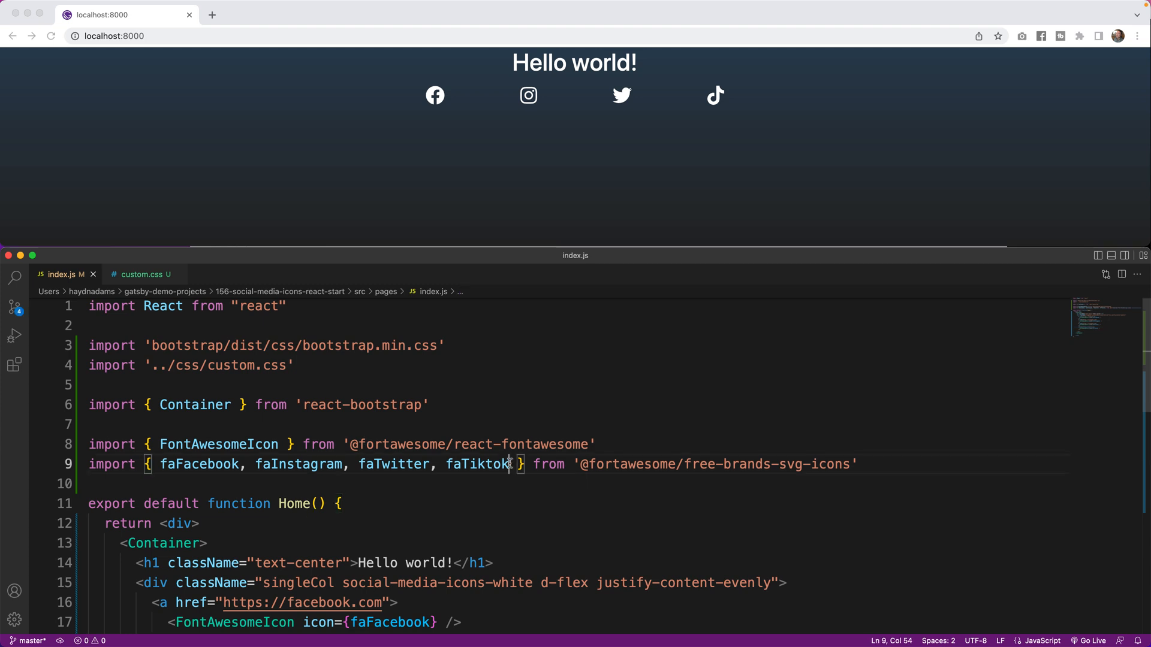
Step: Import faYoutube and add a fifth anchor to youtube.com rendering the YouTube icon
text(, f)
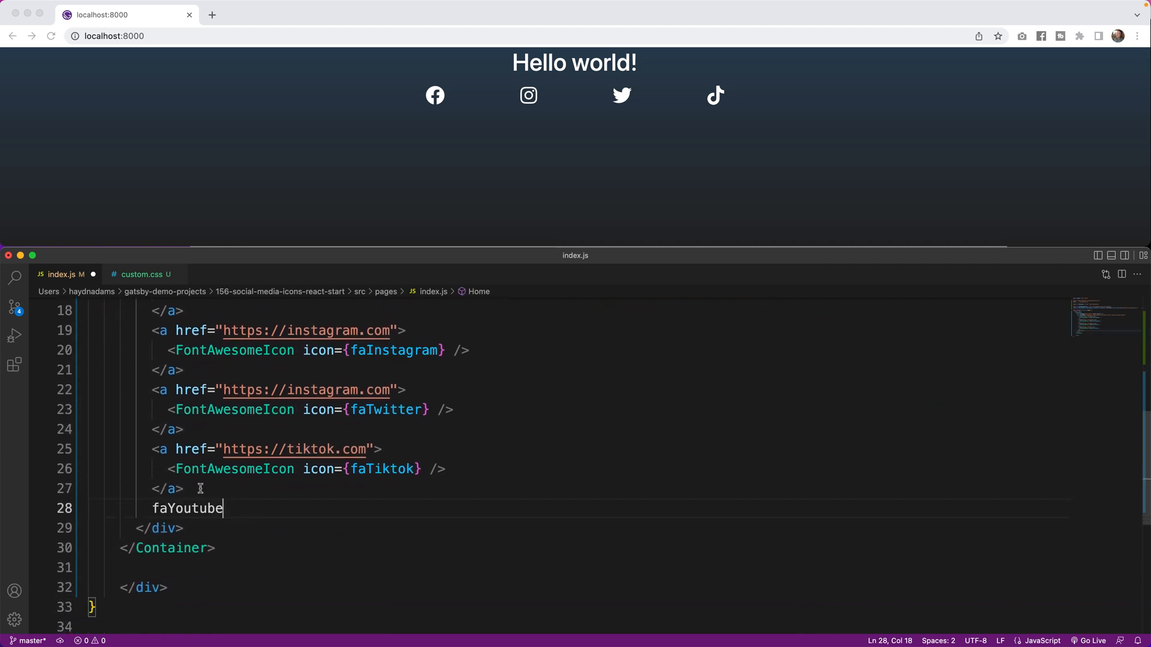
click(187, 488)
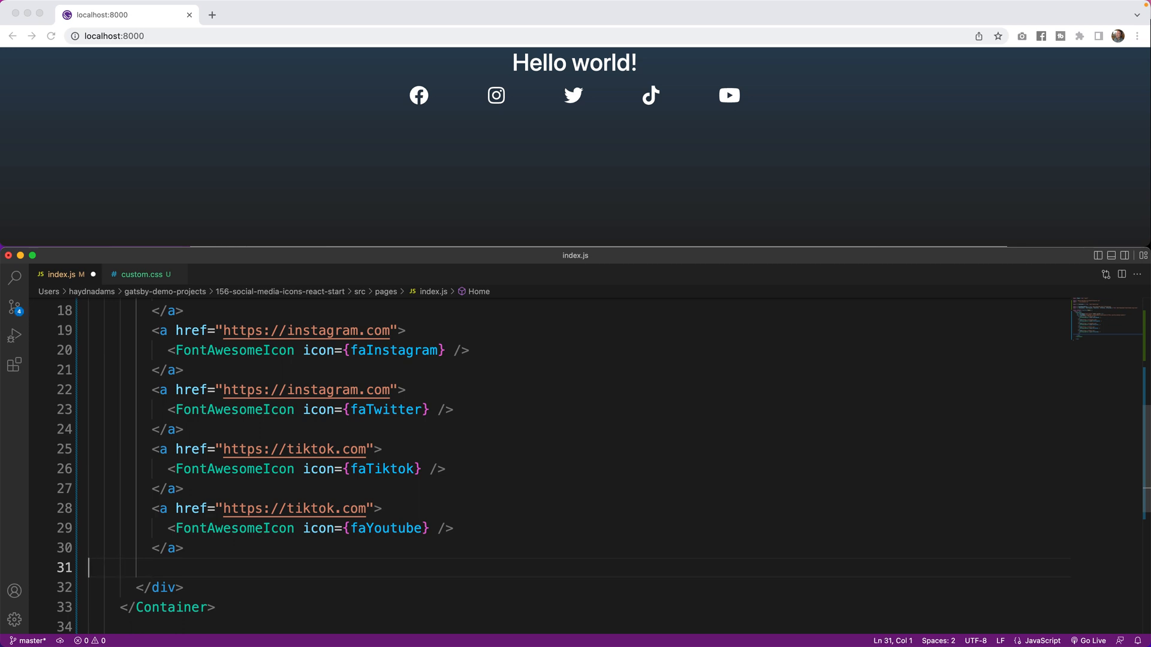
double_click(312, 508)
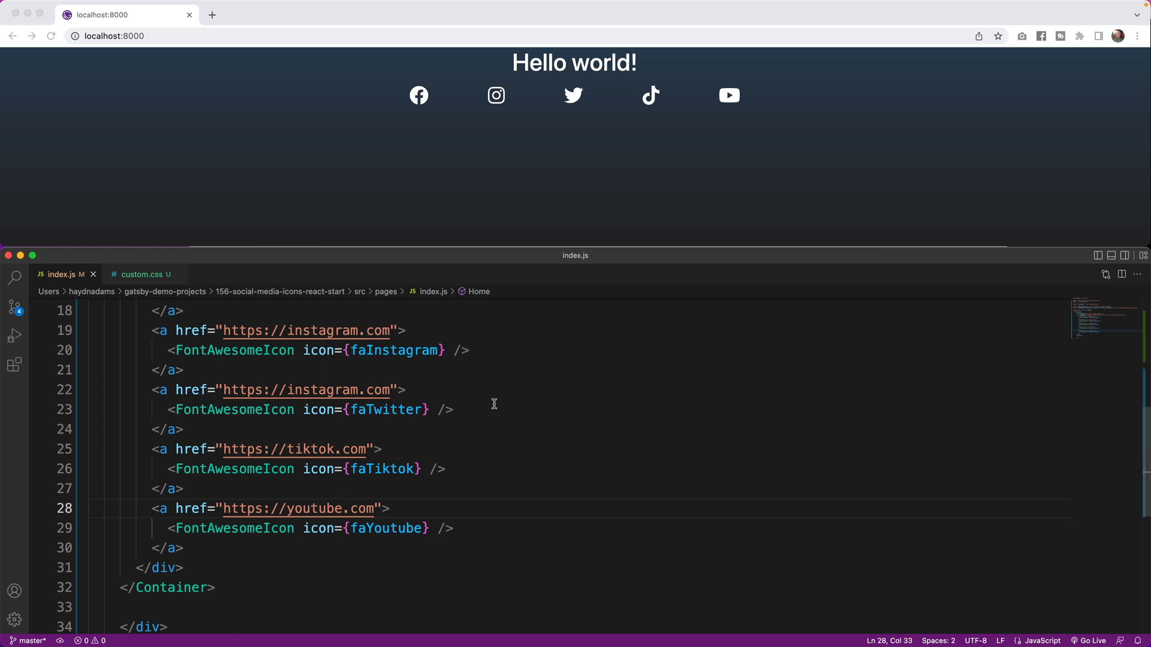
mouse_move(476, 427)
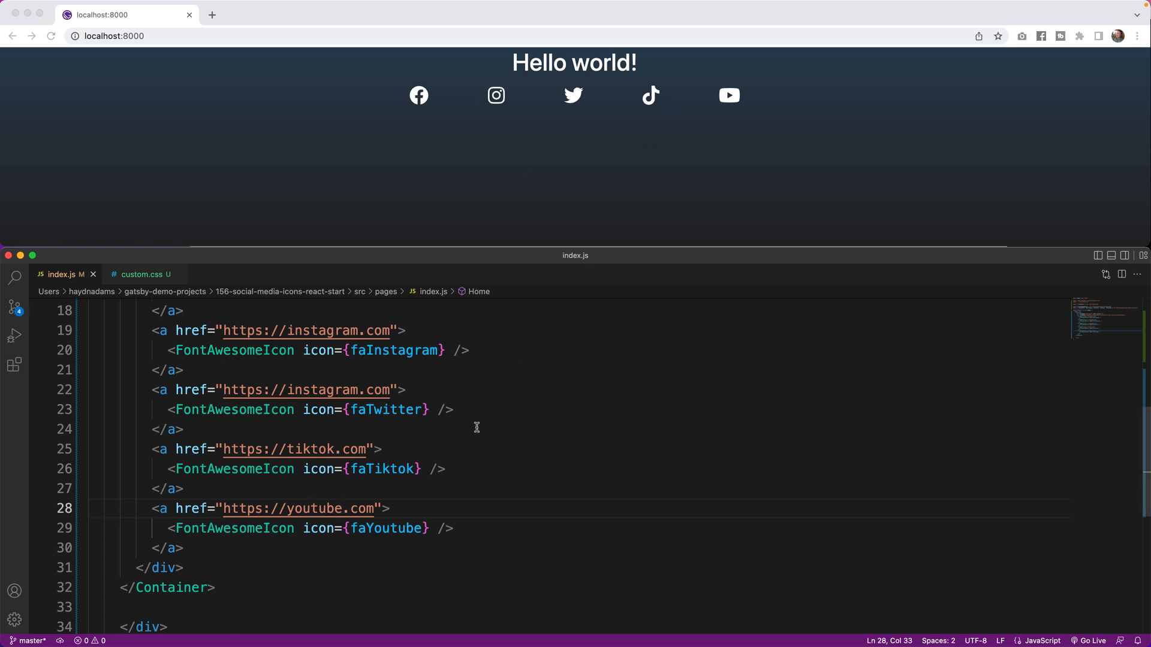
scroll(up, 3)
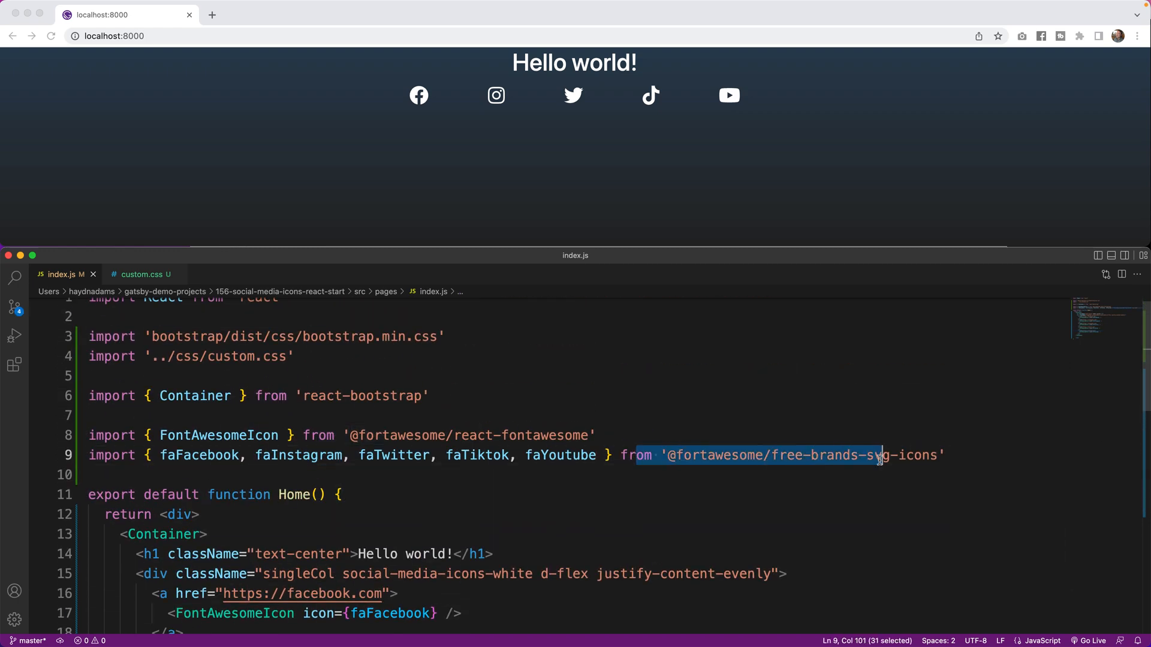
mouse_move(650, 495)
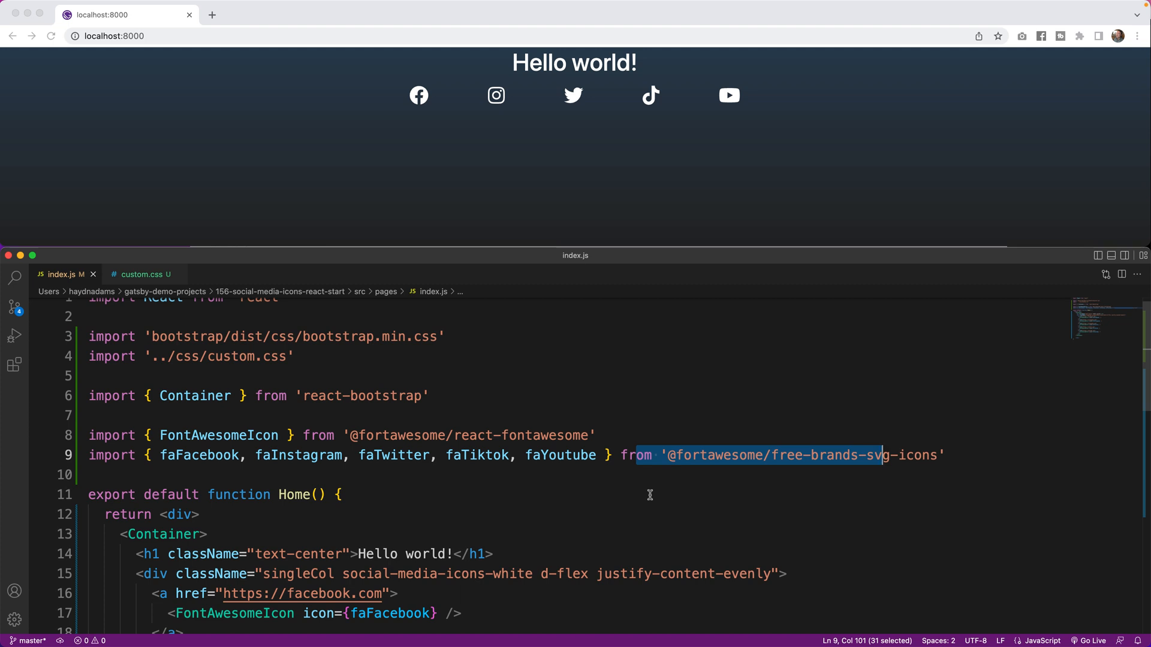
click(338, 499)
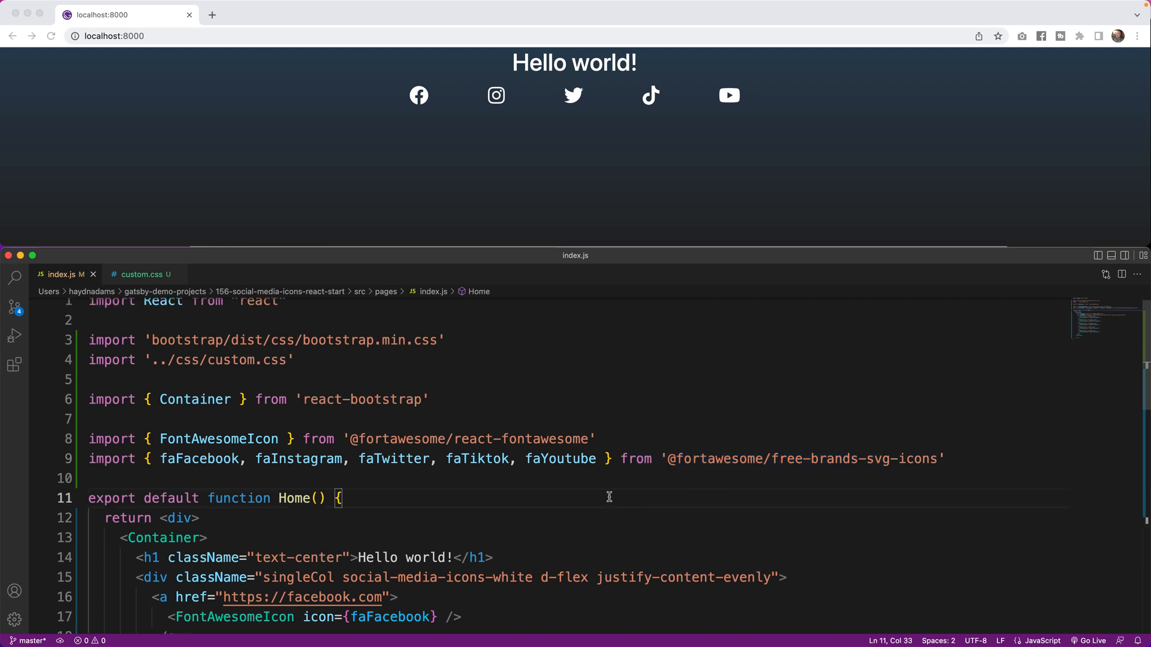